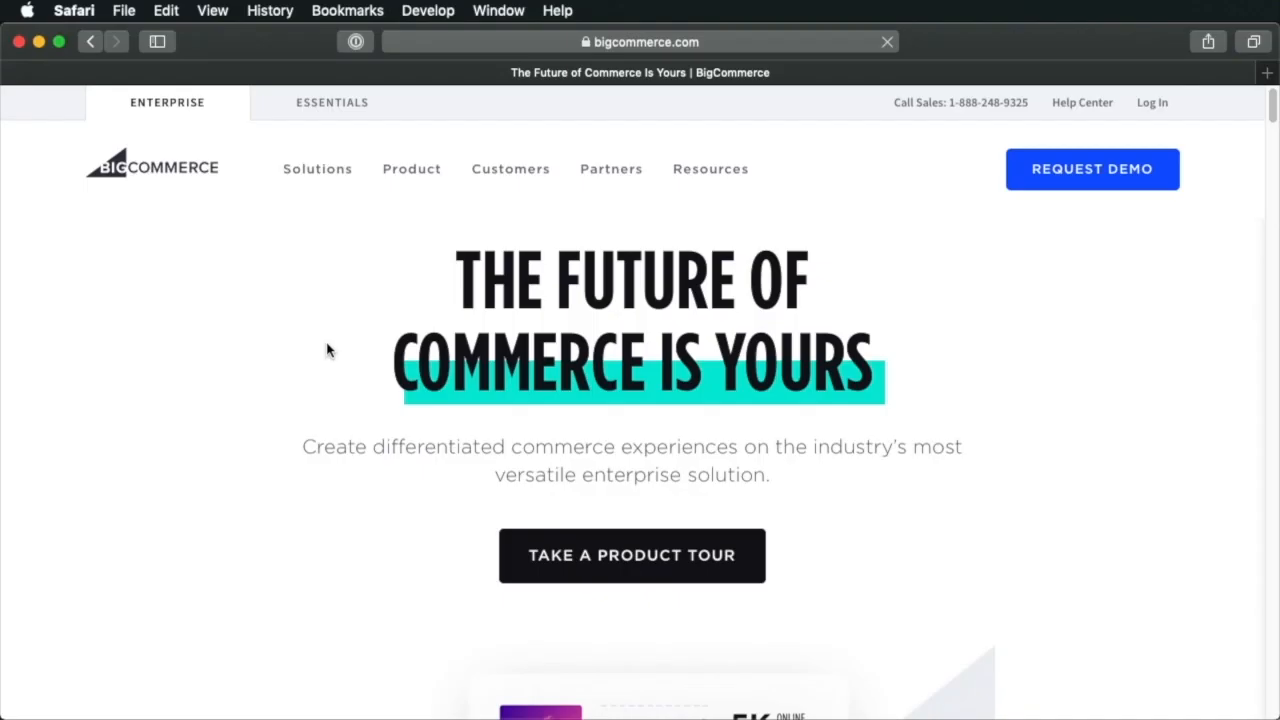
# Browse BigCommerce's Headless Commerce solution and report pages, then open the BigCommerce For WordPress plugin page
pyautogui.click(317, 168)
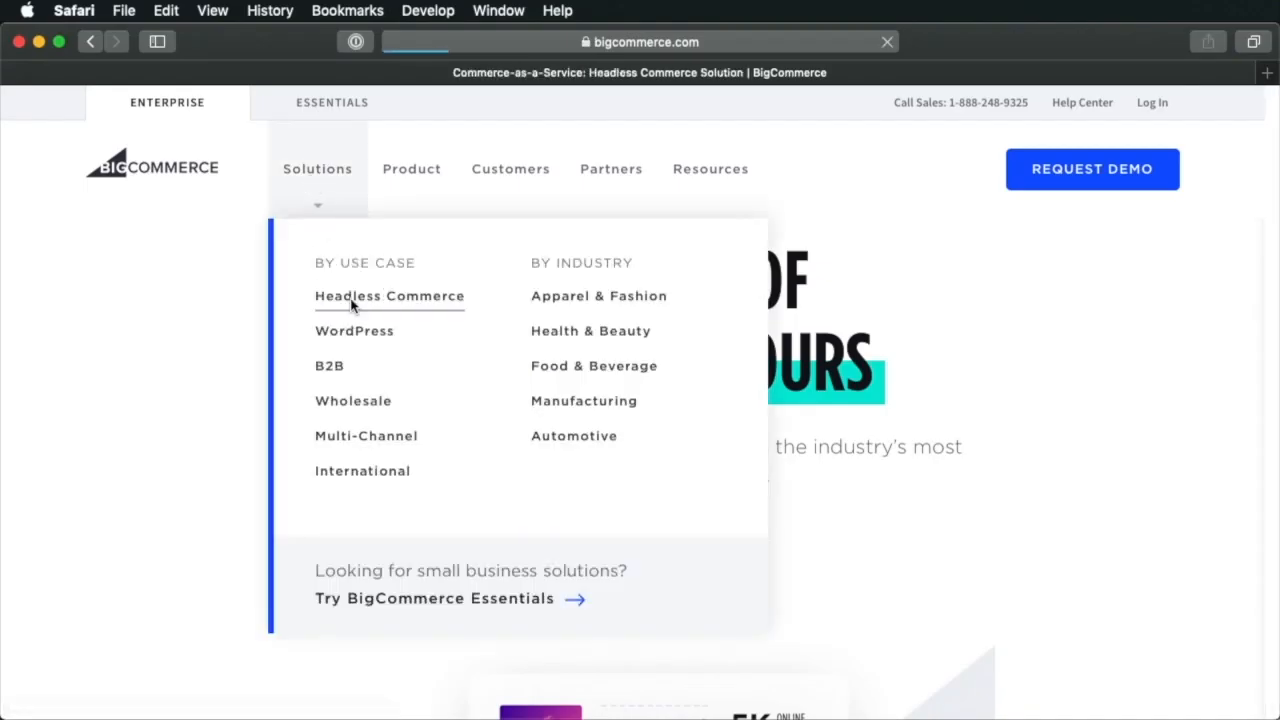
pyautogui.click(389, 296)
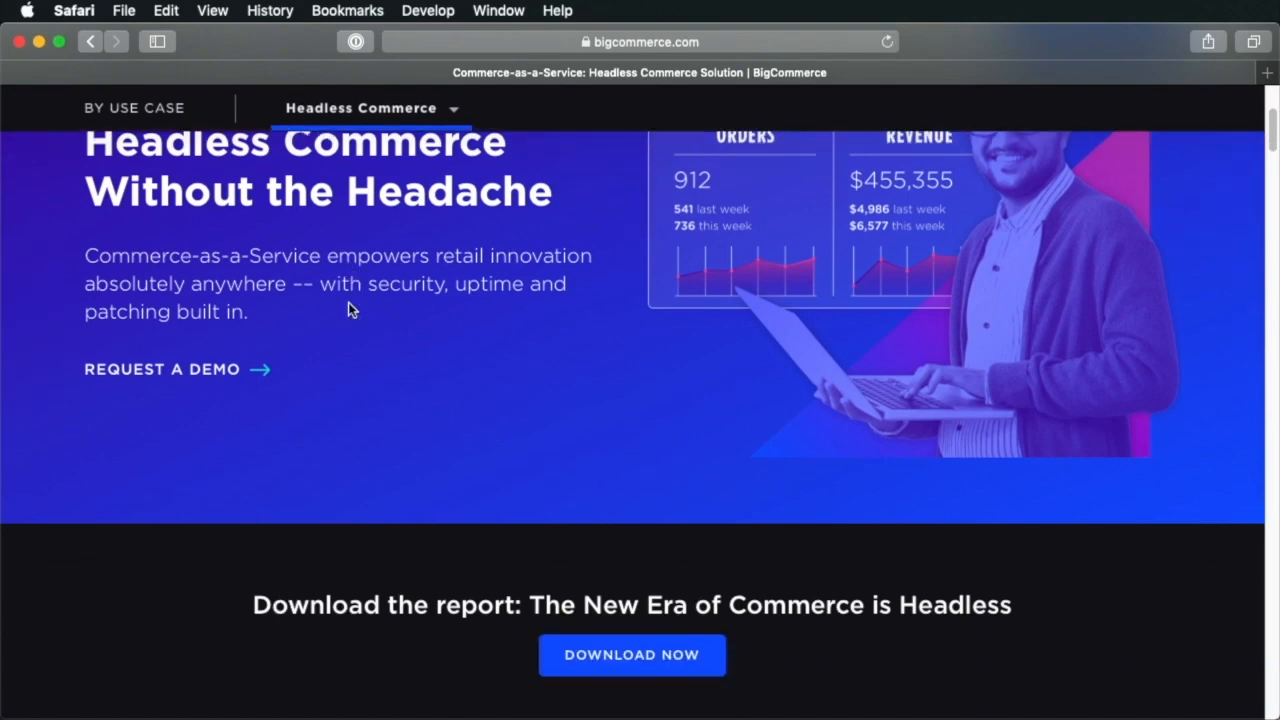
pyautogui.click(632, 655)
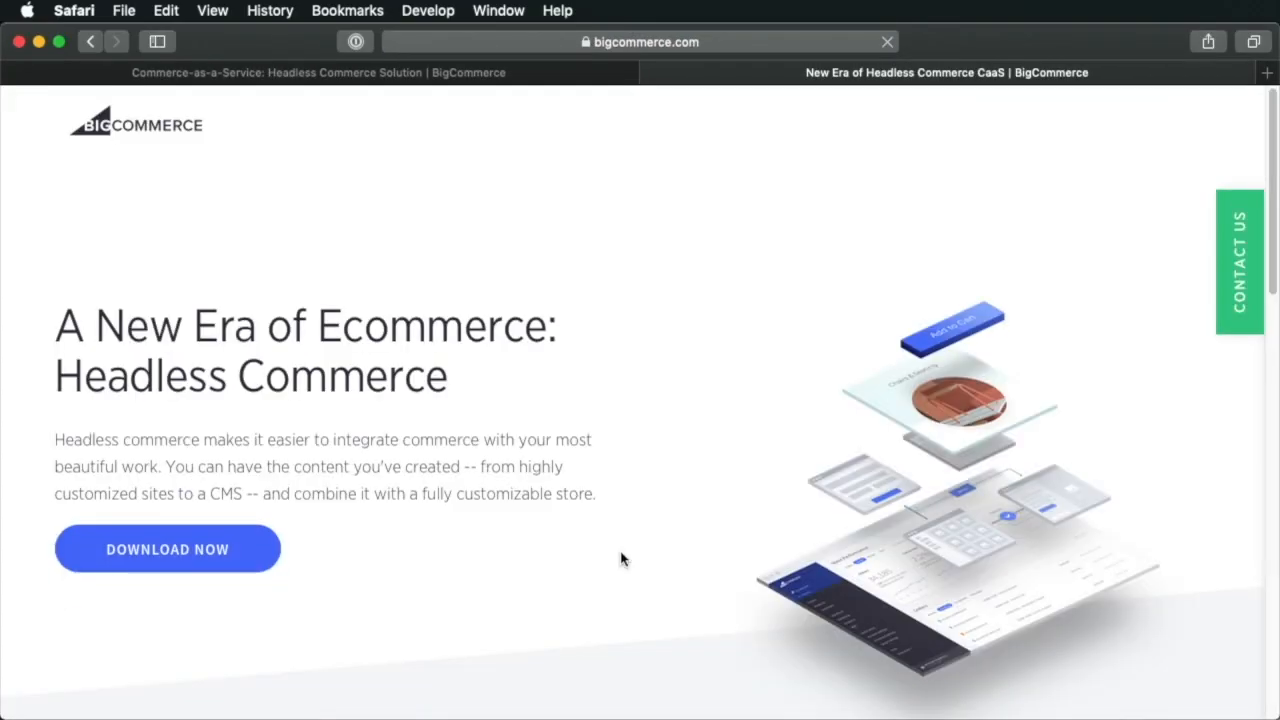
pyautogui.click(945, 72)
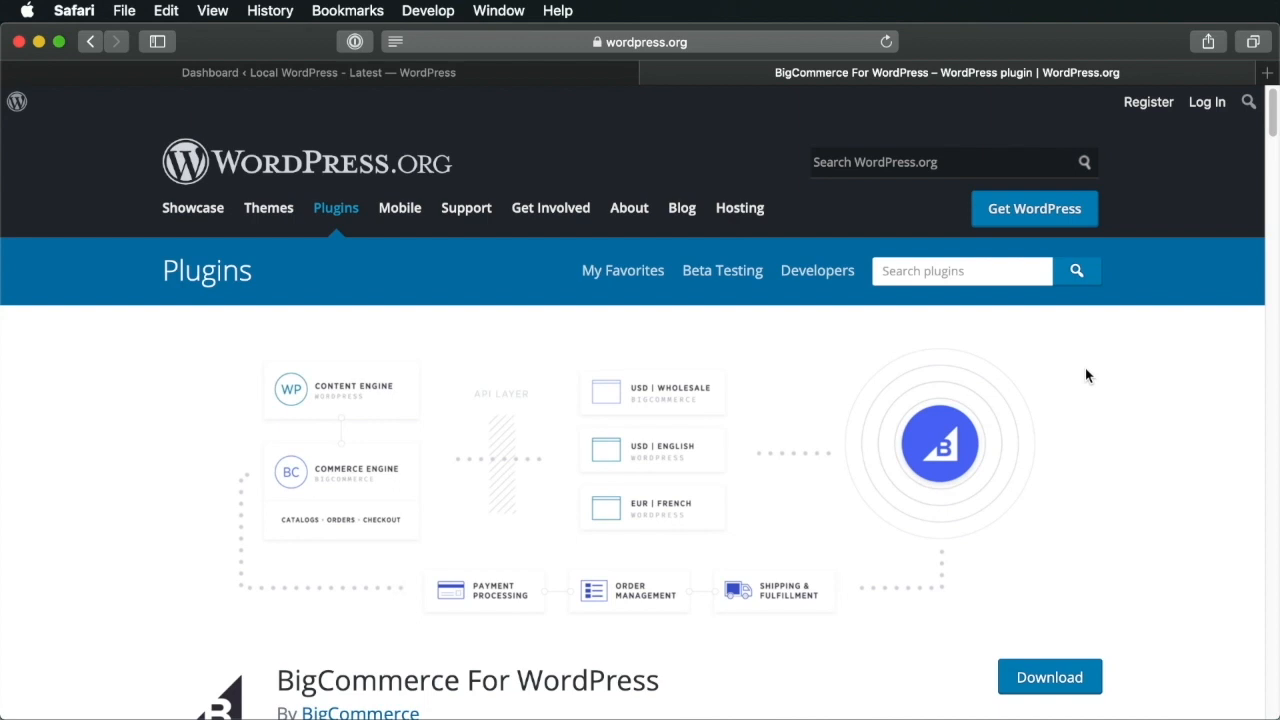
pyautogui.moveTo(563, 93)
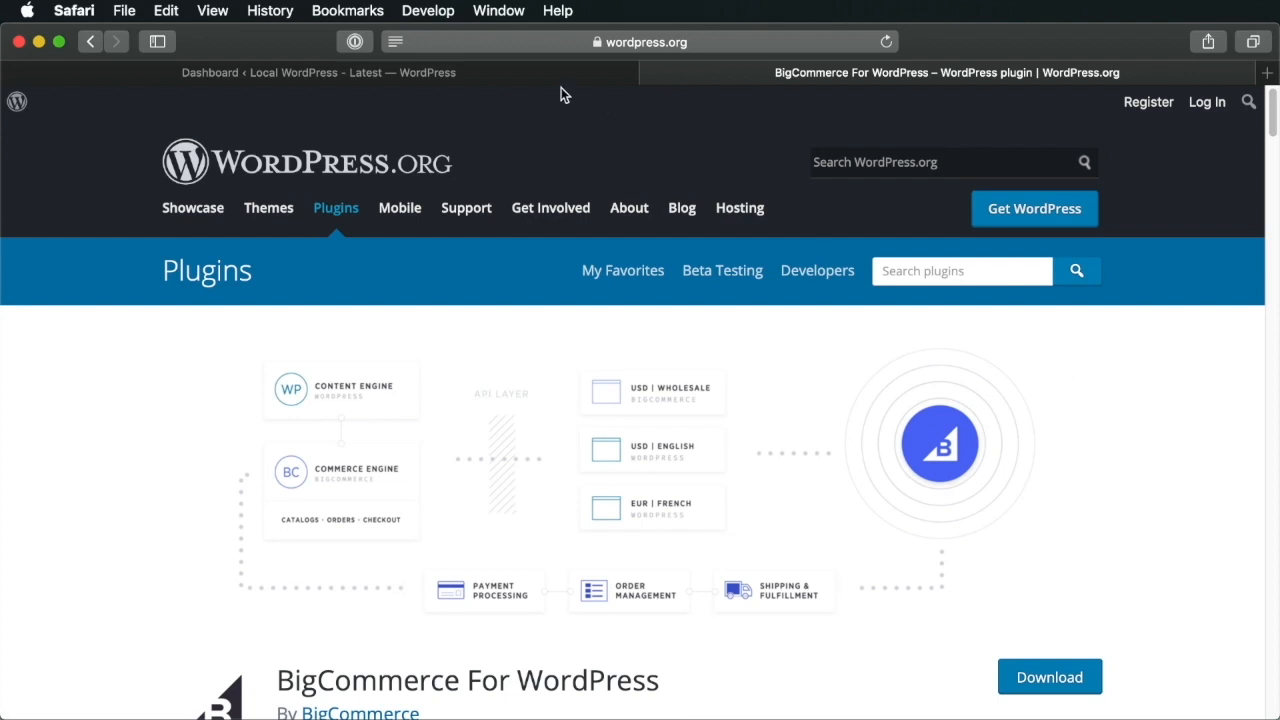
# Return to the local WordPress dashboard and scroll to its version 5.1.1 footer
pyautogui.click(318, 72)
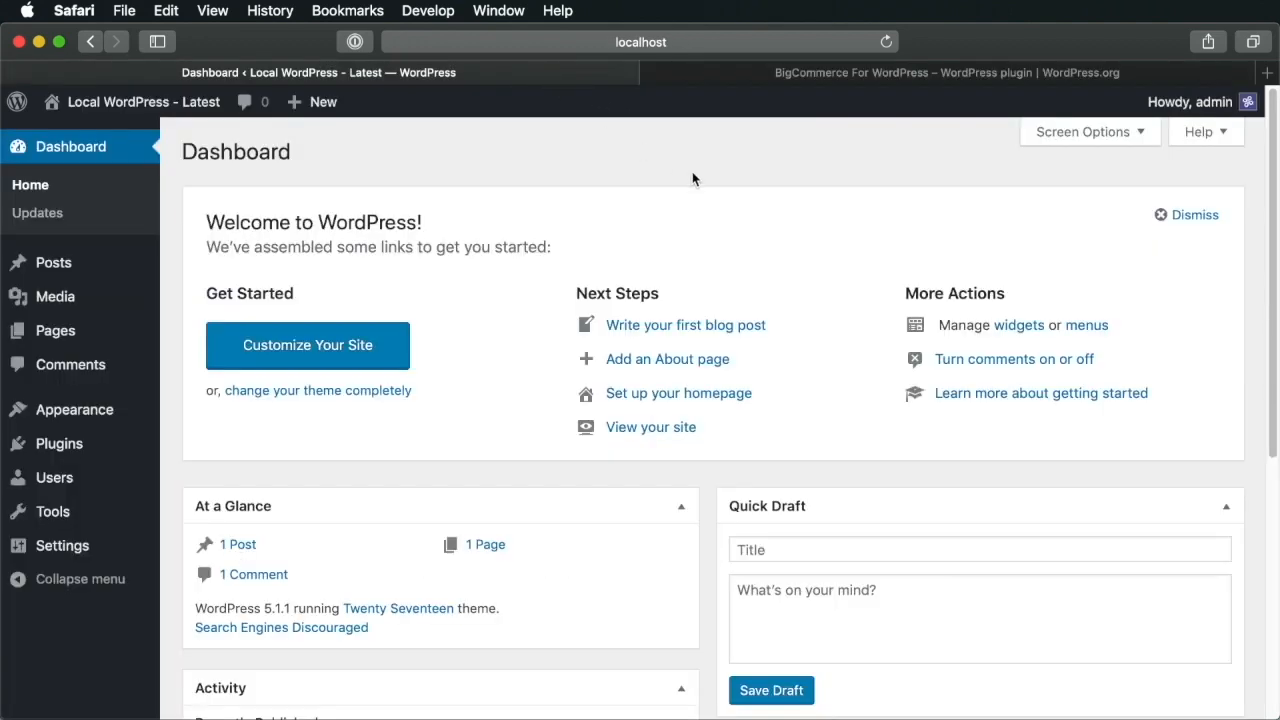
pyautogui.moveTo(613, 196)
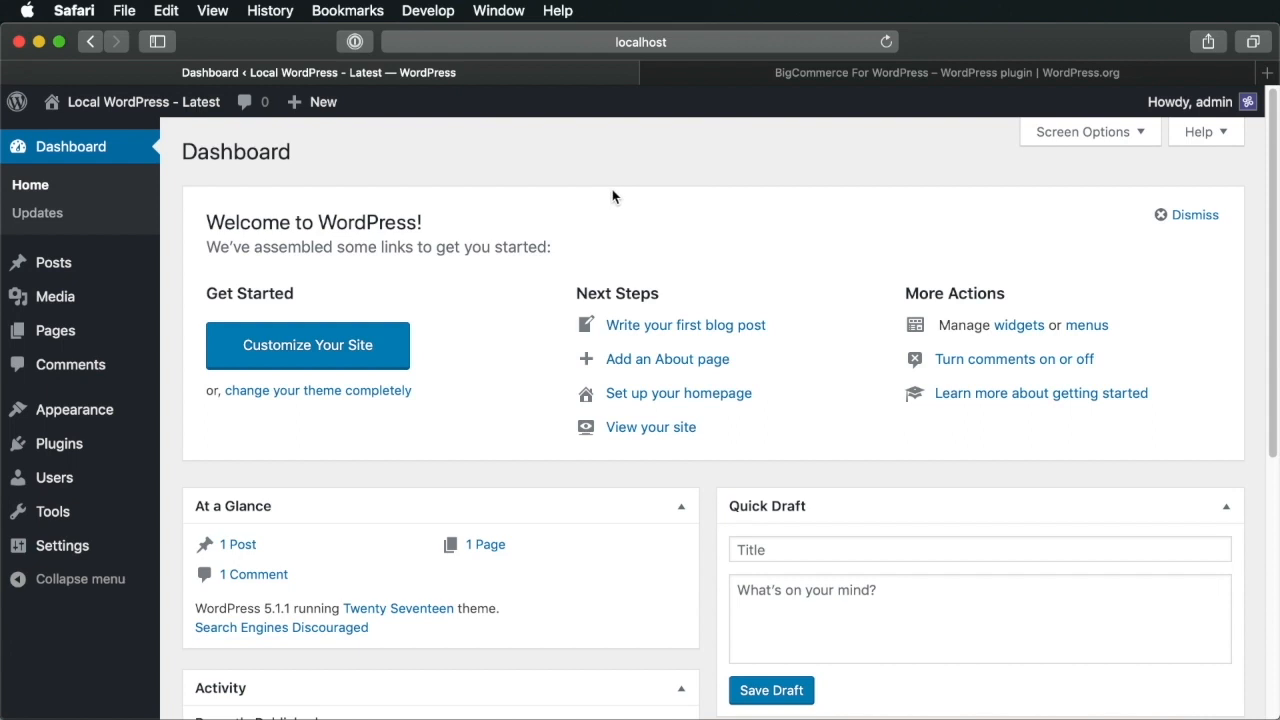
pyautogui.scroll(-3)
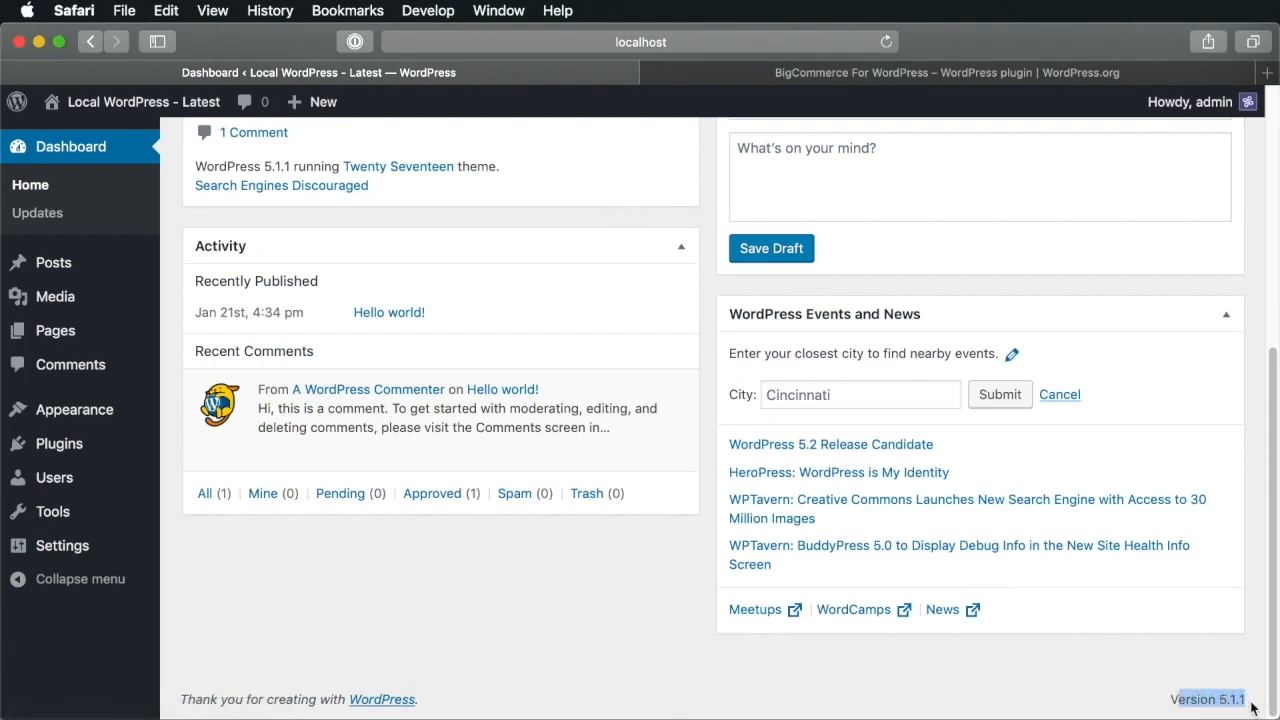
pyautogui.scroll(3)
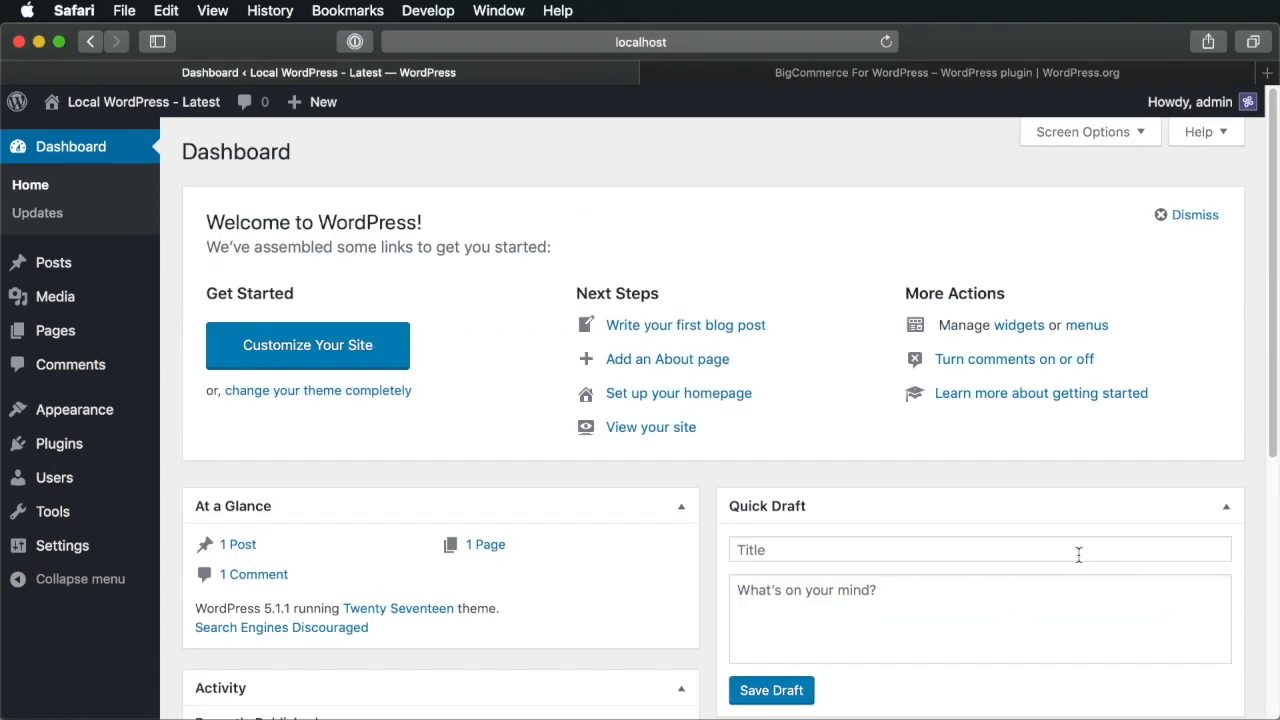
pyautogui.moveTo(853, 73)
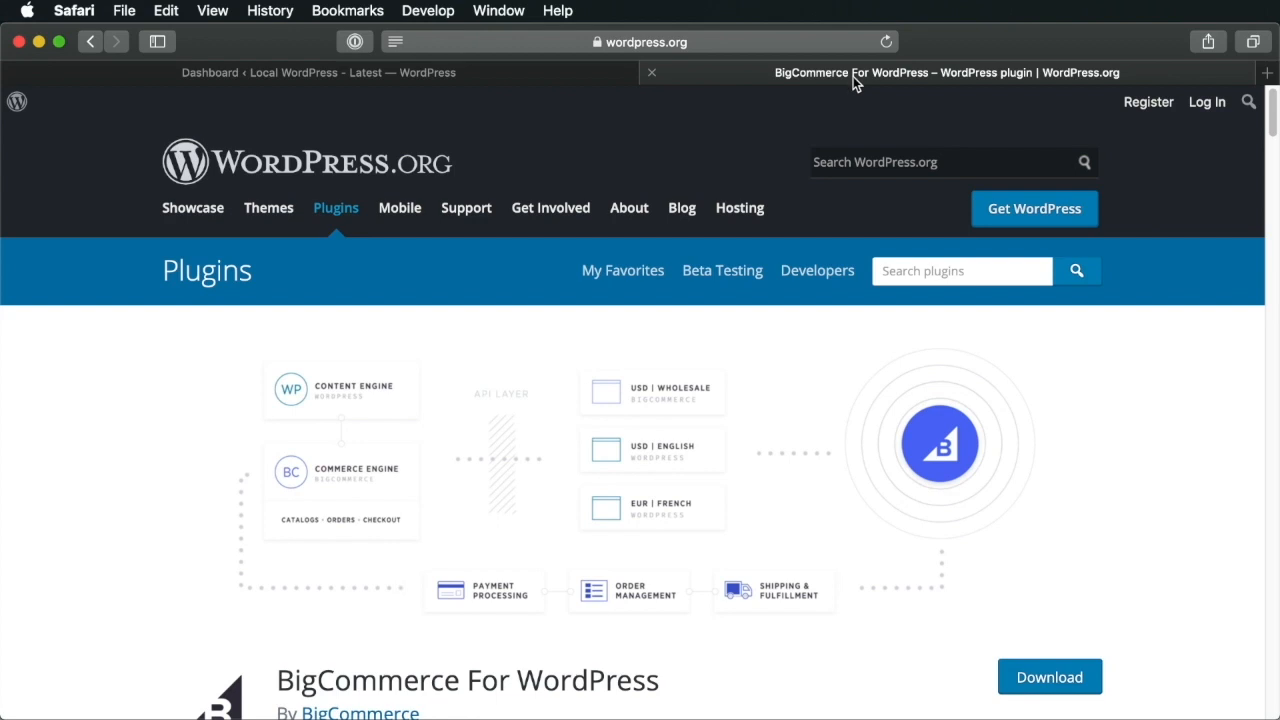
pyautogui.moveTo(848, 170)
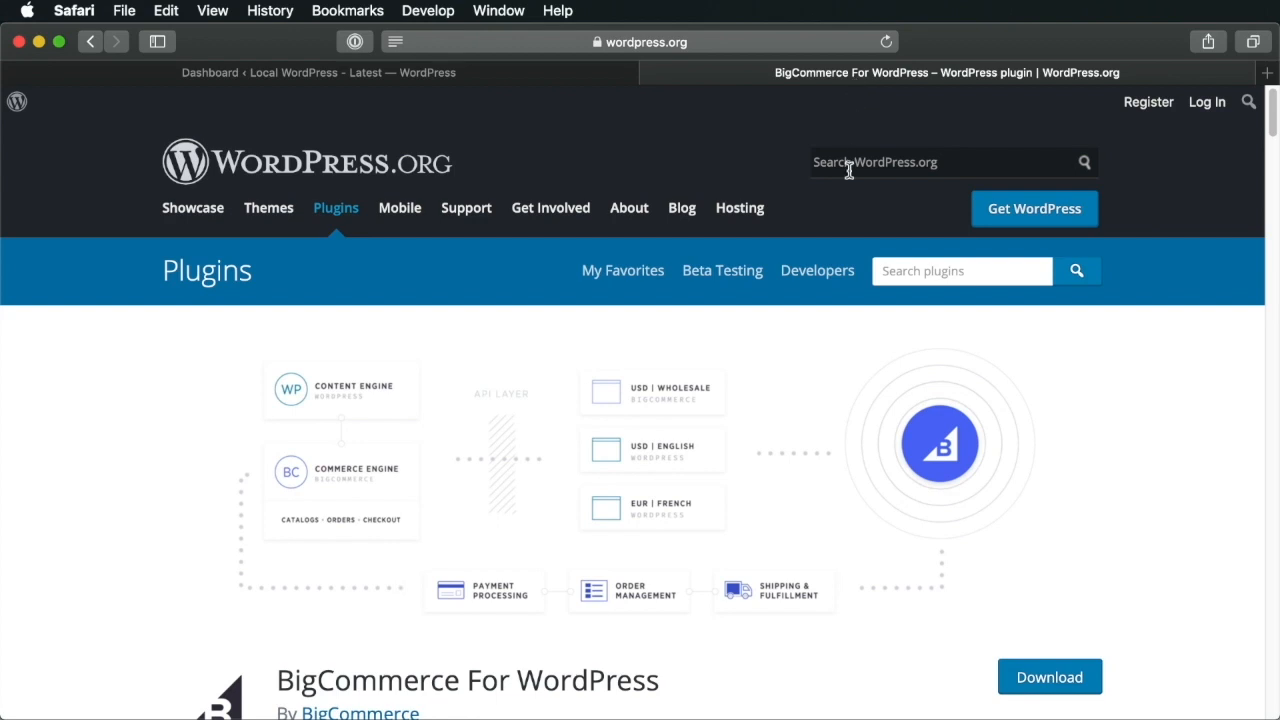
# Download the BigCommerce For WordPress 2.2.1 plugin zip and go back to the local dashboard
pyautogui.scroll(-3)
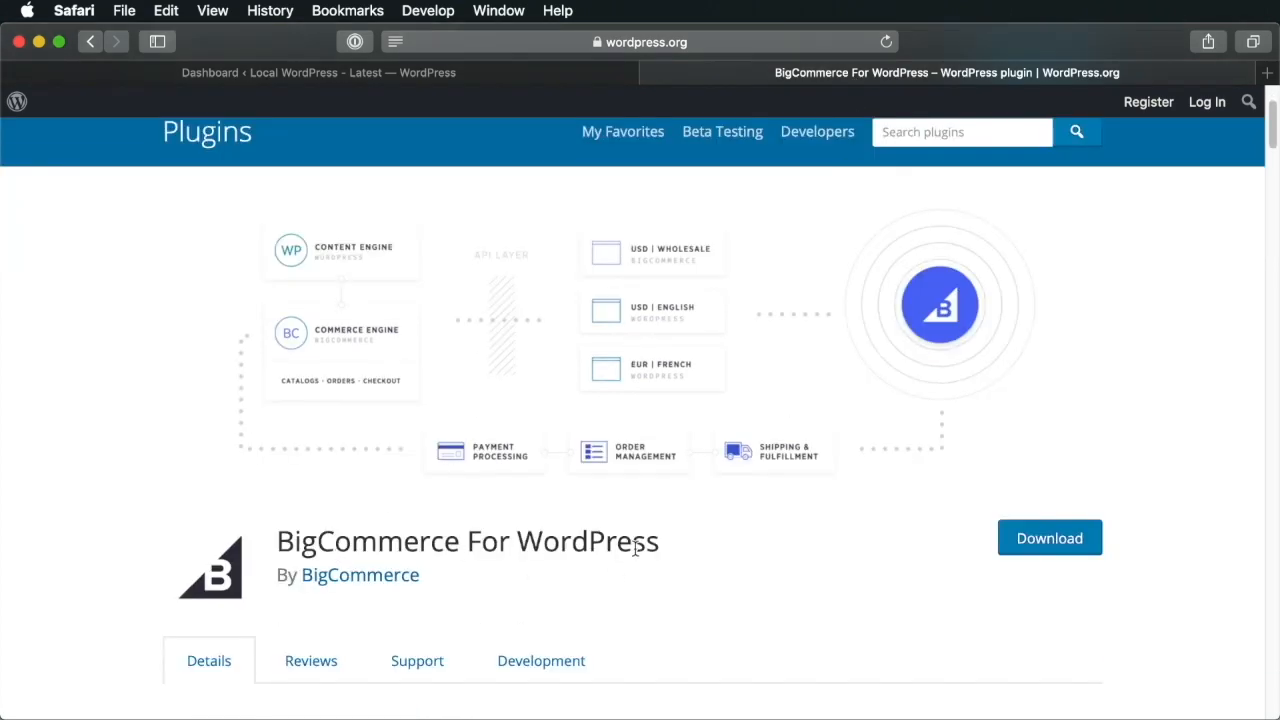
pyautogui.moveTo(680, 365)
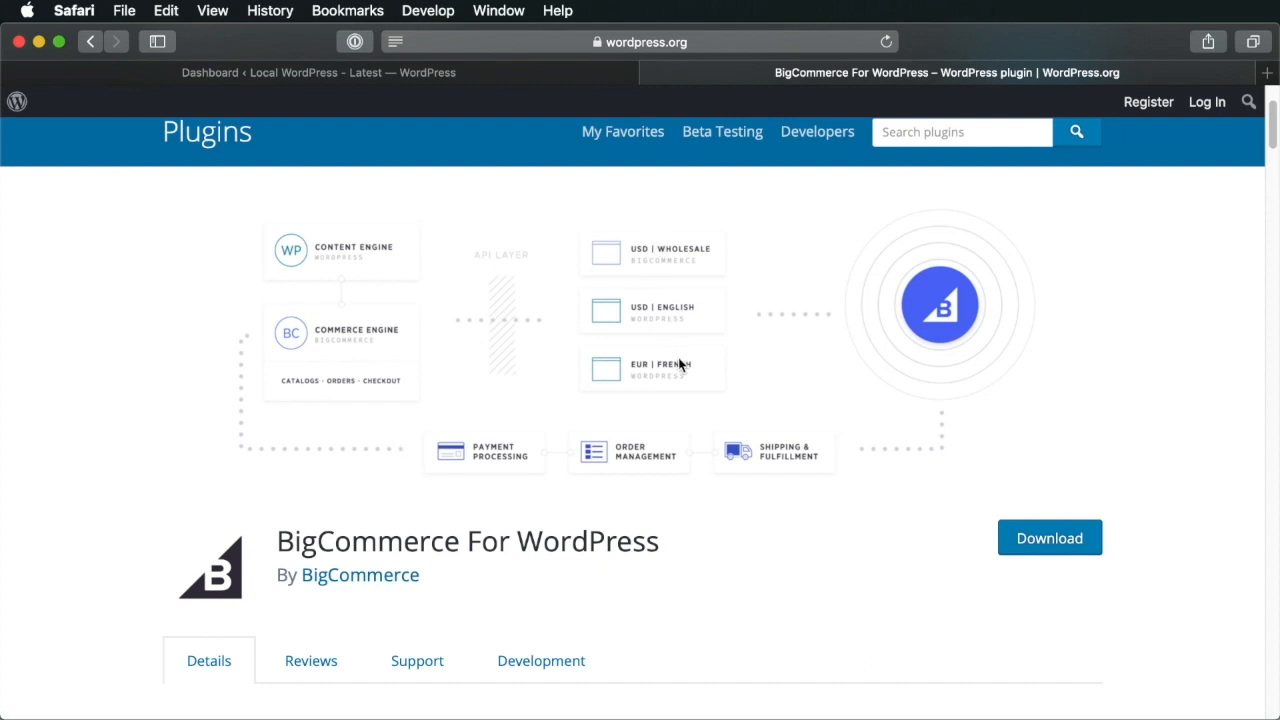
pyautogui.scroll(-3)
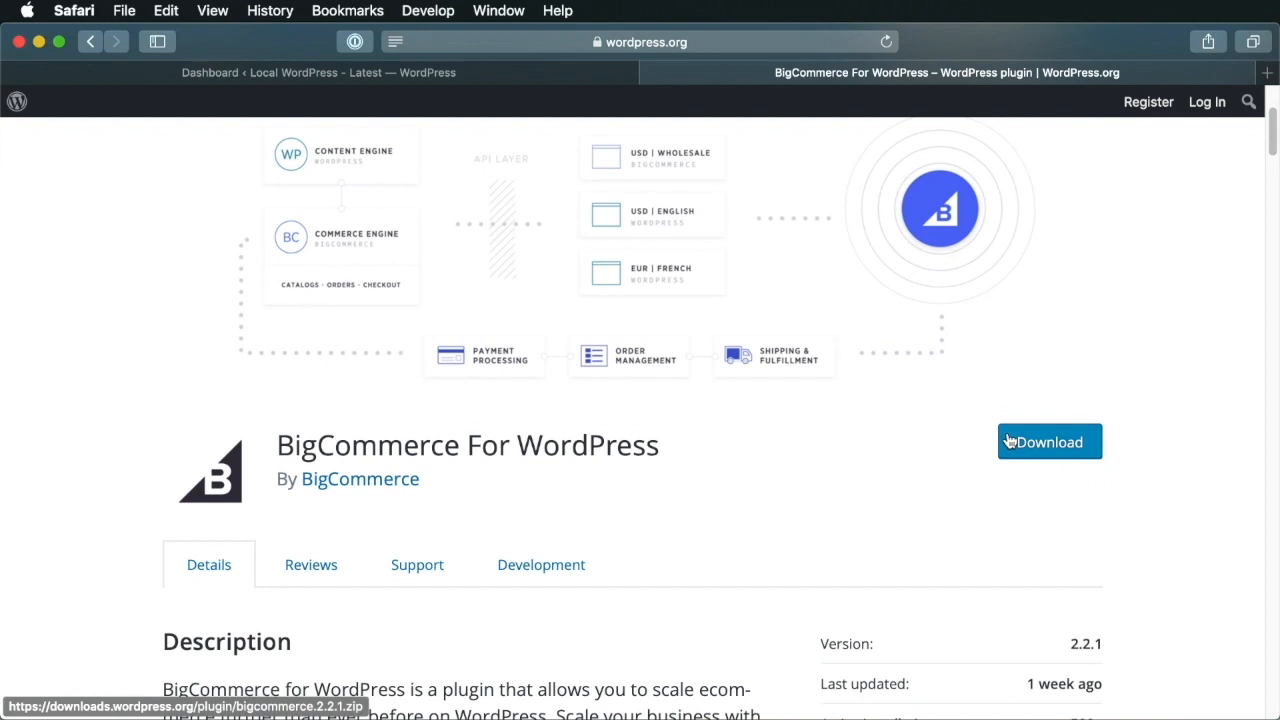
pyautogui.click(1049, 442)
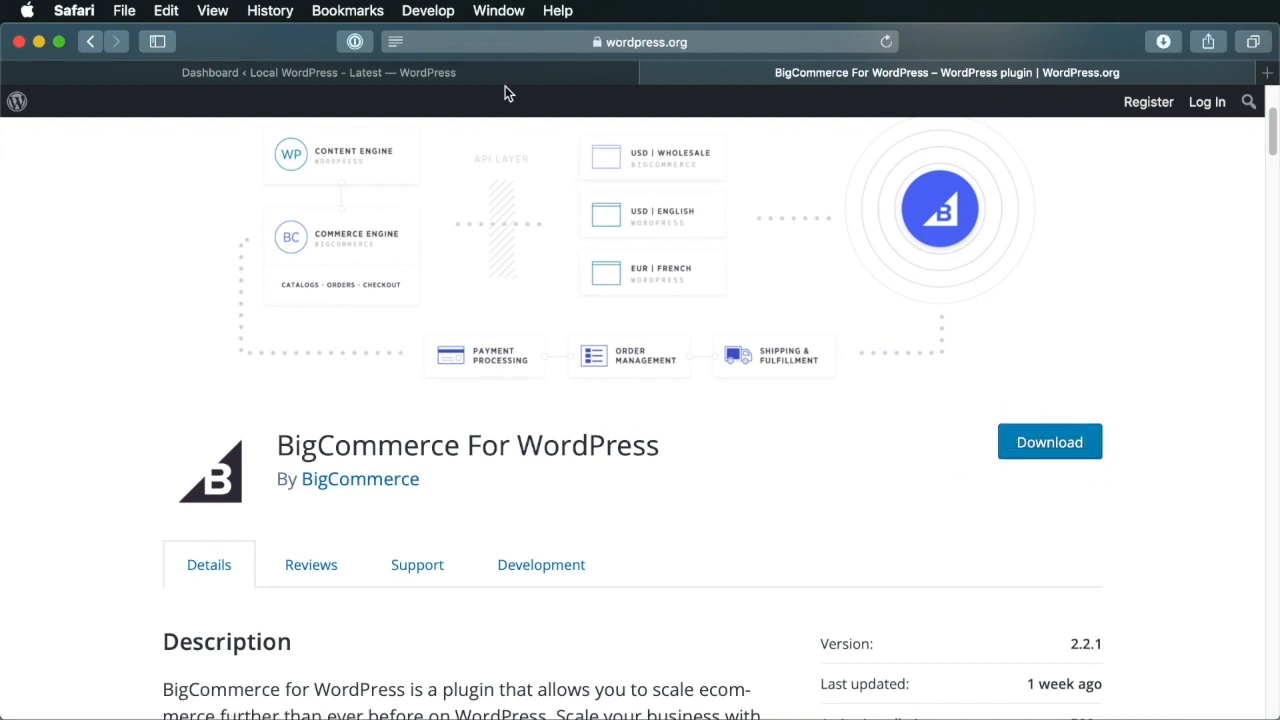
pyautogui.click(318, 72)
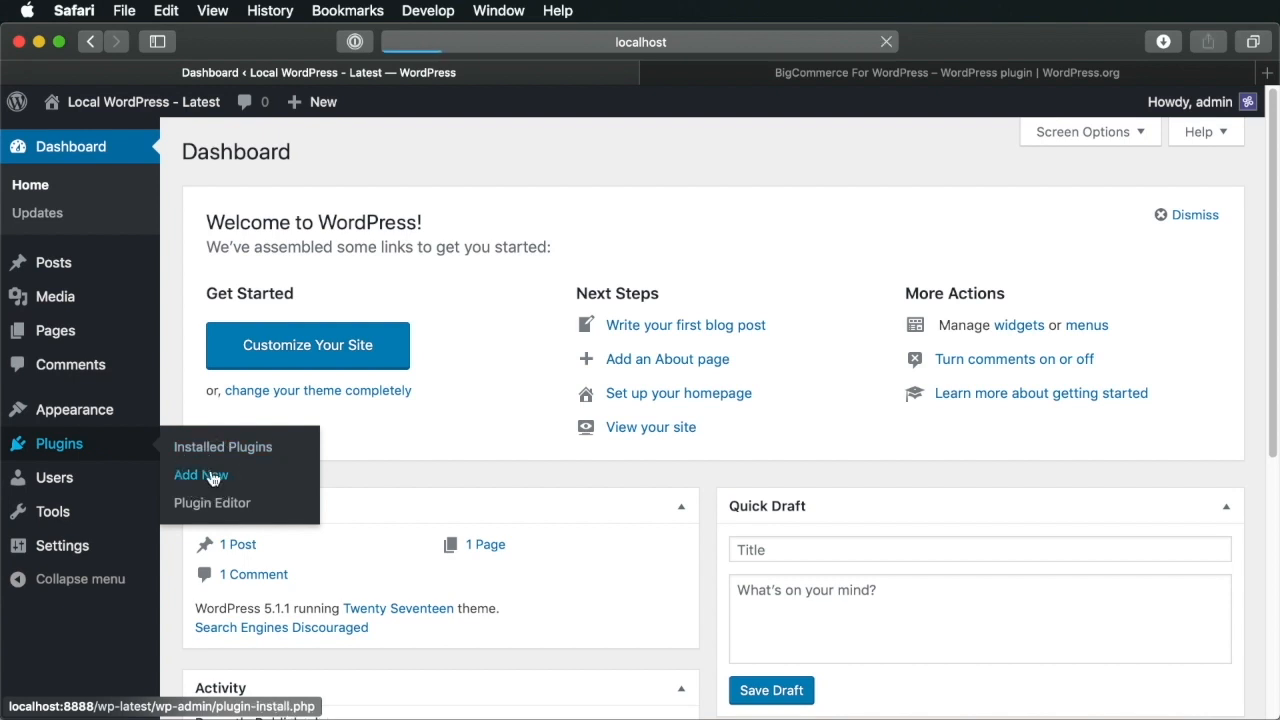
# Upload bigcommerce.2.2.1.zip under Plugins > Add New, install it, and activate the plugin
pyautogui.click(201, 474)
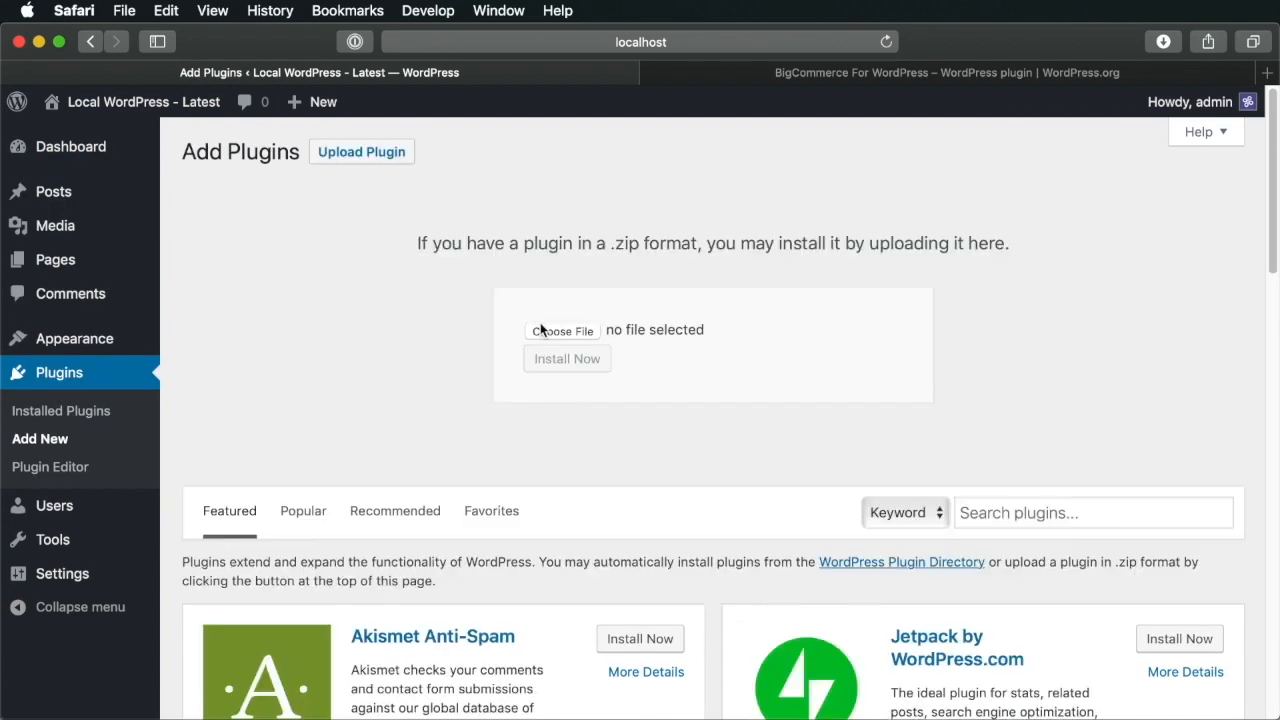
pyautogui.click(562, 330)
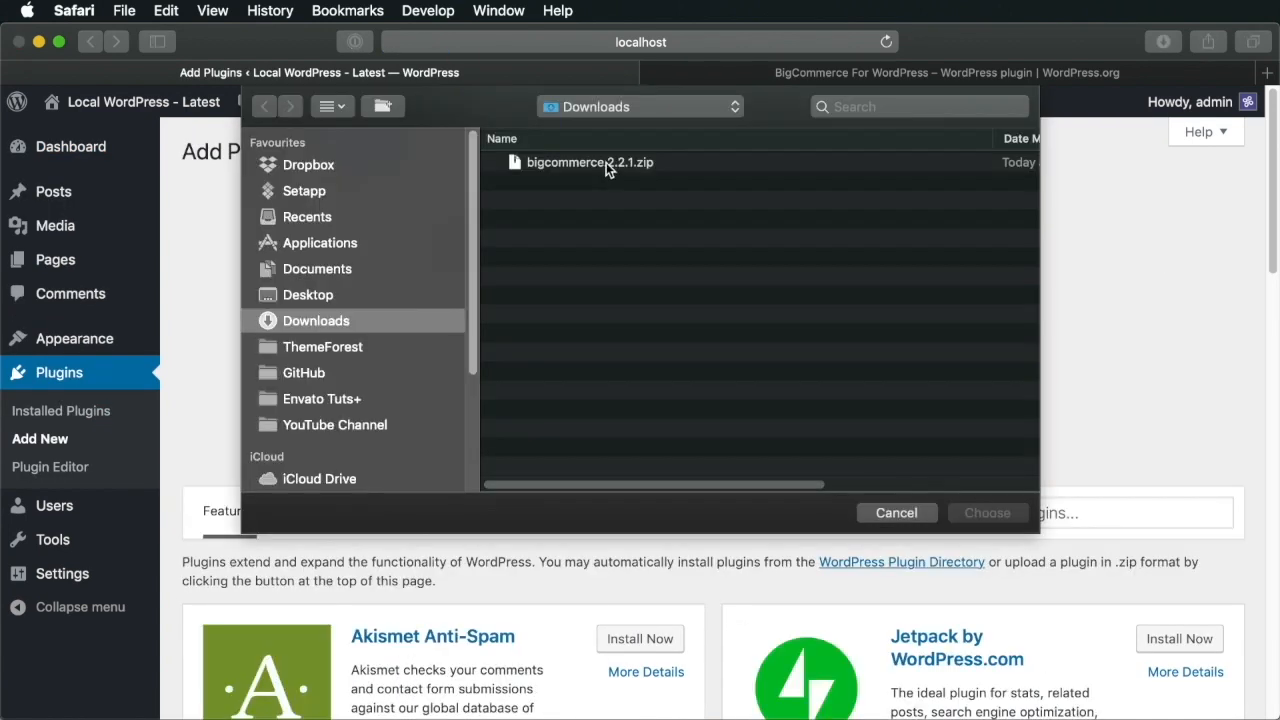
pyautogui.click(986, 512)
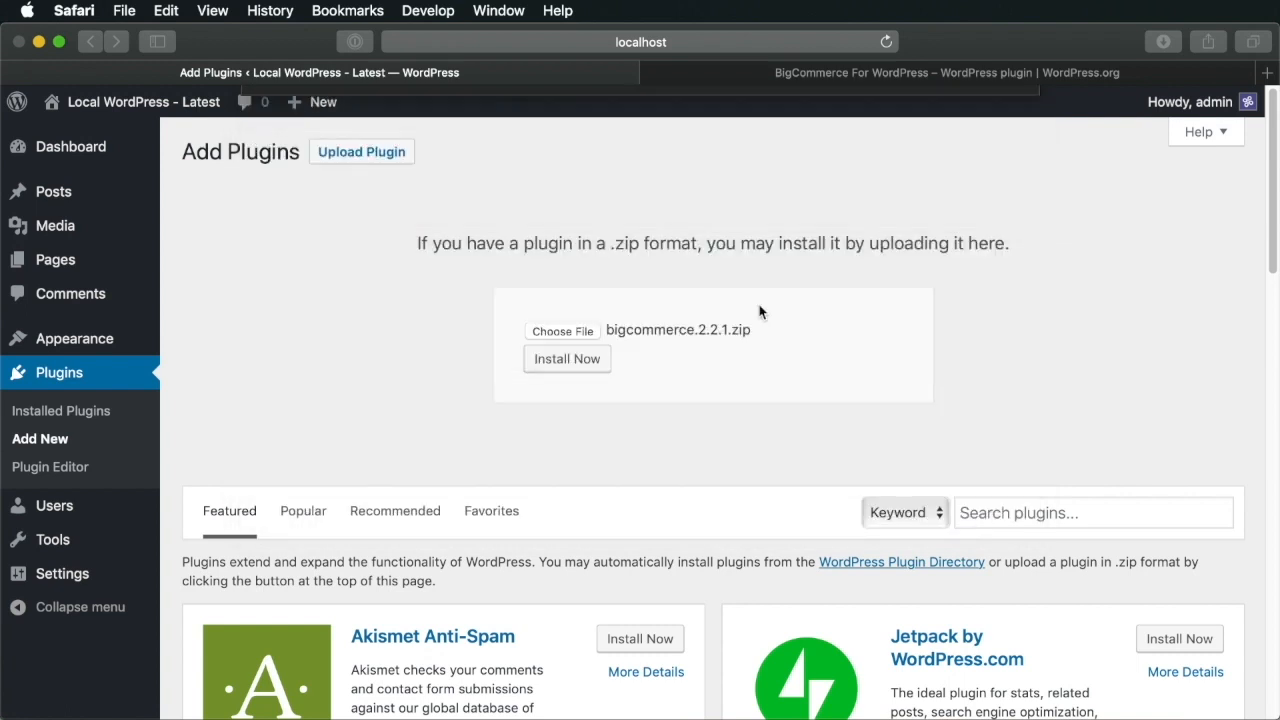
pyautogui.click(567, 358)
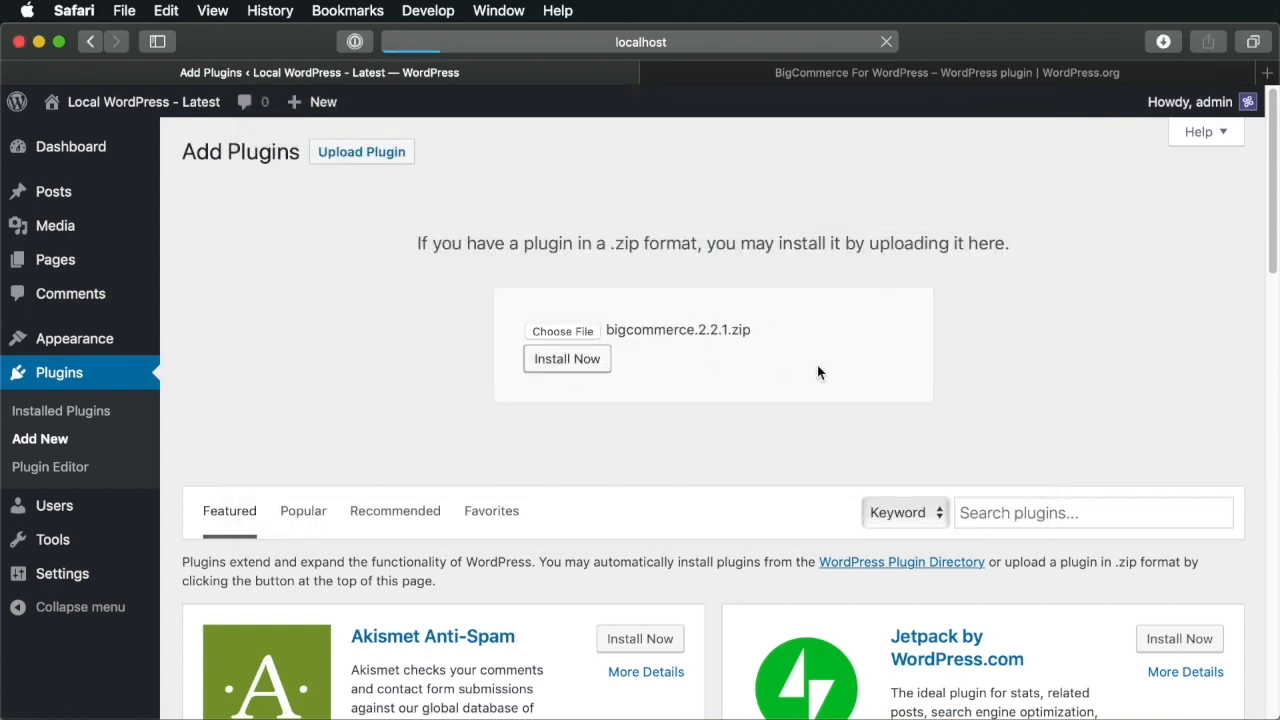
pyautogui.click(566, 358)
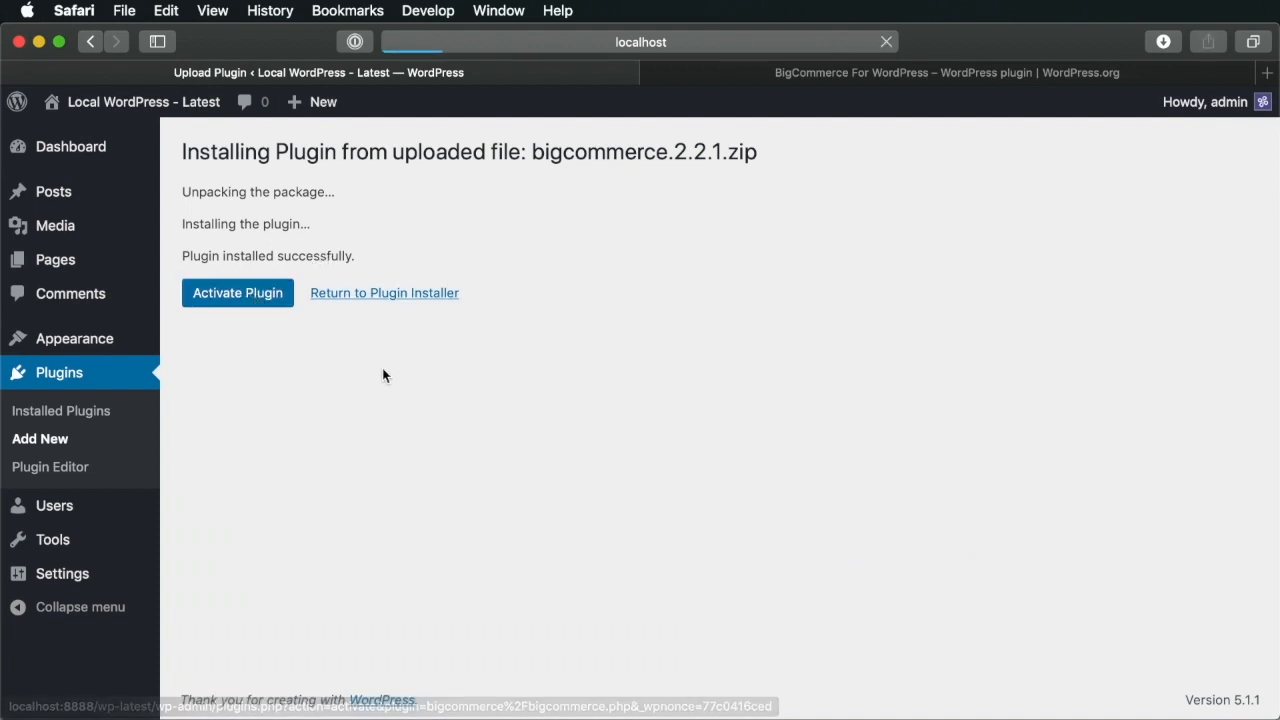
pyautogui.click(237, 292)
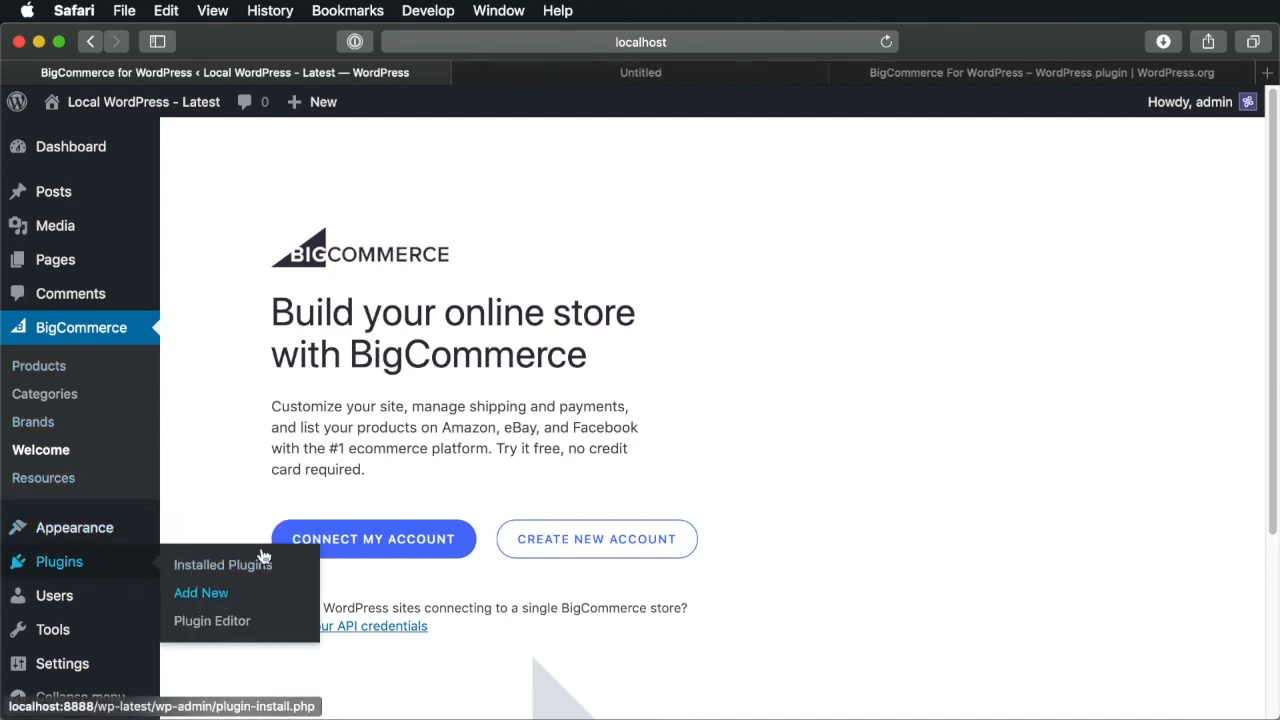
# Search plugins for 'bigcommerce' in a new tab, confirm it shows Active, then close the tab
pyautogui.click(201, 592)
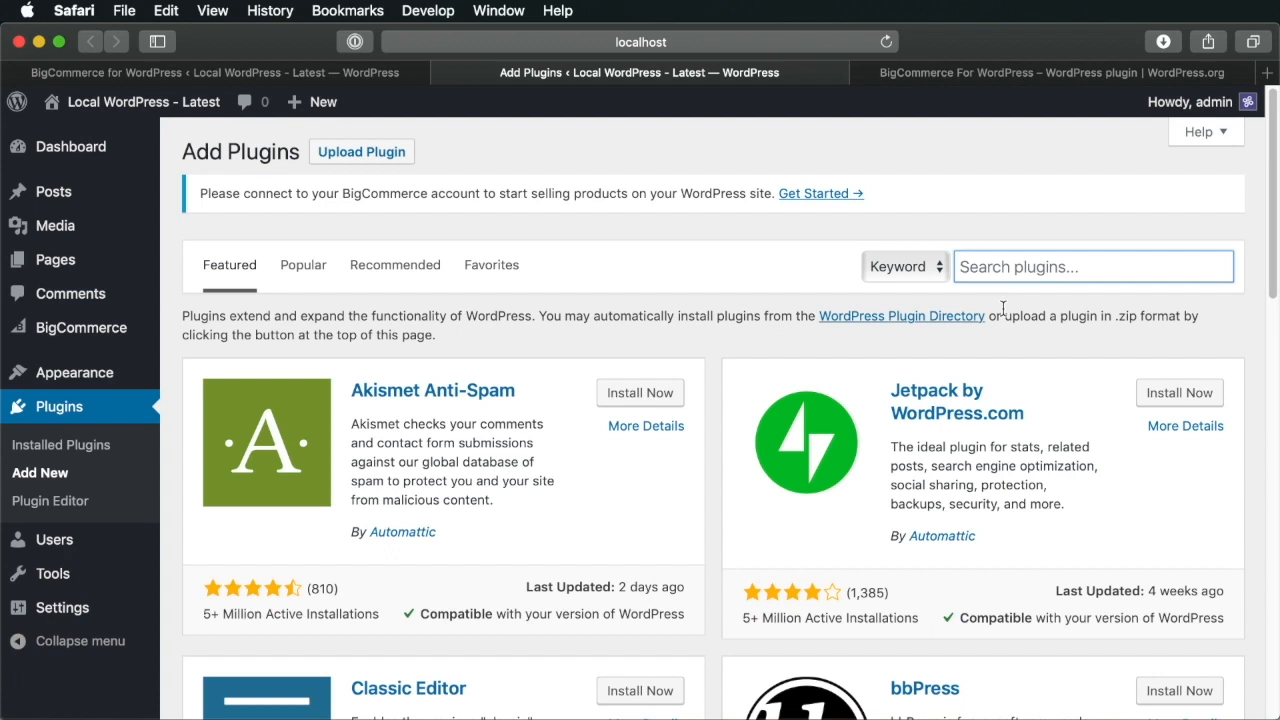
pyautogui.write('bigcommerce')
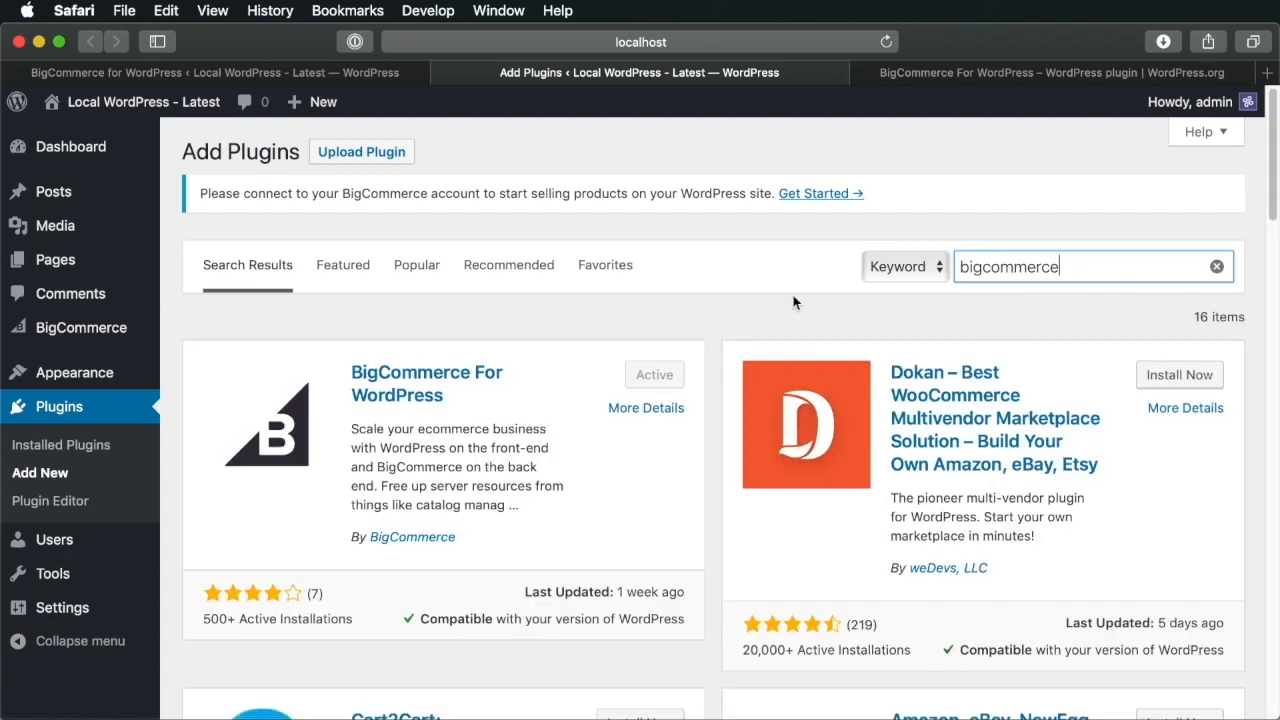
pyautogui.moveTo(668, 378)
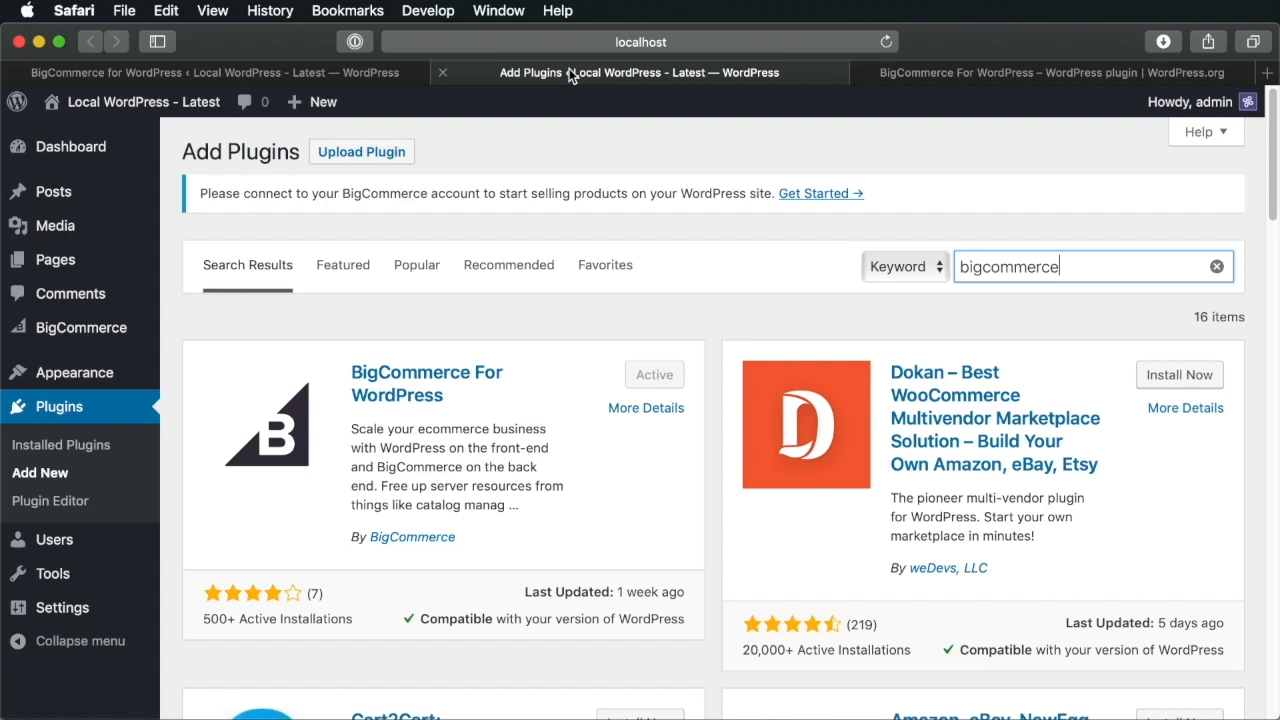
pyautogui.click(81, 327)
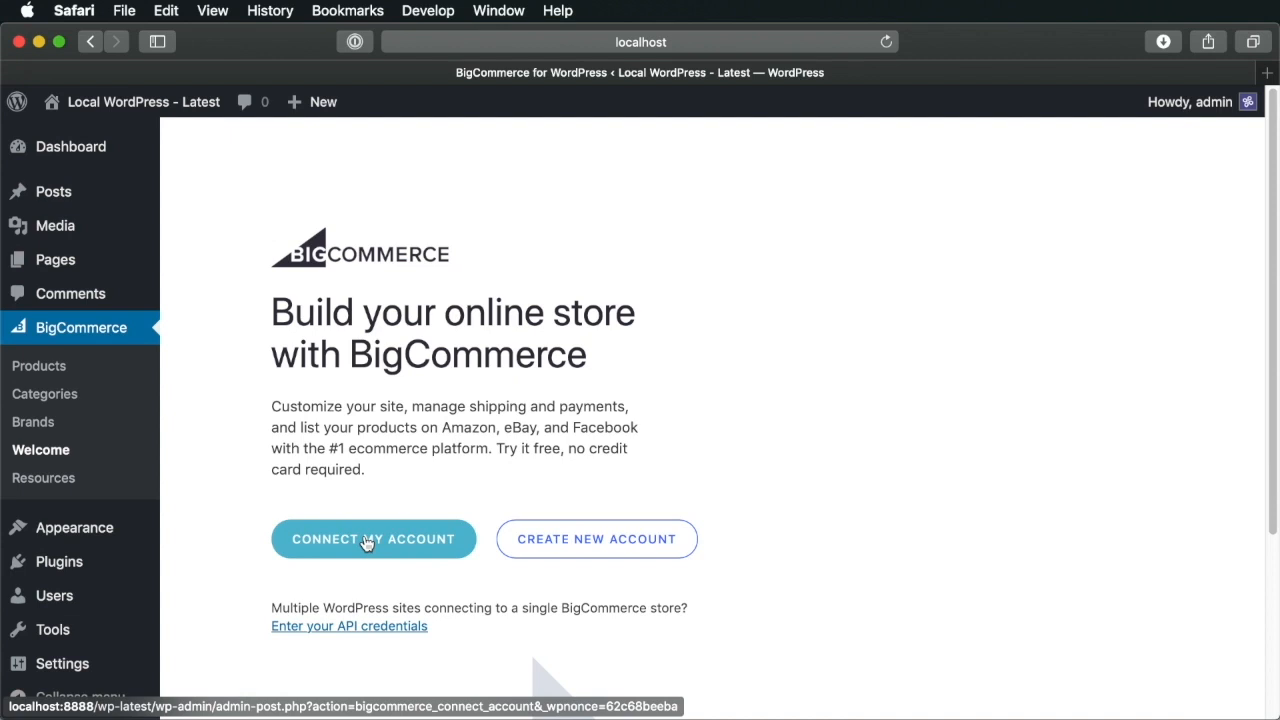
pyautogui.moveTo(586, 588)
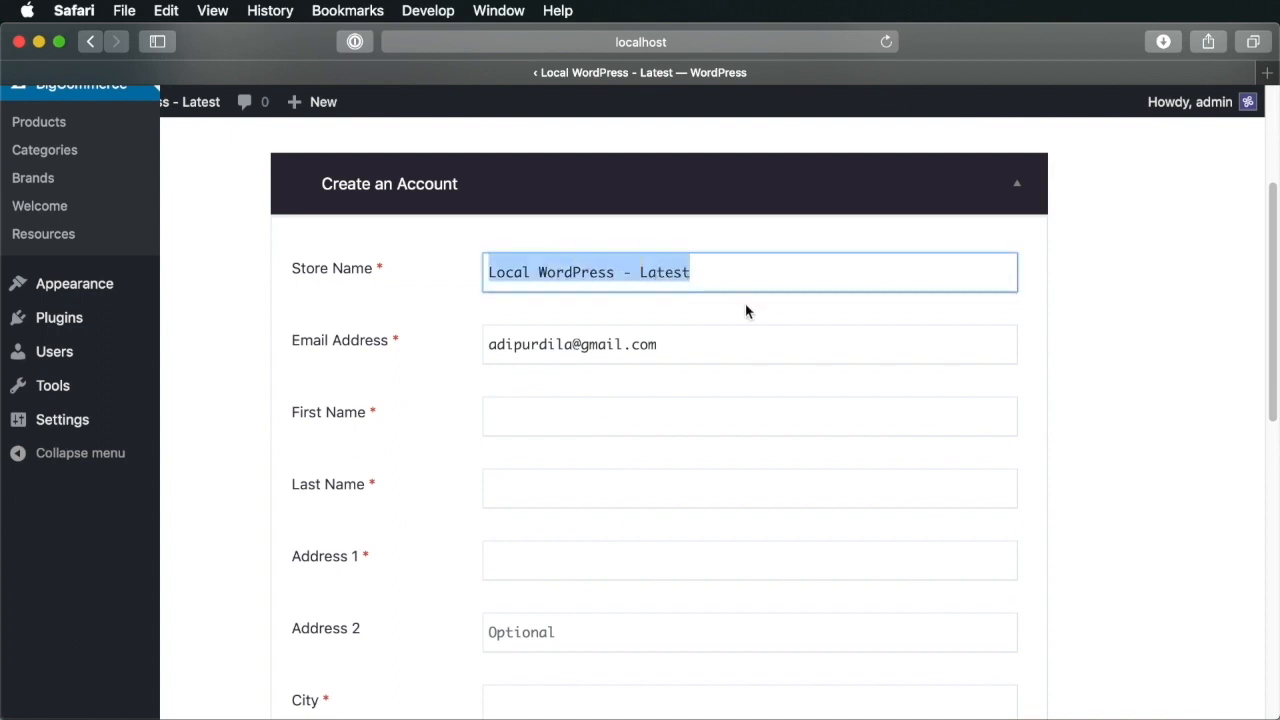
# Fill the signup form with store 'Adi's Demo Store' and name Adi P Purdila, then submit it
pyautogui.write("Adi's Demo Store")
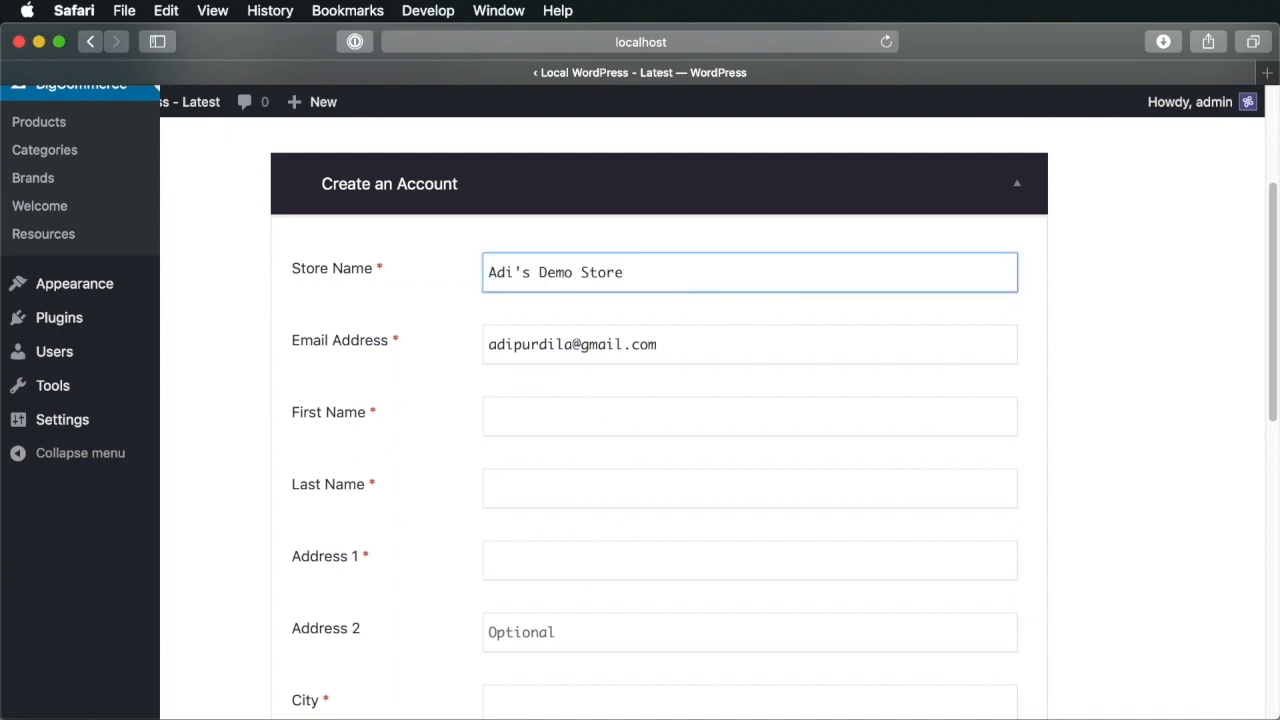
pyautogui.write('Adi P')
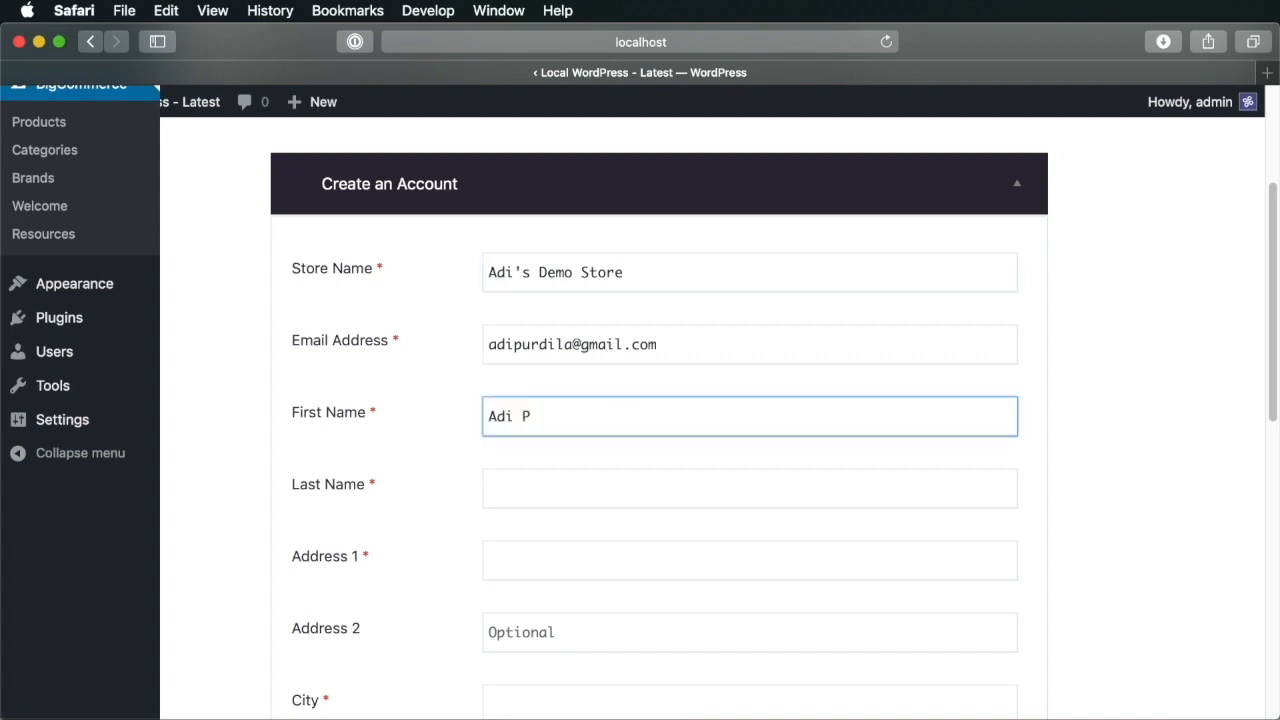
pyautogui.write('Purdila')
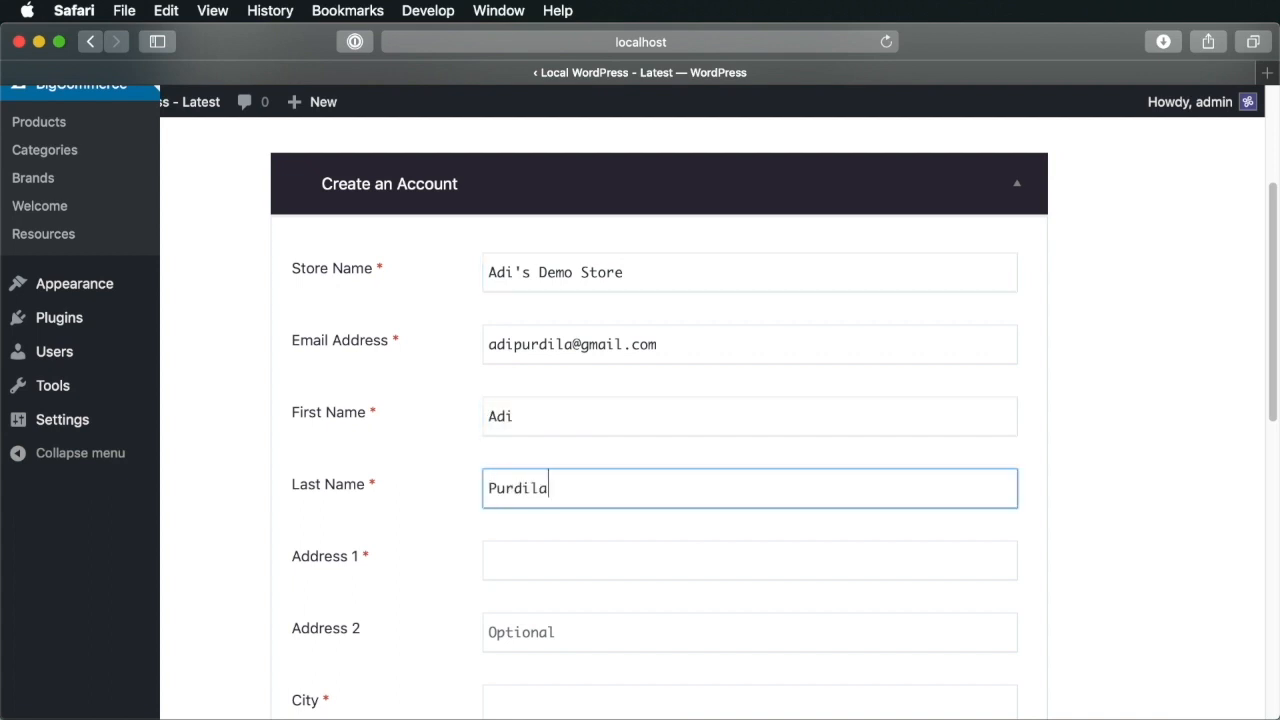
pyautogui.write('A')
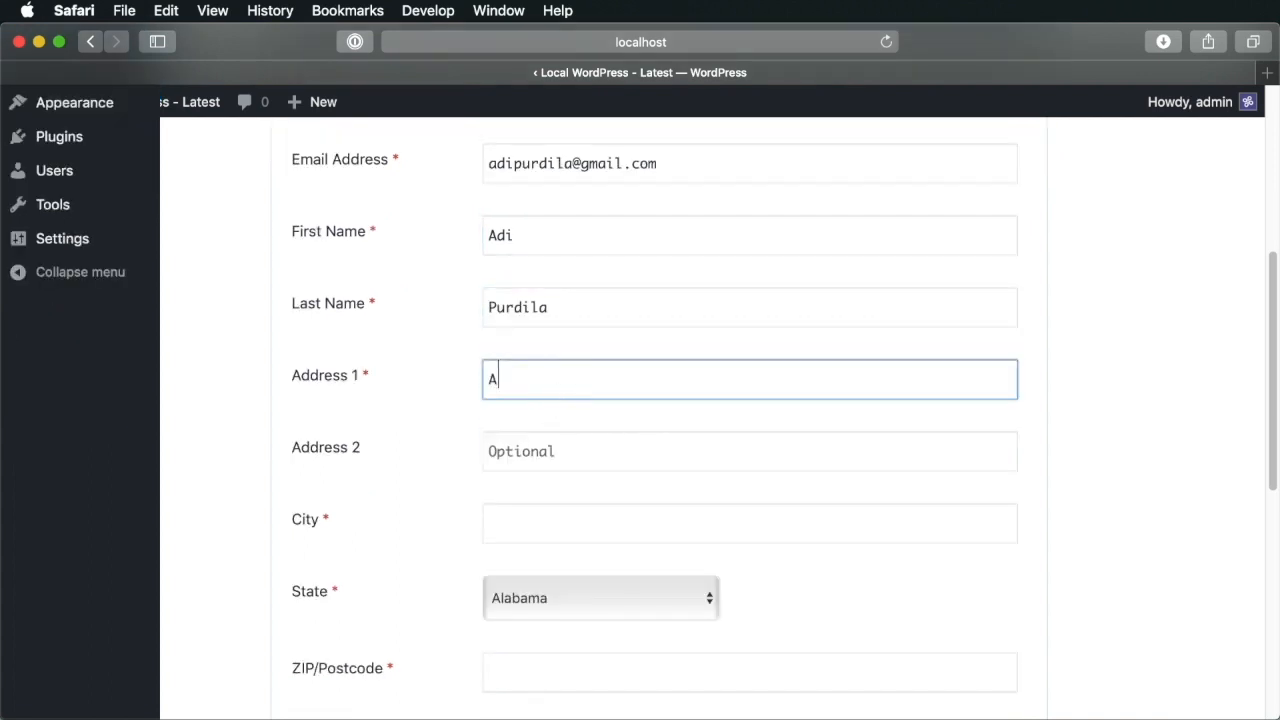
pyautogui.scroll(-3)
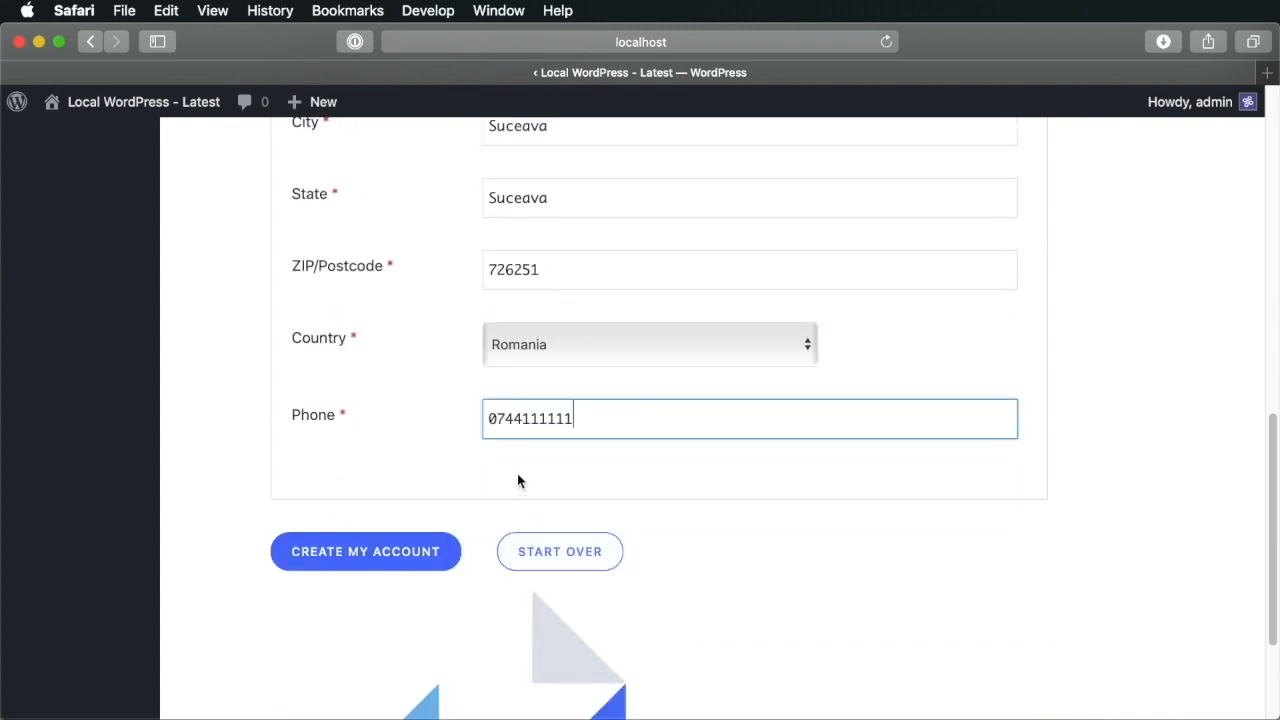
pyautogui.click(365, 551)
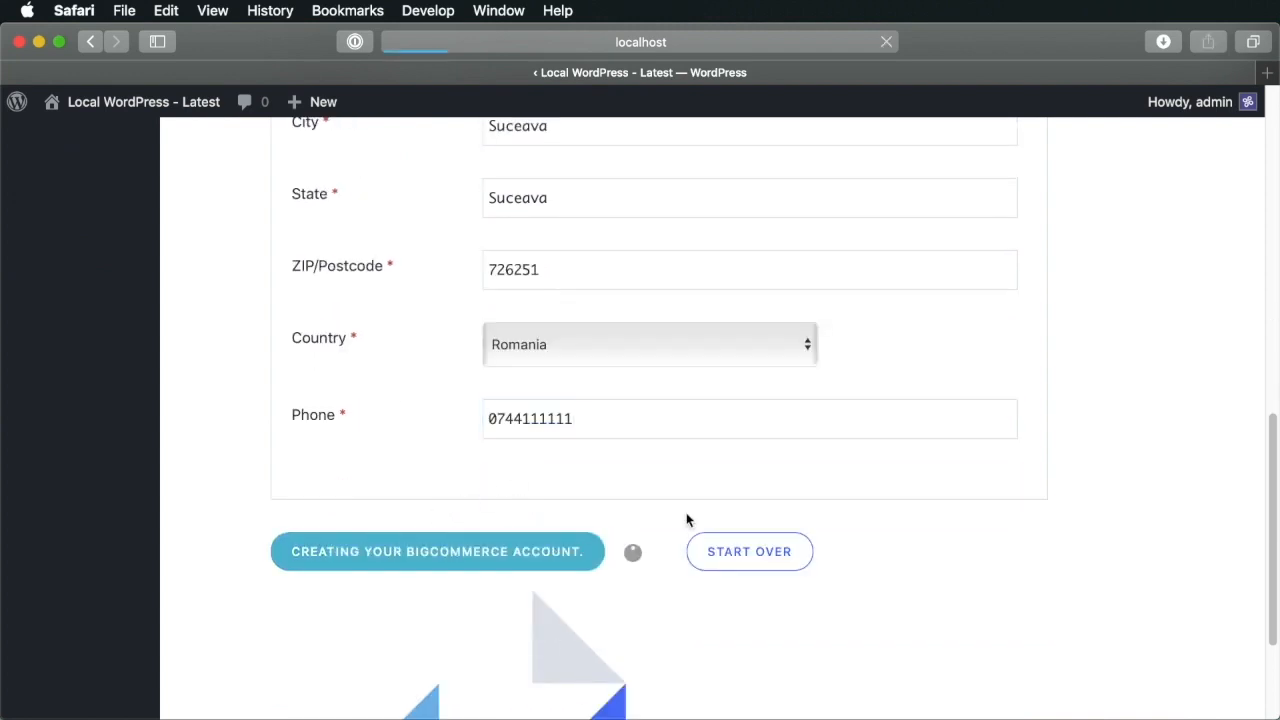
pyautogui.click(437, 551)
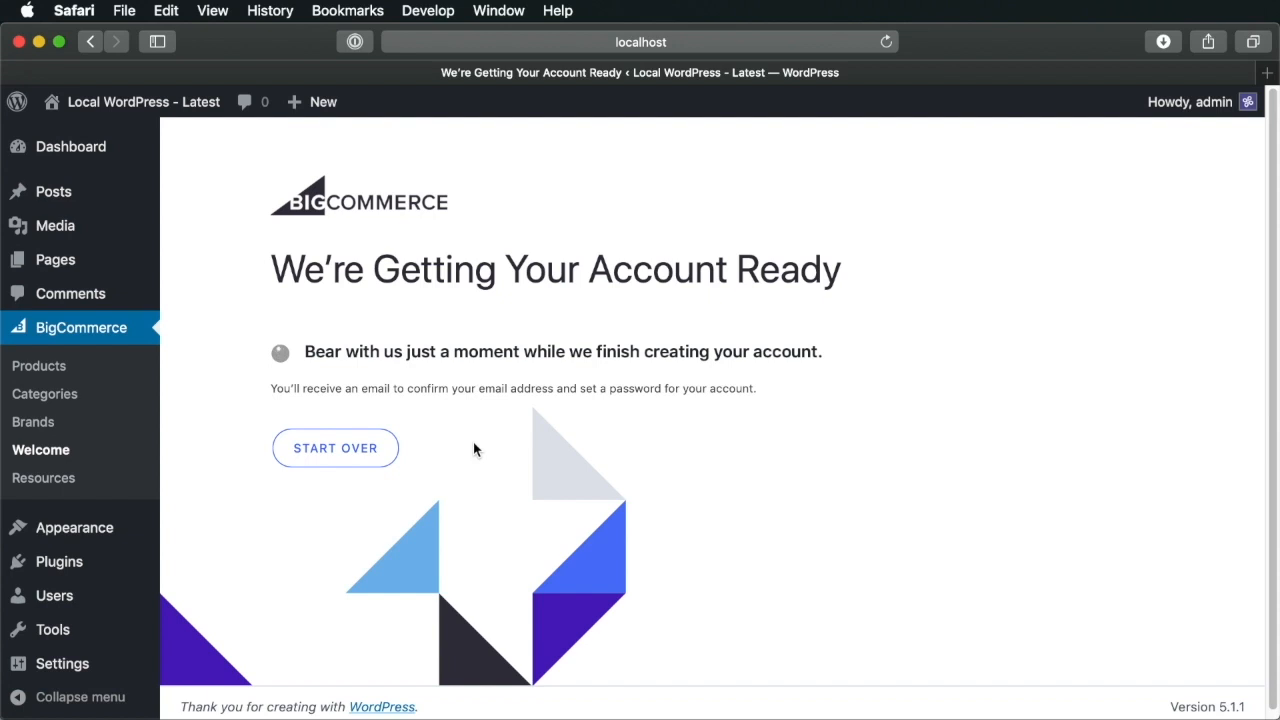
pyautogui.moveTo(480, 419)
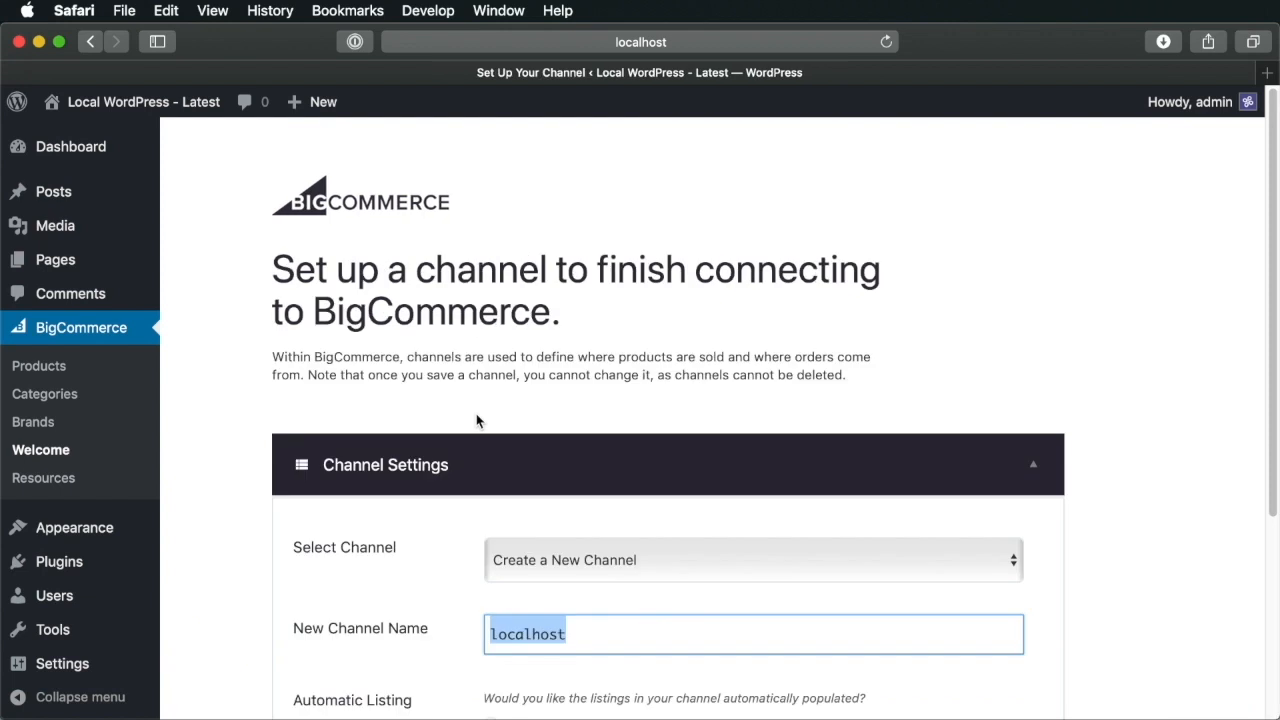
# Name the new channel 'WordPress Website', keep automatic listing on Yes, and continue
pyautogui.scroll(-3)
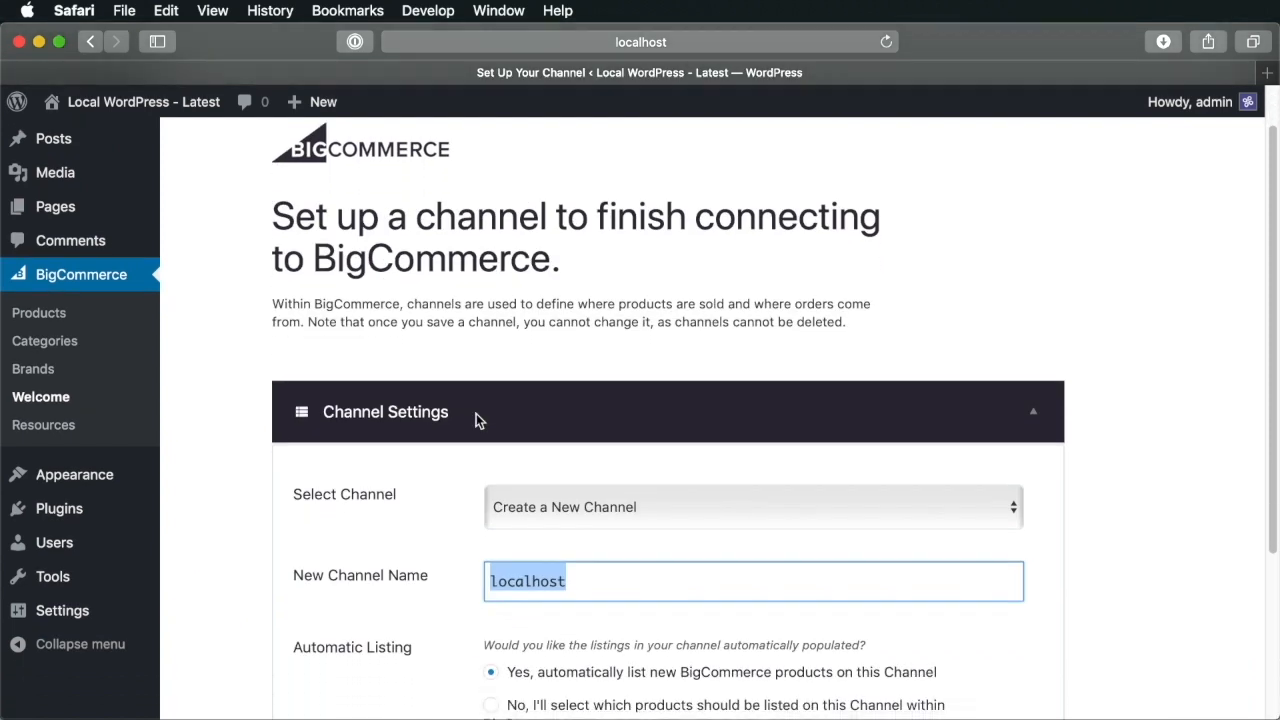
pyautogui.scroll(-3)
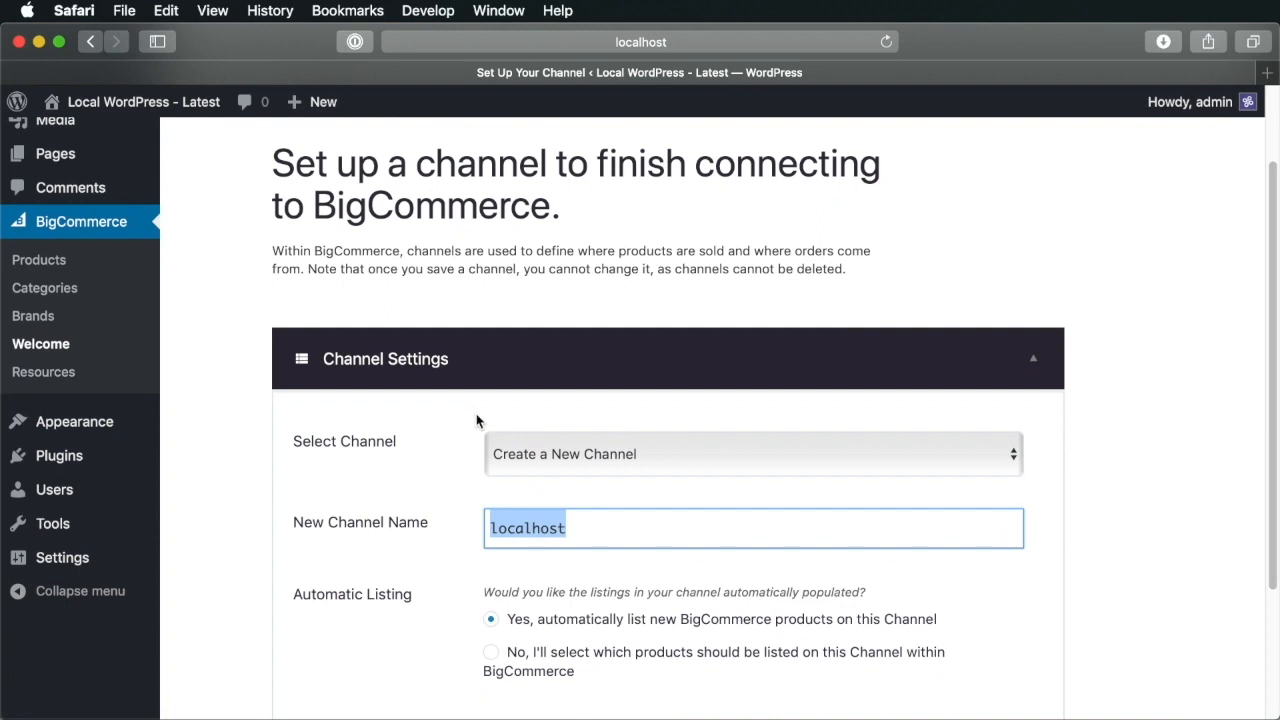
pyautogui.scroll(-3)
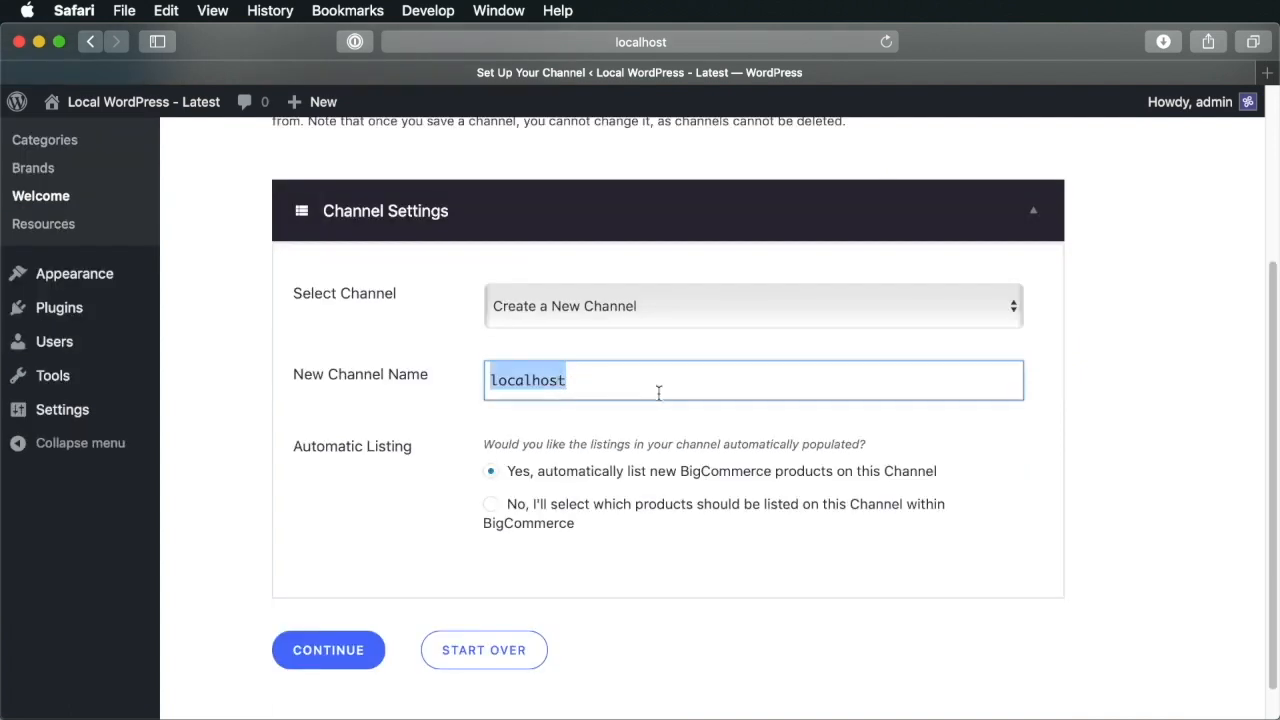
pyautogui.write('WordP')
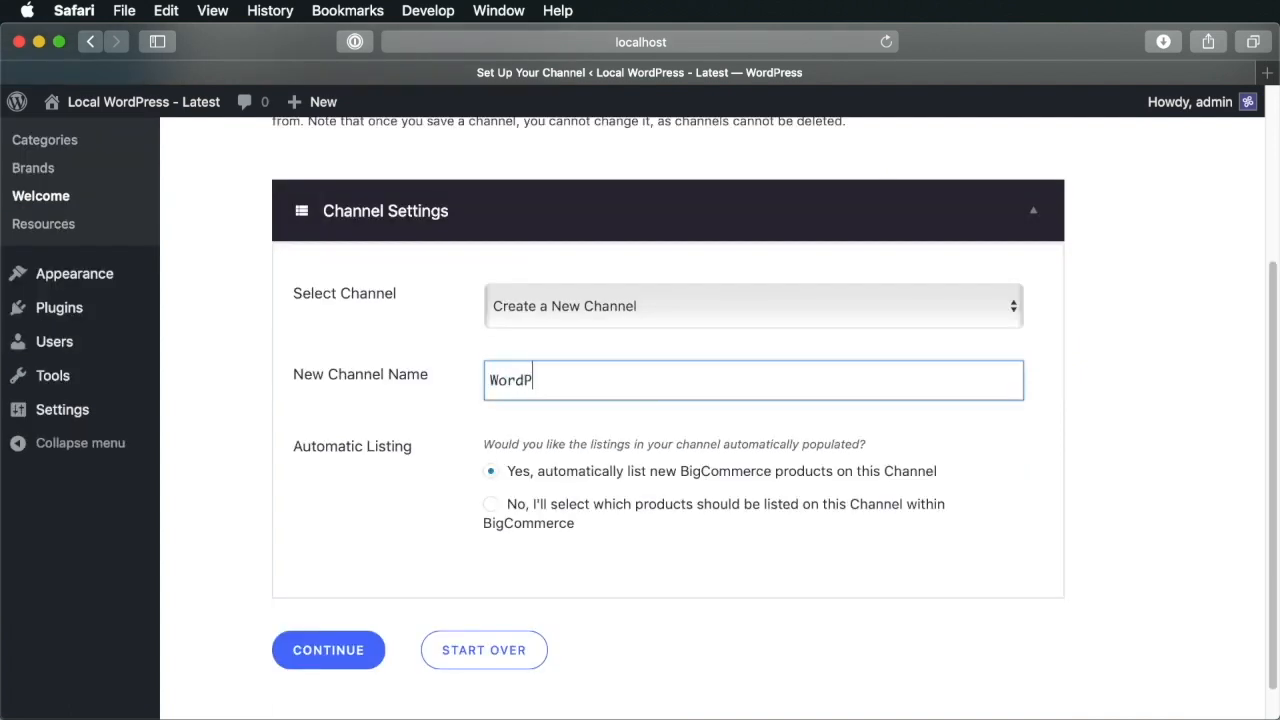
pyautogui.write('ress Website')
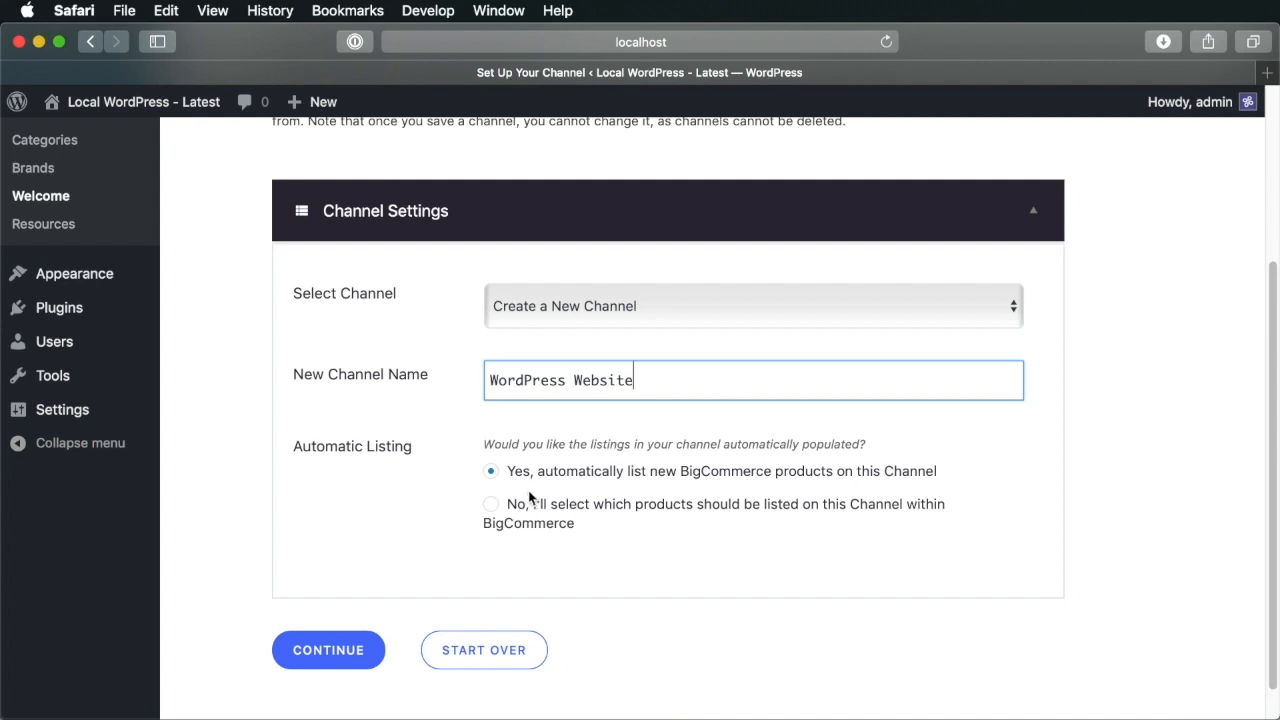
pyautogui.moveTo(560, 503)
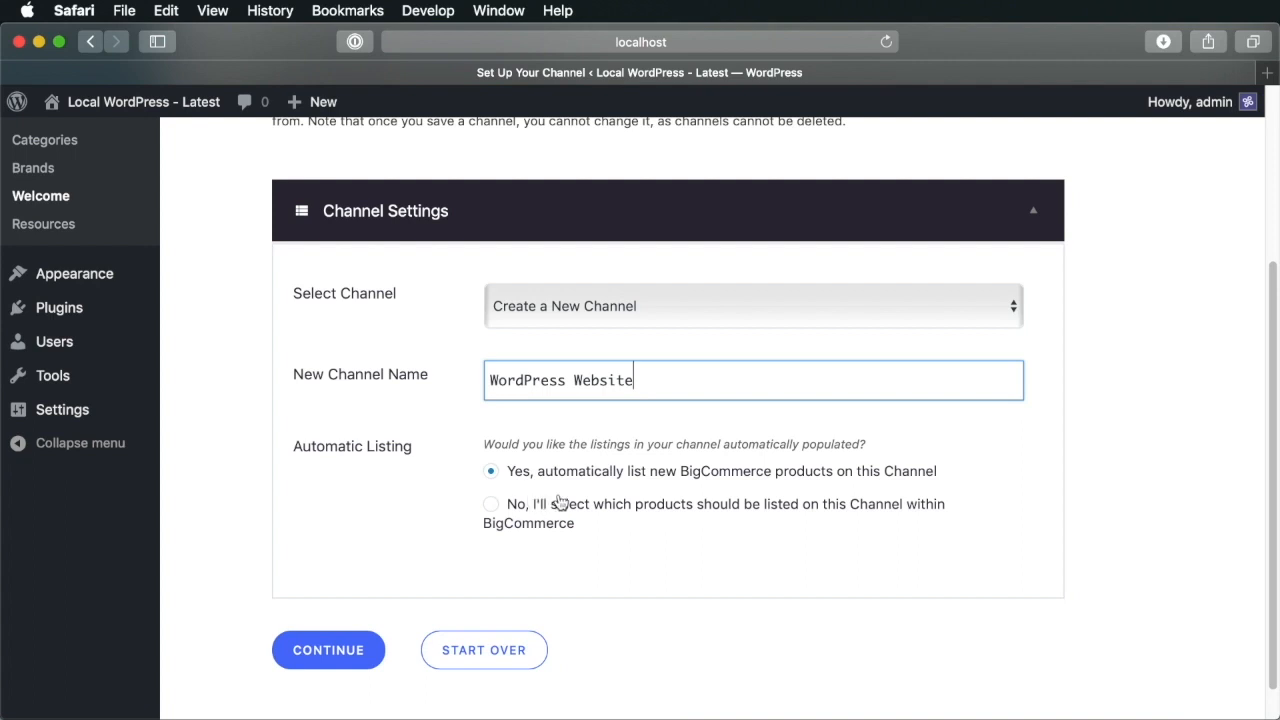
pyautogui.moveTo(585, 515)
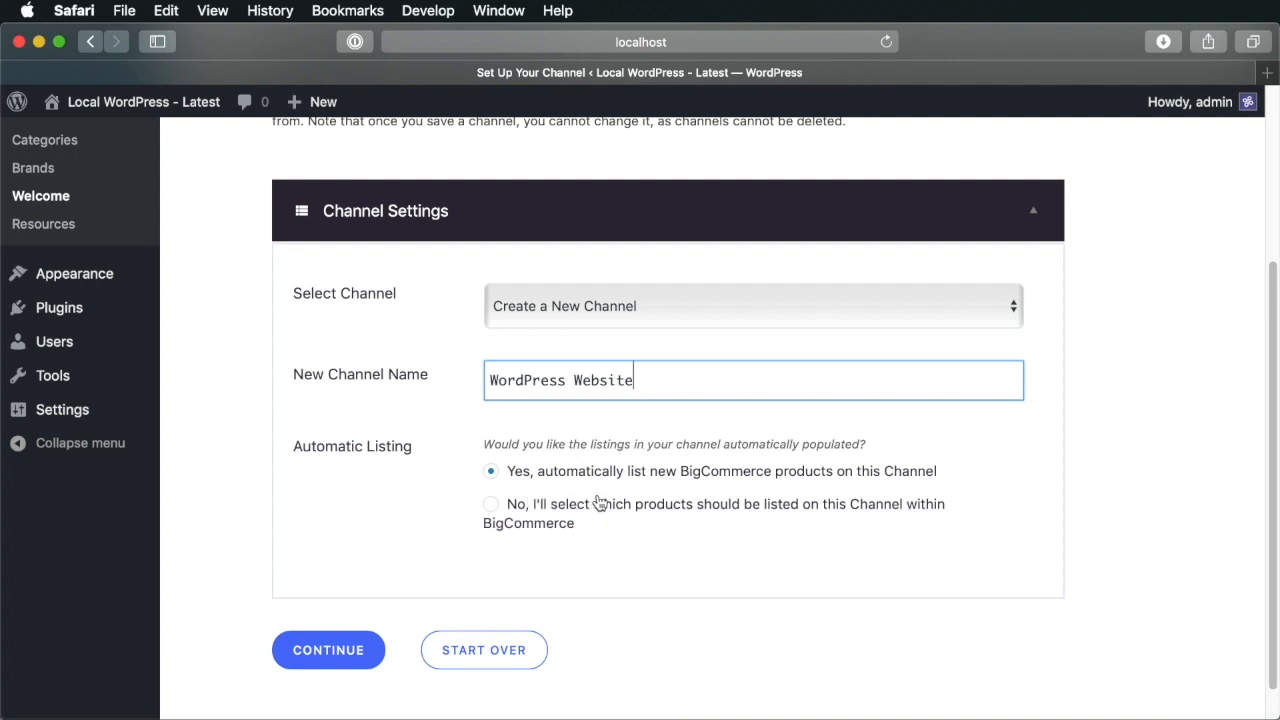
pyautogui.moveTo(390, 568)
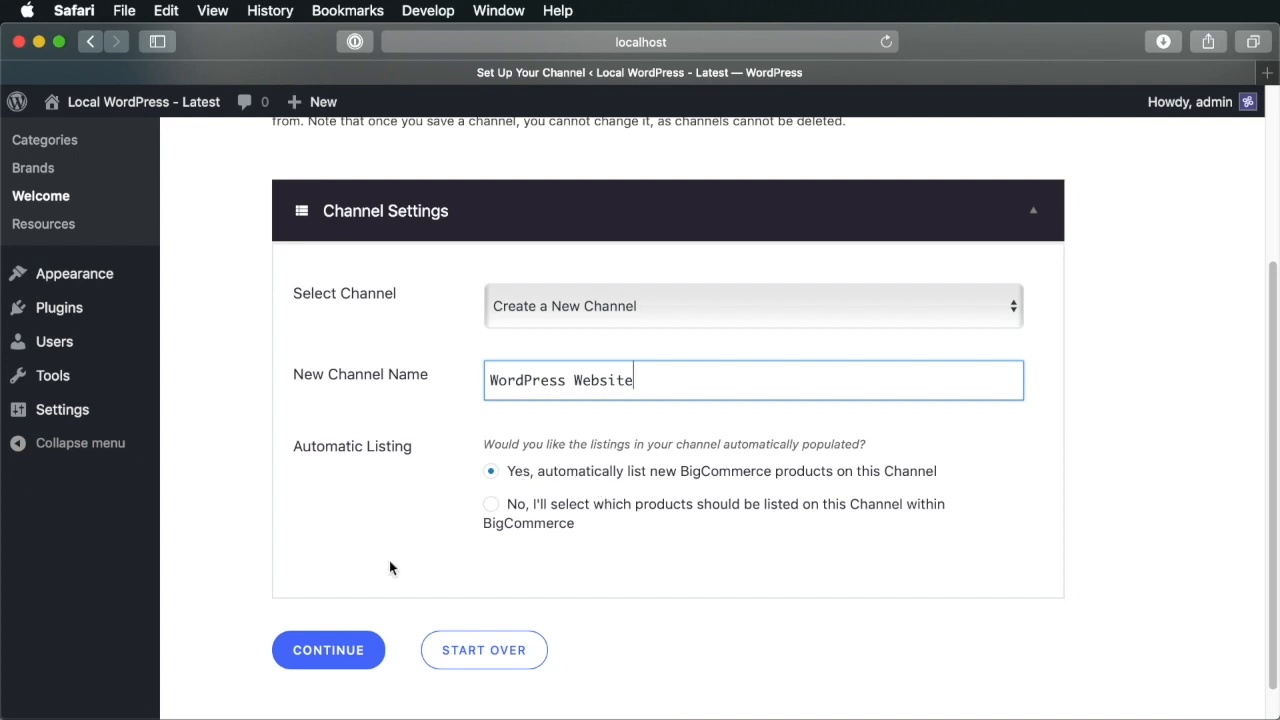
pyautogui.click(328, 650)
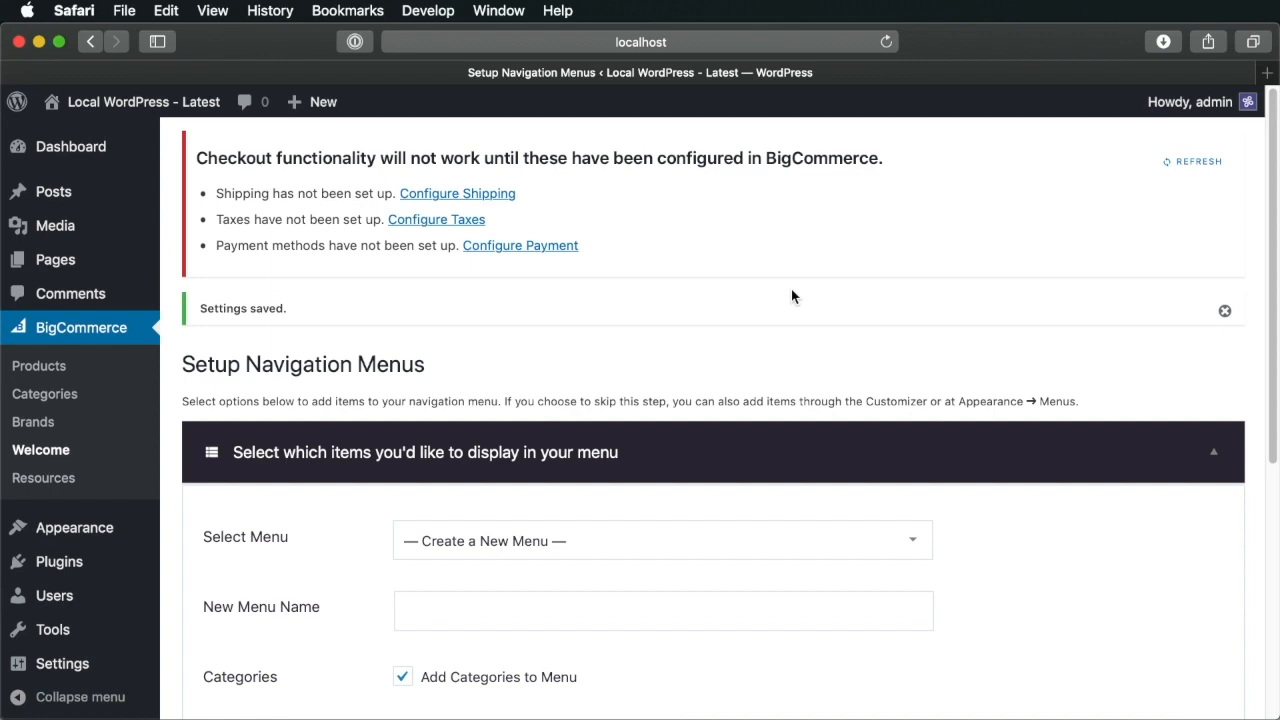
# Name the menu 'eCommerce Menu', keep all store item checkboxes ticked, and add them
pyautogui.scroll(-3)
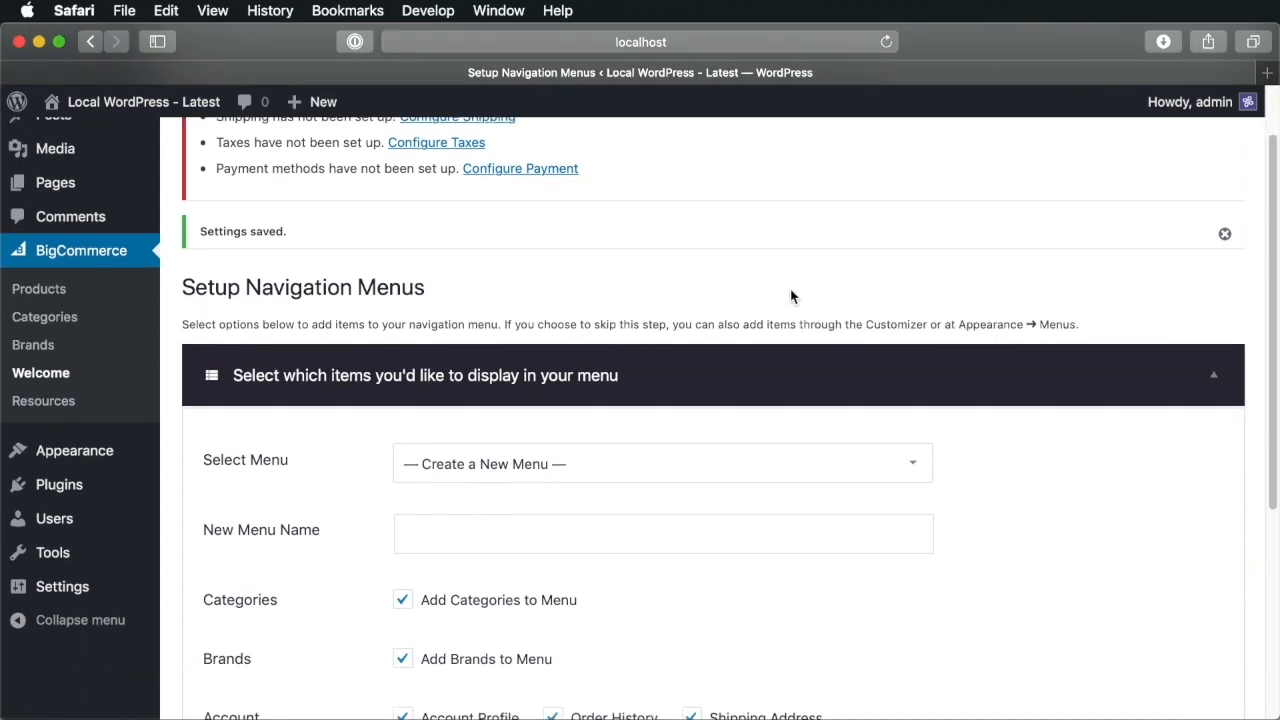
pyautogui.scroll(-3)
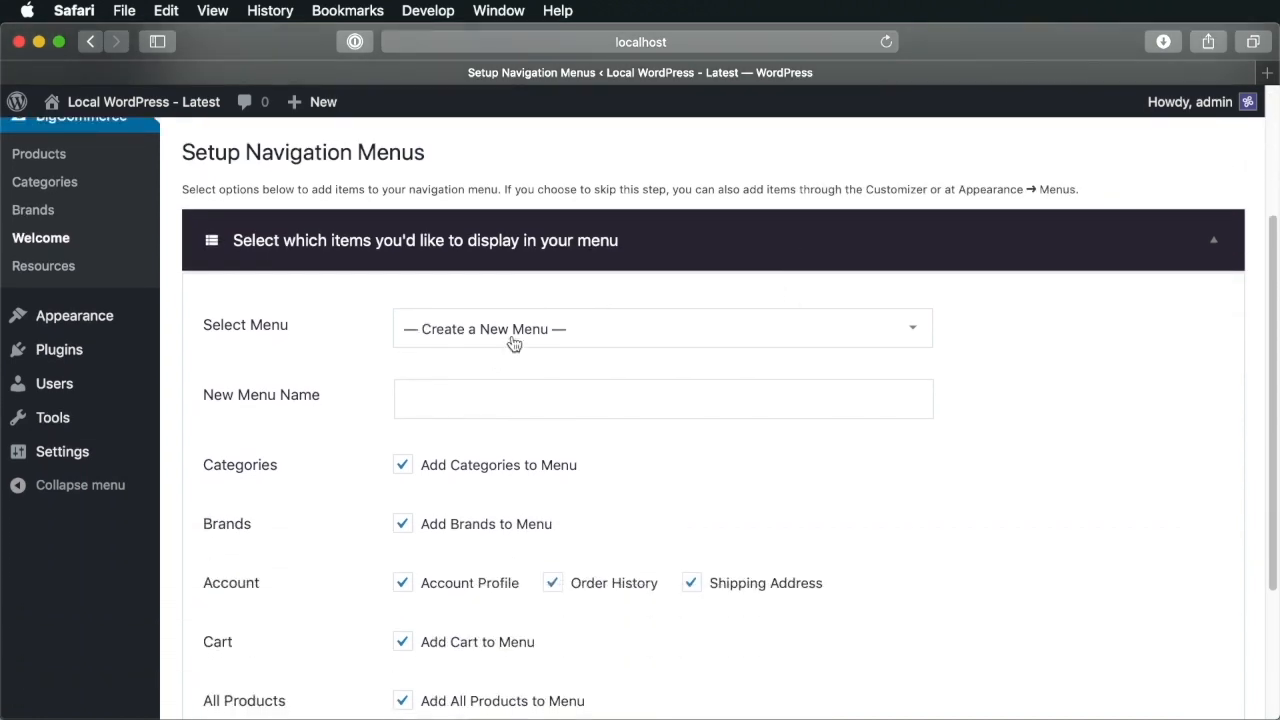
pyautogui.moveTo(555, 283)
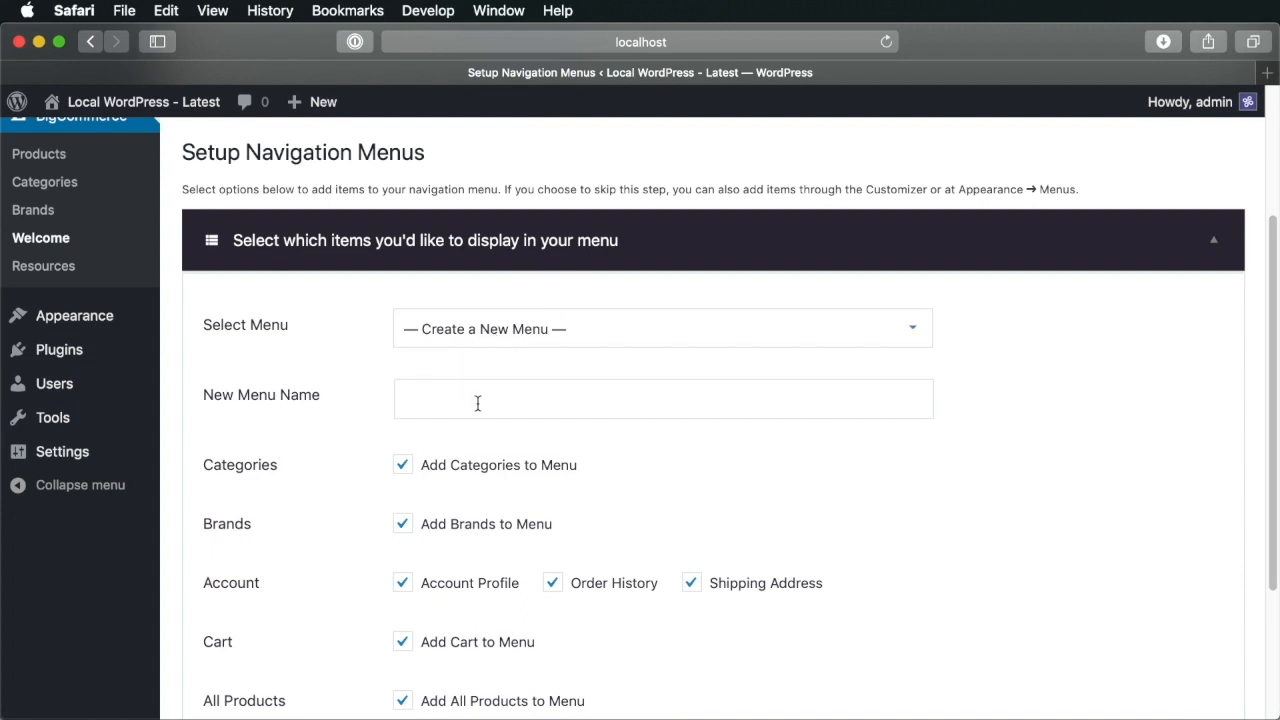
pyautogui.write('eCommerce  Menu')
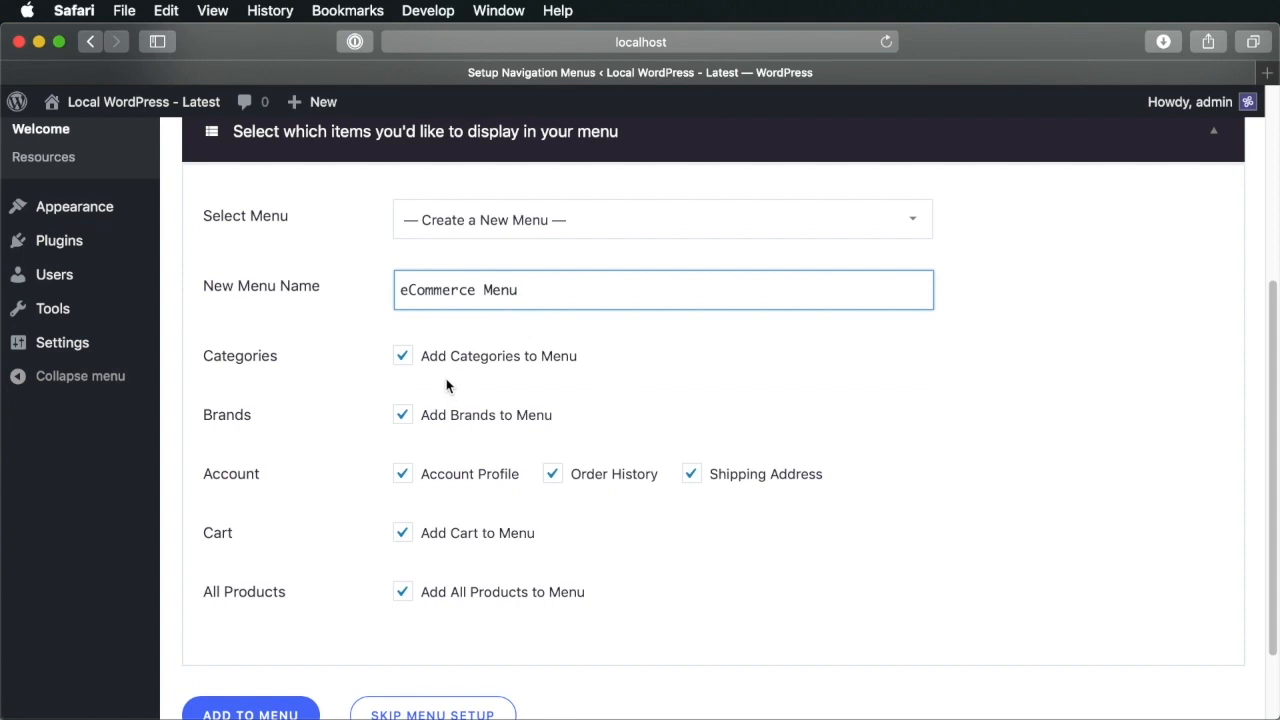
pyautogui.moveTo(451, 533)
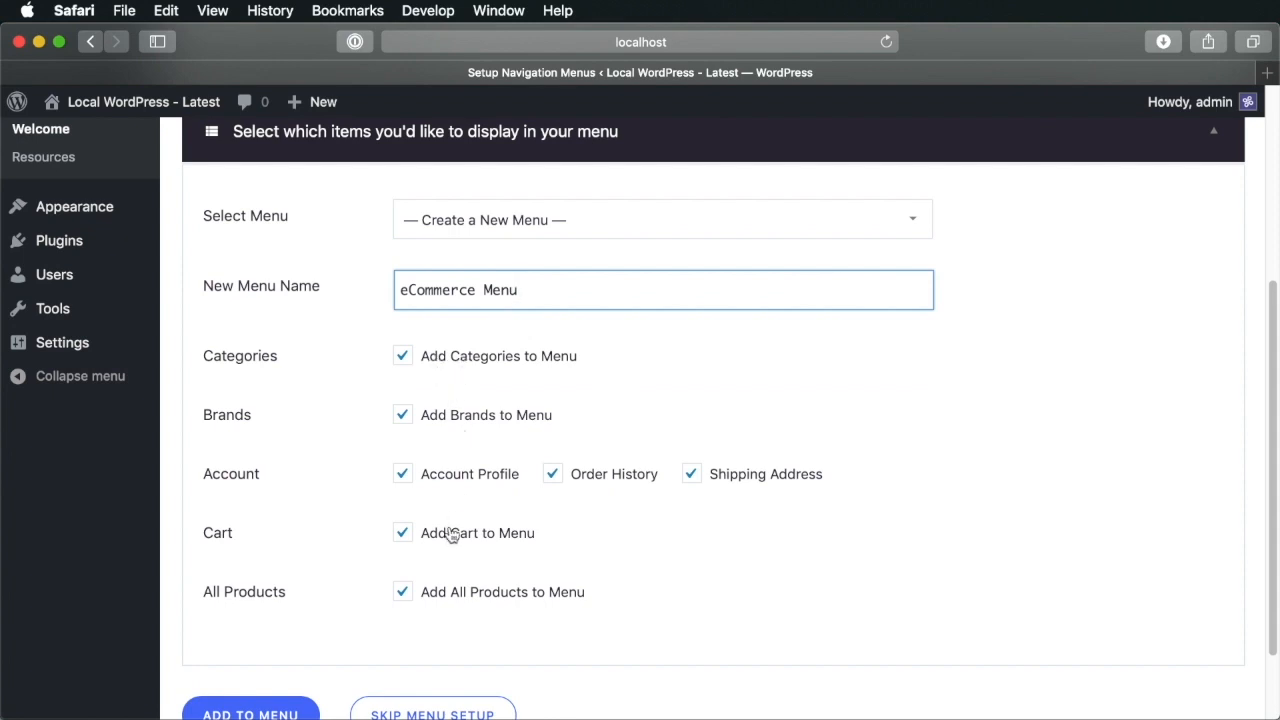
pyautogui.moveTo(679, 484)
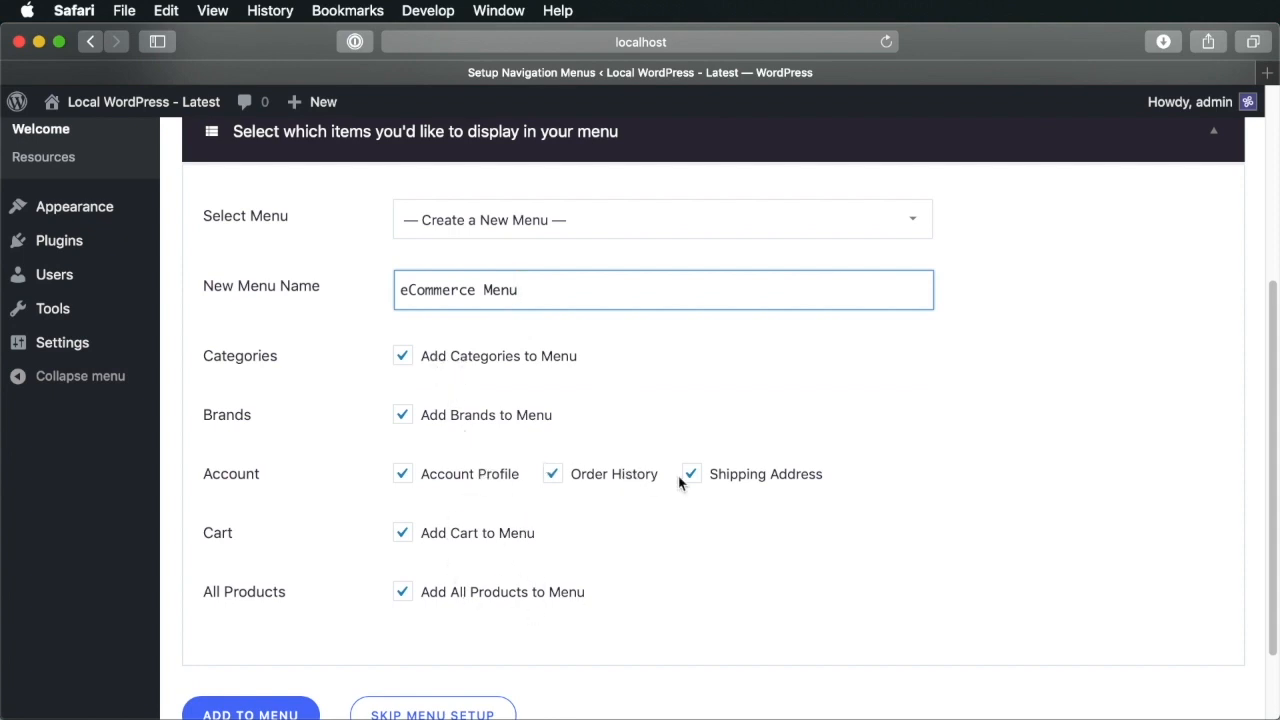
pyautogui.moveTo(505, 355)
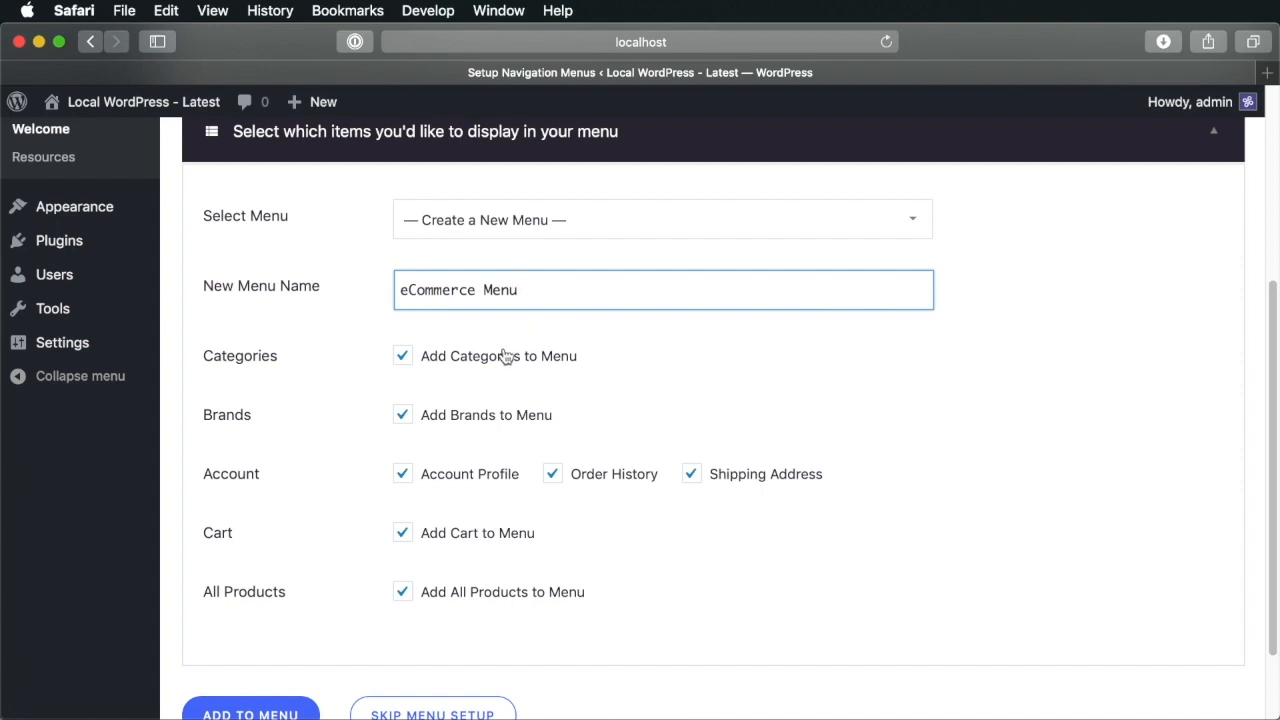
pyautogui.moveTo(490, 379)
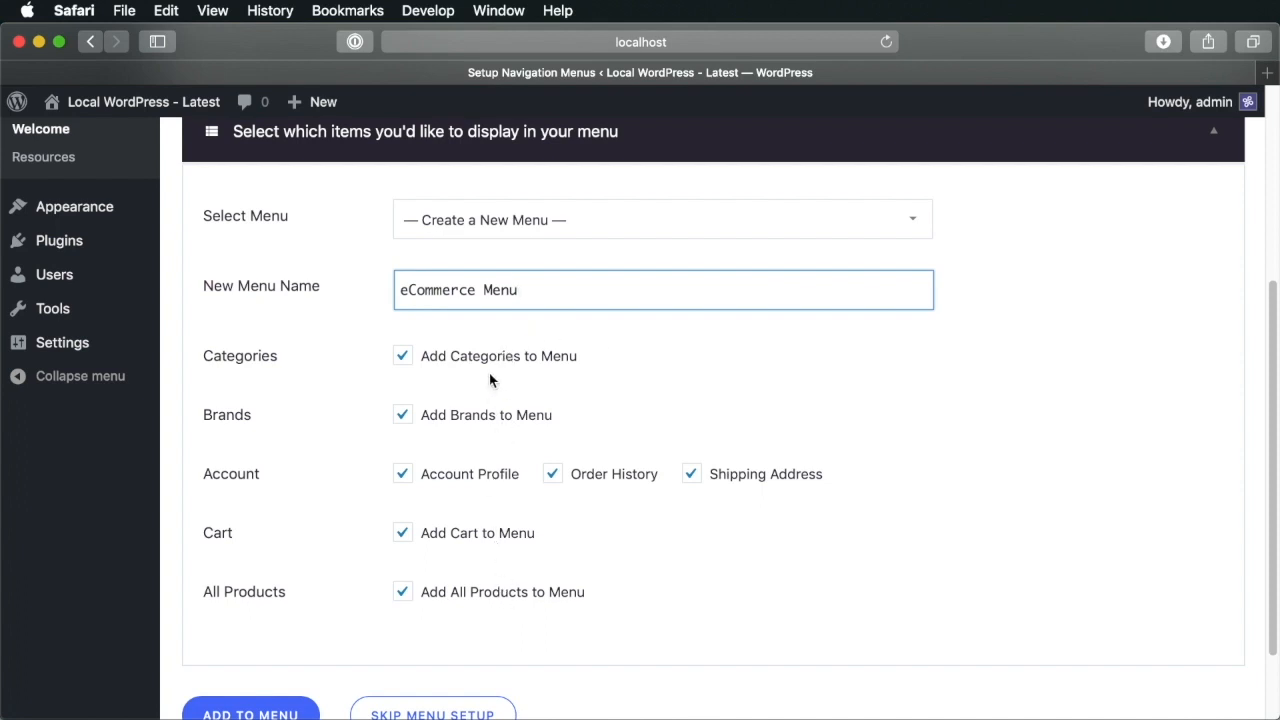
pyautogui.moveTo(549, 366)
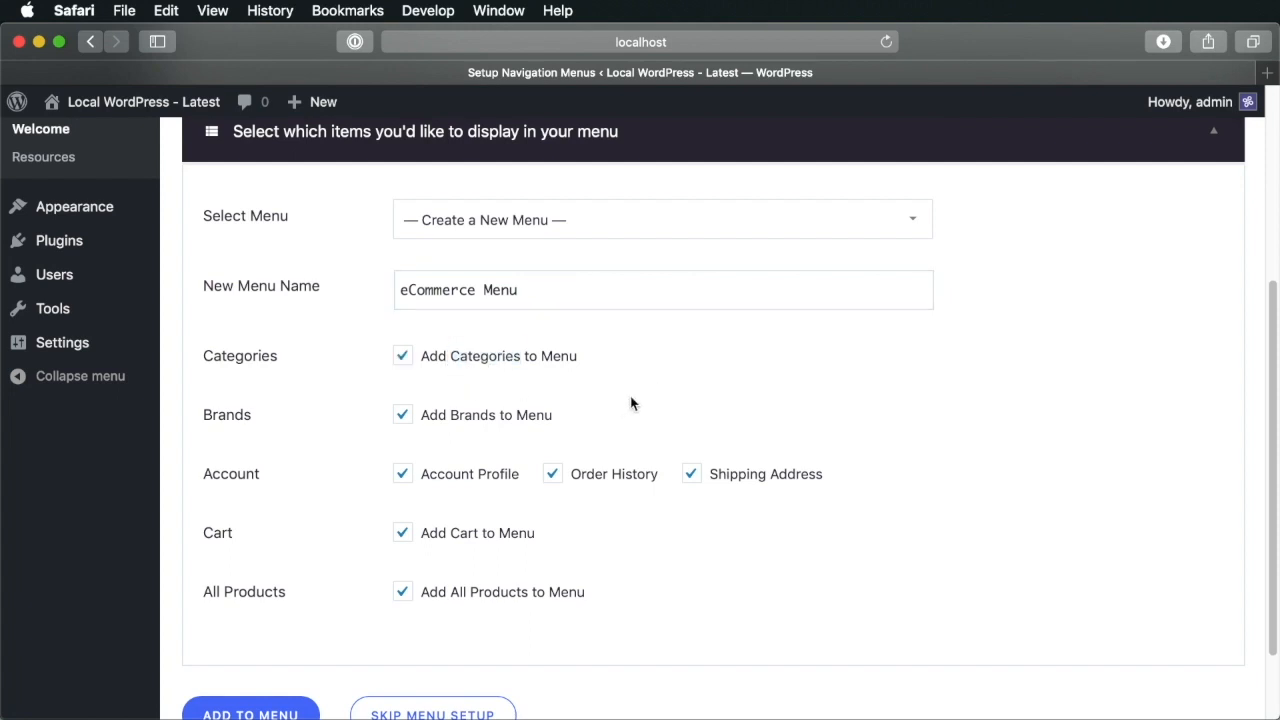
pyautogui.moveTo(489, 429)
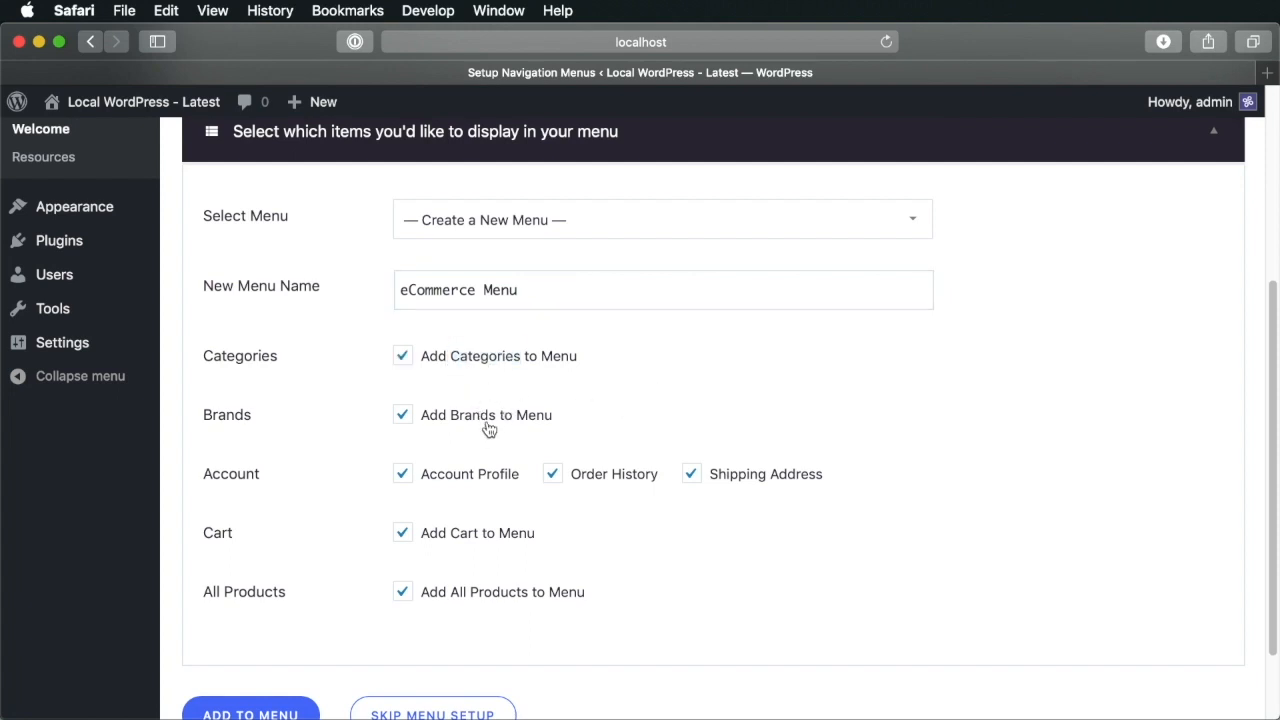
pyautogui.moveTo(738, 485)
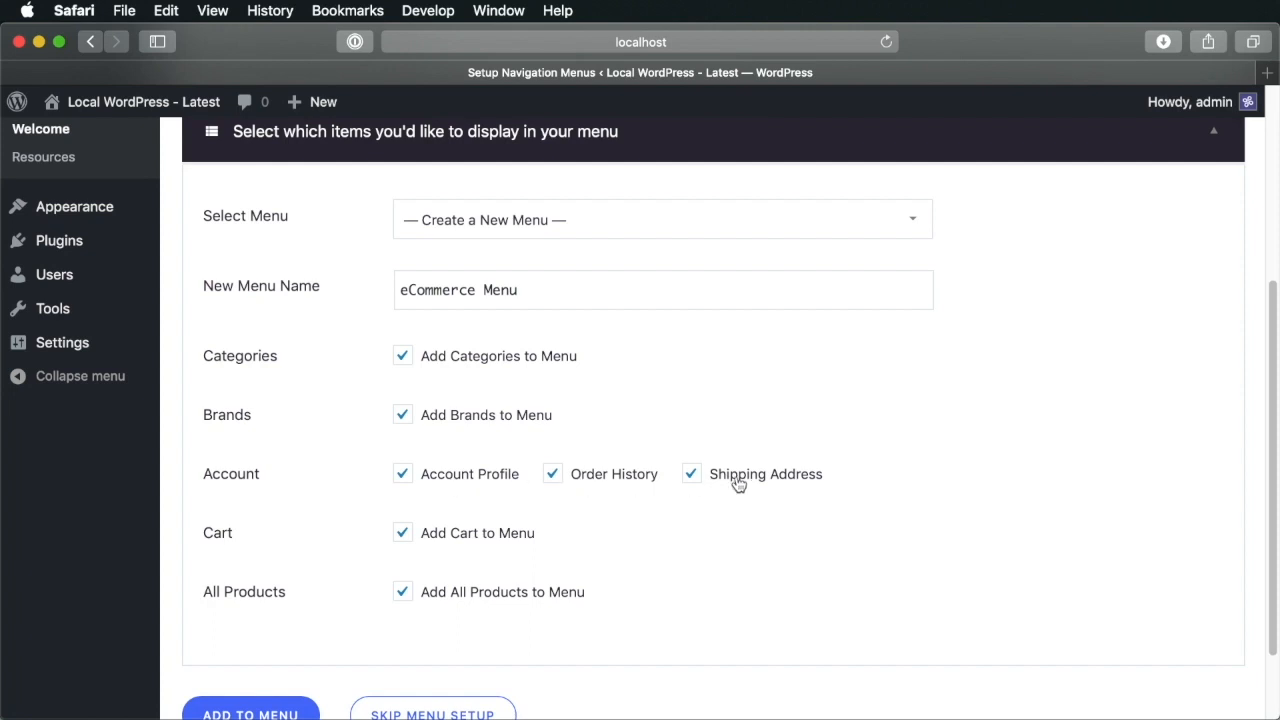
pyautogui.moveTo(462, 474)
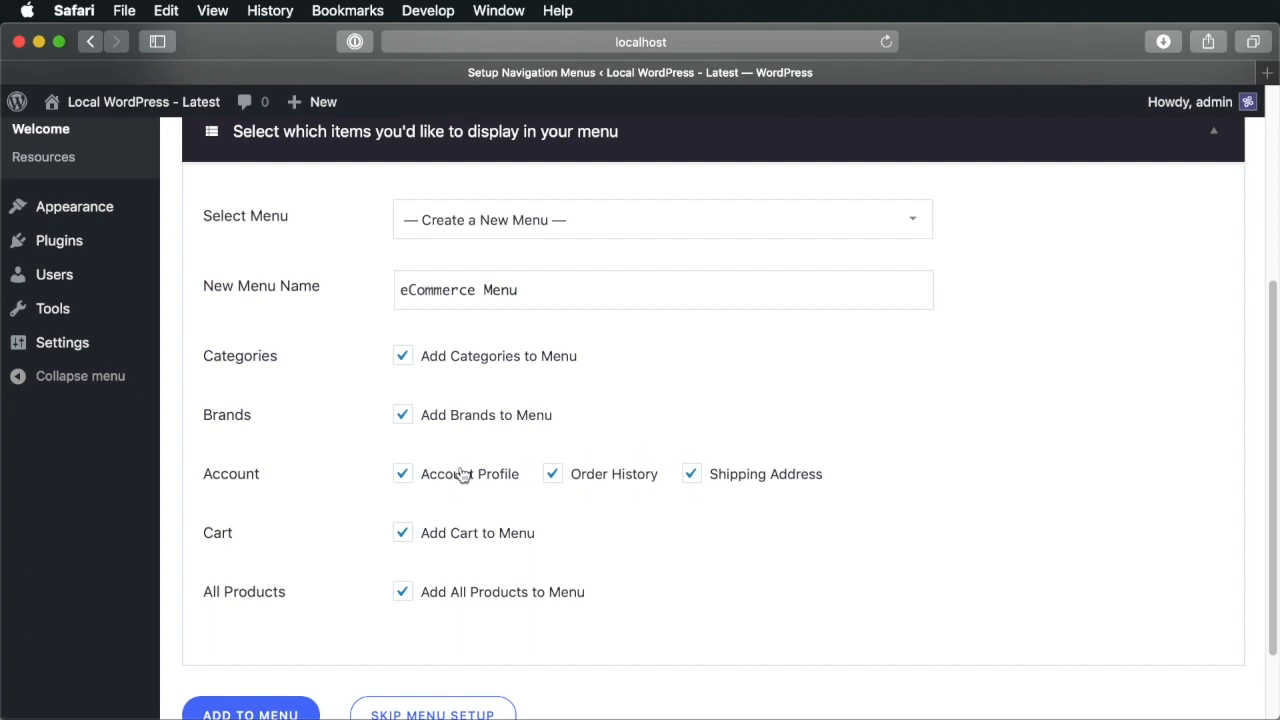
pyautogui.moveTo(530, 392)
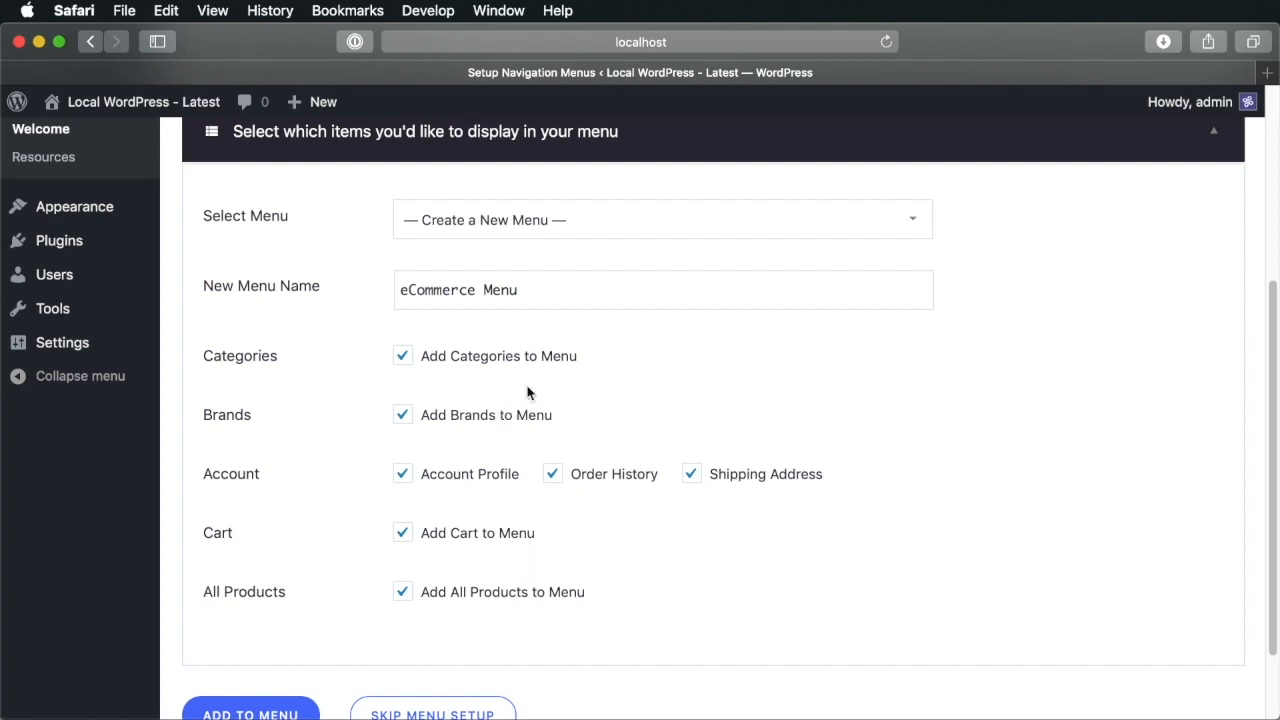
pyautogui.moveTo(532, 356)
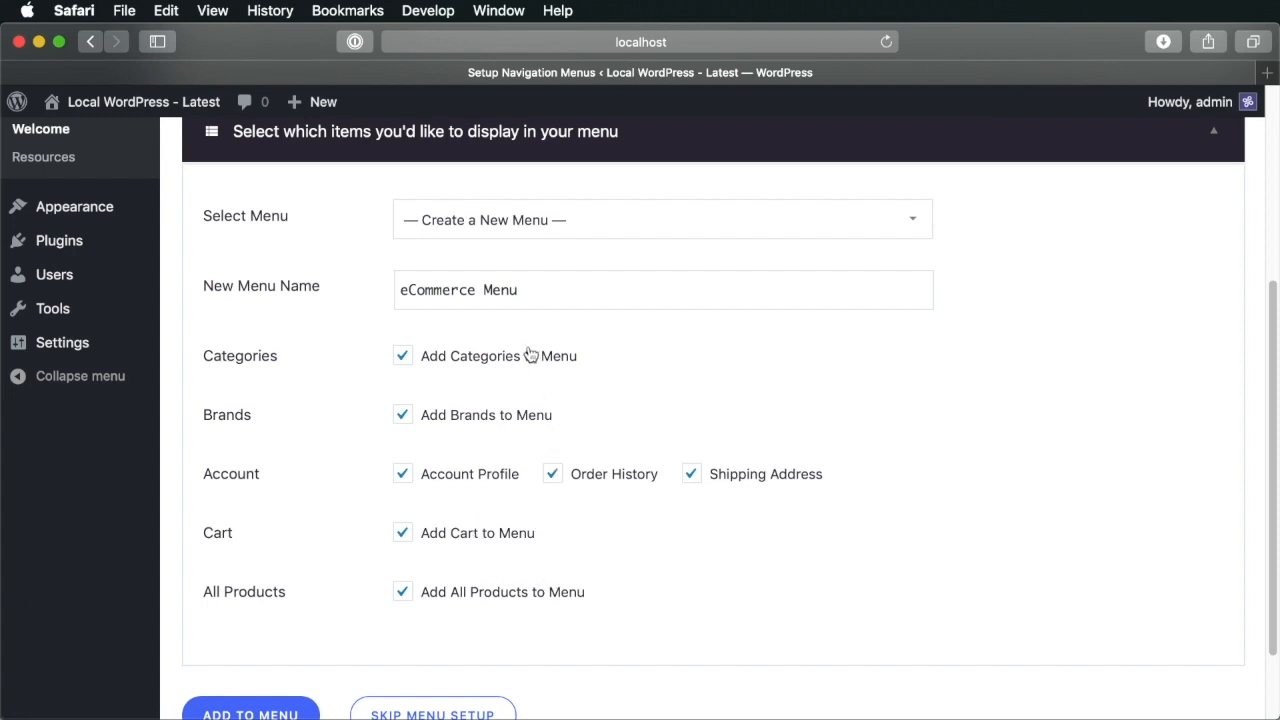
pyautogui.moveTo(508, 561)
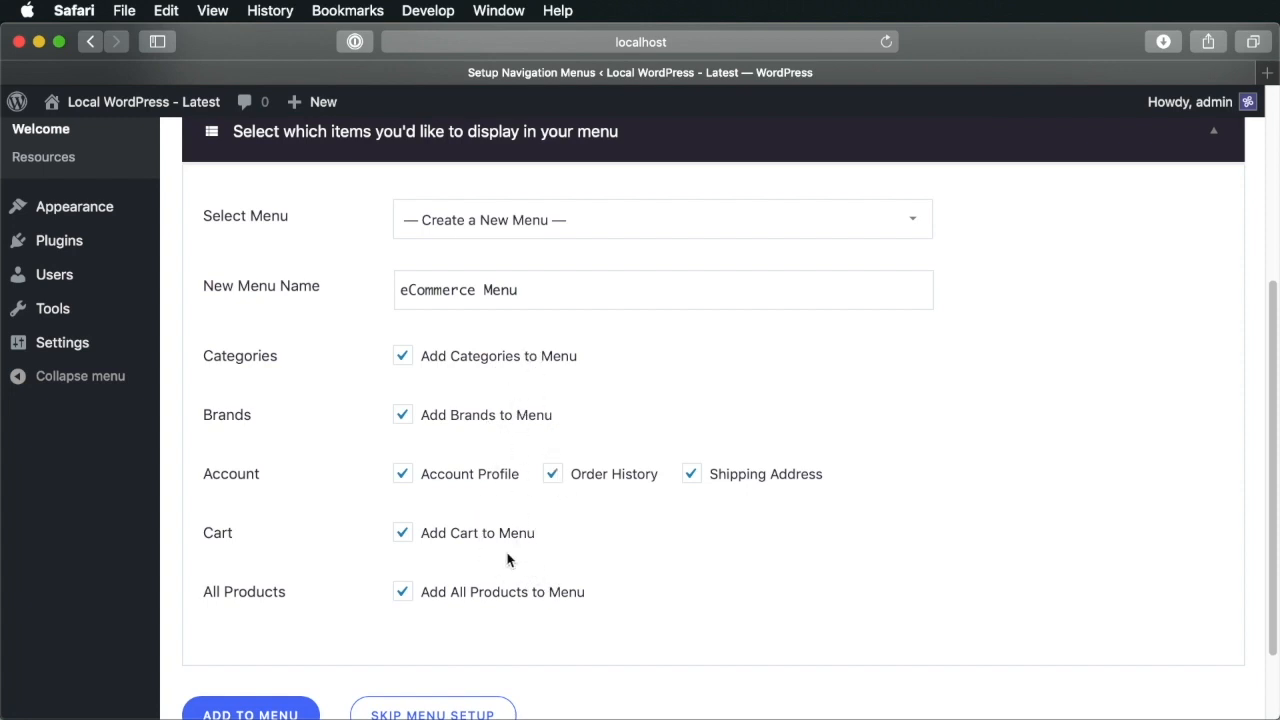
pyautogui.moveTo(491, 596)
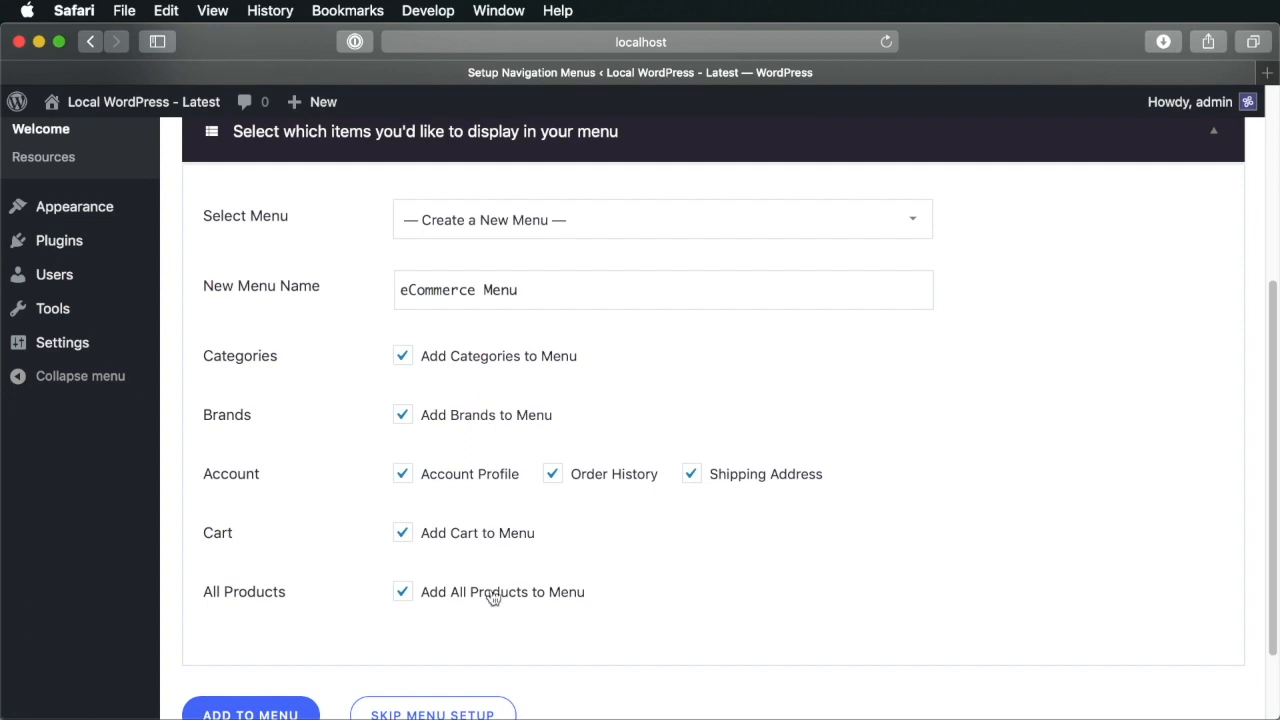
pyautogui.scroll(-3)
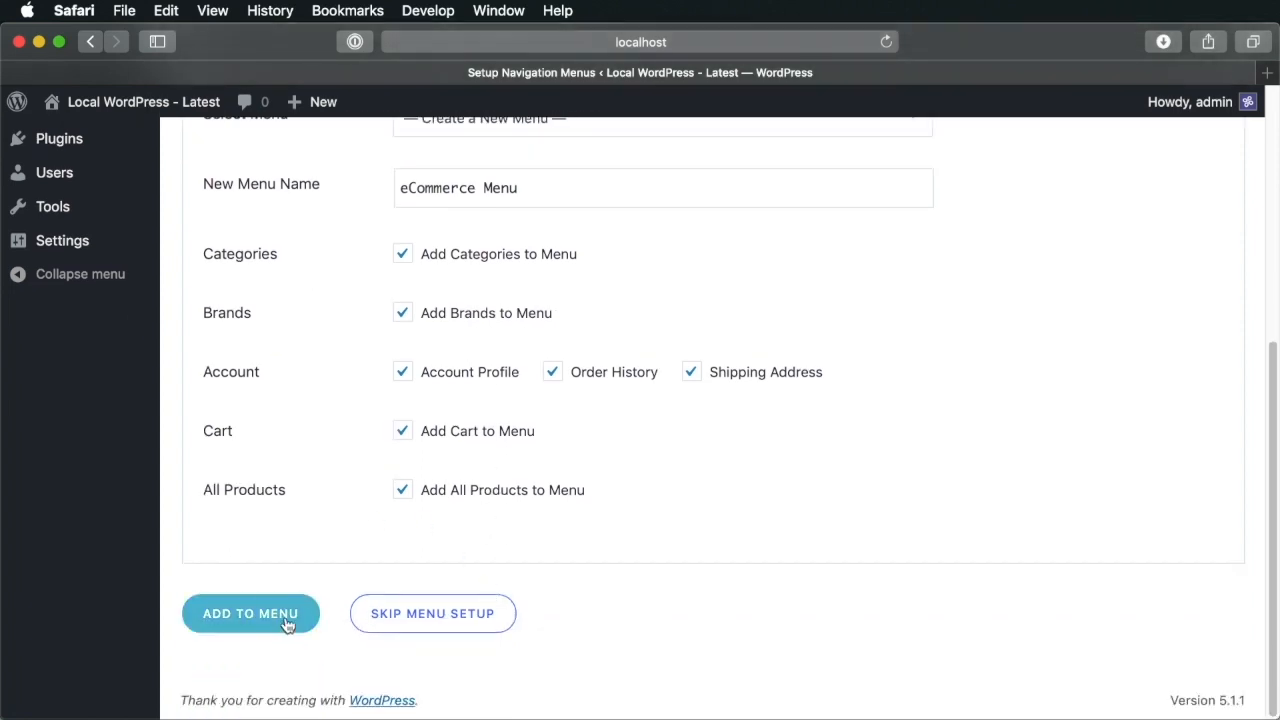
pyautogui.click(250, 613)
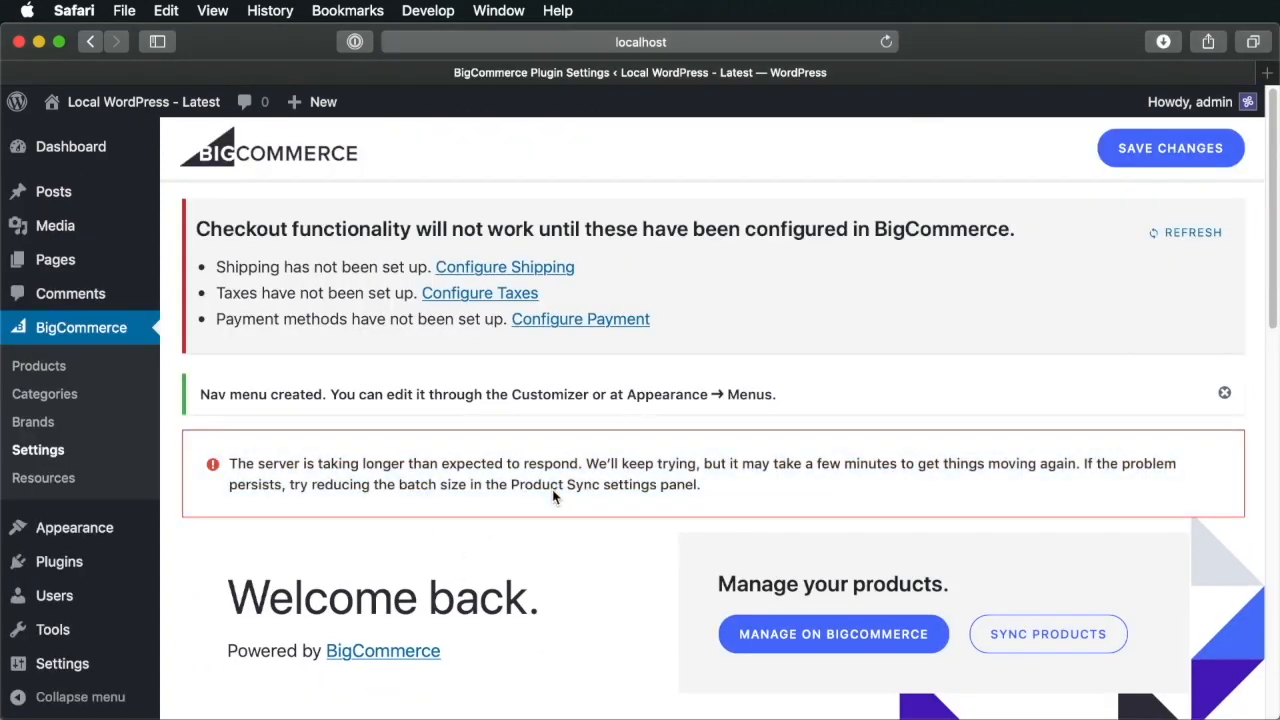
pyautogui.moveTo(565, 580)
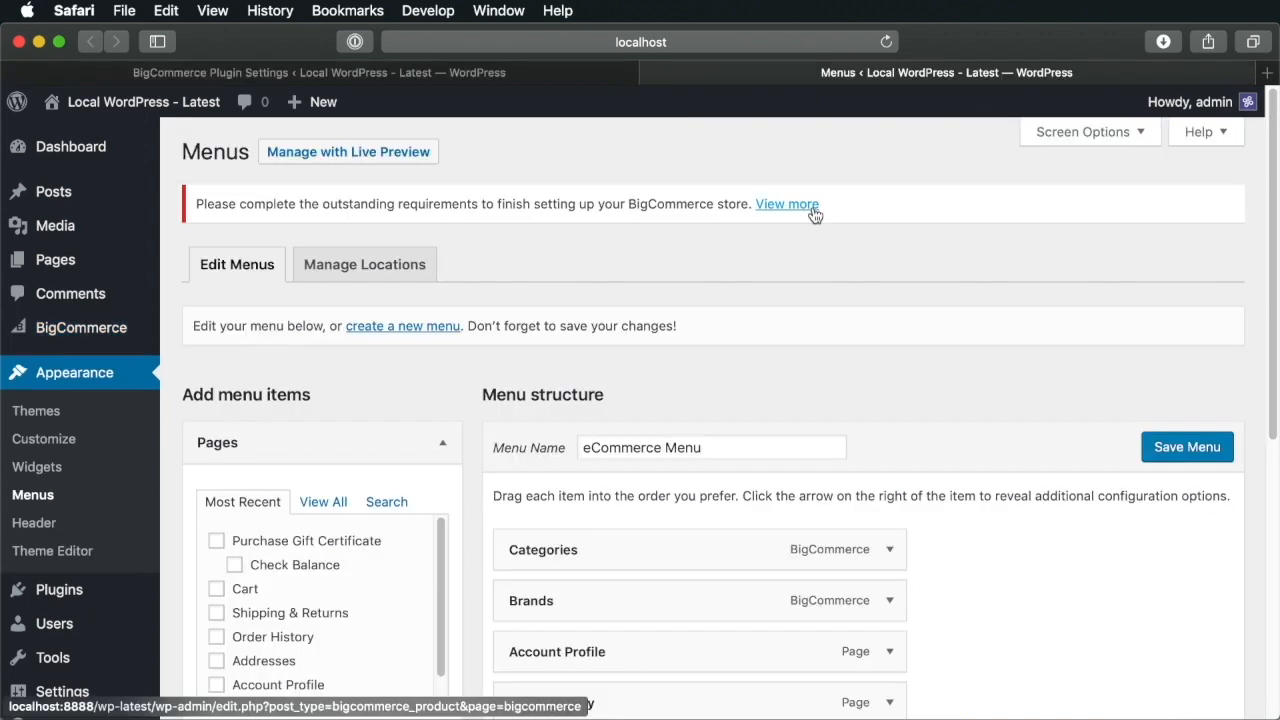
pyautogui.scroll(-3)
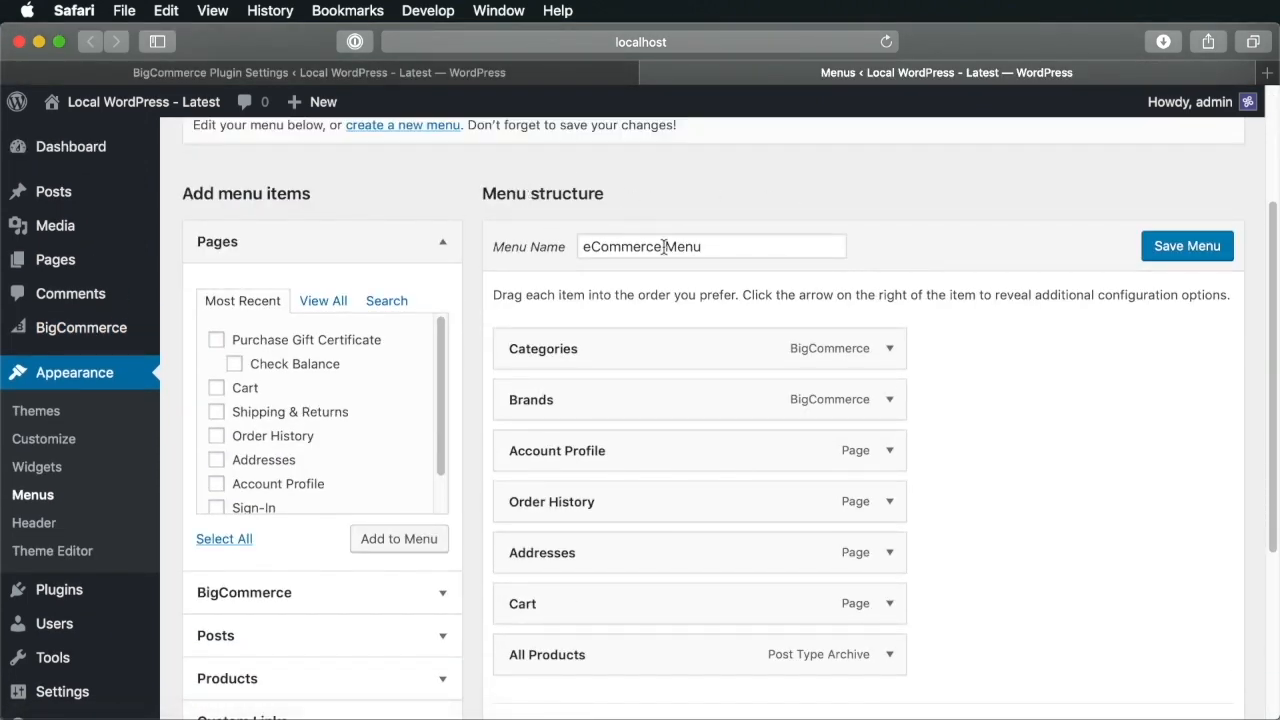
pyautogui.scroll(-3)
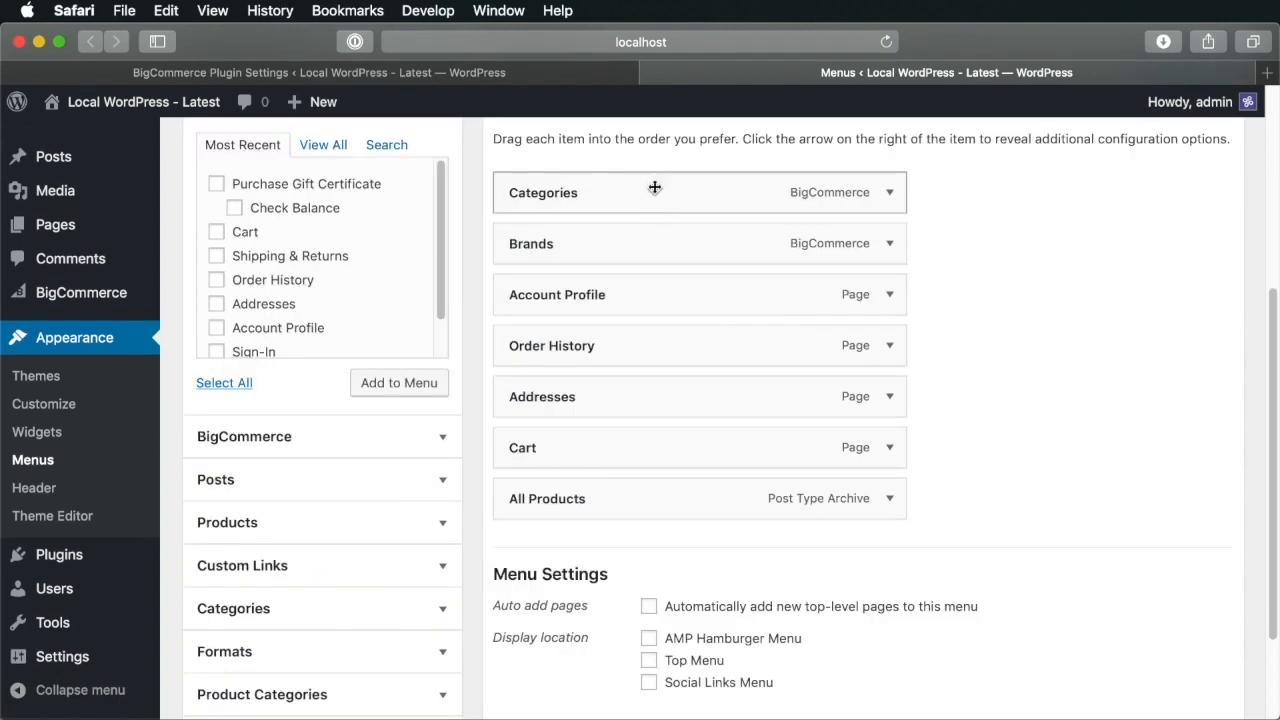
pyautogui.scroll(-3)
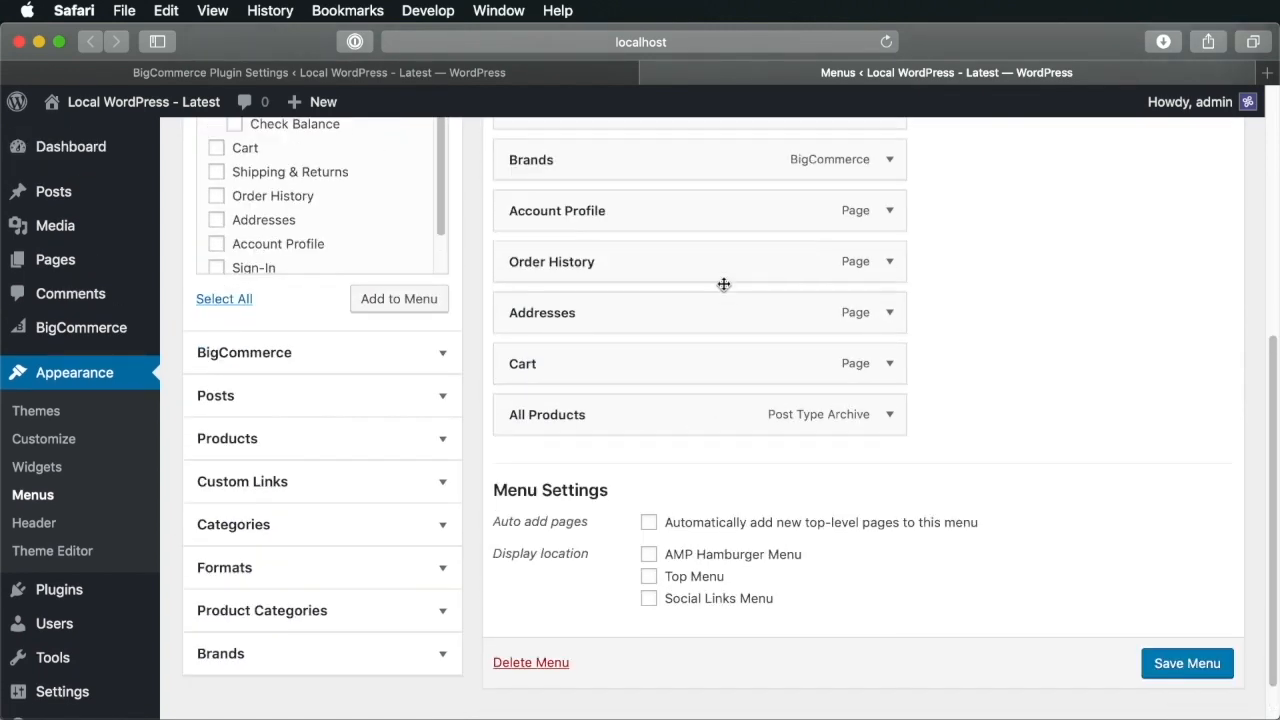
pyautogui.scroll(3)
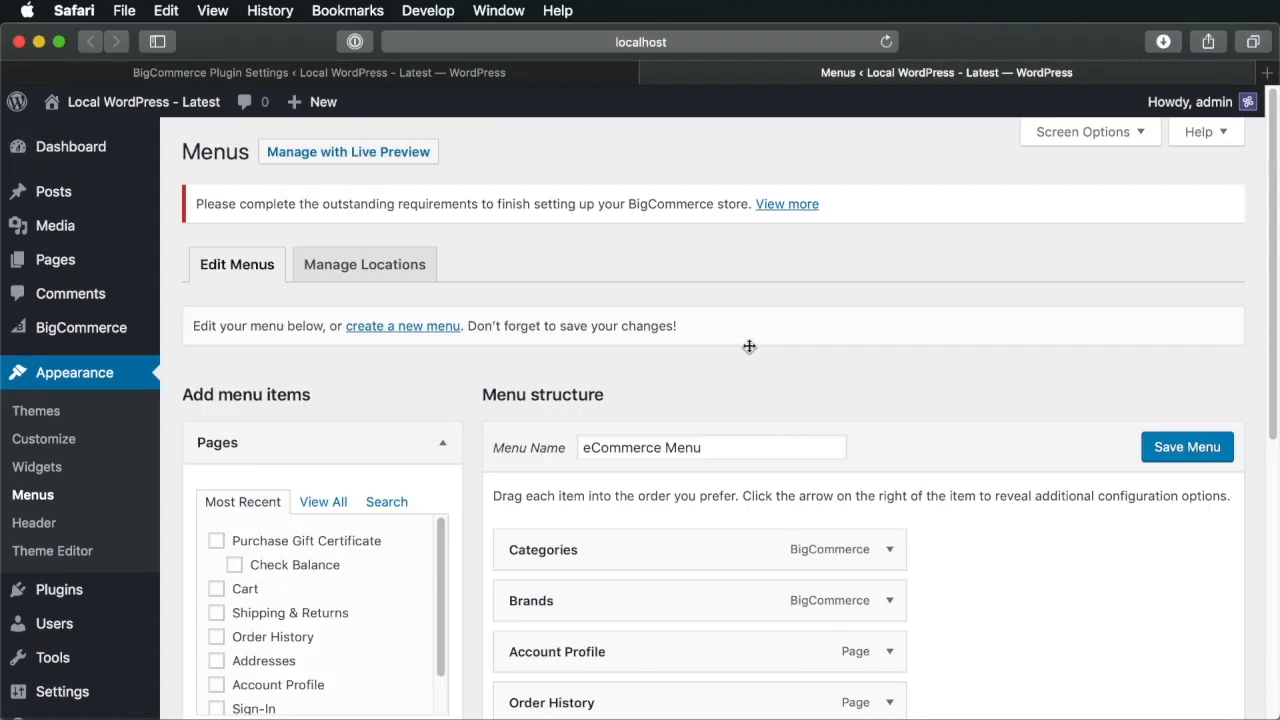
pyautogui.moveTo(605, 426)
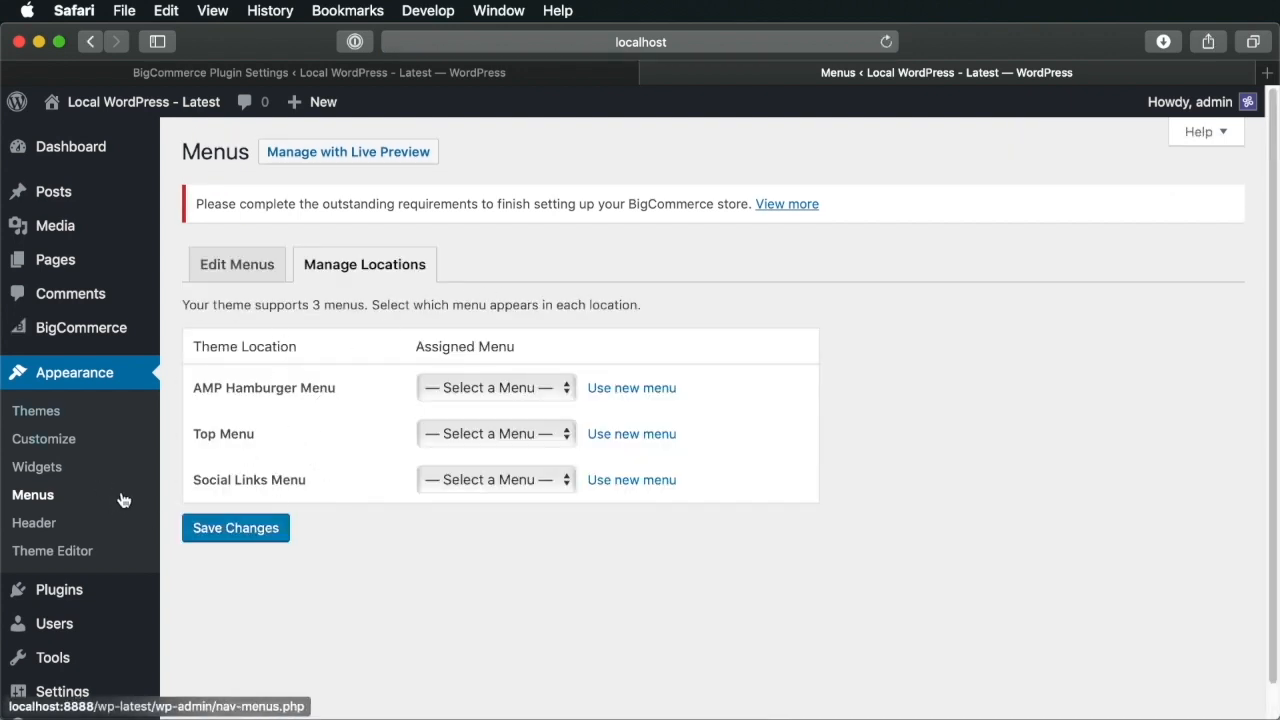
pyautogui.moveTo(475, 514)
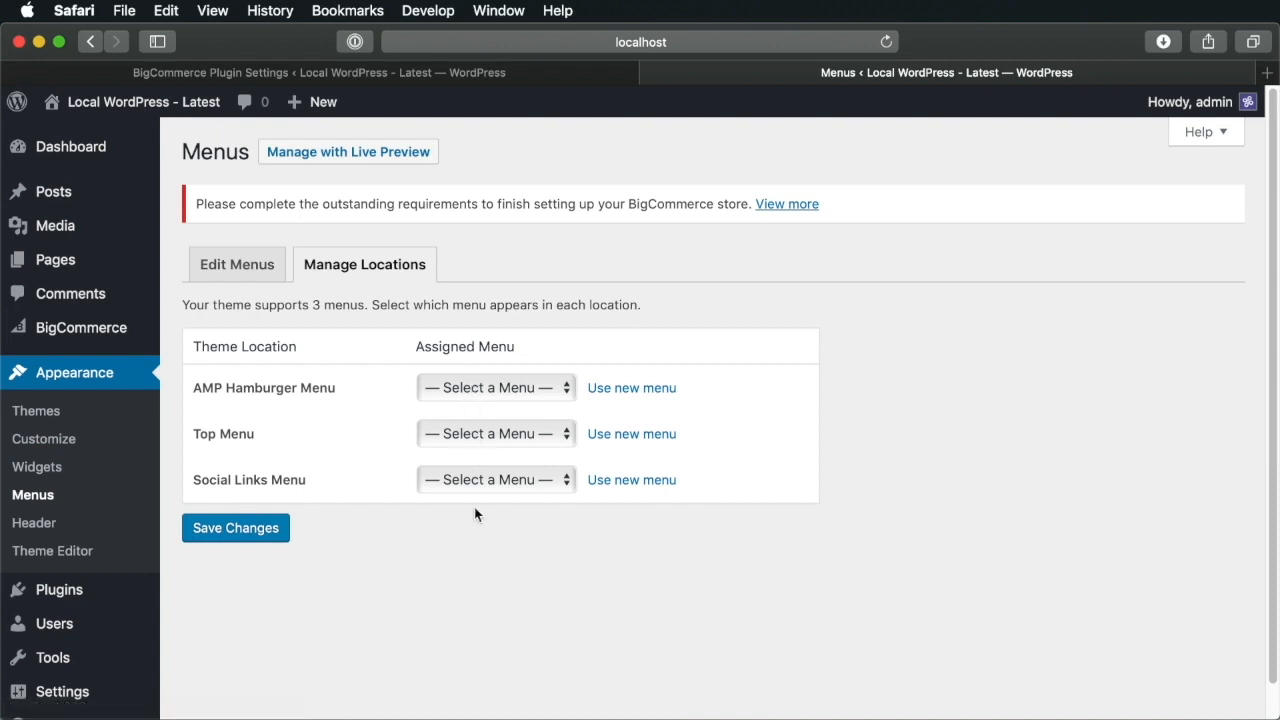
pyautogui.moveTo(235, 441)
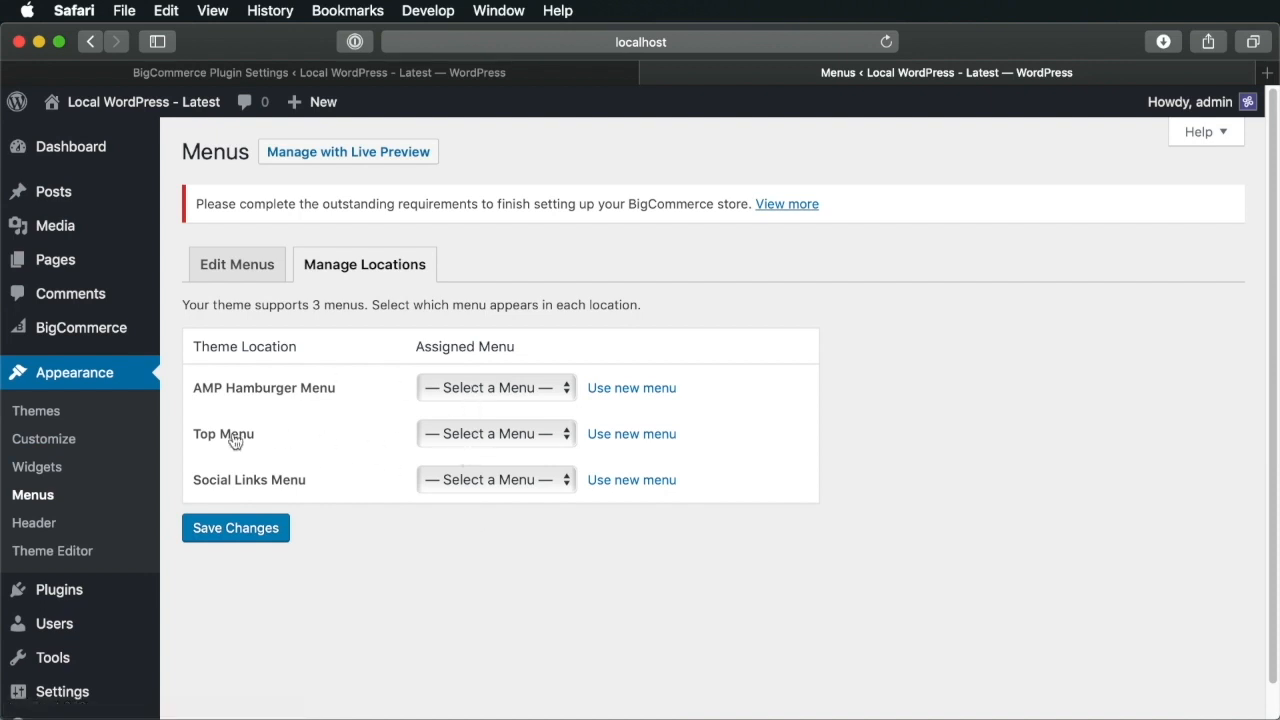
# Assign eCommerce Menu to the Top Menu location and save
pyautogui.click(496, 433)
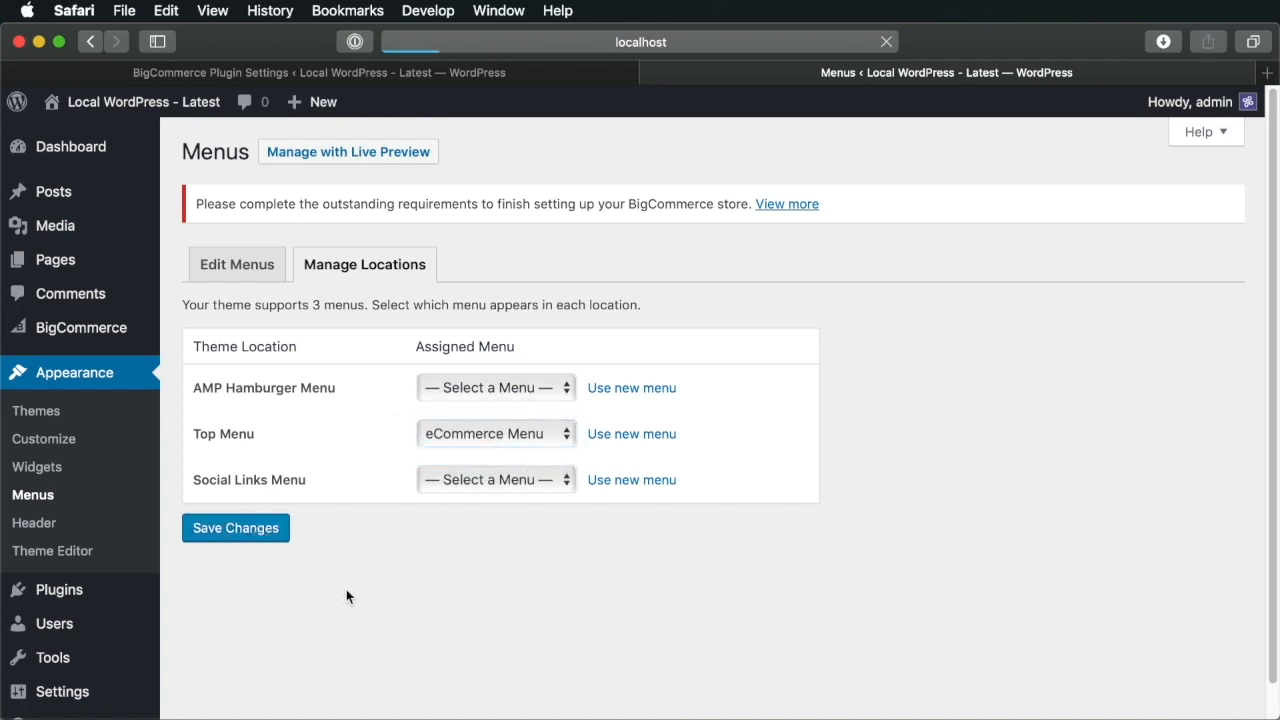
pyautogui.click(235, 527)
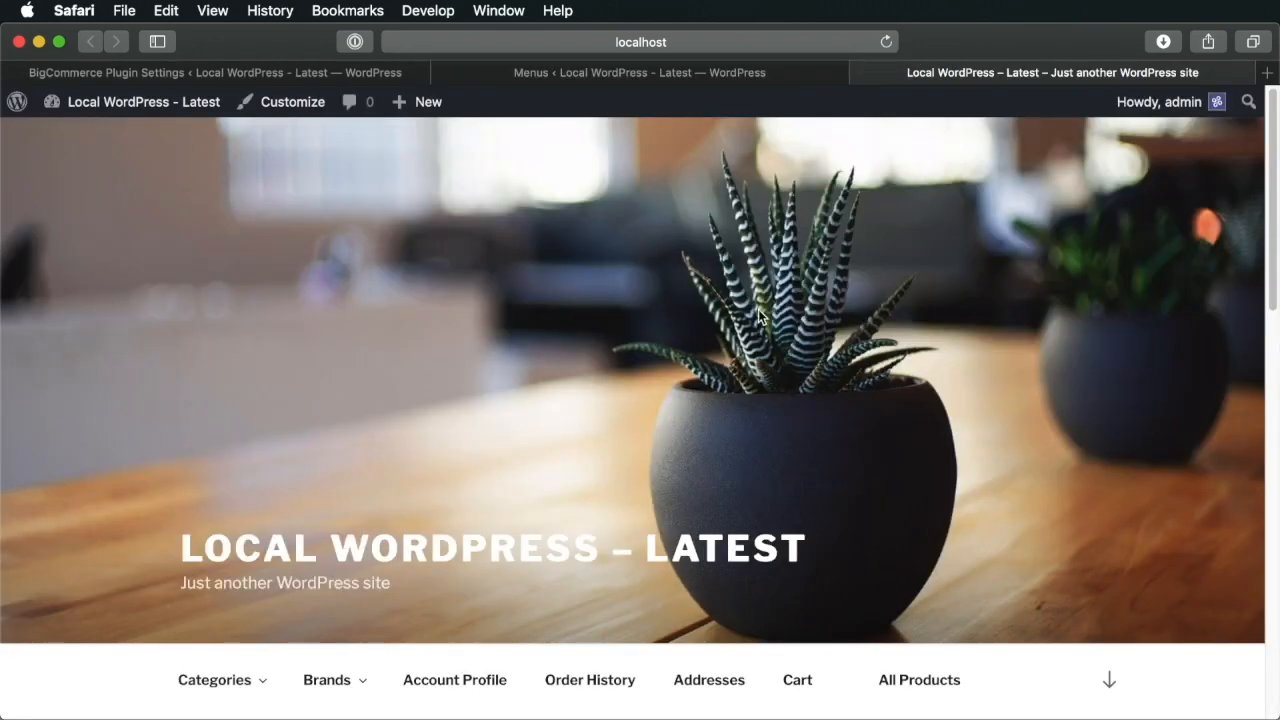
# Open the Bath category, add the Sample Laundry Detergent to the cart, and view the cart
pyautogui.scroll(-3)
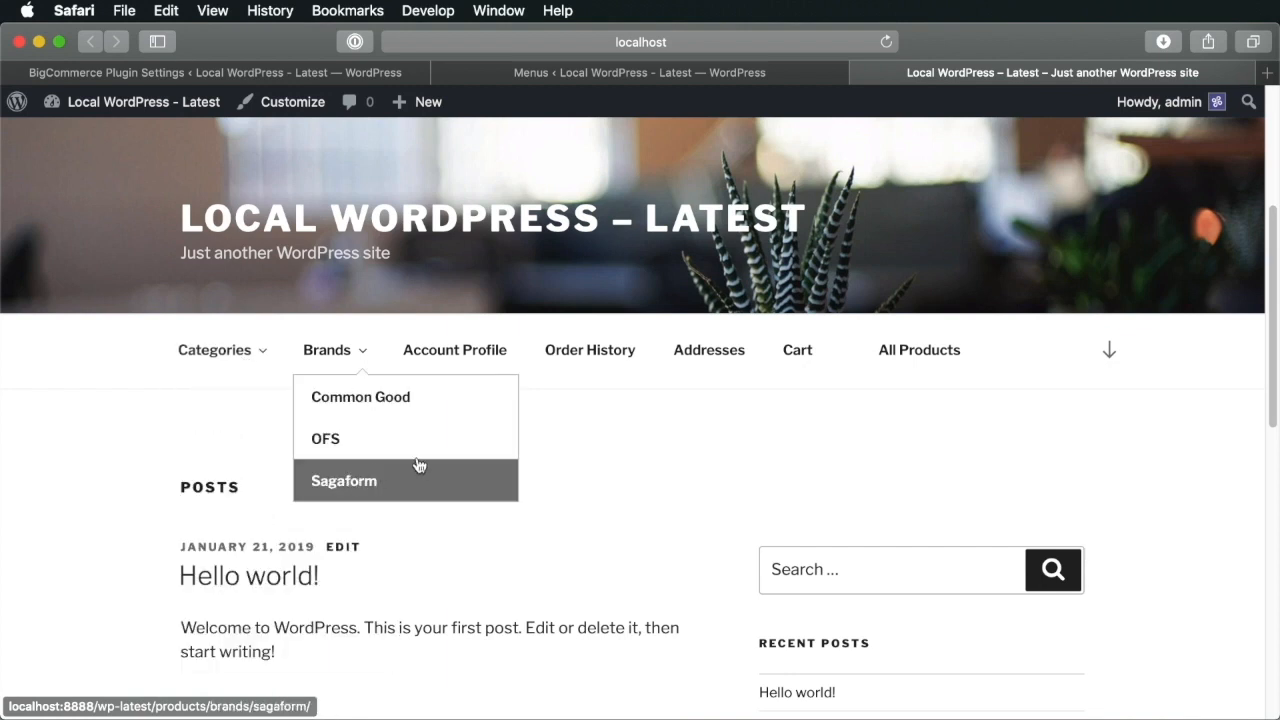
pyautogui.moveTo(359, 456)
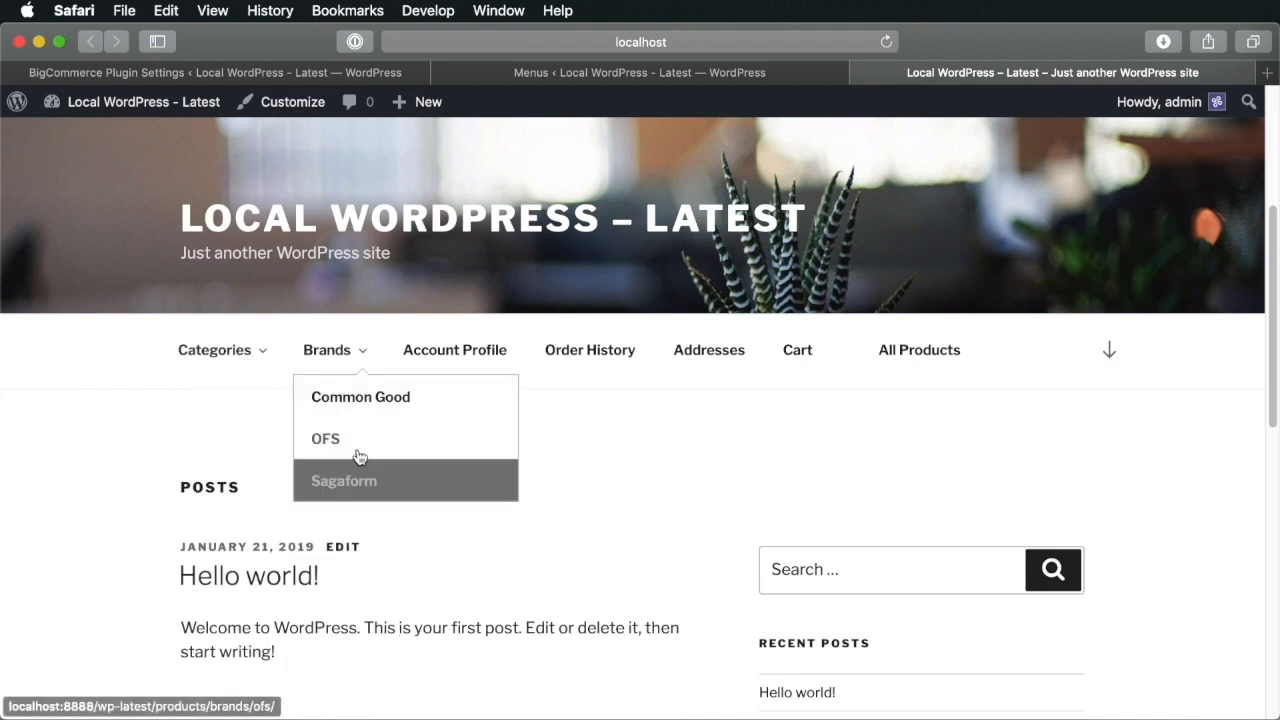
pyautogui.moveTo(360, 396)
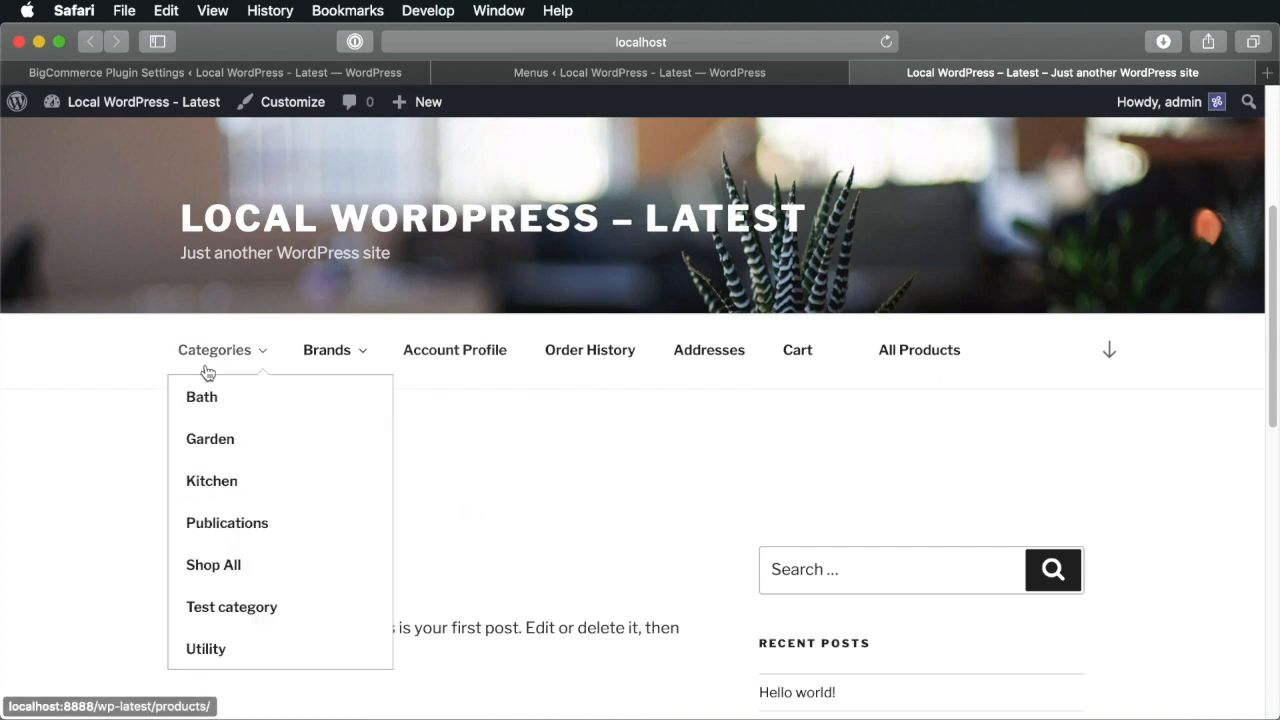
pyautogui.click(201, 396)
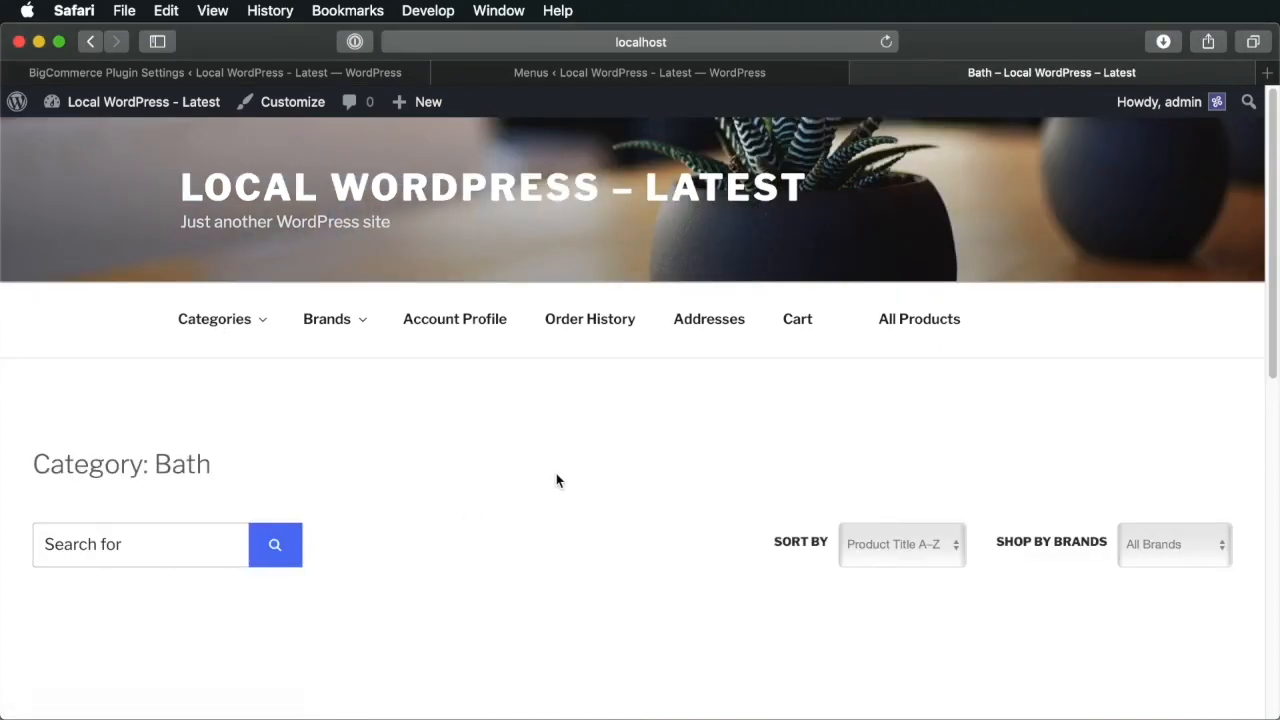
pyautogui.scroll(-3)
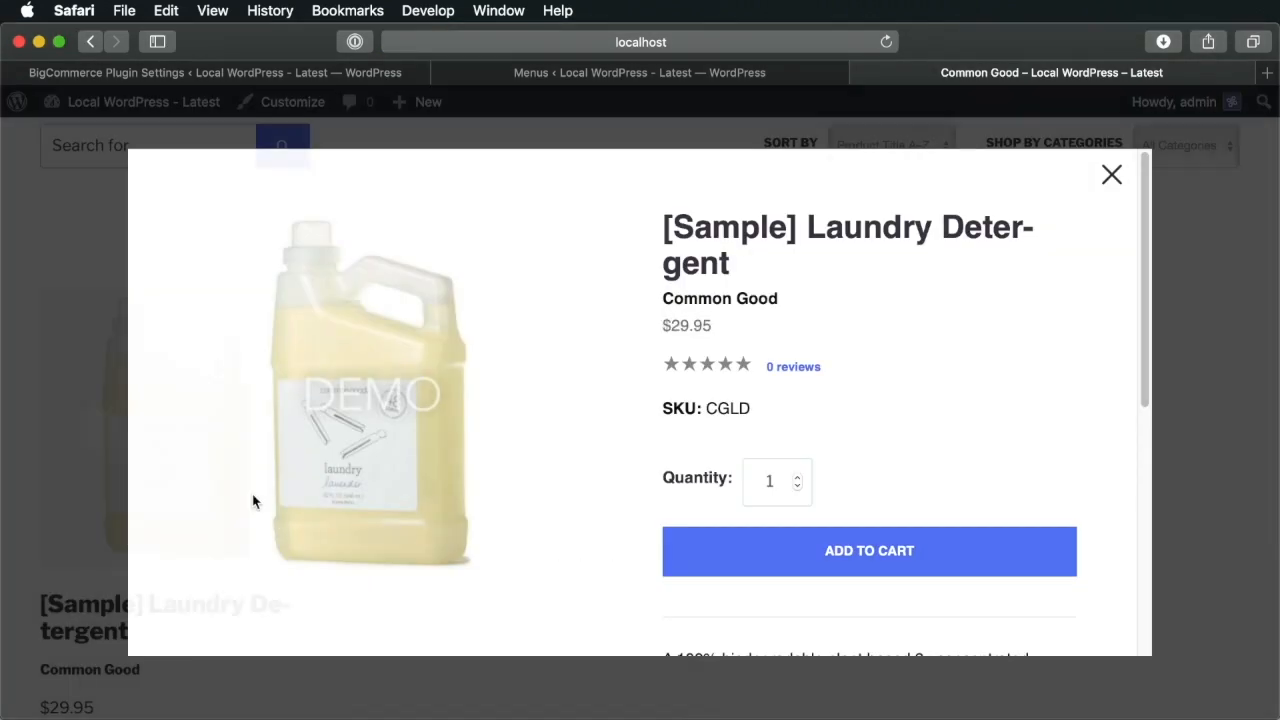
pyautogui.scroll(-3)
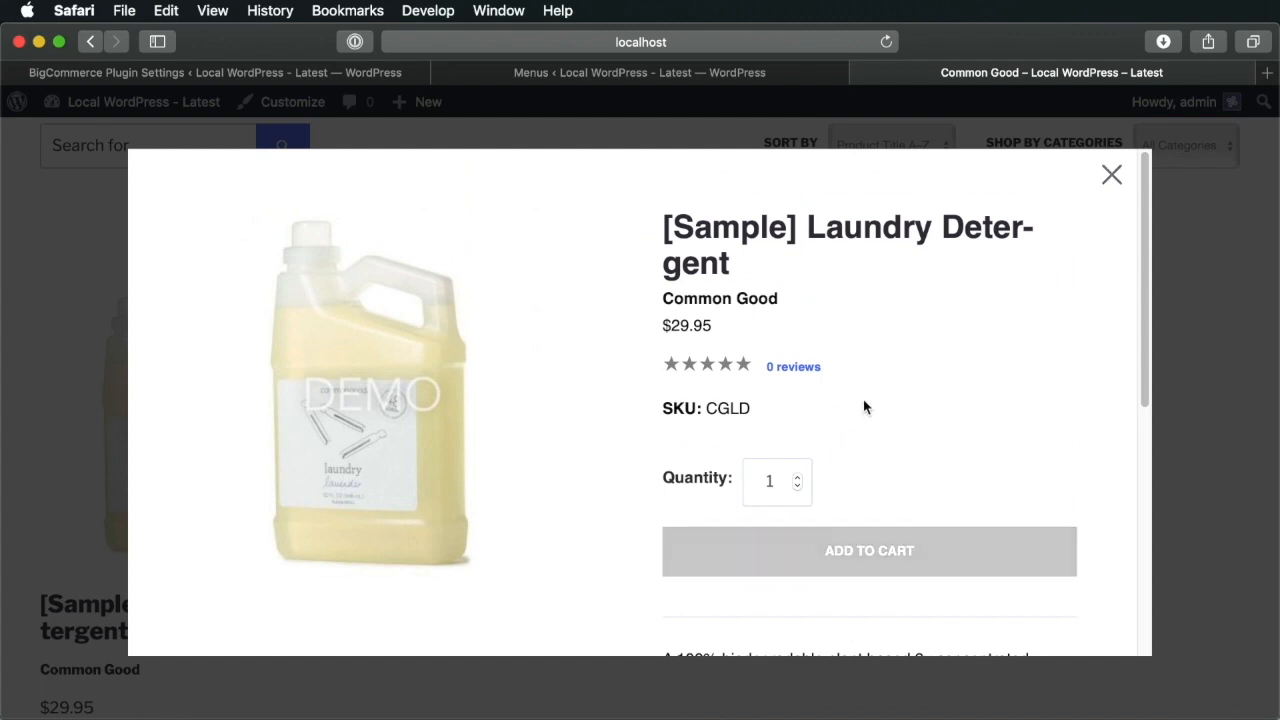
pyautogui.click(868, 550)
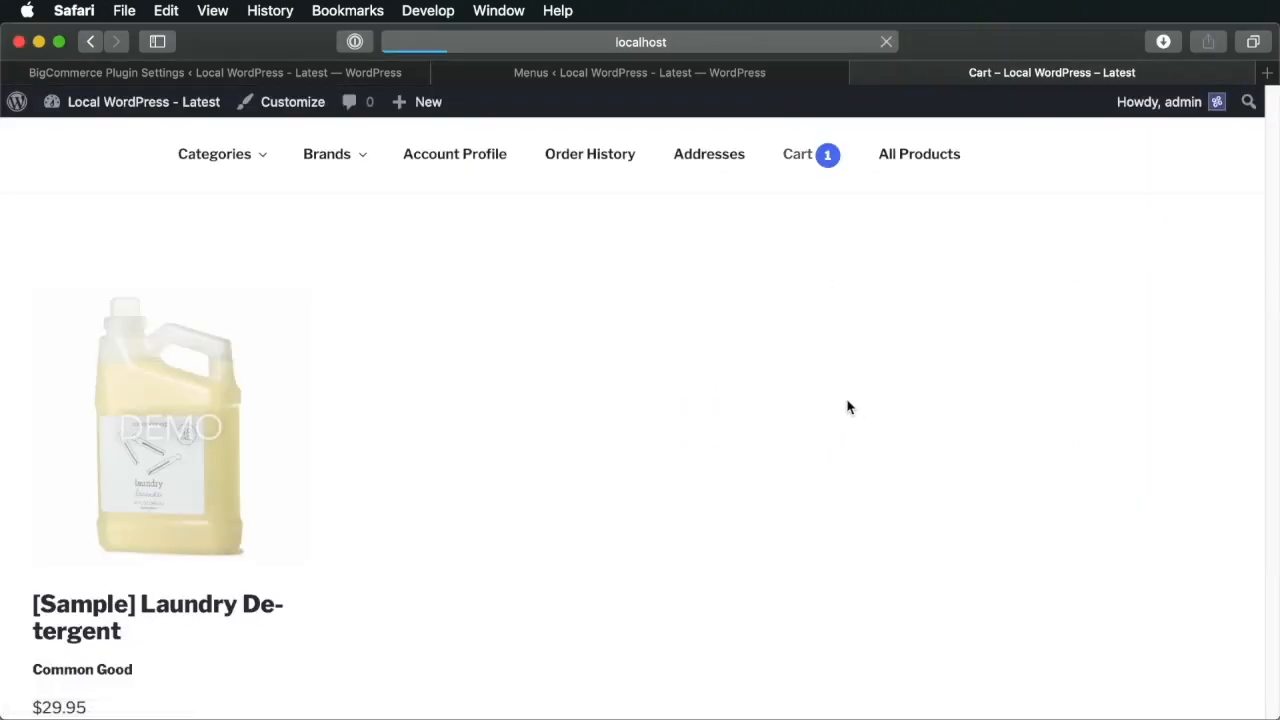
pyautogui.click(1051, 72)
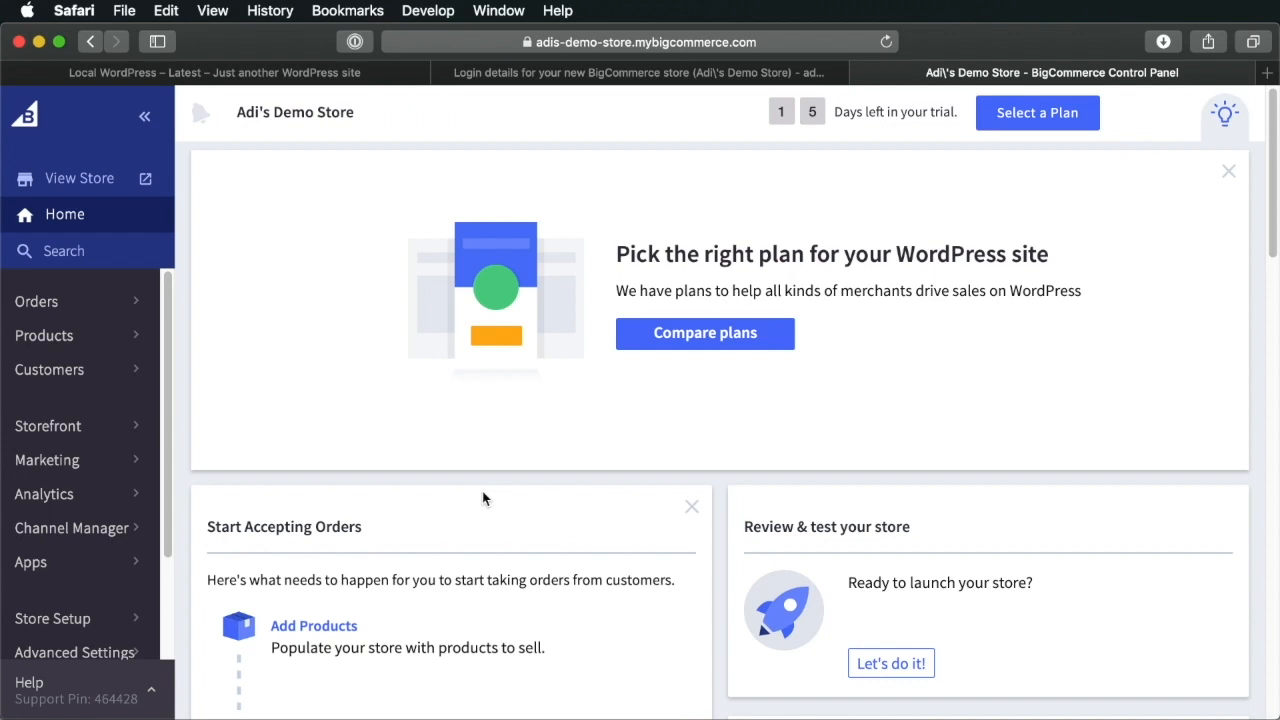
pyautogui.moveTo(478, 499)
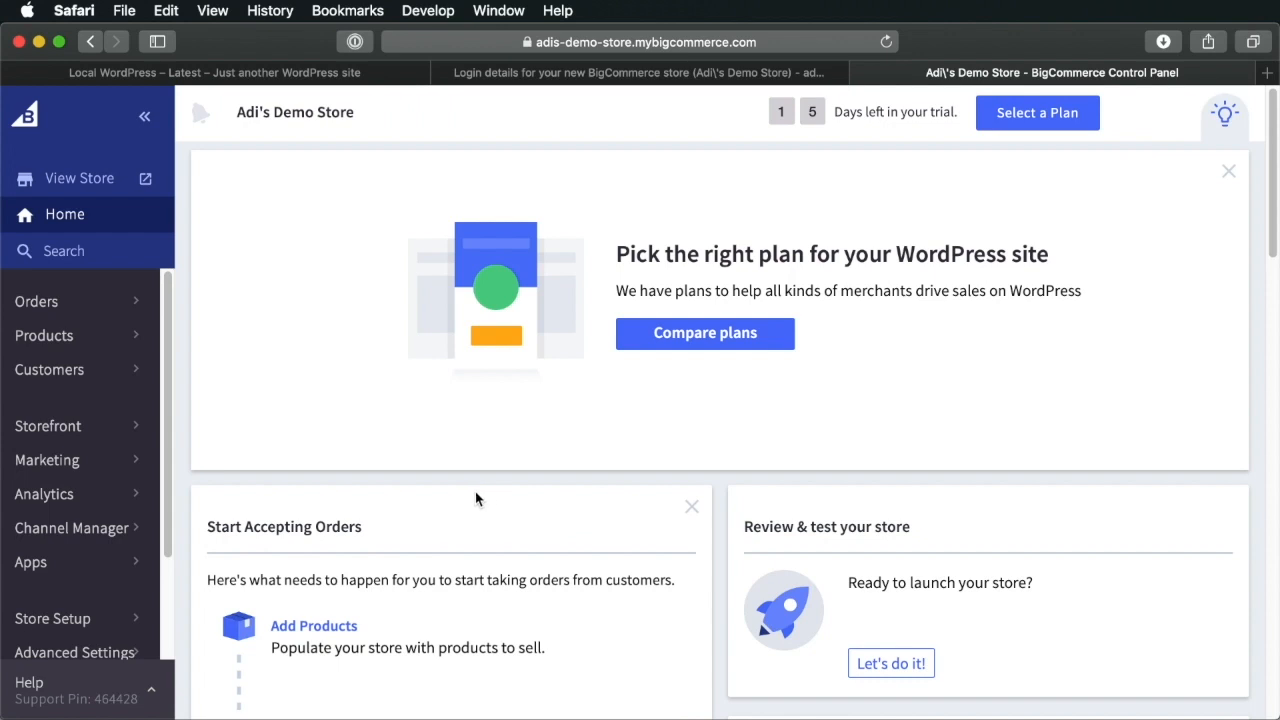
pyautogui.moveTo(494, 428)
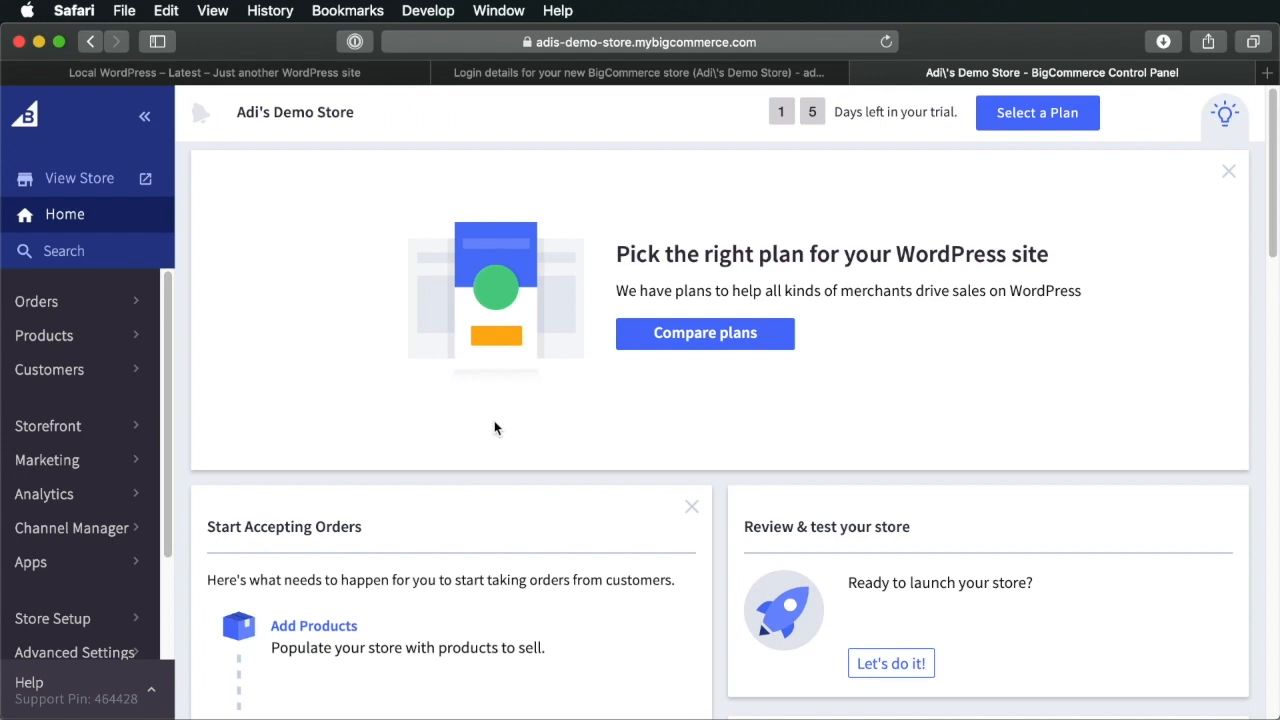
# Open the BigCommerce product list, which shows 13 products
pyautogui.click(1228, 170)
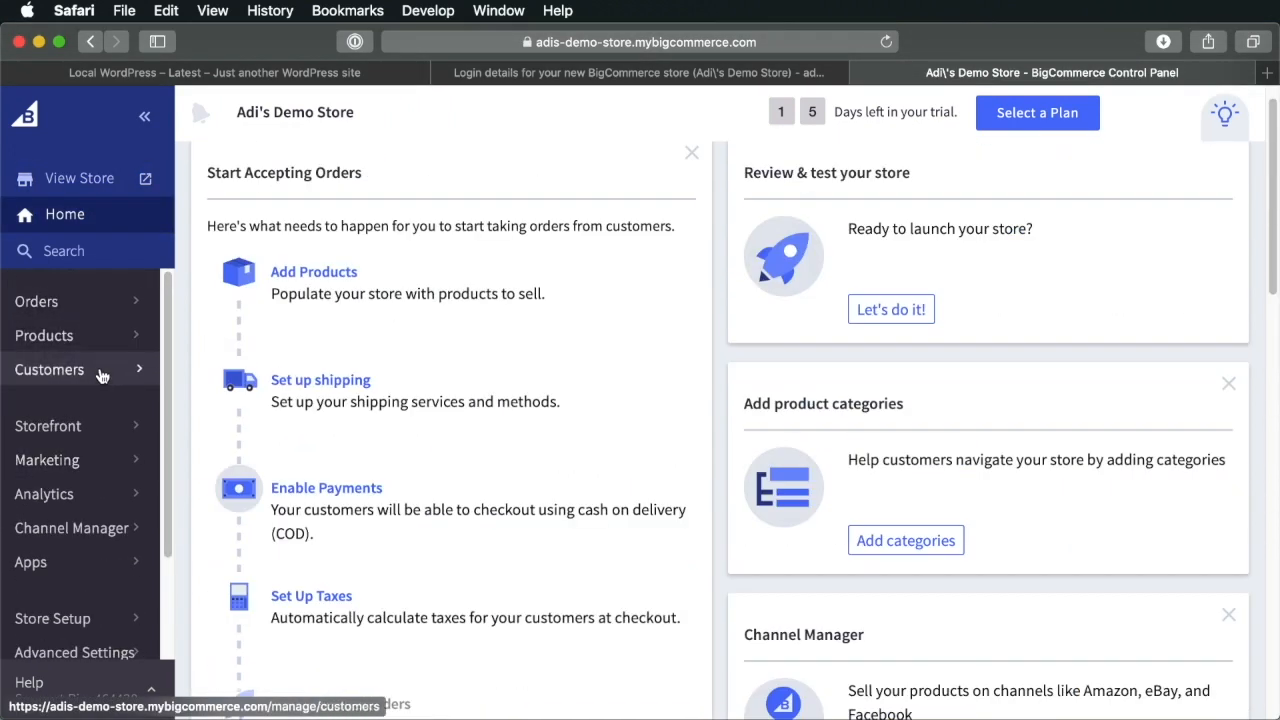
pyautogui.moveTo(80, 301)
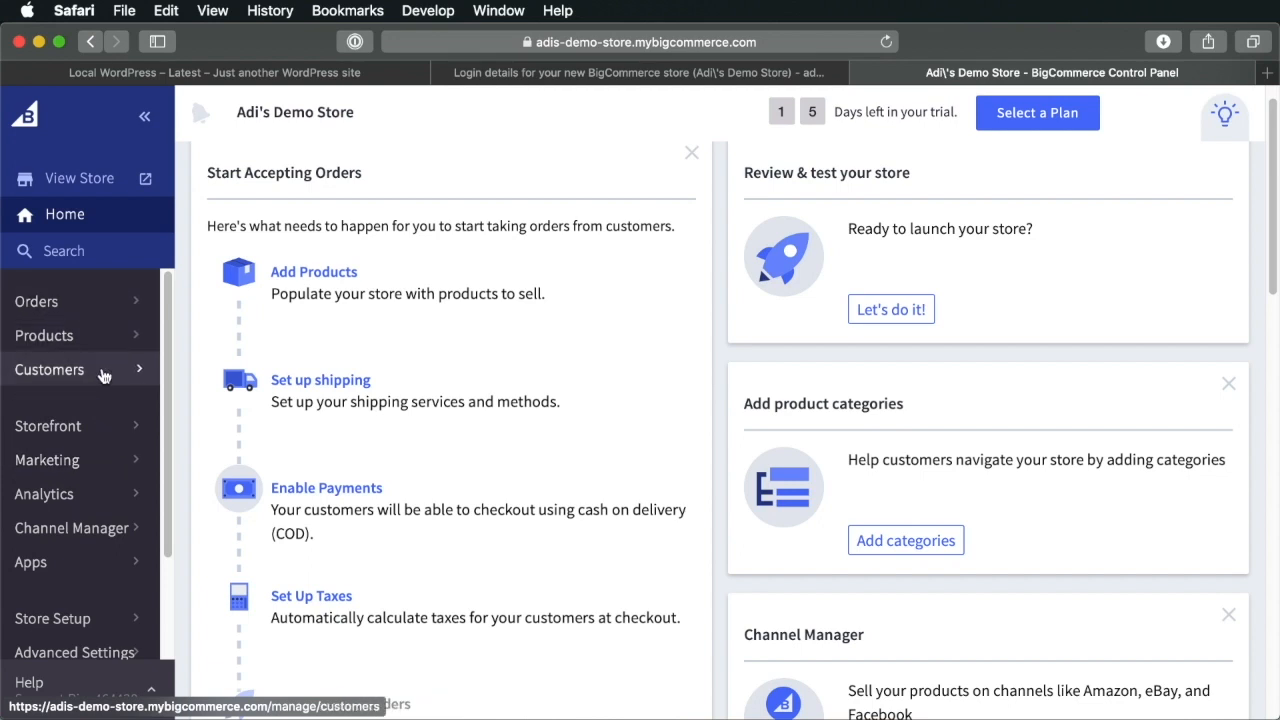
pyautogui.moveTo(48, 425)
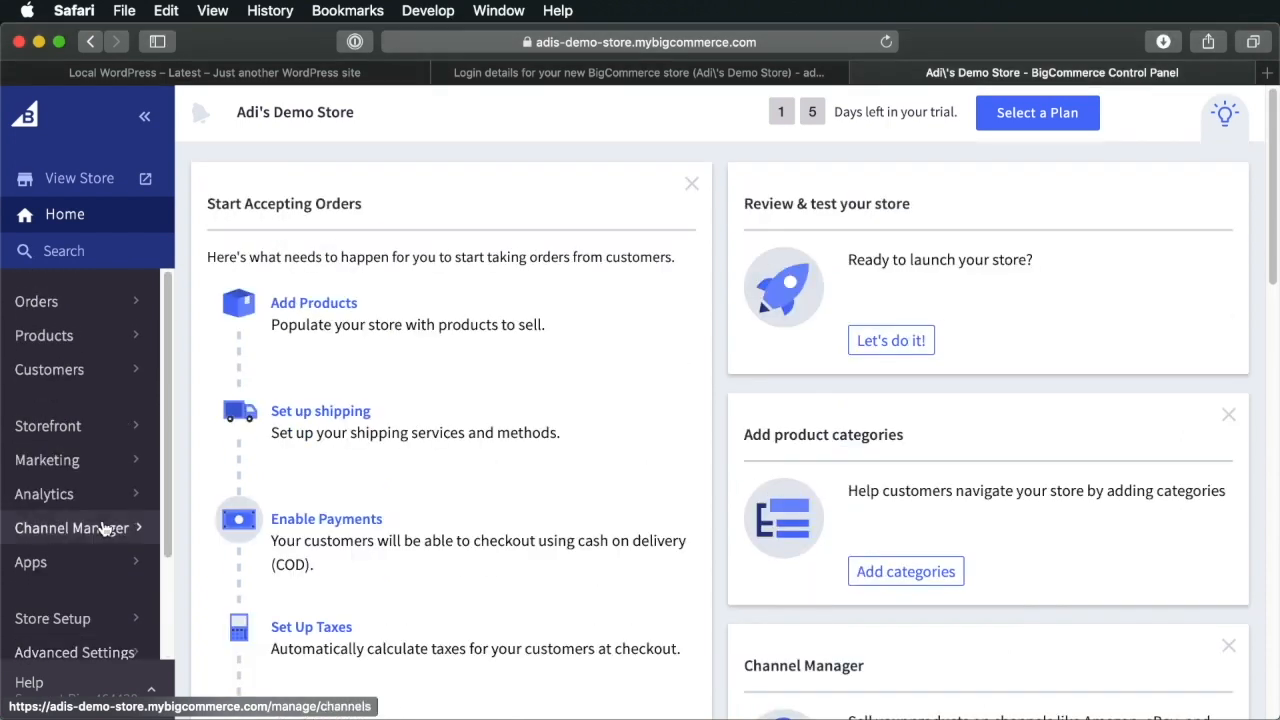
pyautogui.click(44, 335)
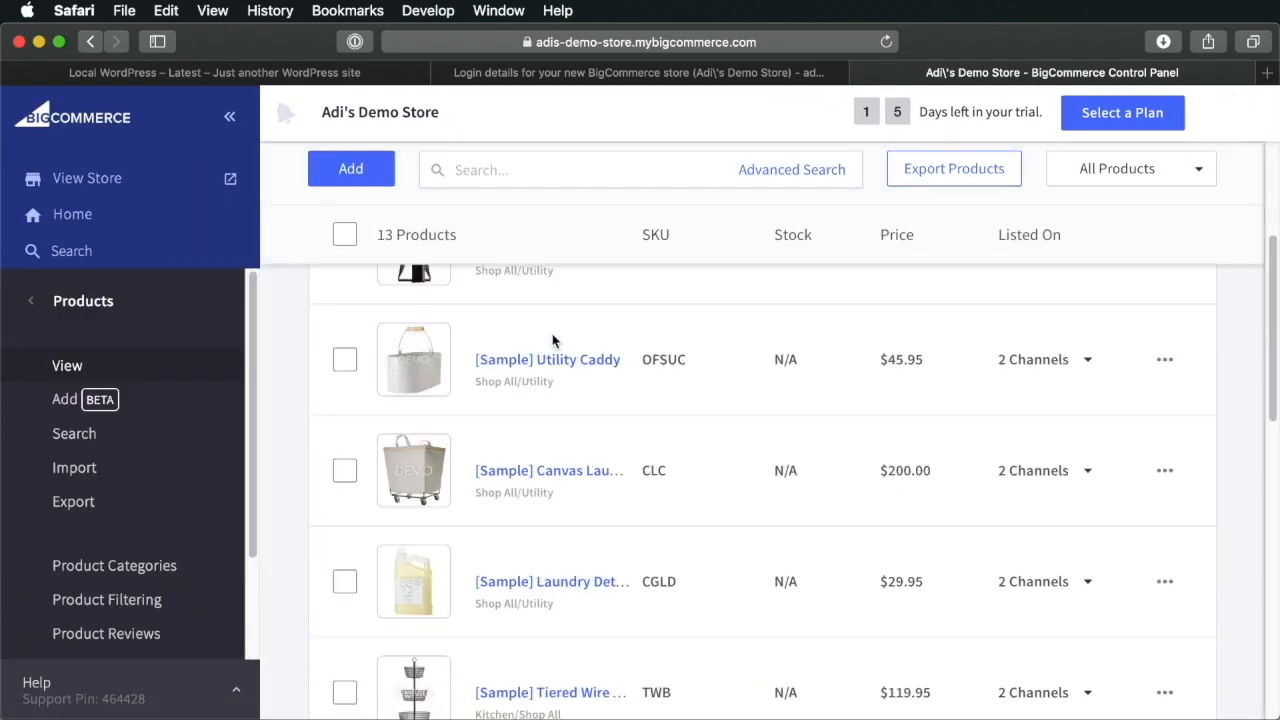
# Check the WordPress storefront, then open [Sample] Fog Linen Chambray Towel for editing
pyautogui.scroll(3)
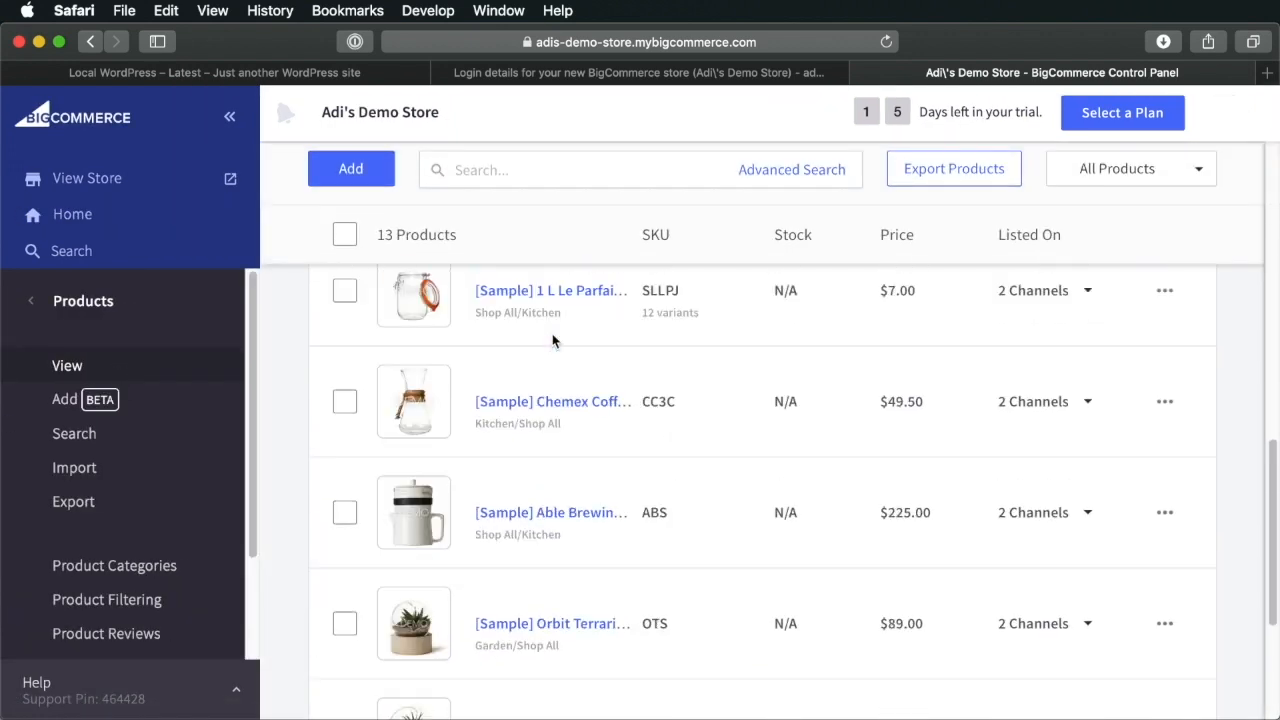
pyautogui.scroll(-3)
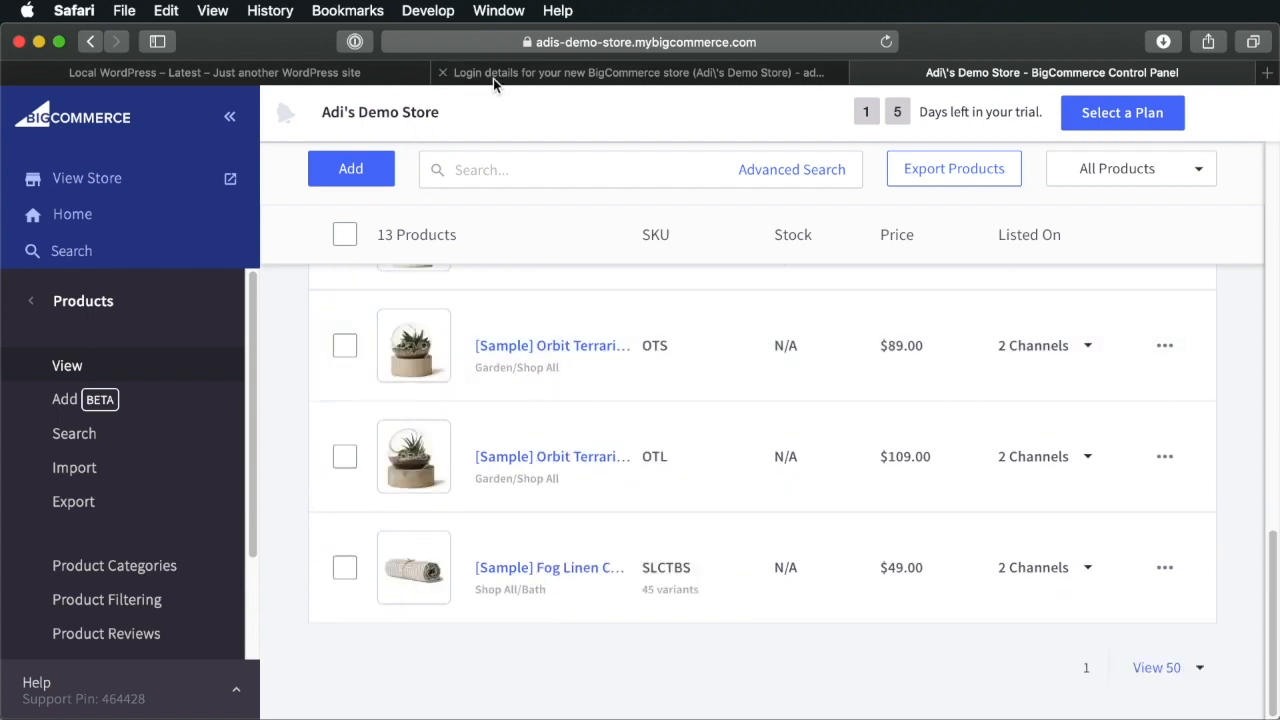
pyautogui.click(215, 72)
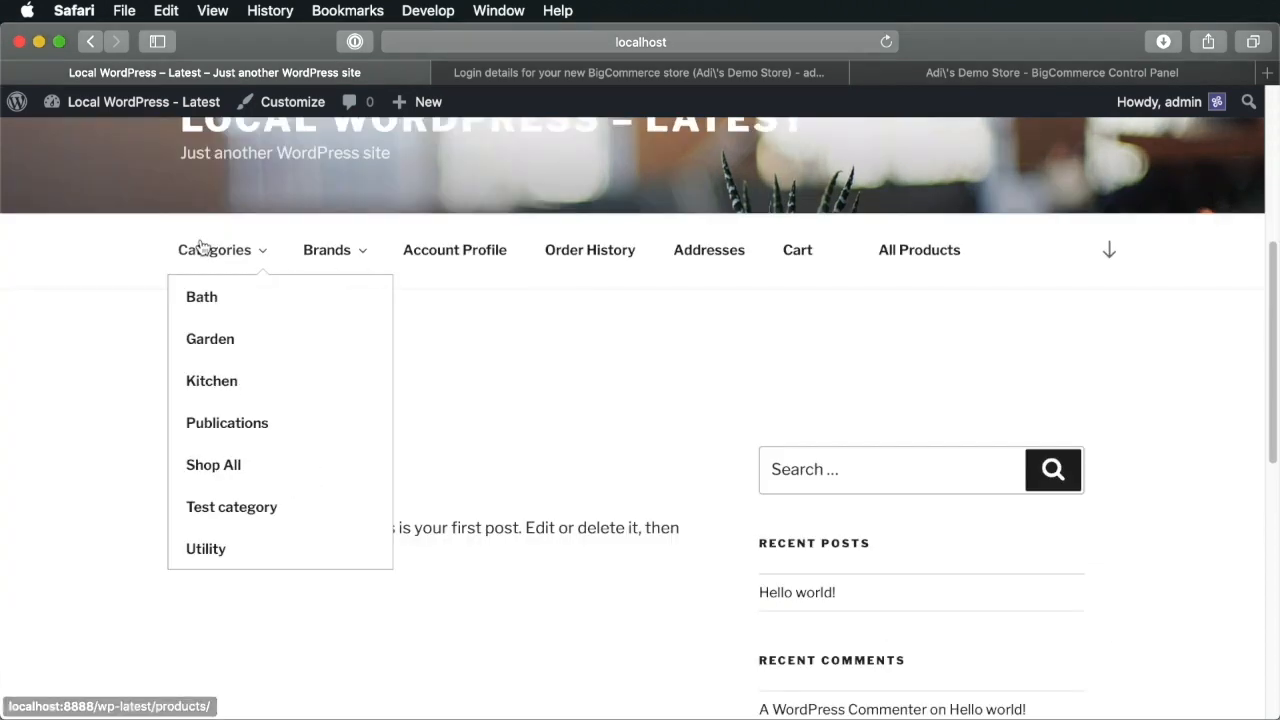
pyautogui.click(1051, 72)
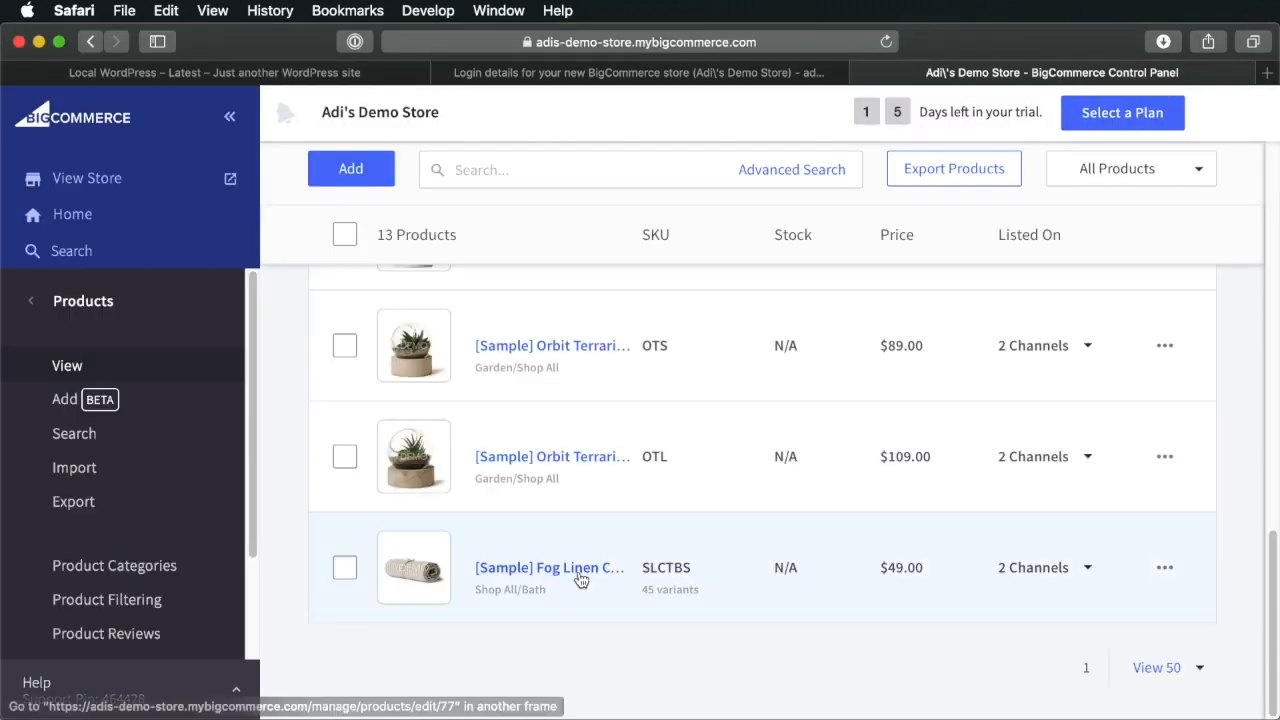
pyautogui.click(549, 567)
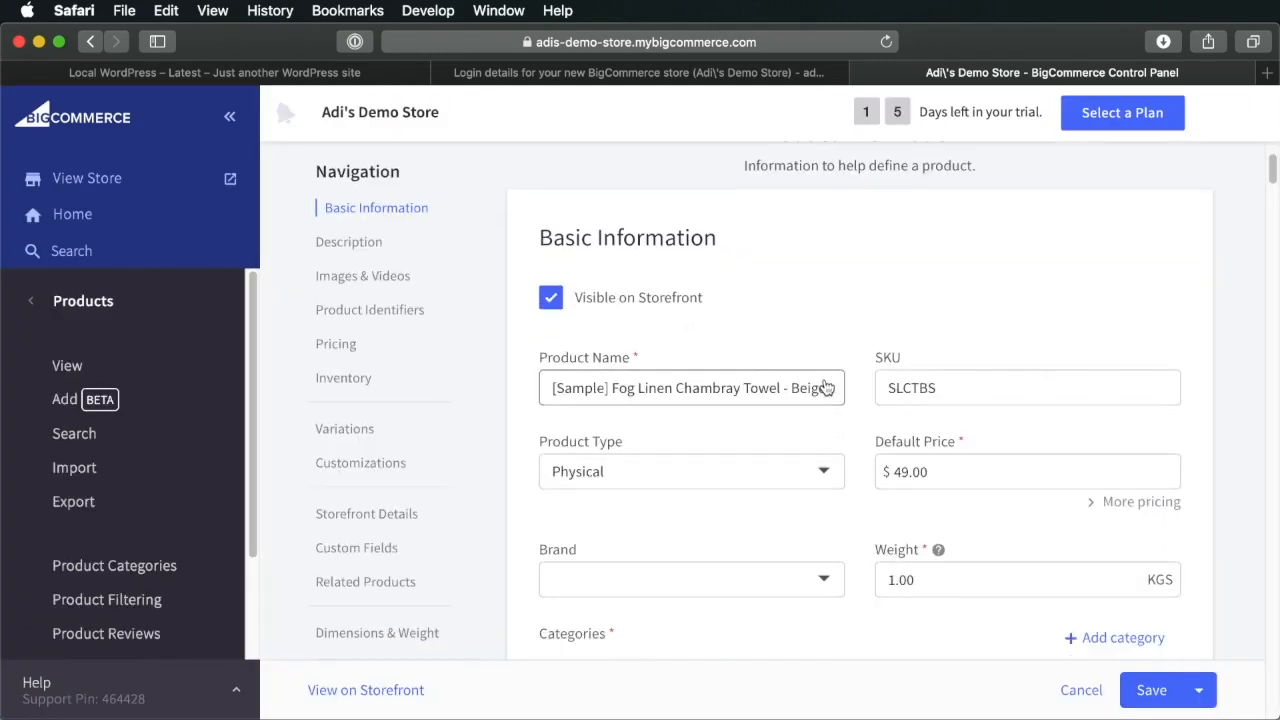
# Change the towel description to 'beach & bath towel', save, and view its storefront page
pyautogui.scroll(-3)
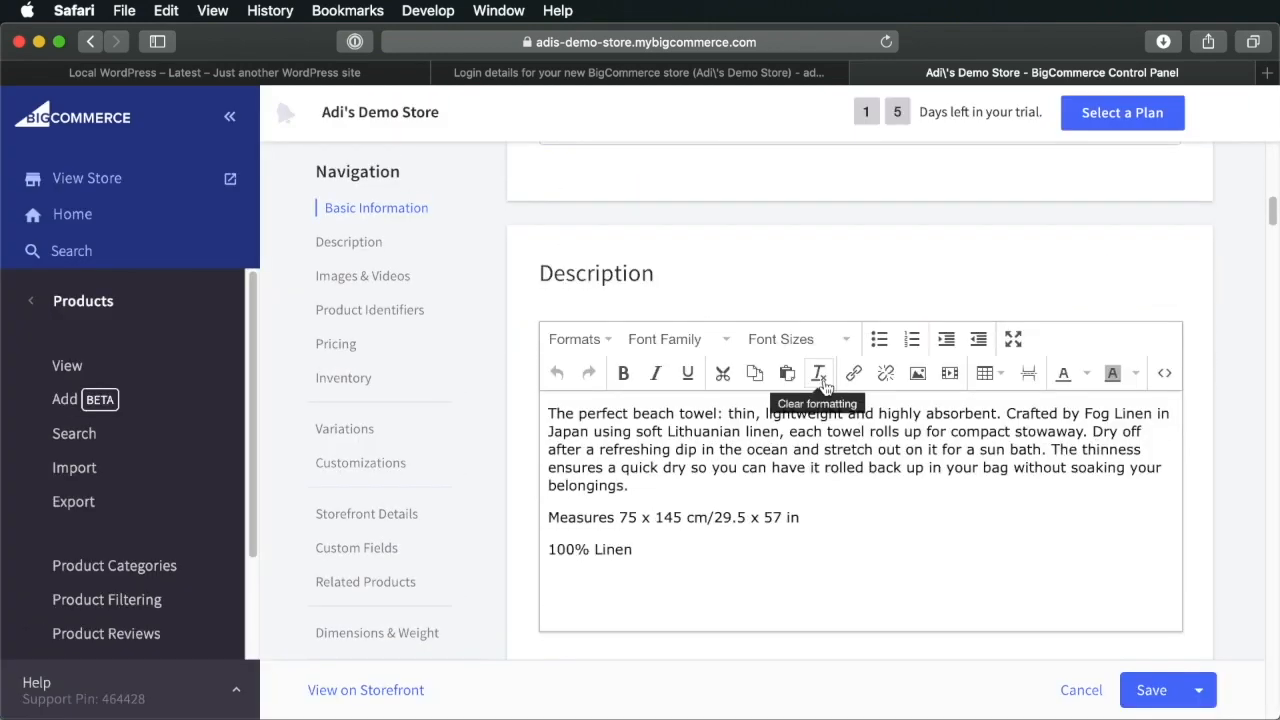
pyautogui.click(213, 72)
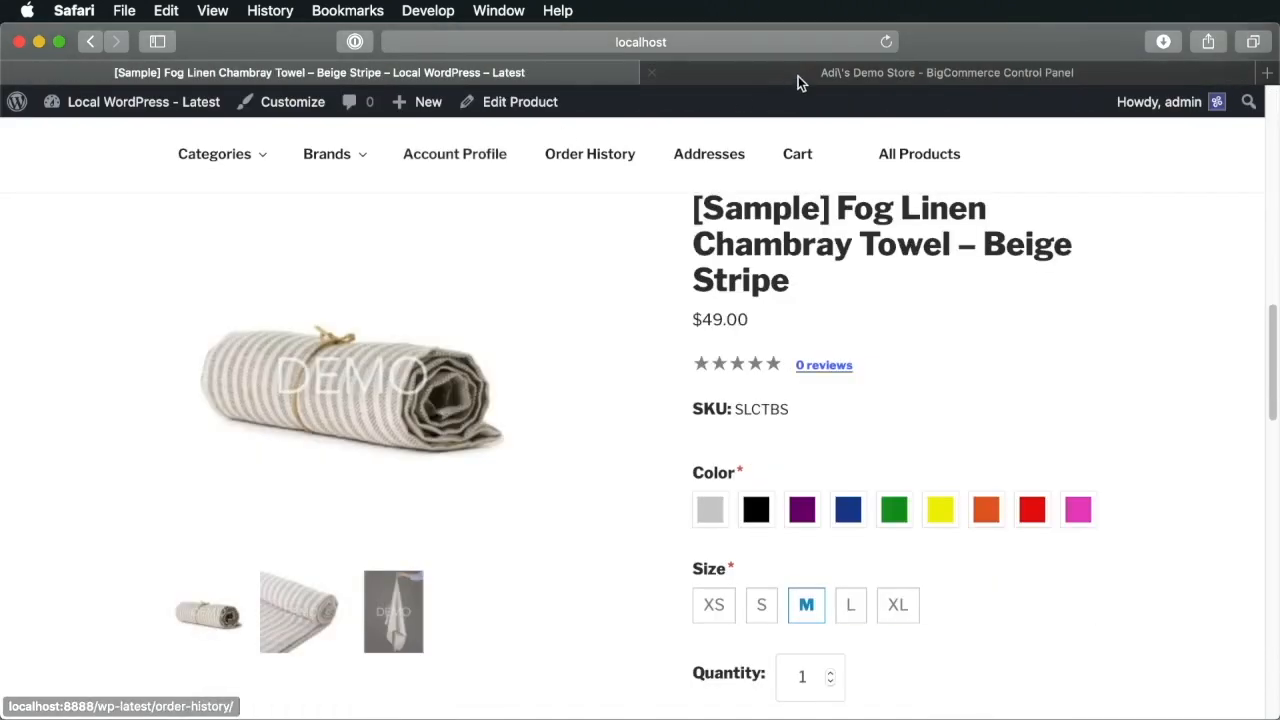
pyautogui.click(945, 72)
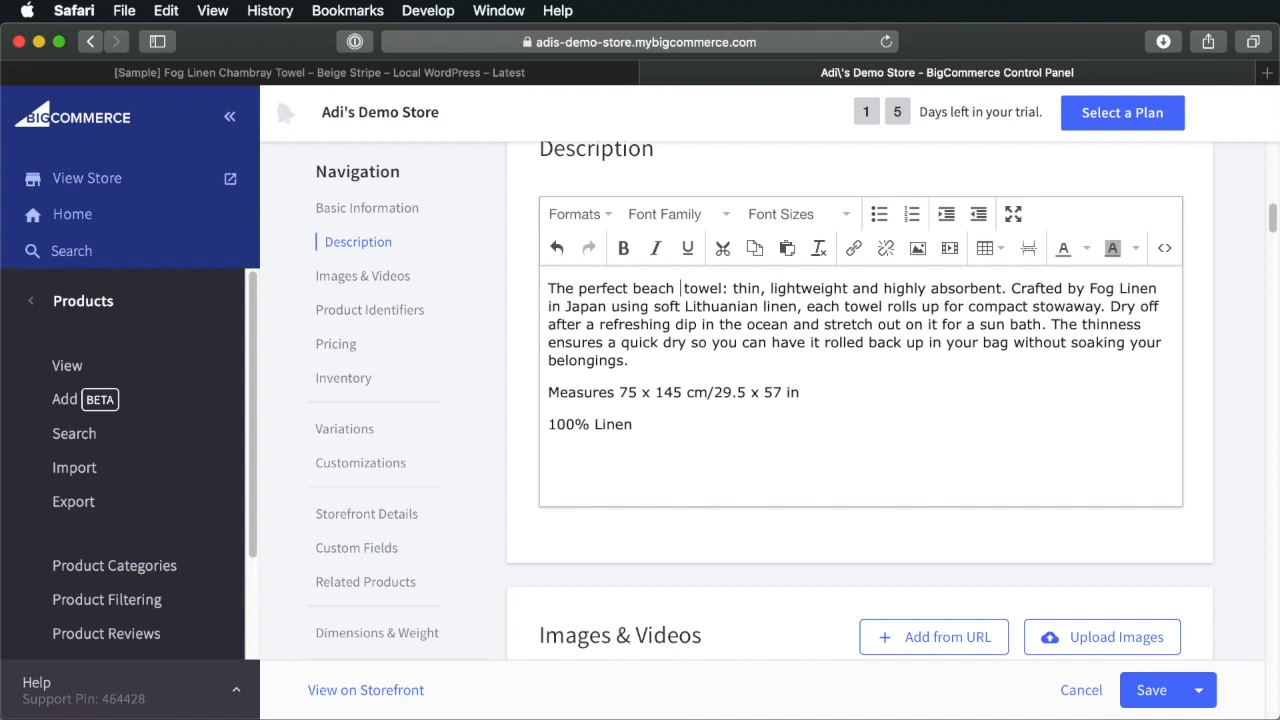
pyautogui.write('& bath')
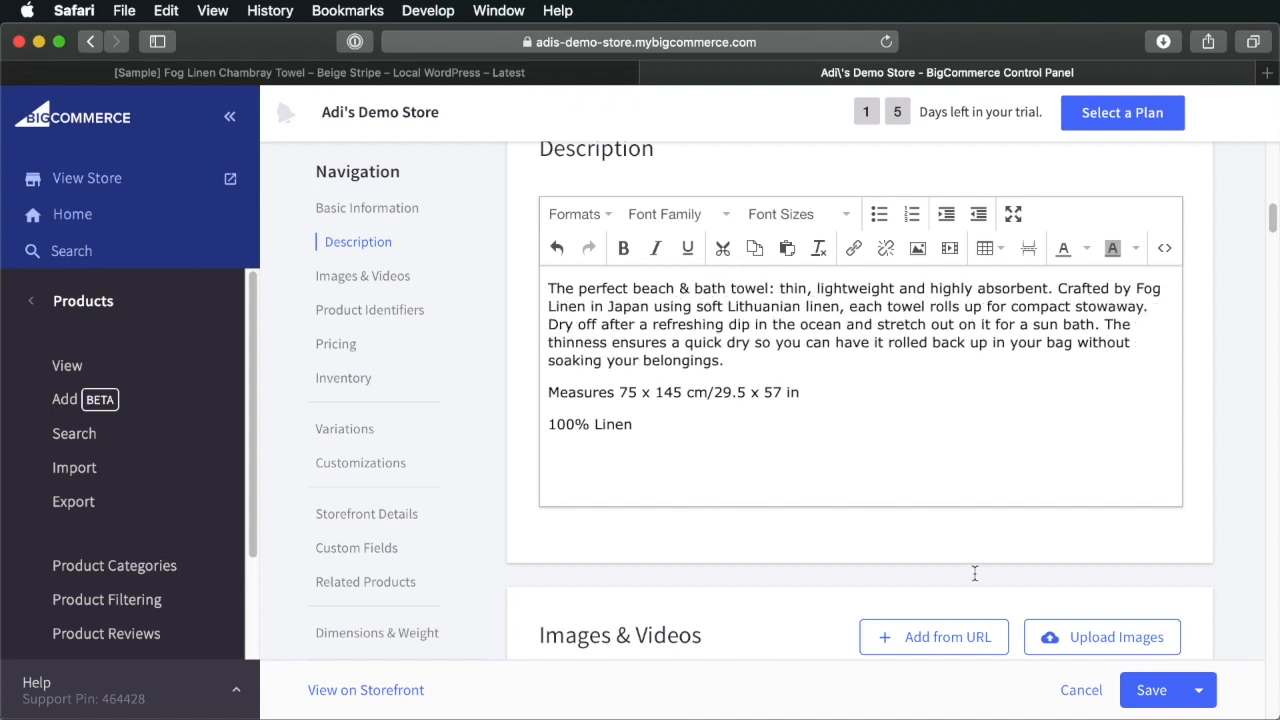
pyautogui.click(1151, 690)
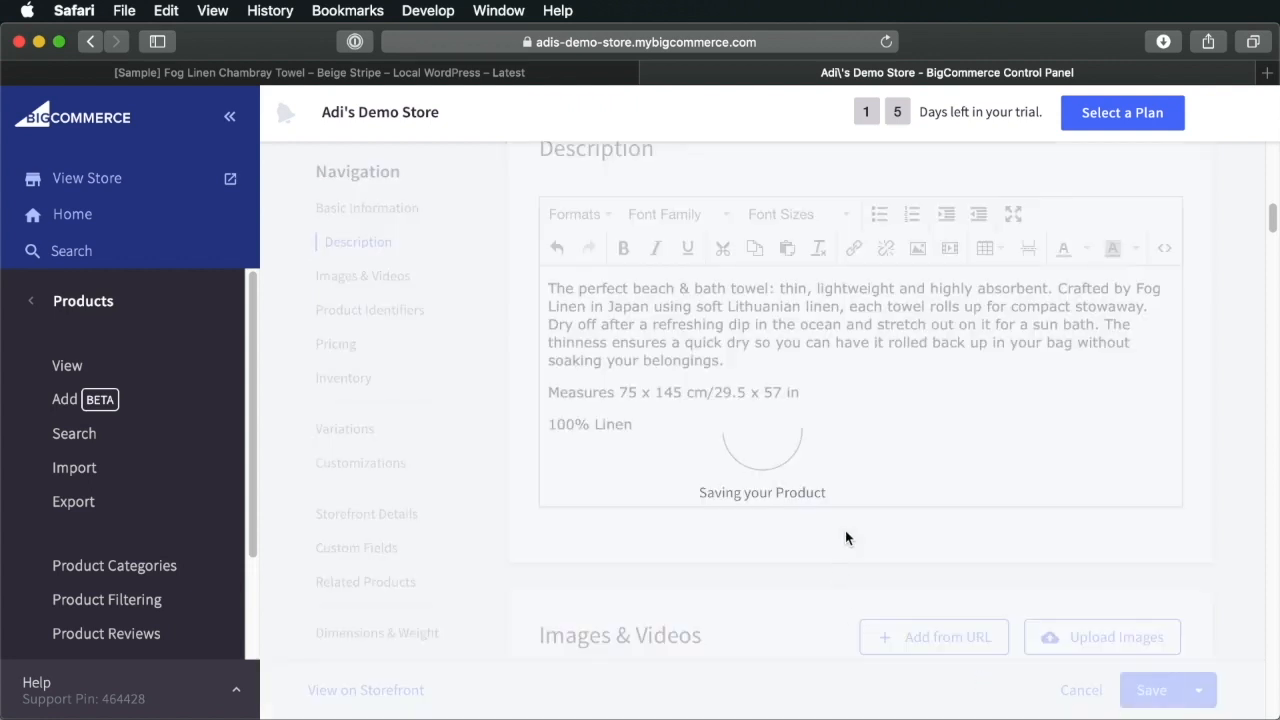
pyautogui.click(639, 72)
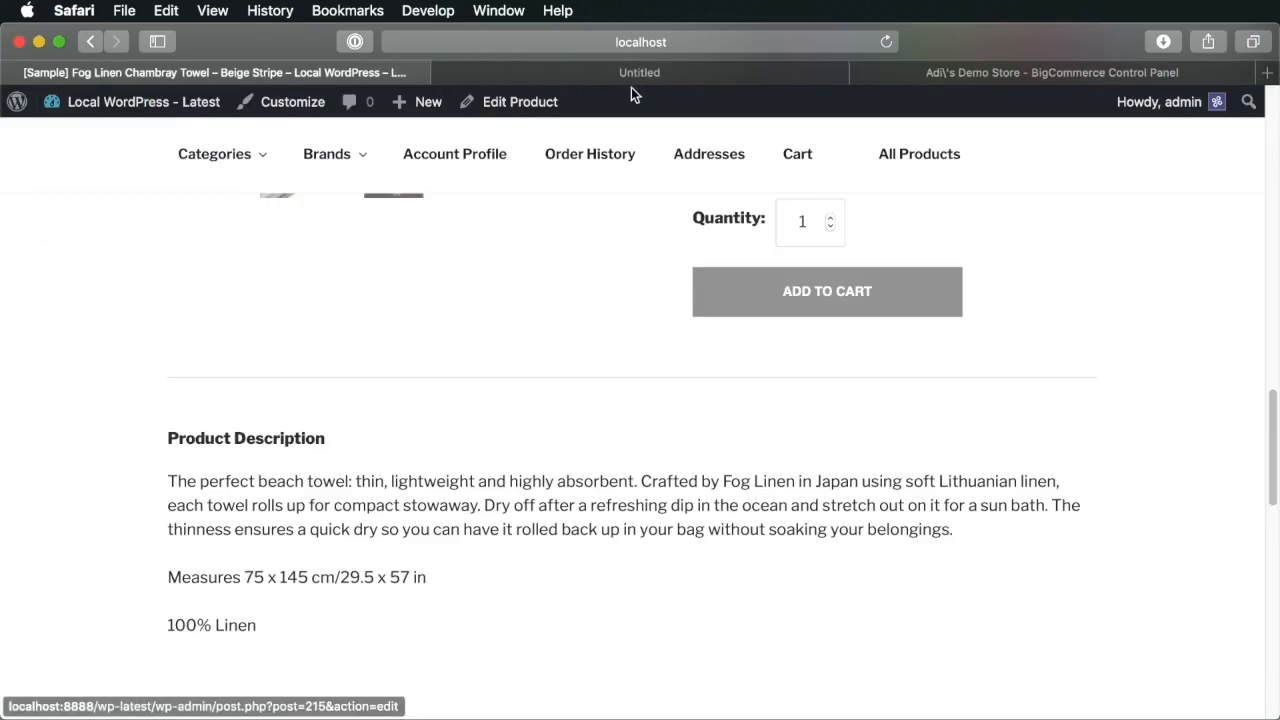
# Sync products in WP admin and confirm the towel page shows 'beach & bath towel'
pyautogui.click(639, 72)
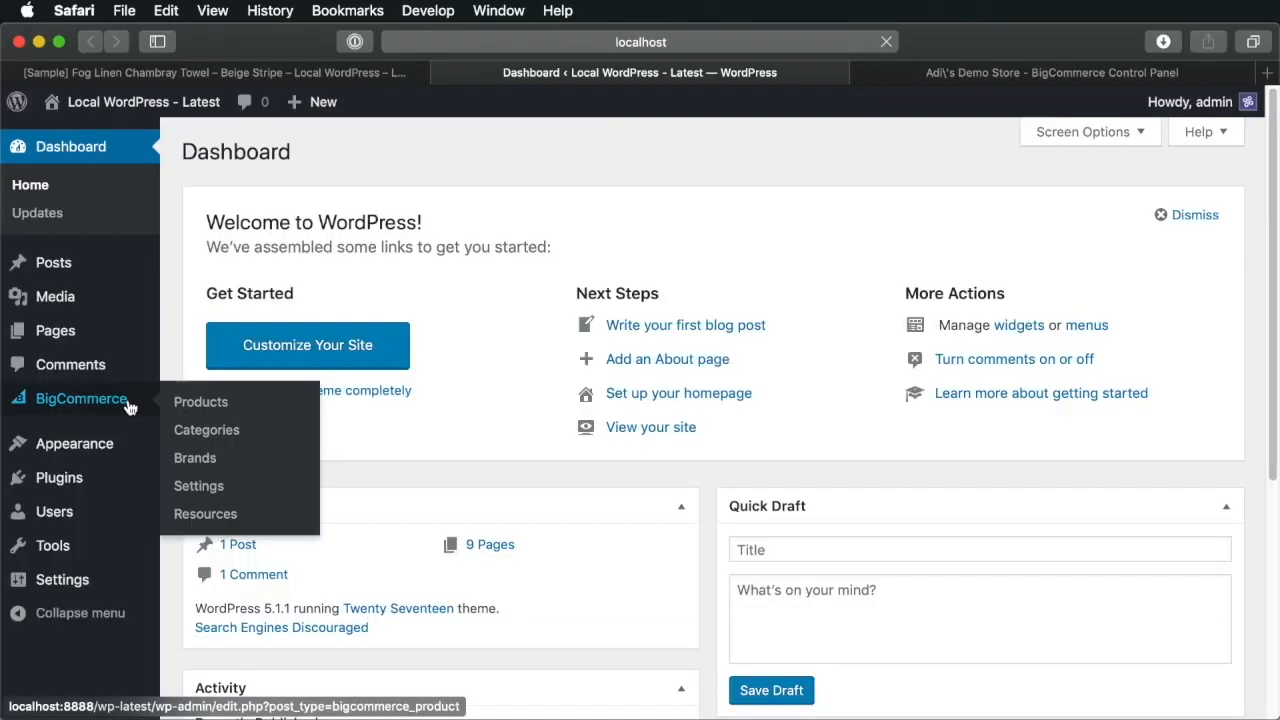
pyautogui.click(201, 401)
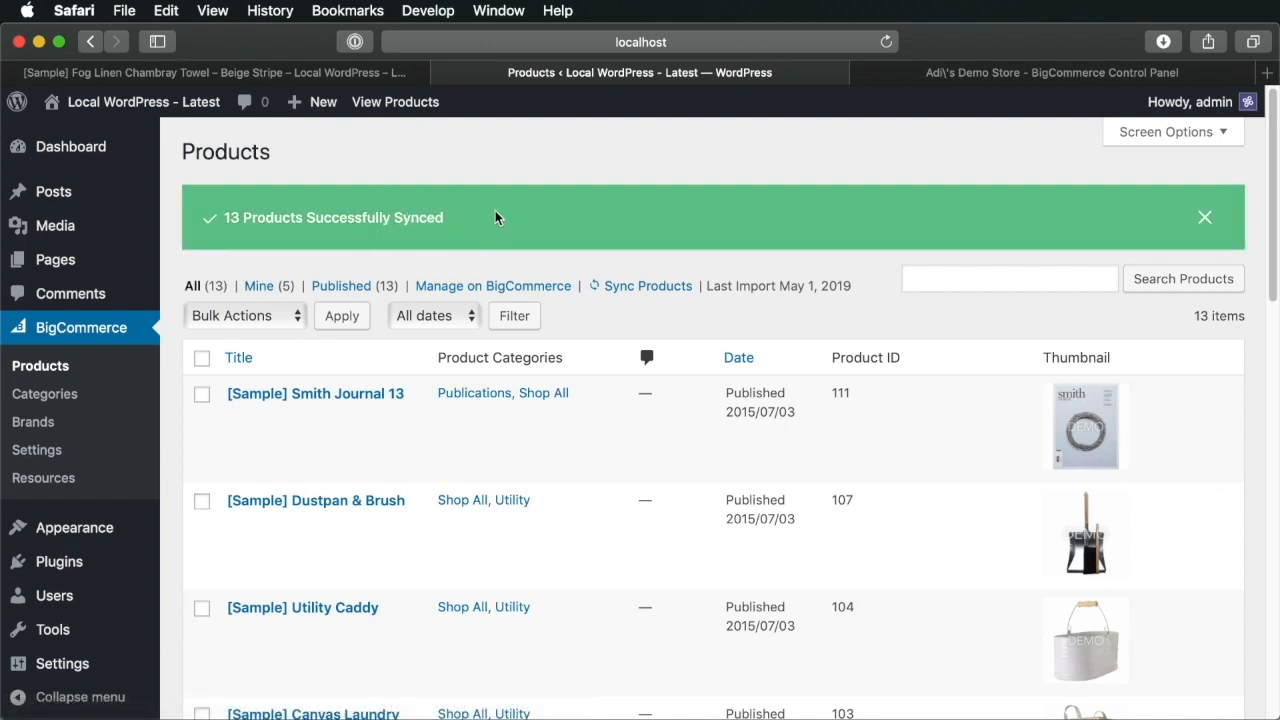
pyautogui.click(207, 72)
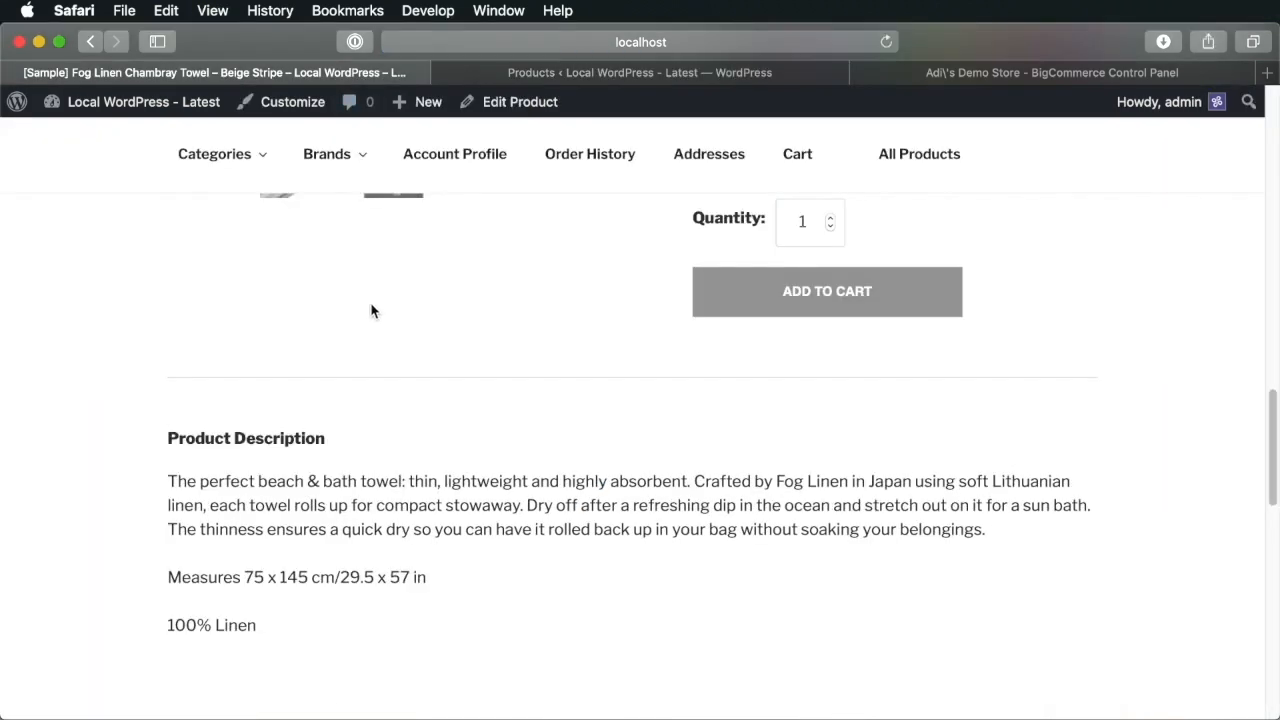
pyautogui.moveTo(201, 481); pyautogui.dragTo(356, 481)
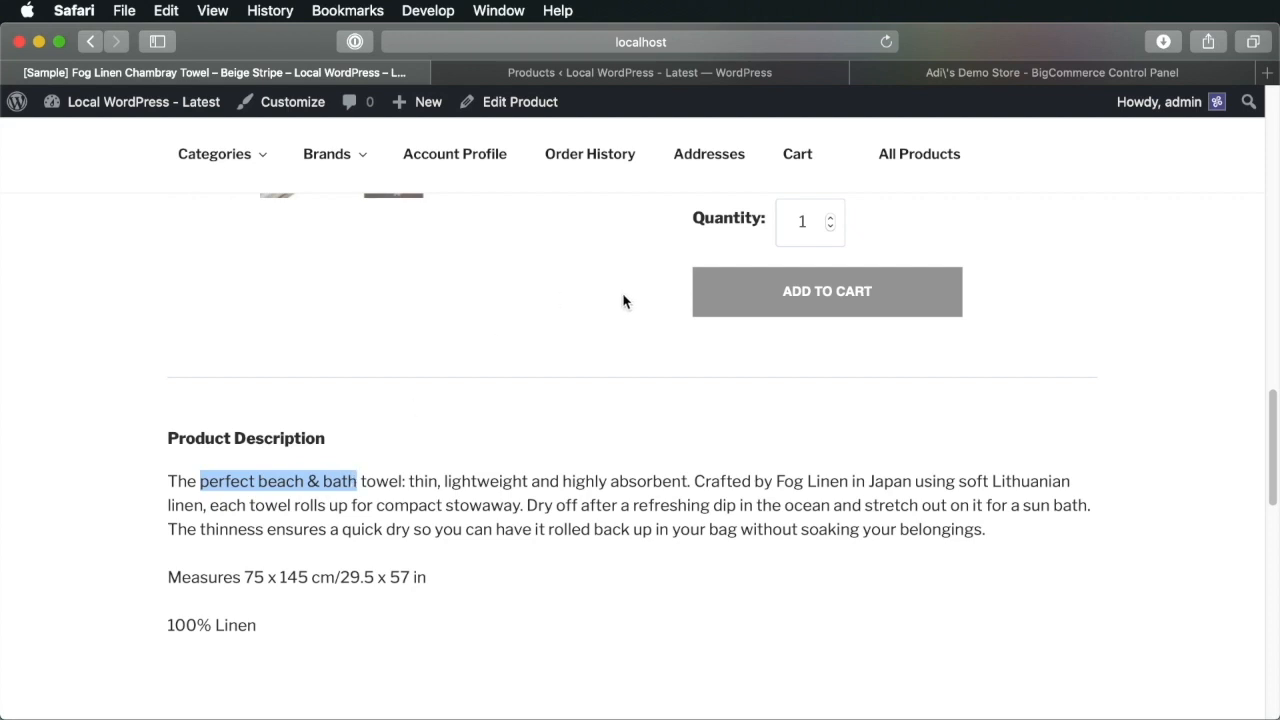
pyautogui.moveTo(585, 285)
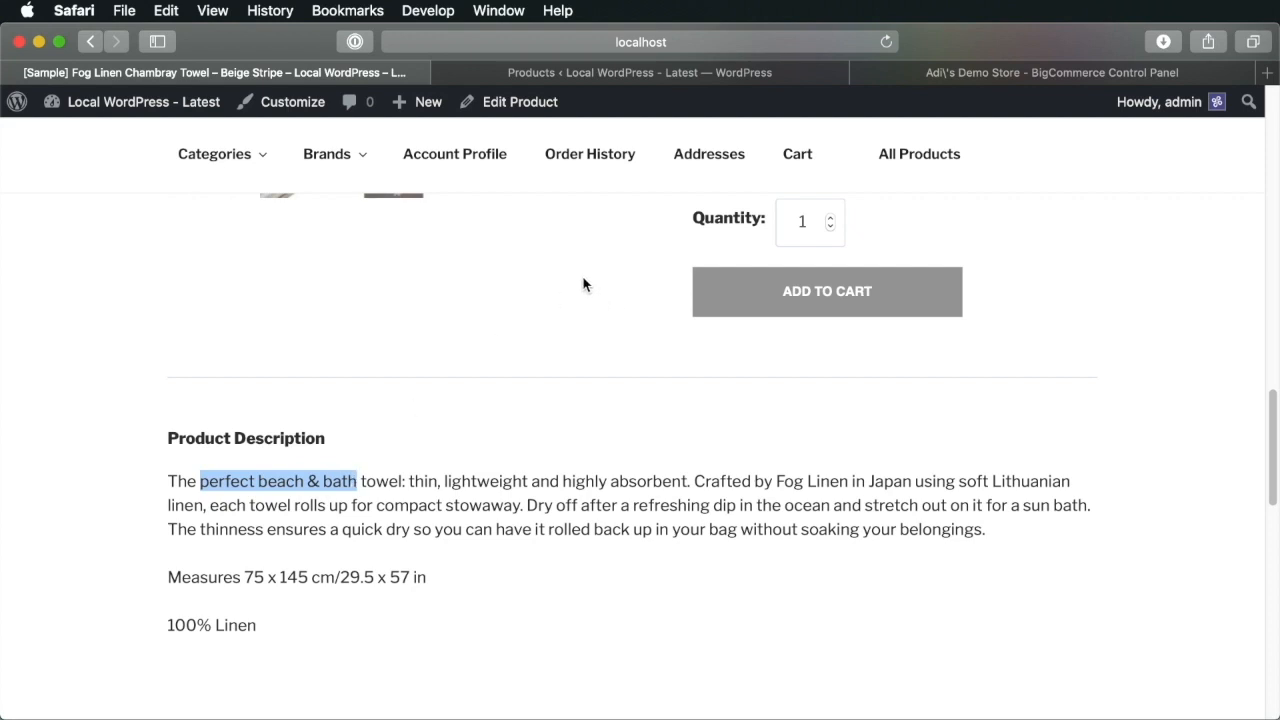
pyautogui.click(1050, 72)
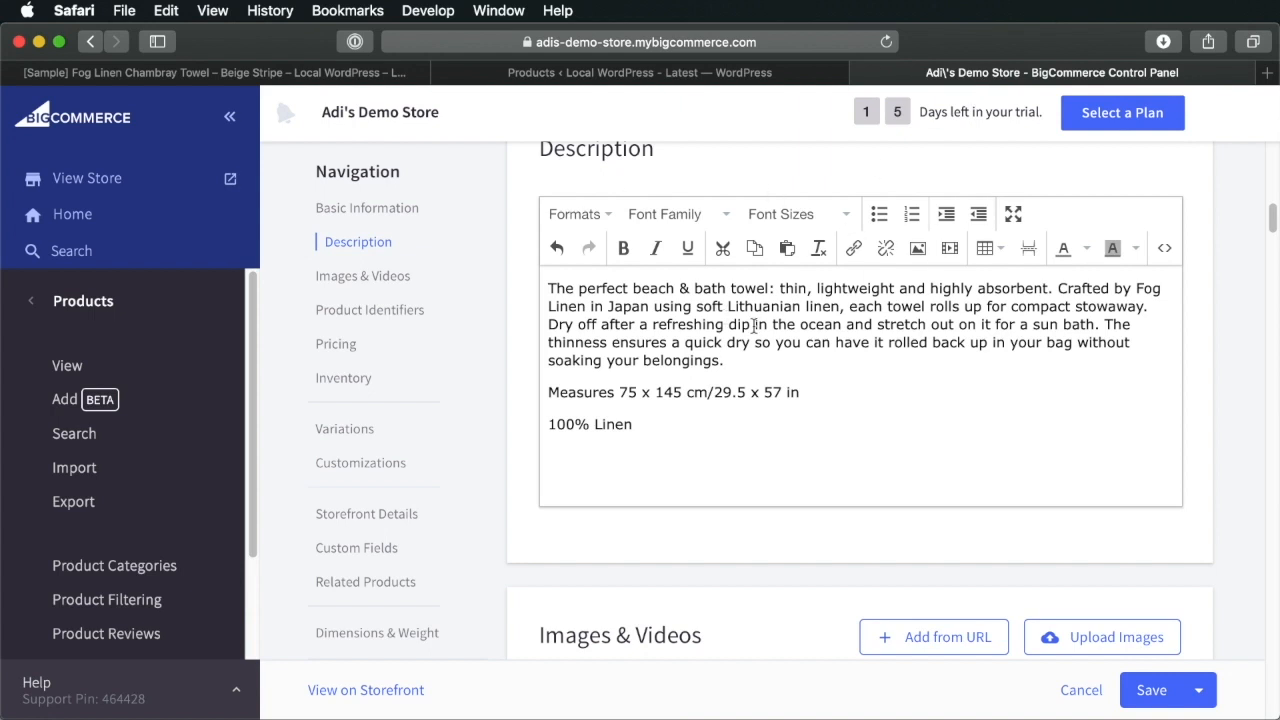
pyautogui.scroll(3)
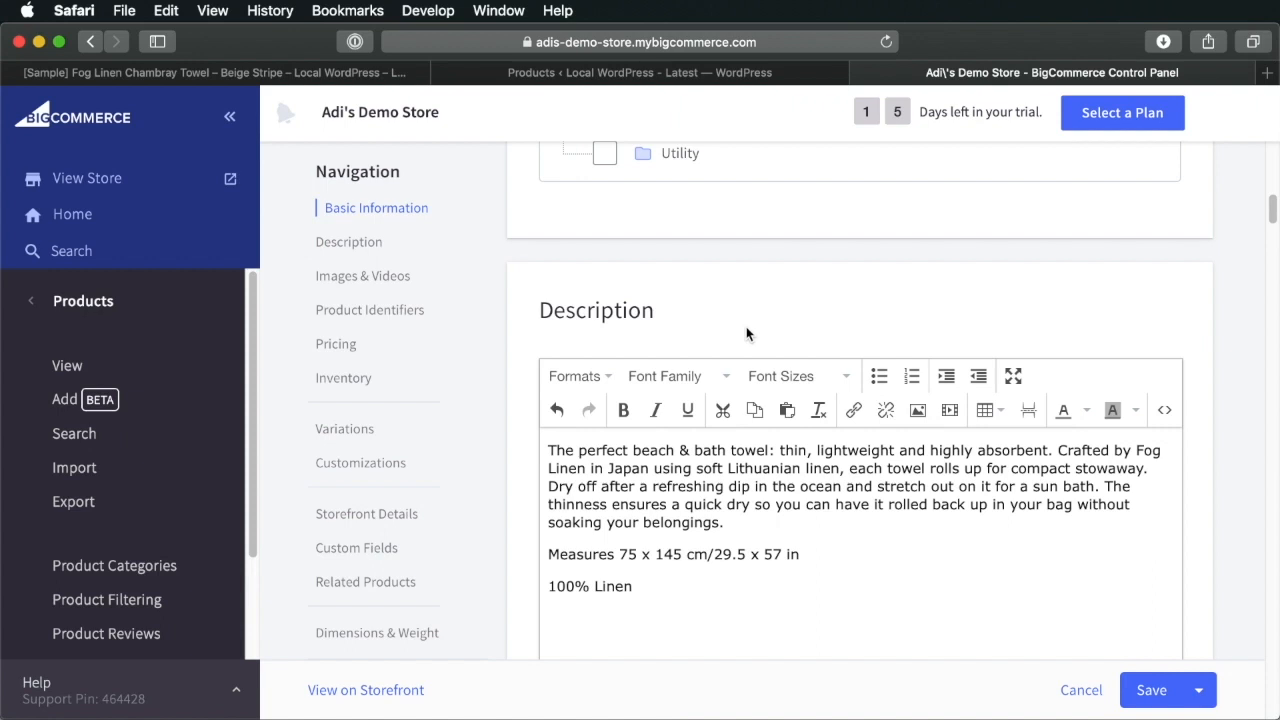
pyautogui.moveTo(148, 405)
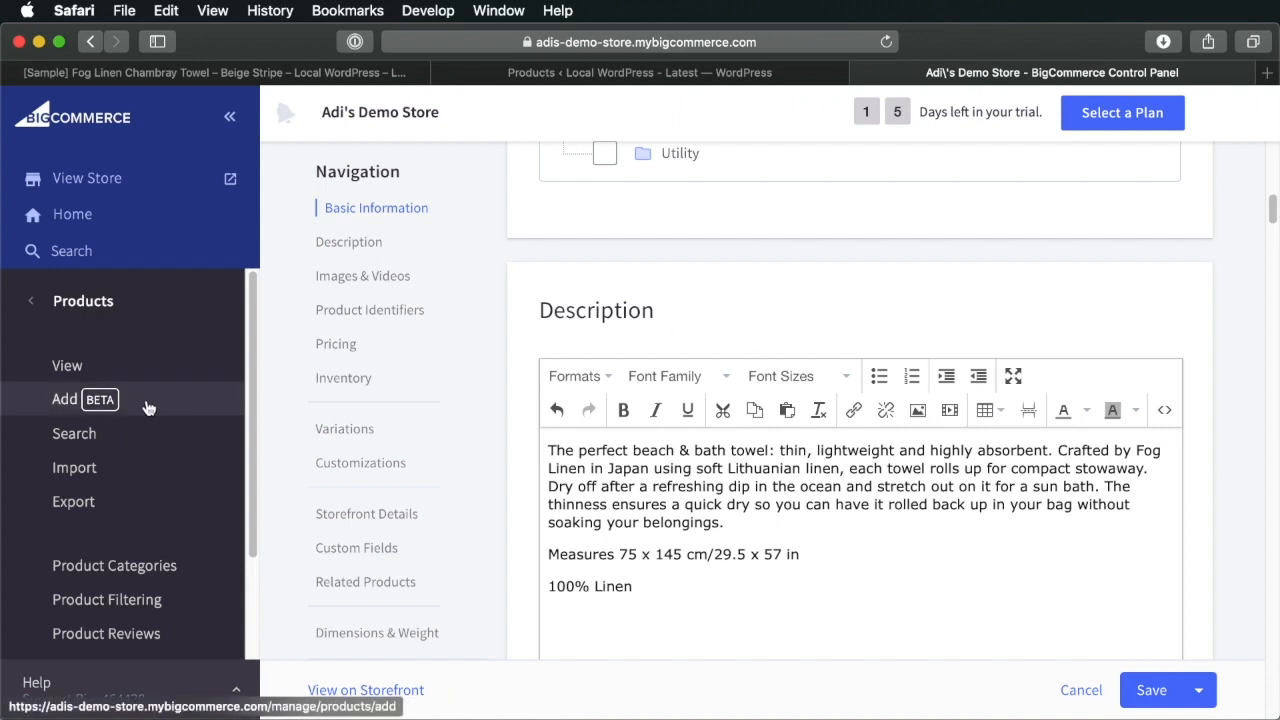
# Start a new product, ACME Noise Cancelling Bluetooth Headphones, at $19.00 and 1.00 KGS
pyautogui.click(74, 433)
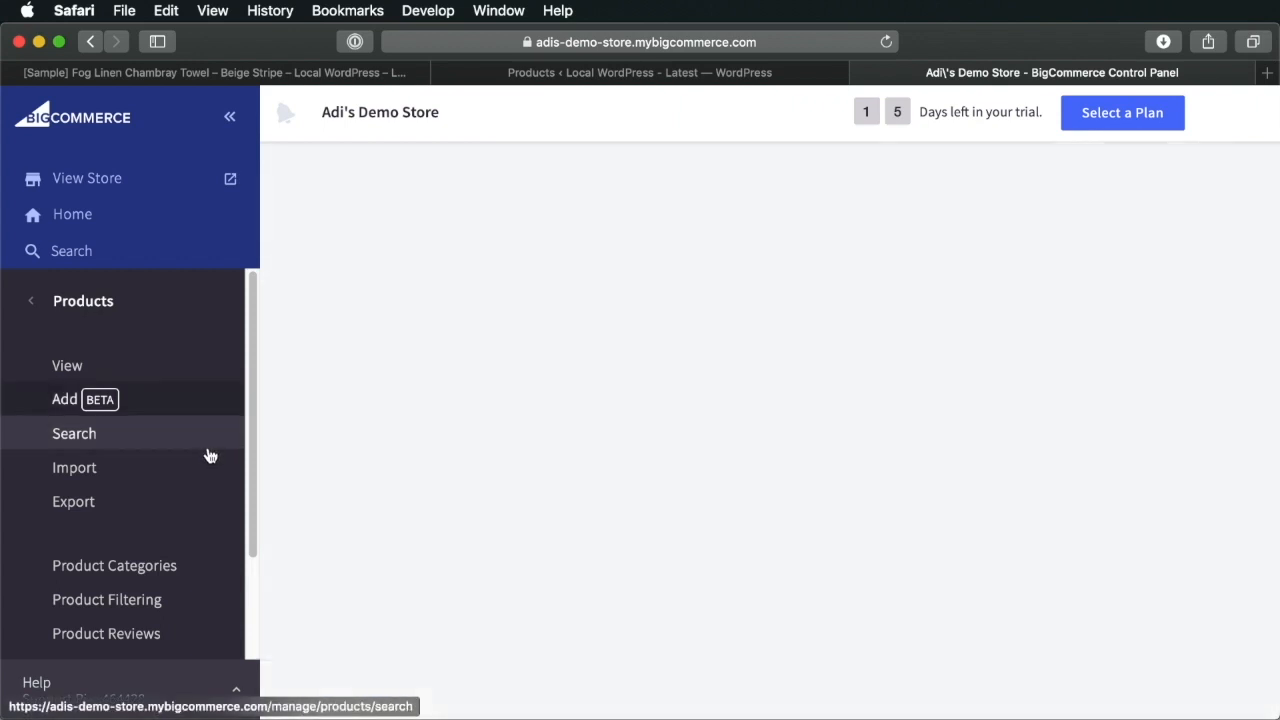
pyautogui.click(64, 398)
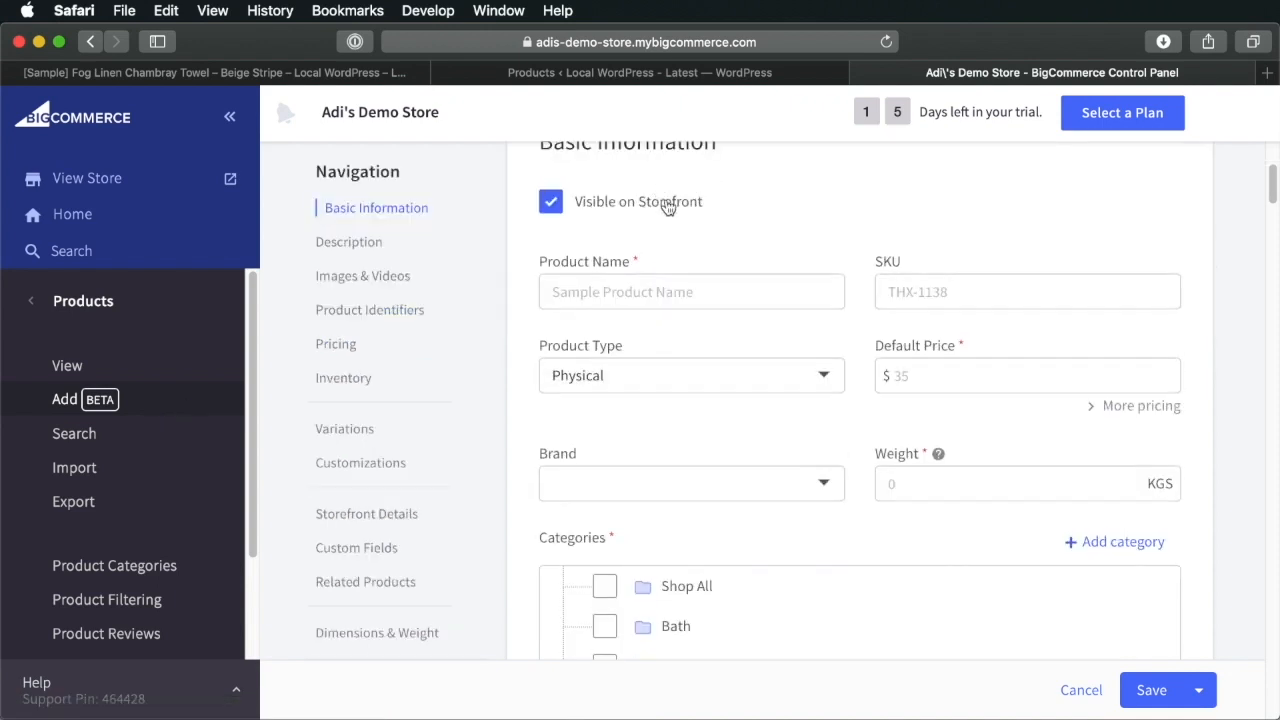
pyautogui.click(691, 291)
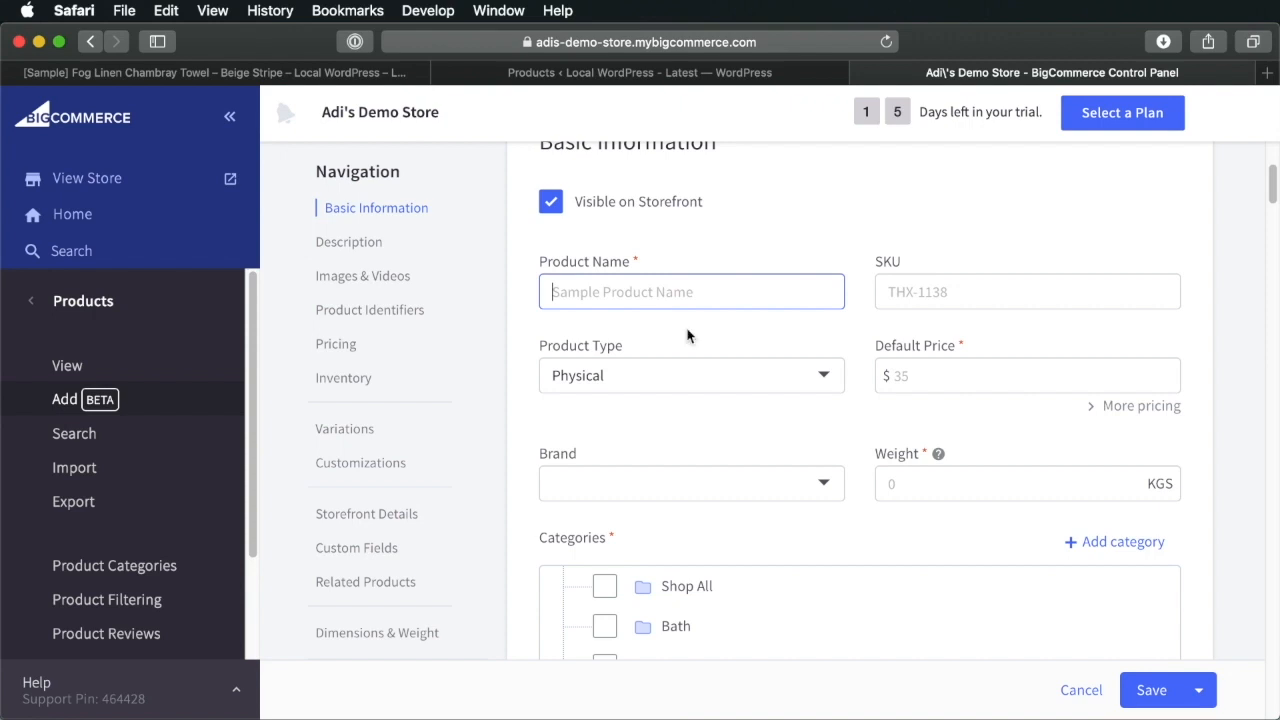
pyautogui.write('ACME Noise Cancelling Bluetooth Headphones')
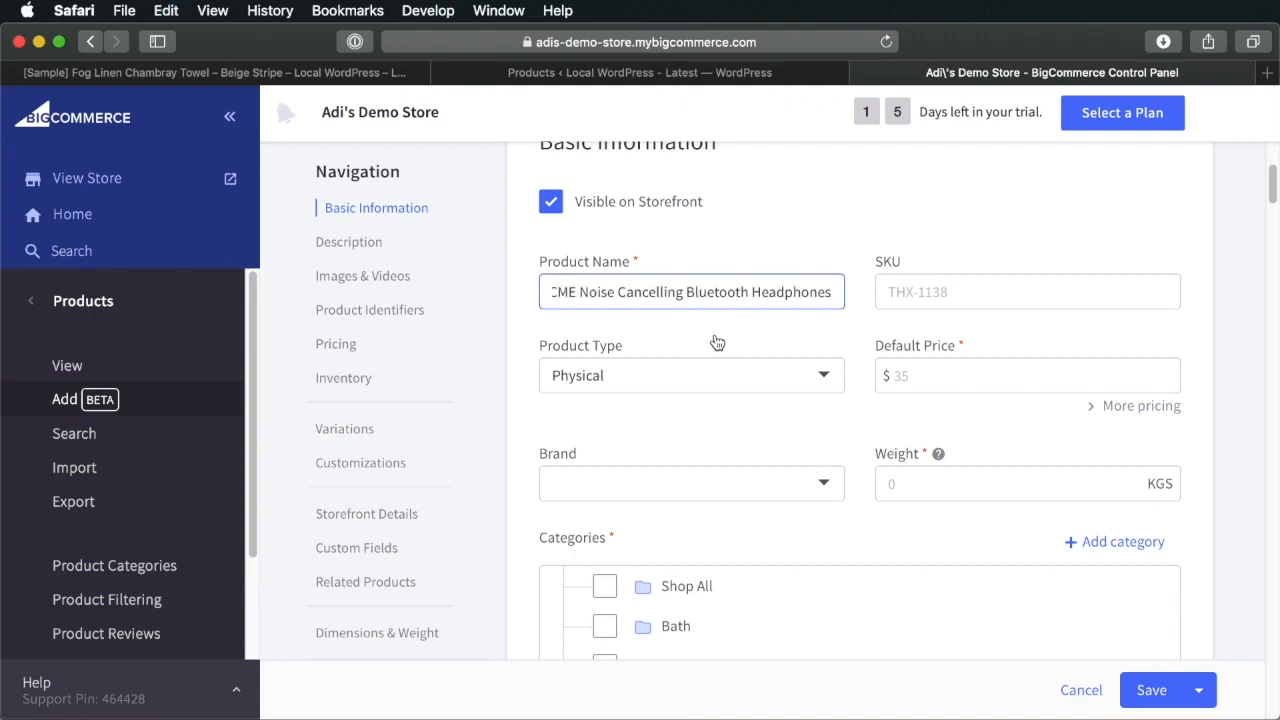
pyautogui.click(691, 375)
pyautogui.write('19')
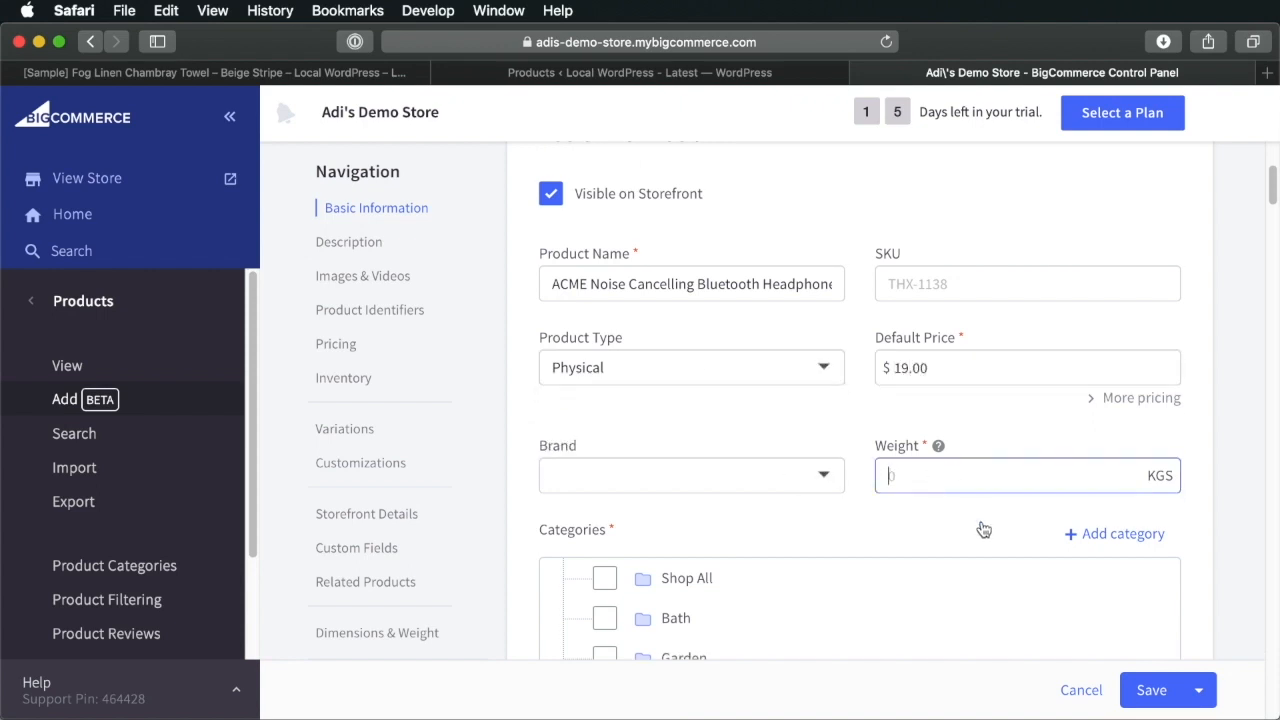
pyautogui.scroll(-3)
pyautogui.write('1')
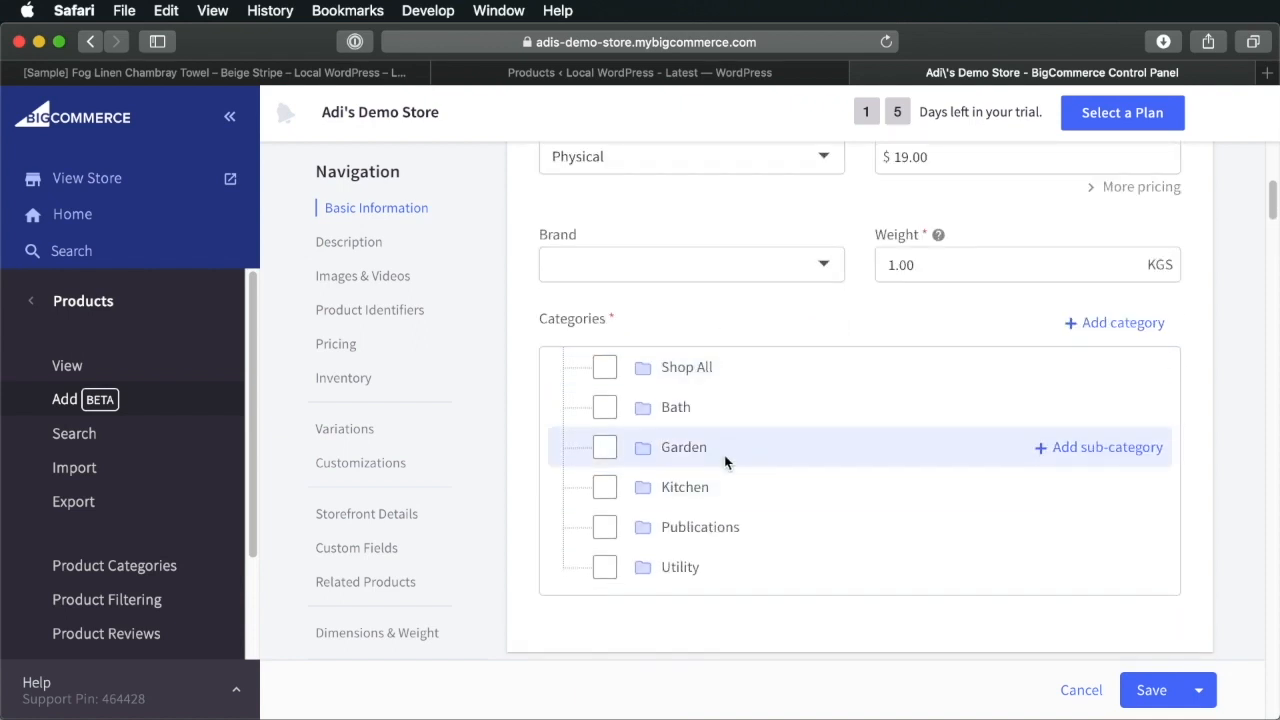
pyautogui.moveTo(735, 605)
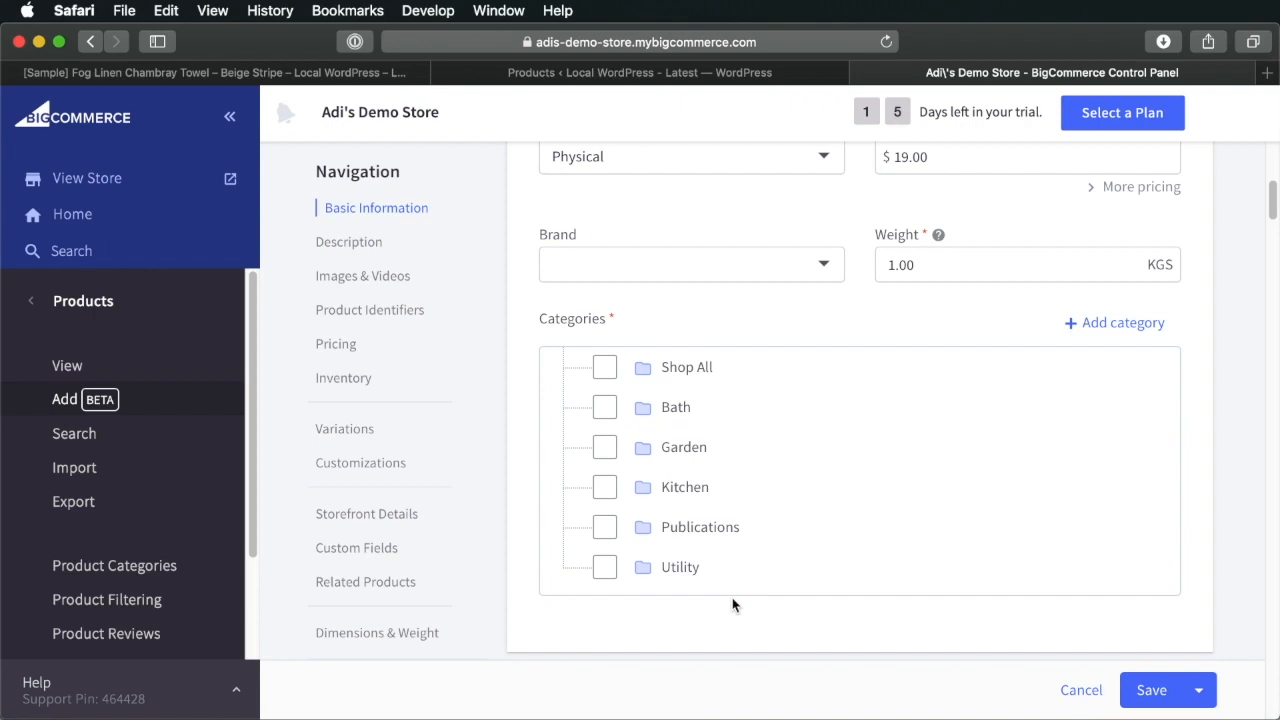
pyautogui.moveTo(723, 503)
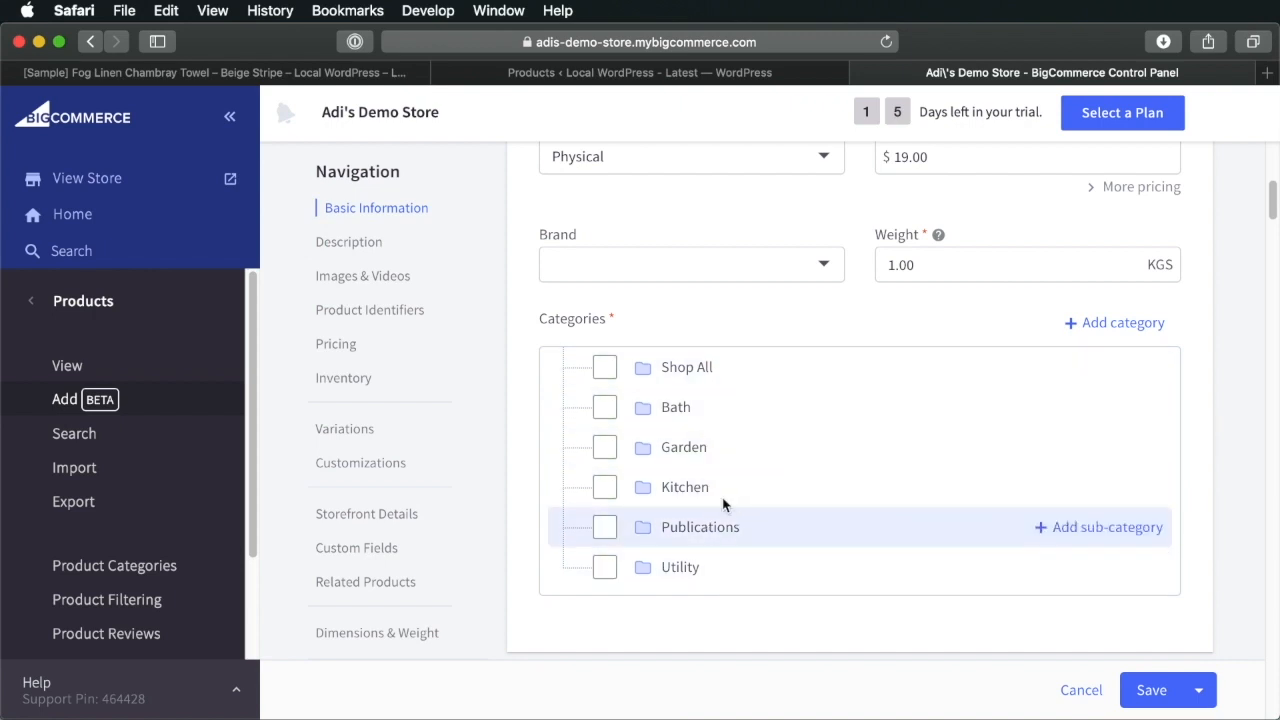
# Create a new Lifestyle product category
pyautogui.click(1113, 322)
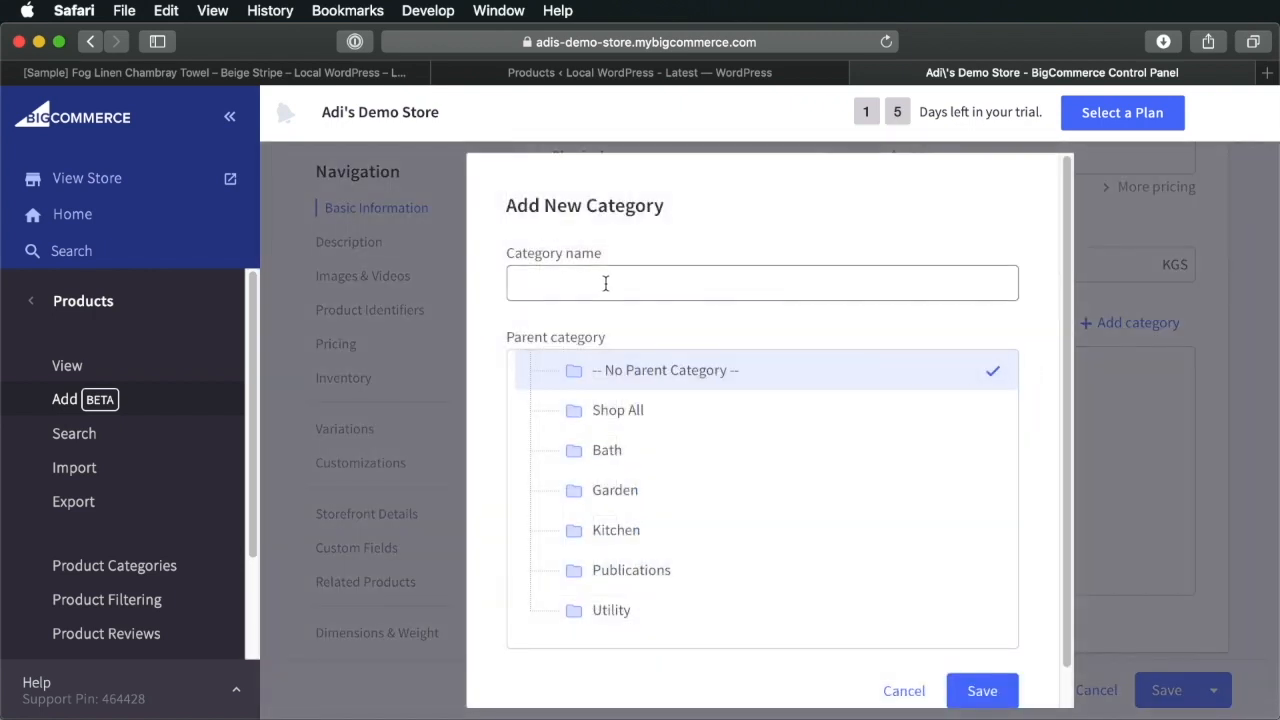
pyautogui.write('Lifest')
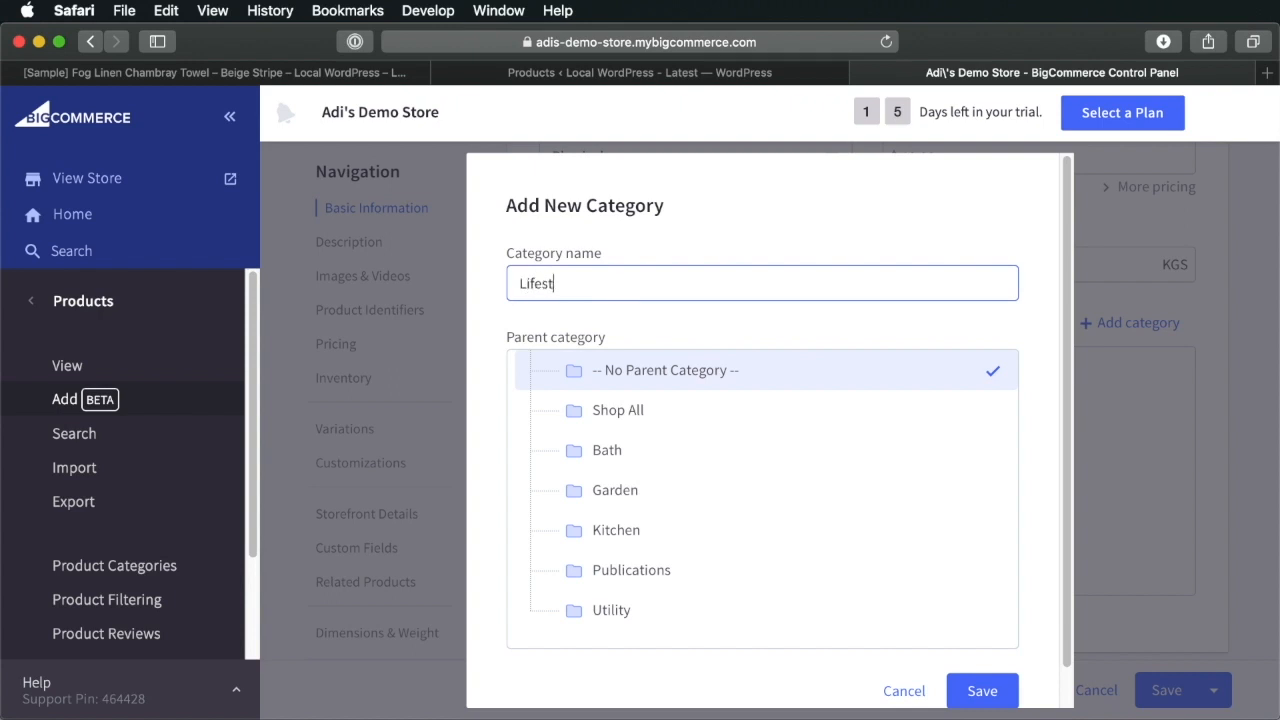
pyautogui.write('yle')
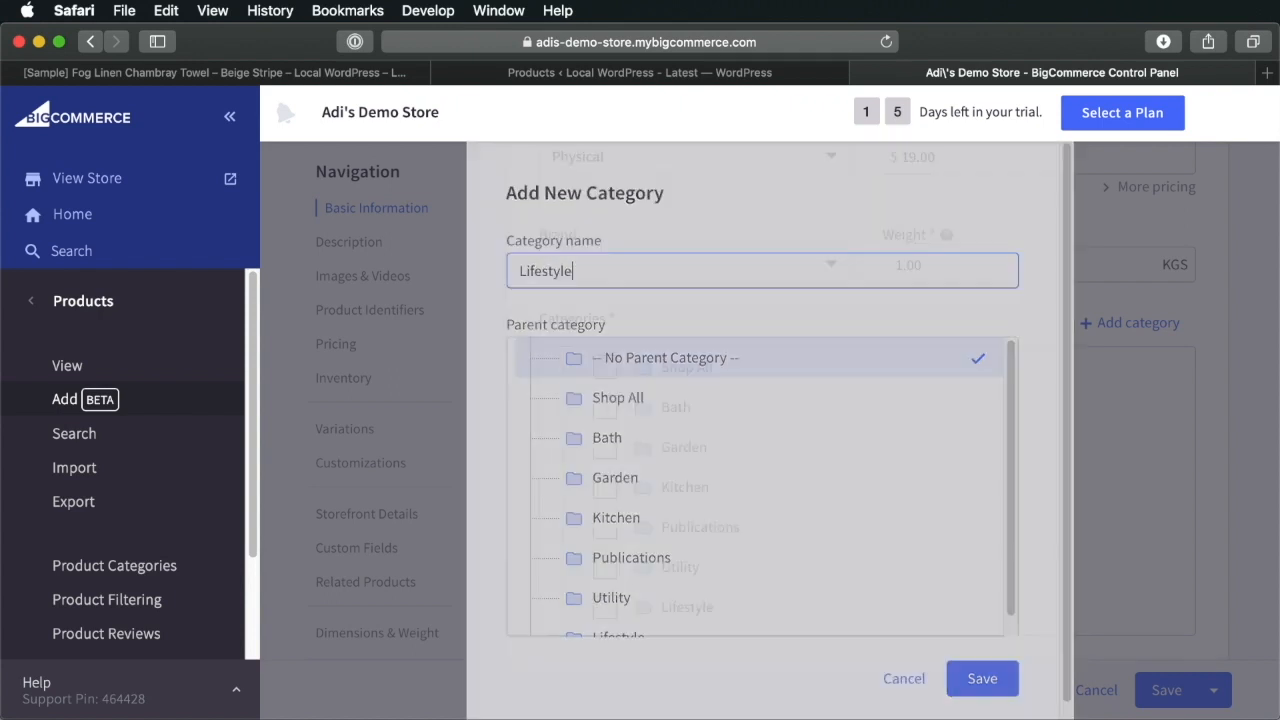
pyautogui.click(902, 678)
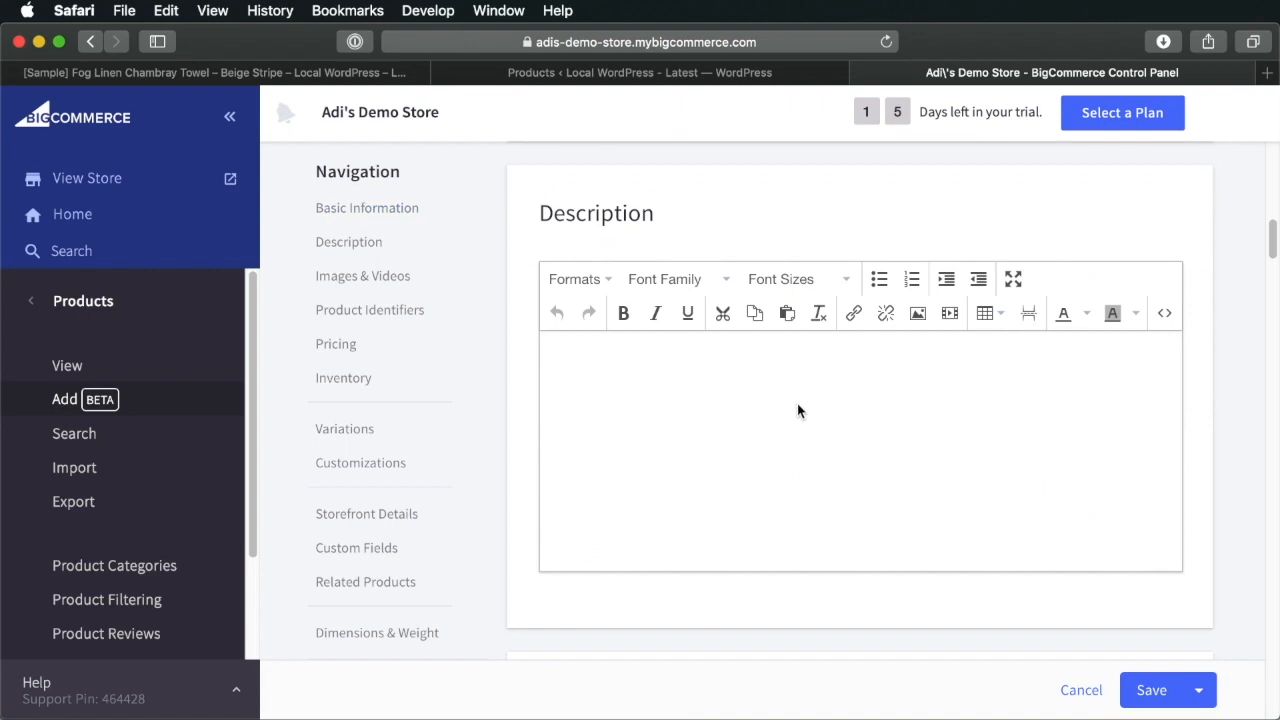
# Enter the headphones' noise-cancelling, memory-foam description and upload five headphone photos
pyautogui.write('Rock on with these new noise-cancelling headphones. Featuring a memory foam cushion, these are super comfortable to wear for long periods of time. Use them at home, office or on the go. The 1500mAh battery will last for a long time.')
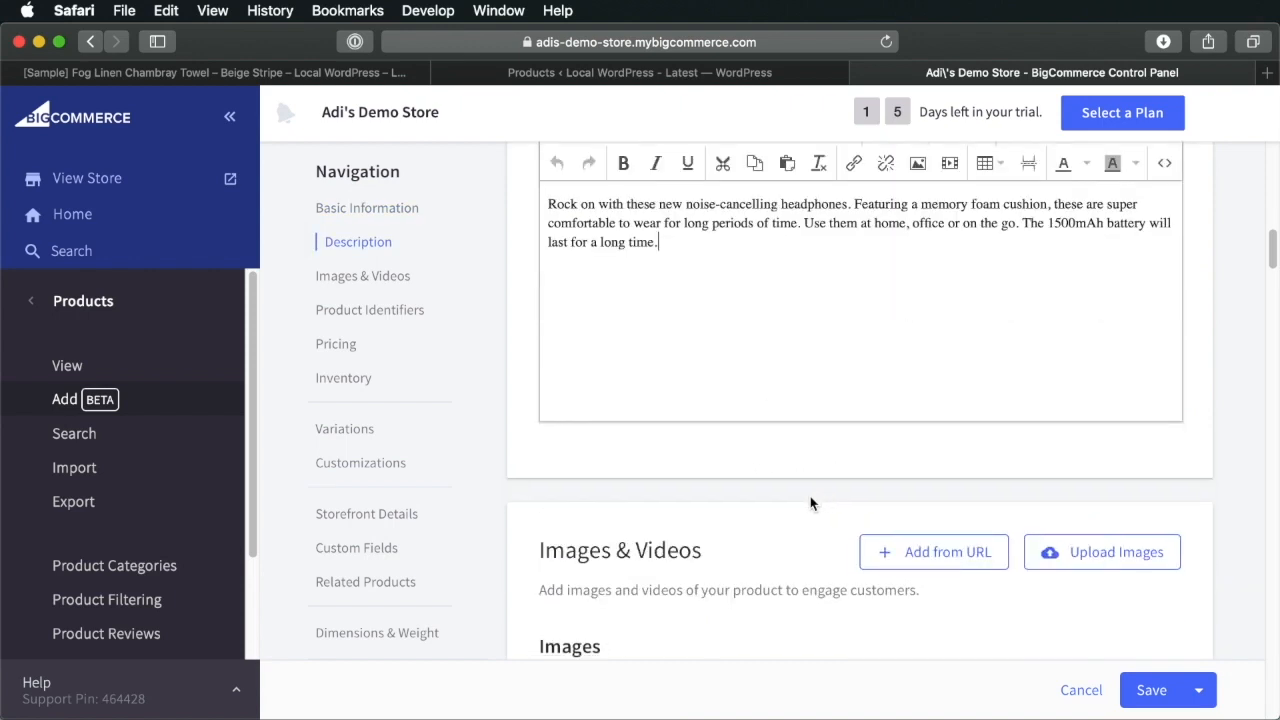
pyautogui.scroll(-3)
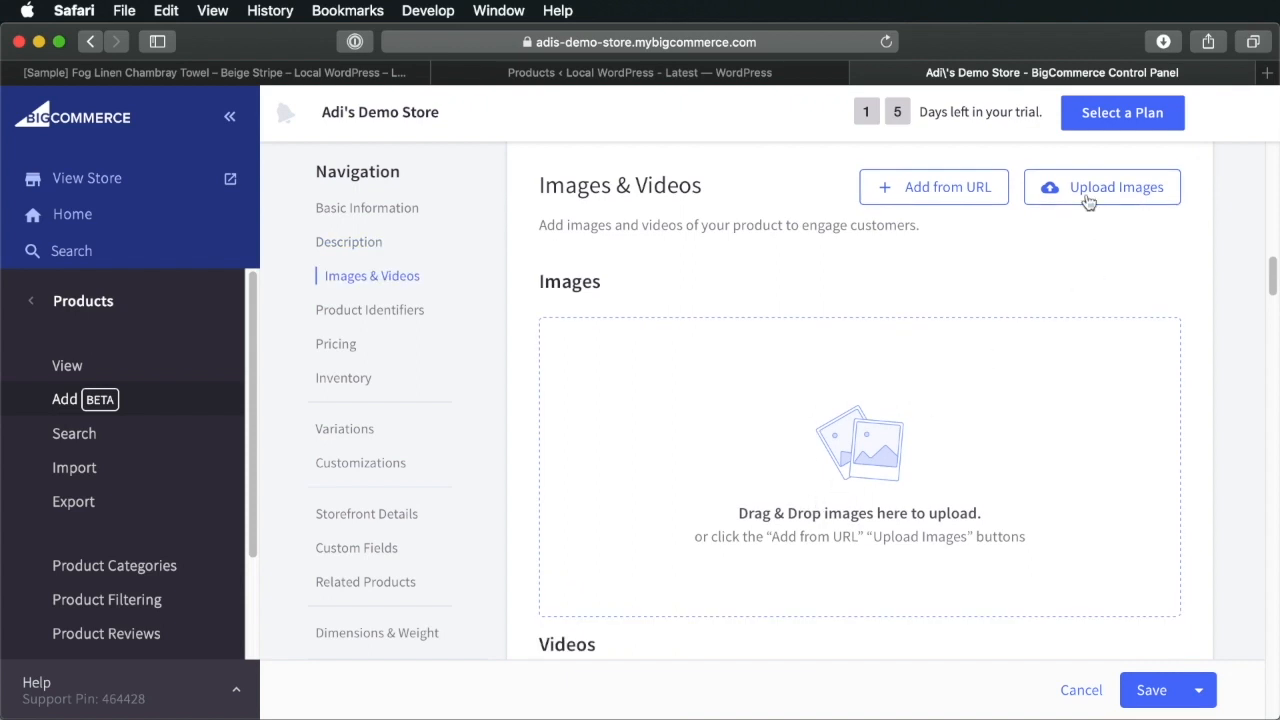
pyautogui.click(1102, 187)
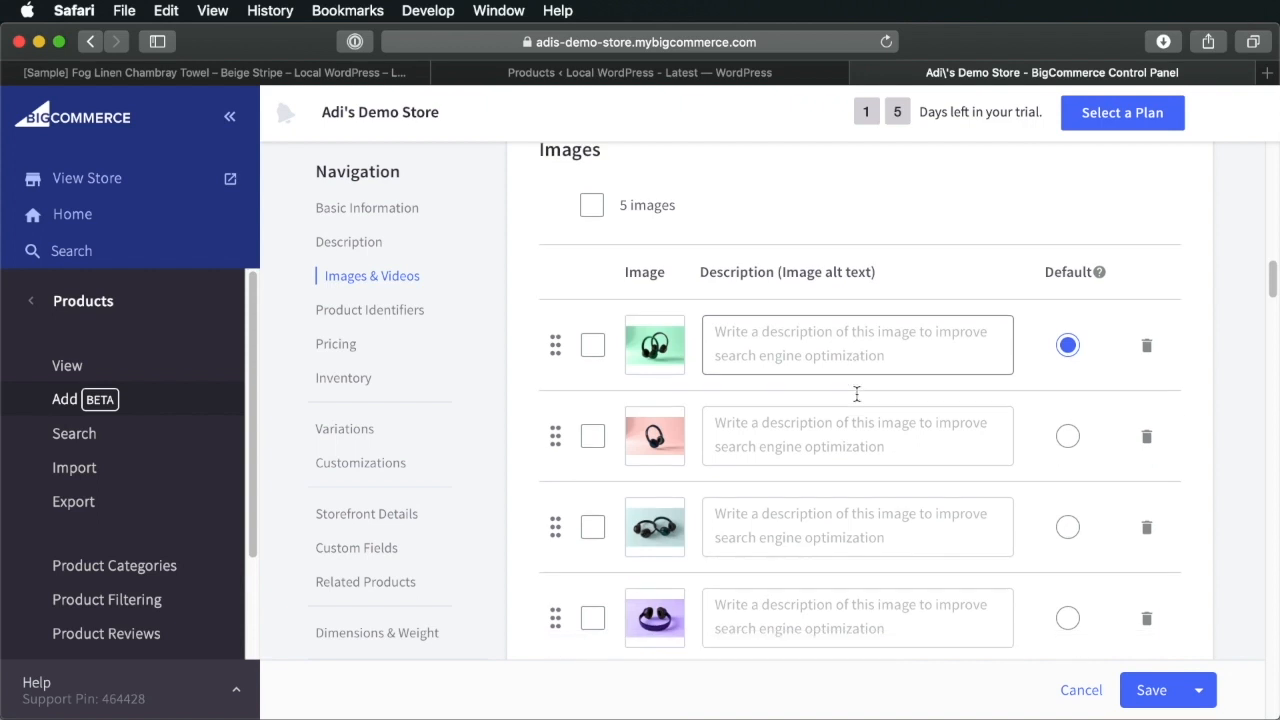
pyautogui.scroll(-3)
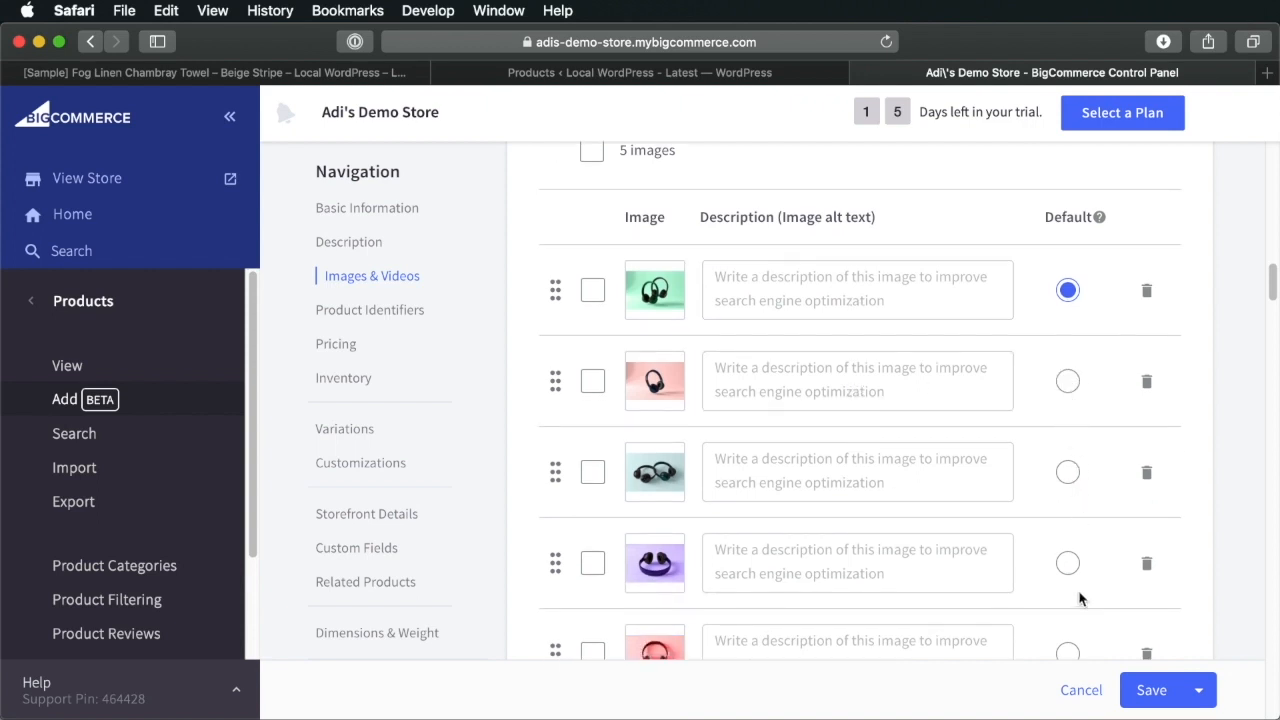
pyautogui.scroll(-3)
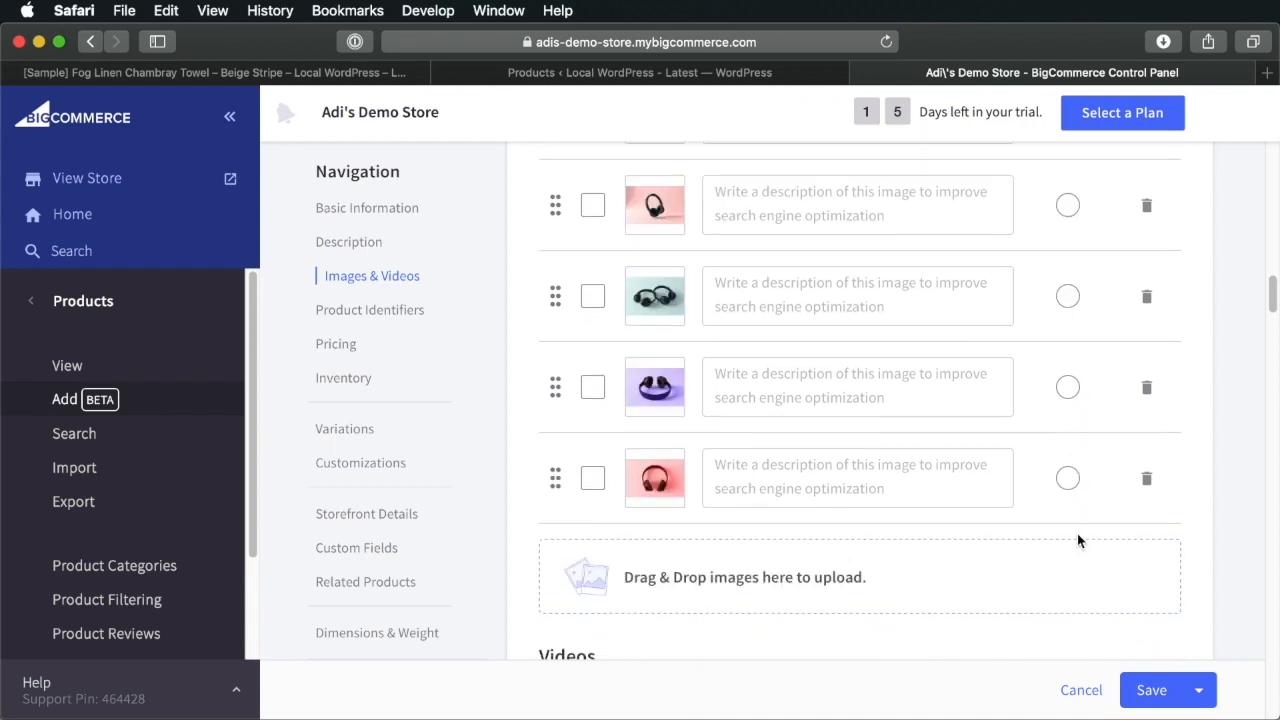
pyautogui.scroll(-3)
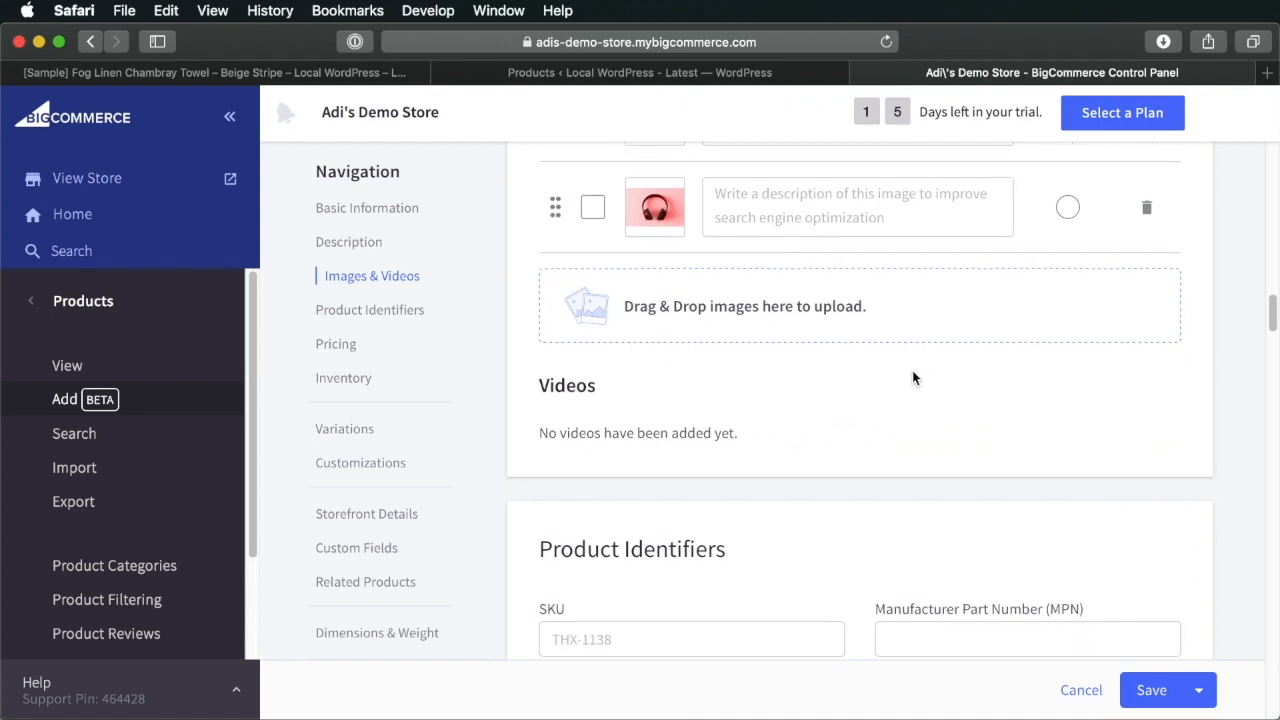
pyautogui.scroll(-3)
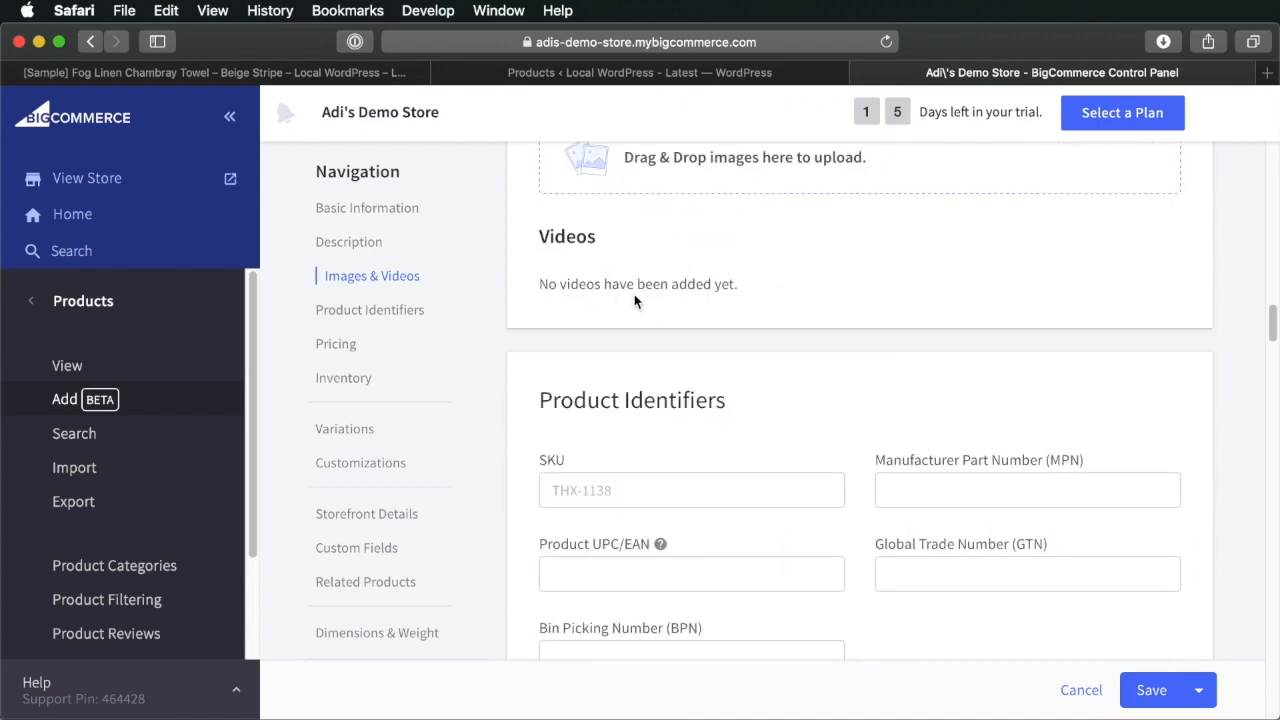
pyautogui.scroll(-3)
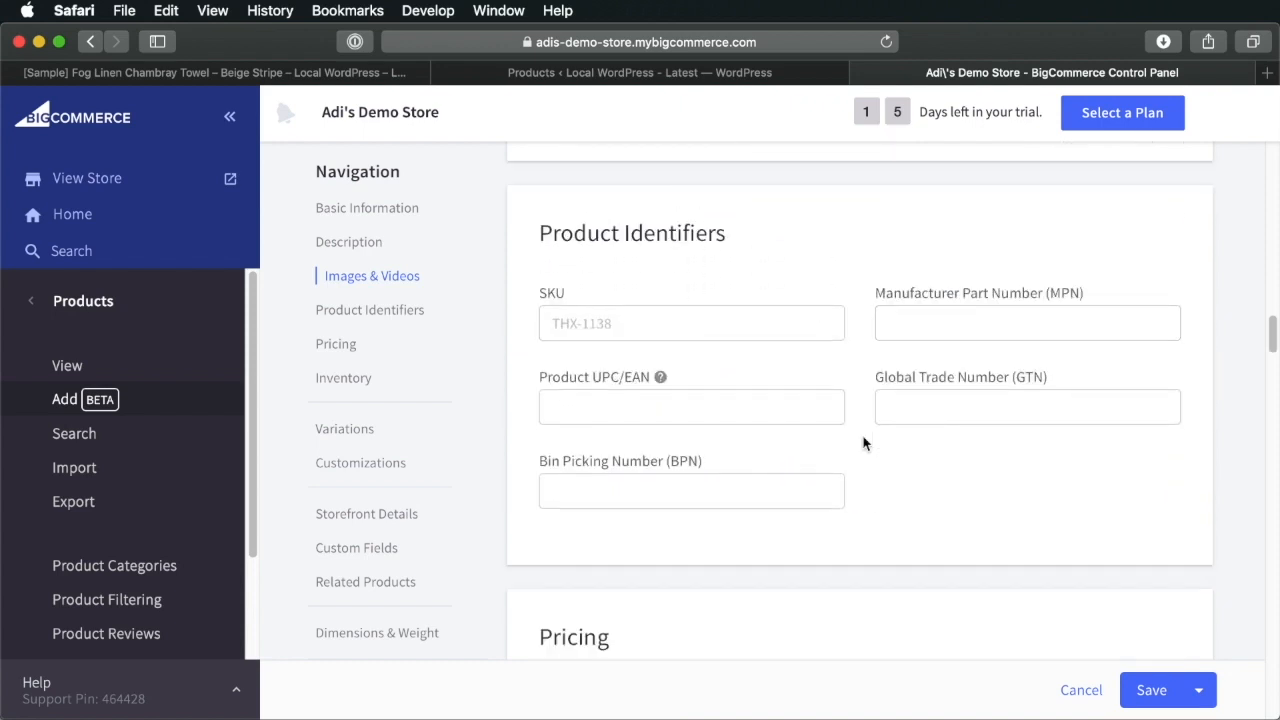
pyautogui.scroll(-3)
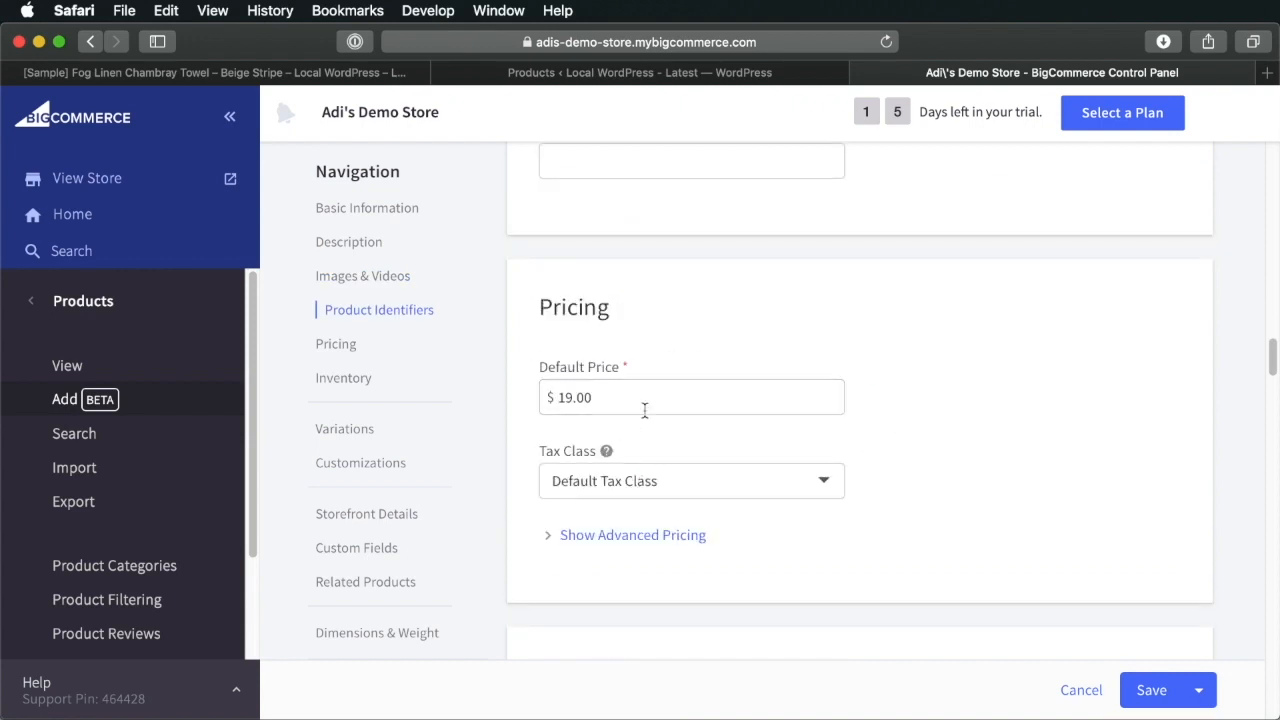
pyautogui.moveTo(630, 490)
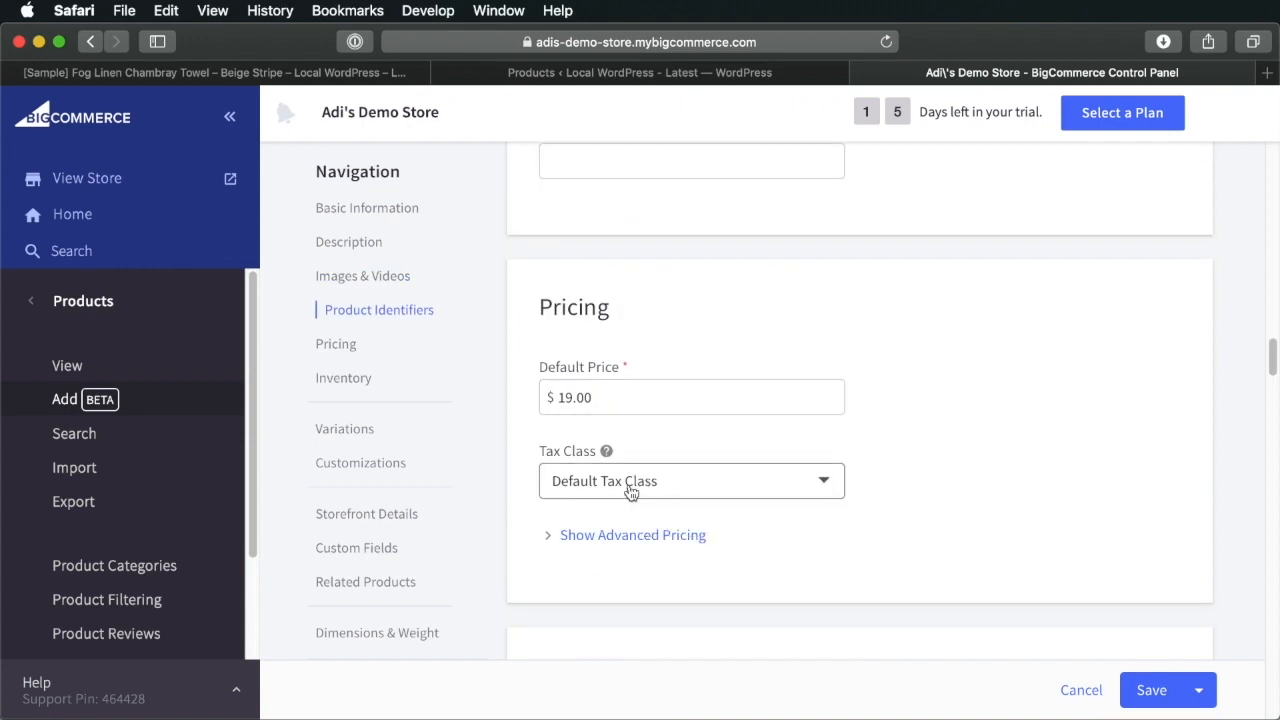
pyautogui.moveTo(717, 509)
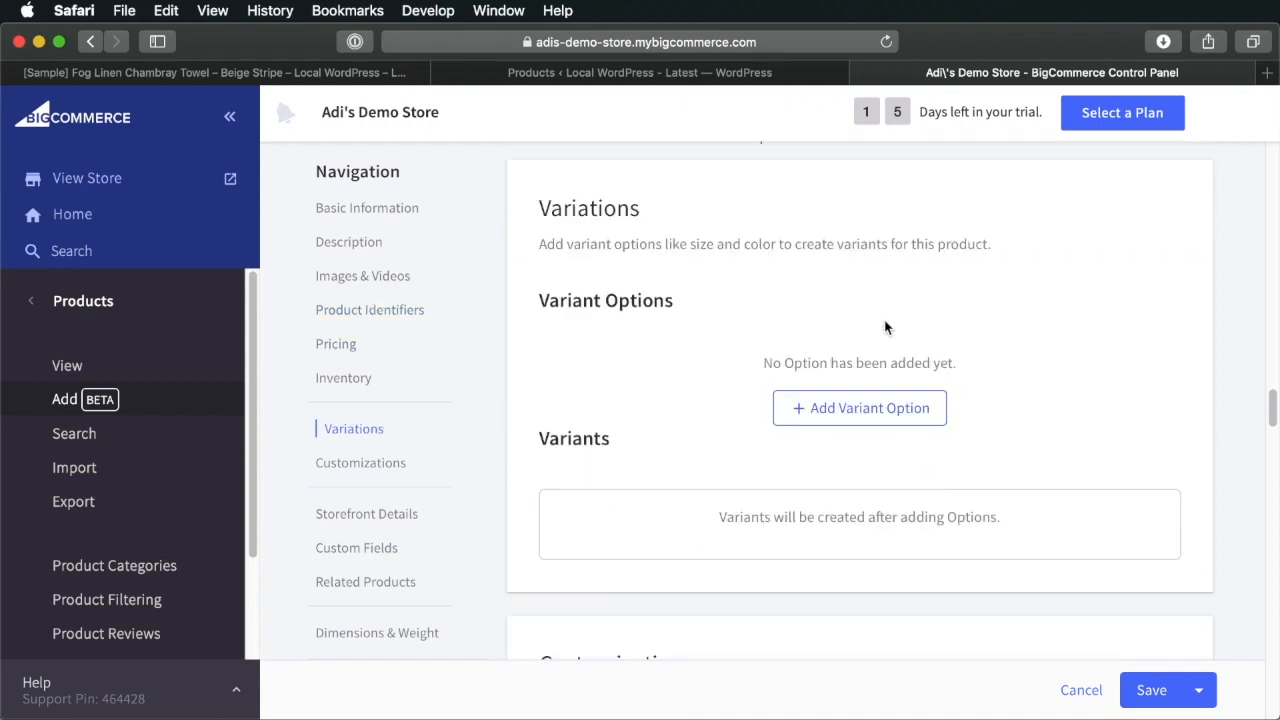
pyautogui.moveTo(880, 415)
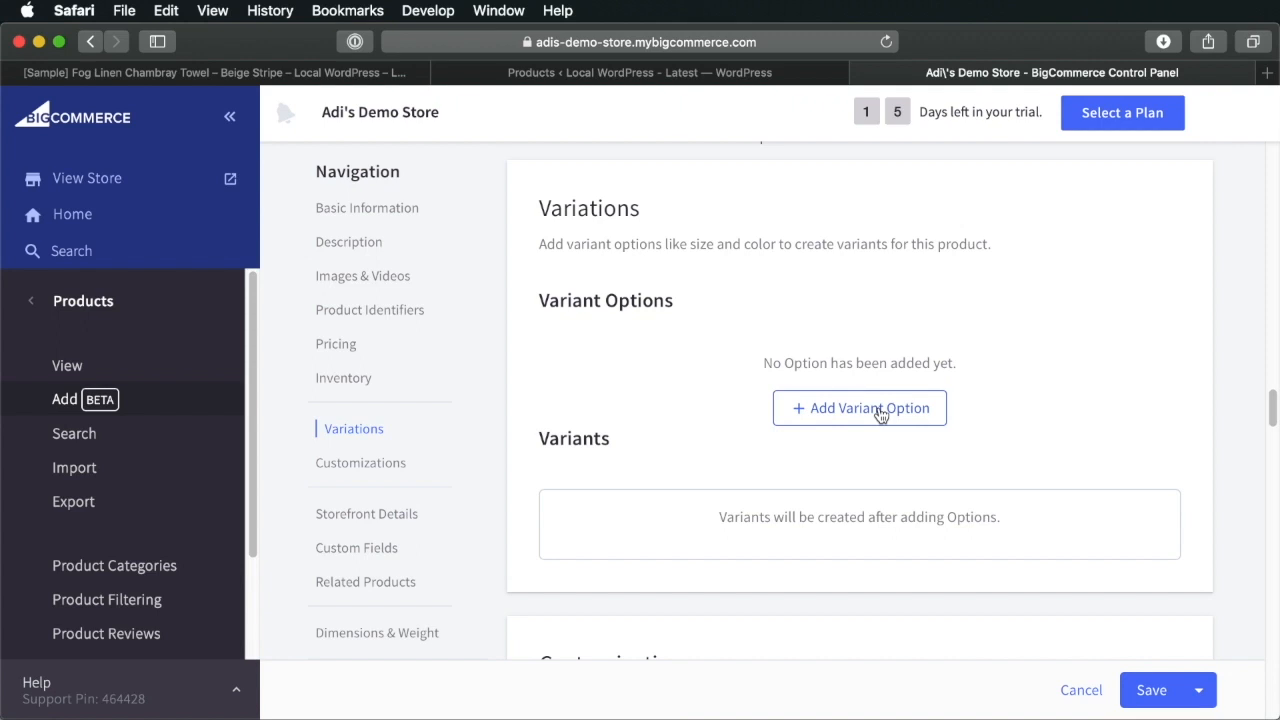
# Scroll past Variations and Customizations to Search Keywords under Storefront Details
pyautogui.scroll(-3)
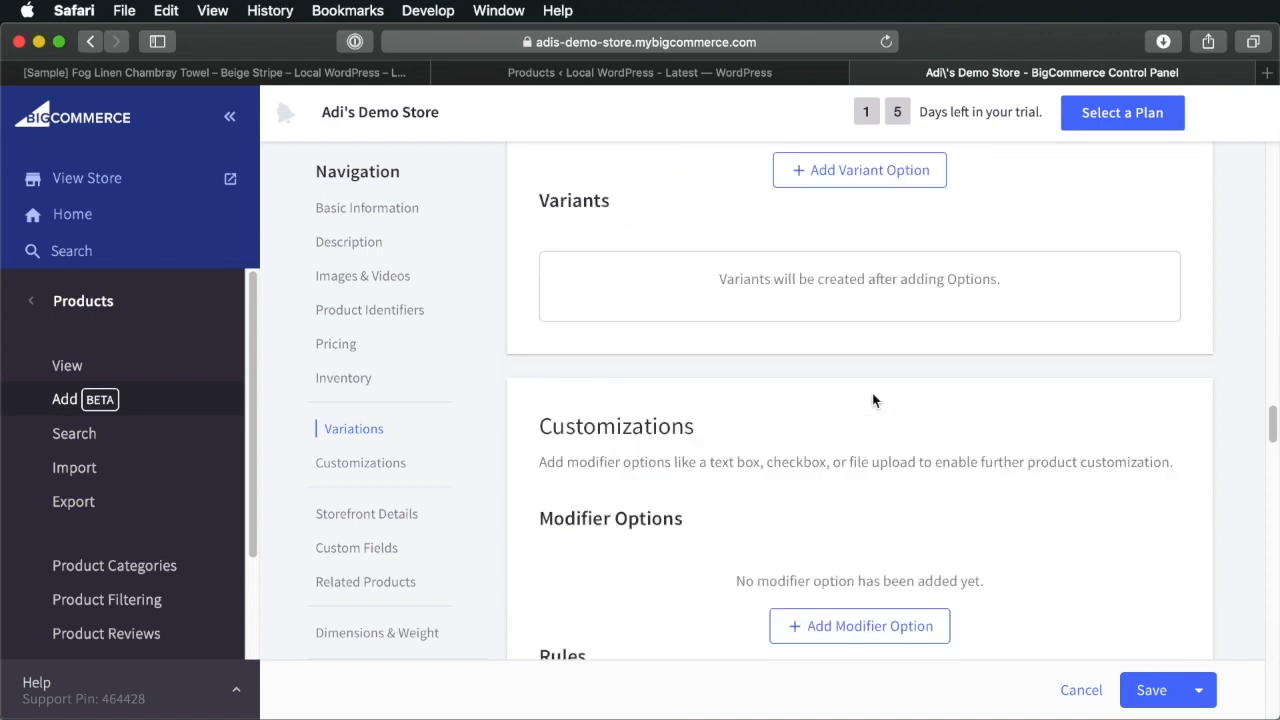
pyautogui.click(367, 513)
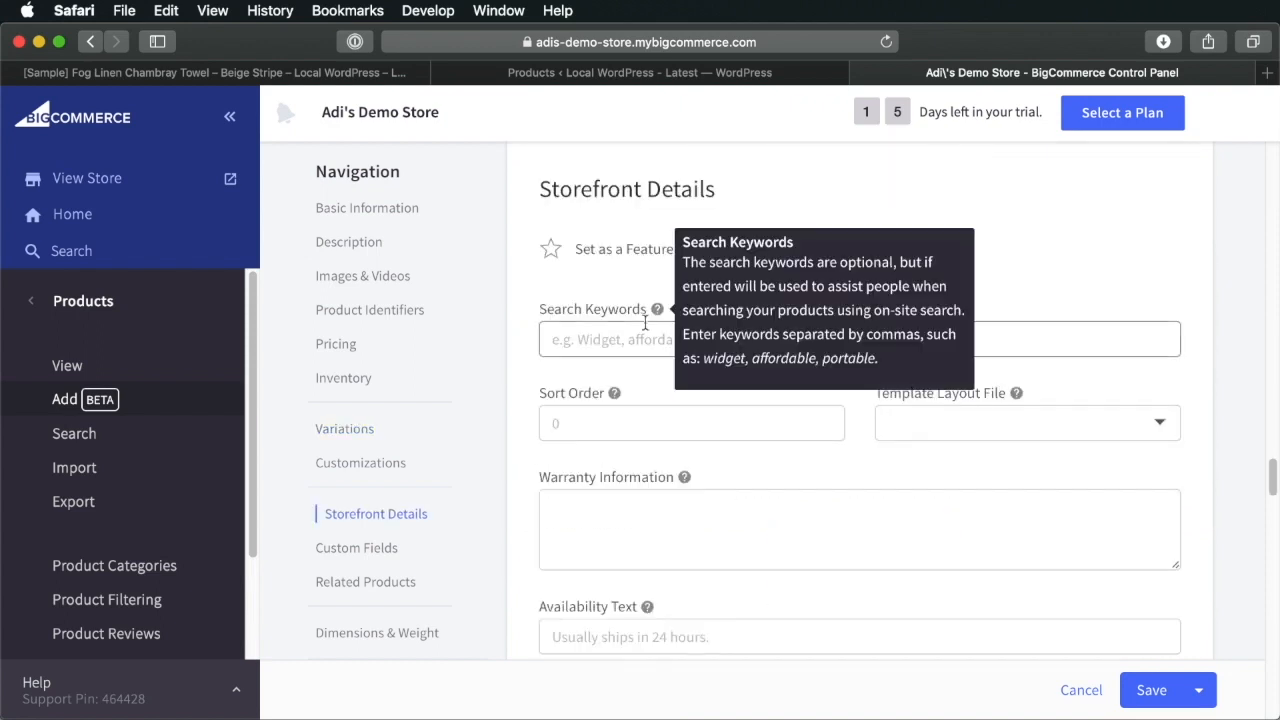
# Enter search keywords 'headphones, bluetooth, noise cancelling' for the headphones product
pyautogui.write('h')
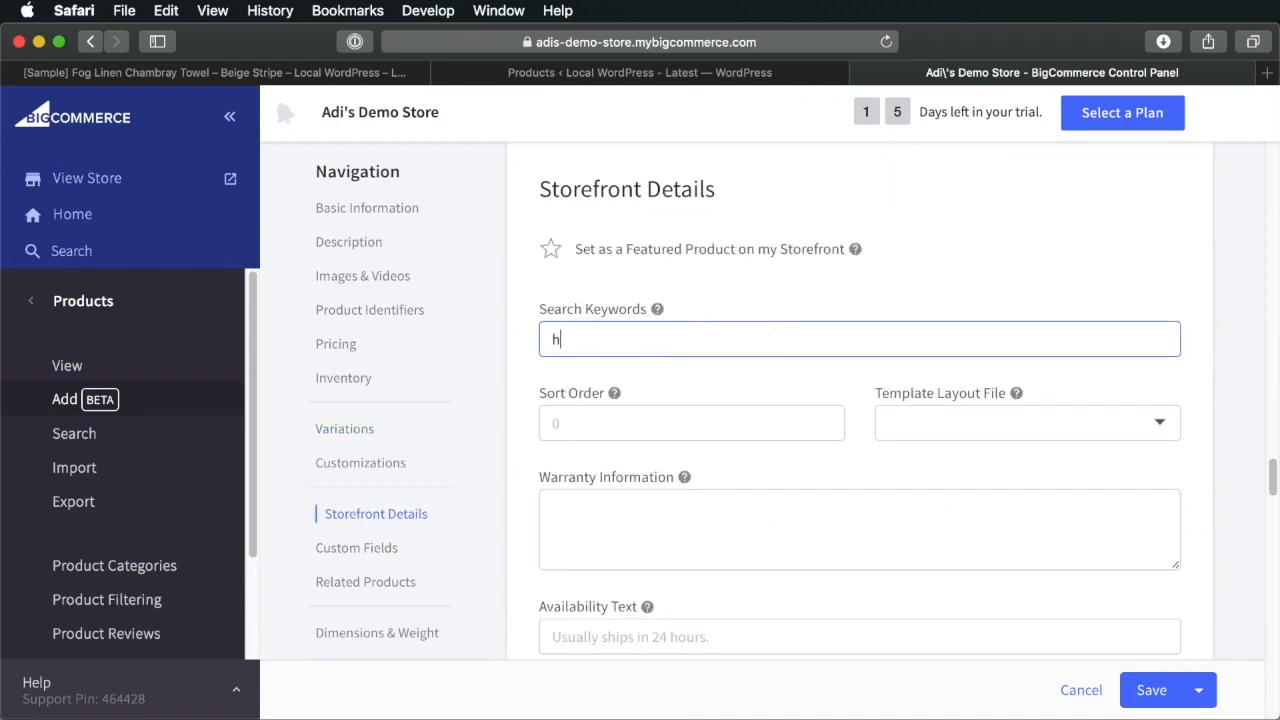
pyautogui.write('headphones, bluetoot')
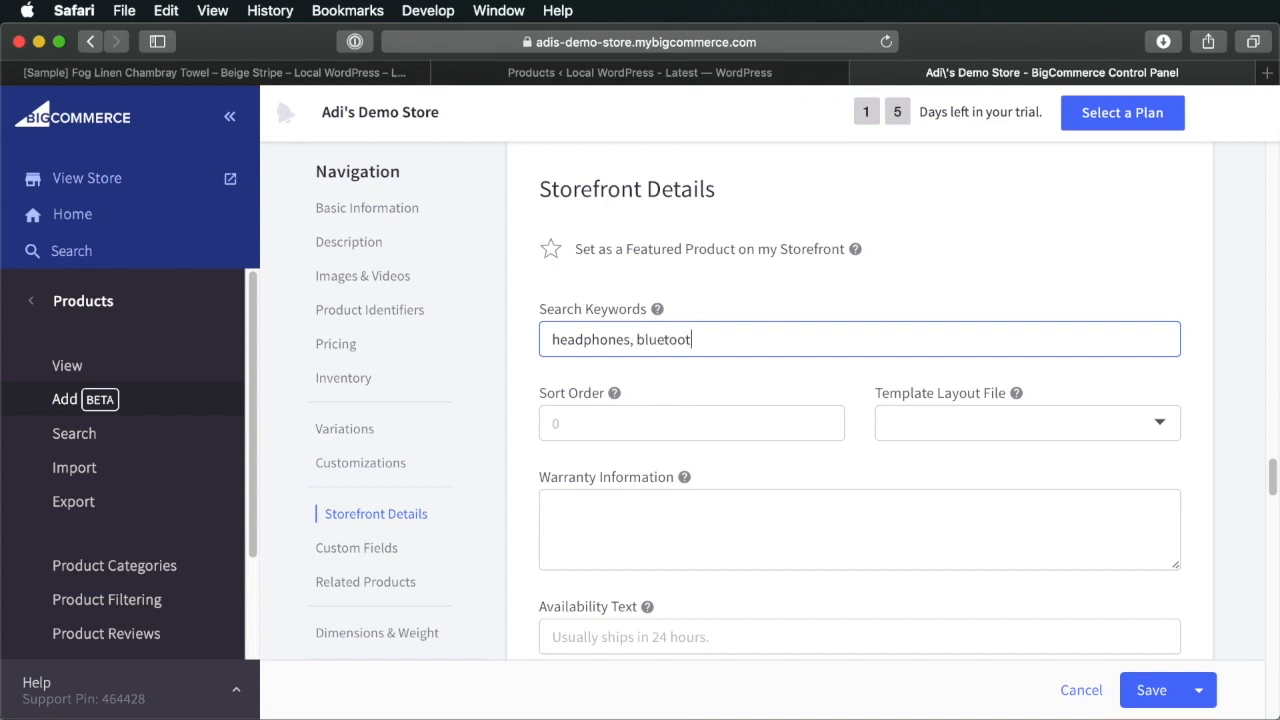
pyautogui.write('h, noise cancelling')
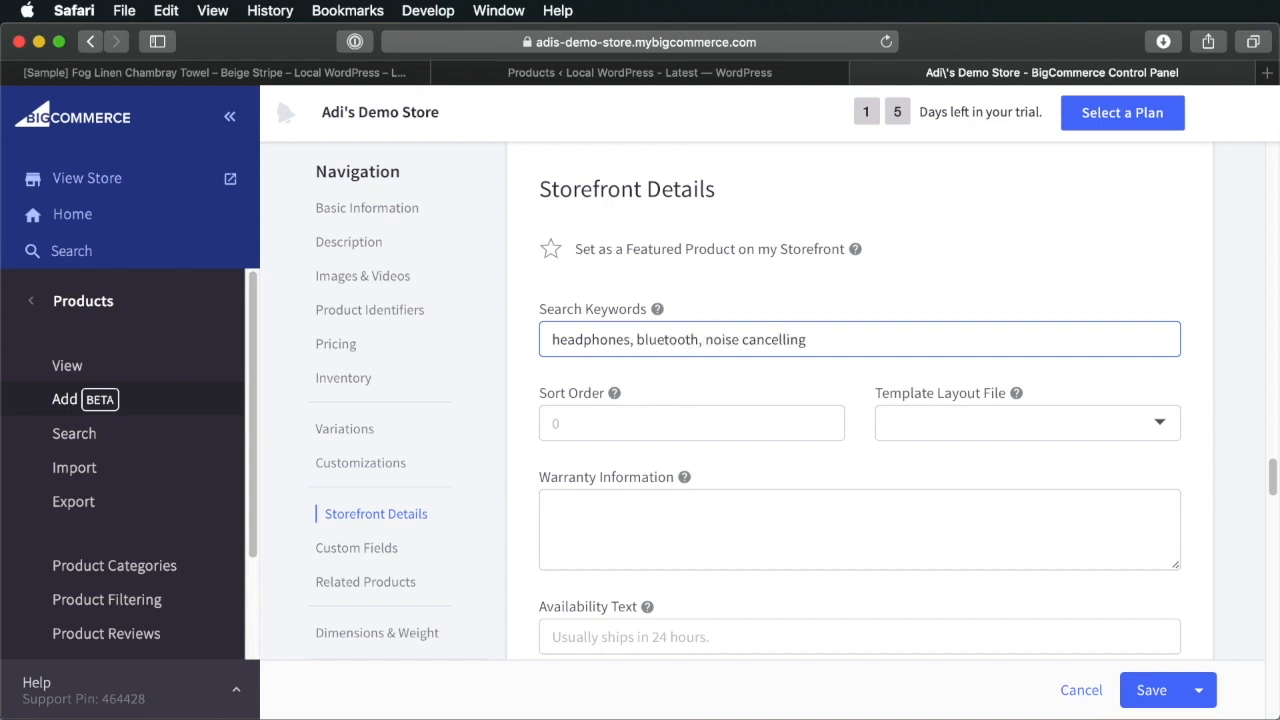
pyautogui.scroll(-3)
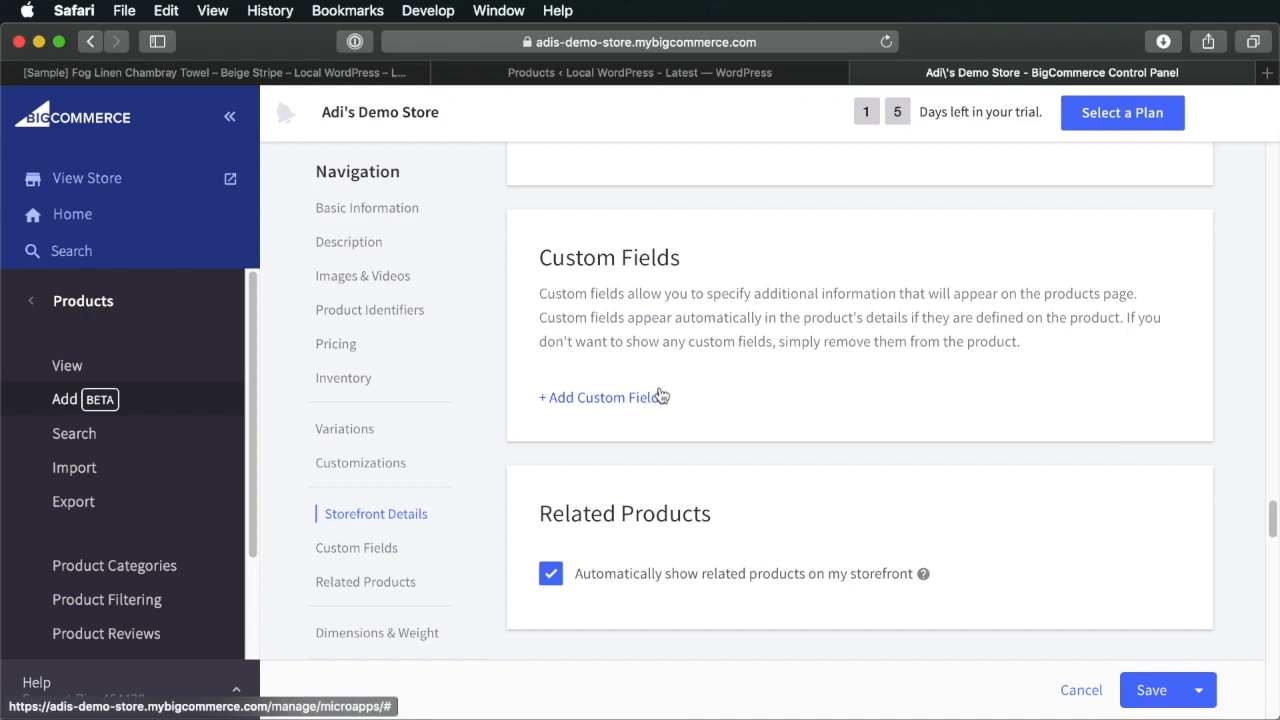
# Add custom fields Form Factor: Circumaural, Active Noise Cancelling: Yes, Bluetooth: Yes
pyautogui.click(597, 397)
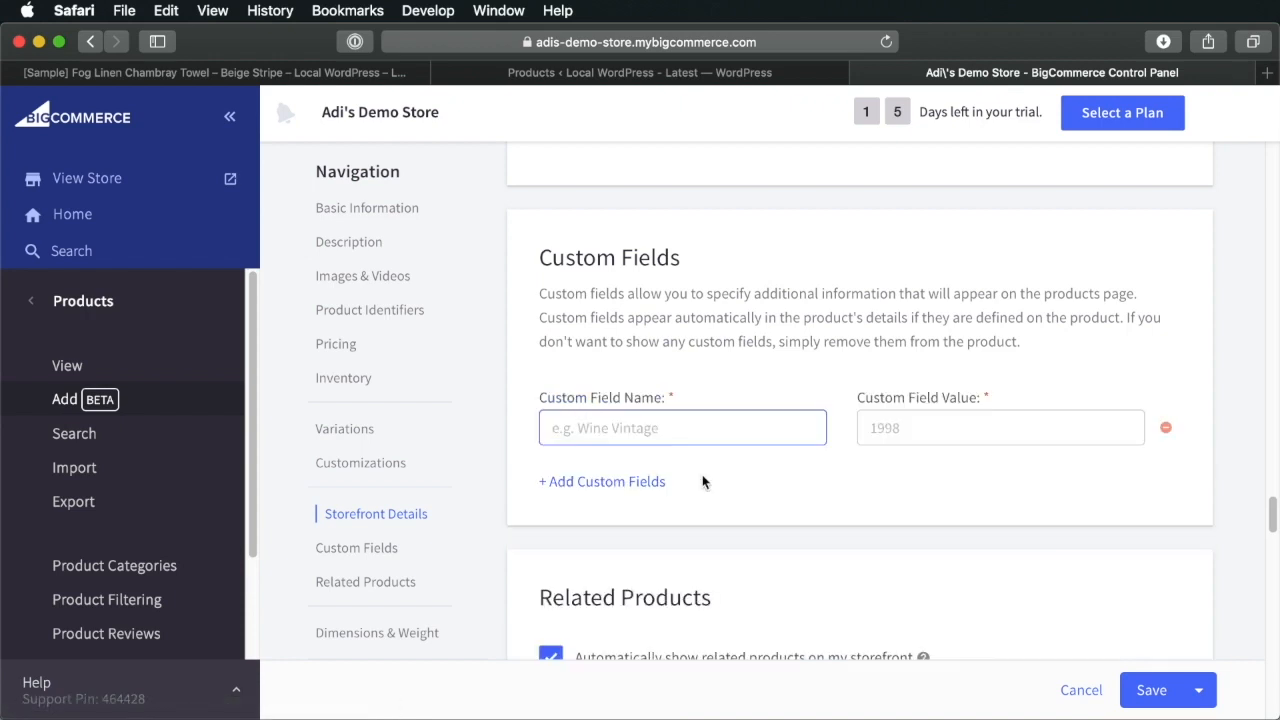
pyautogui.write('Form Factor')
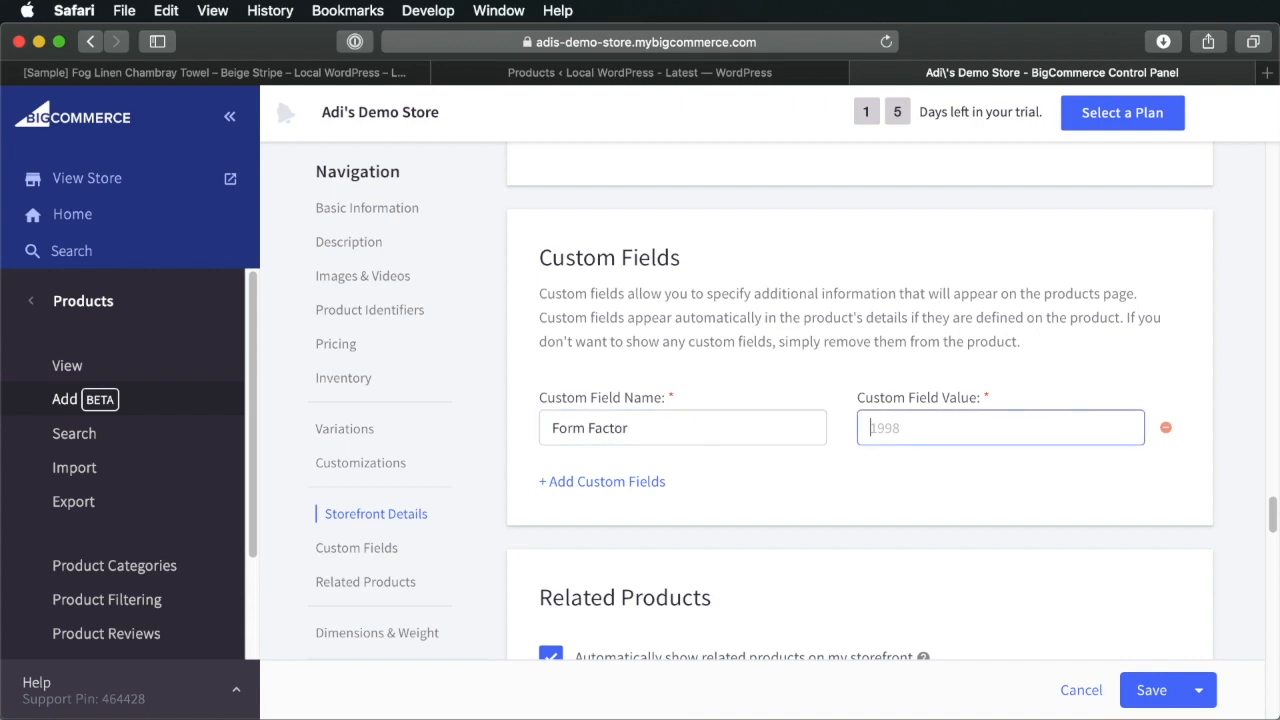
pyautogui.click(602, 481)
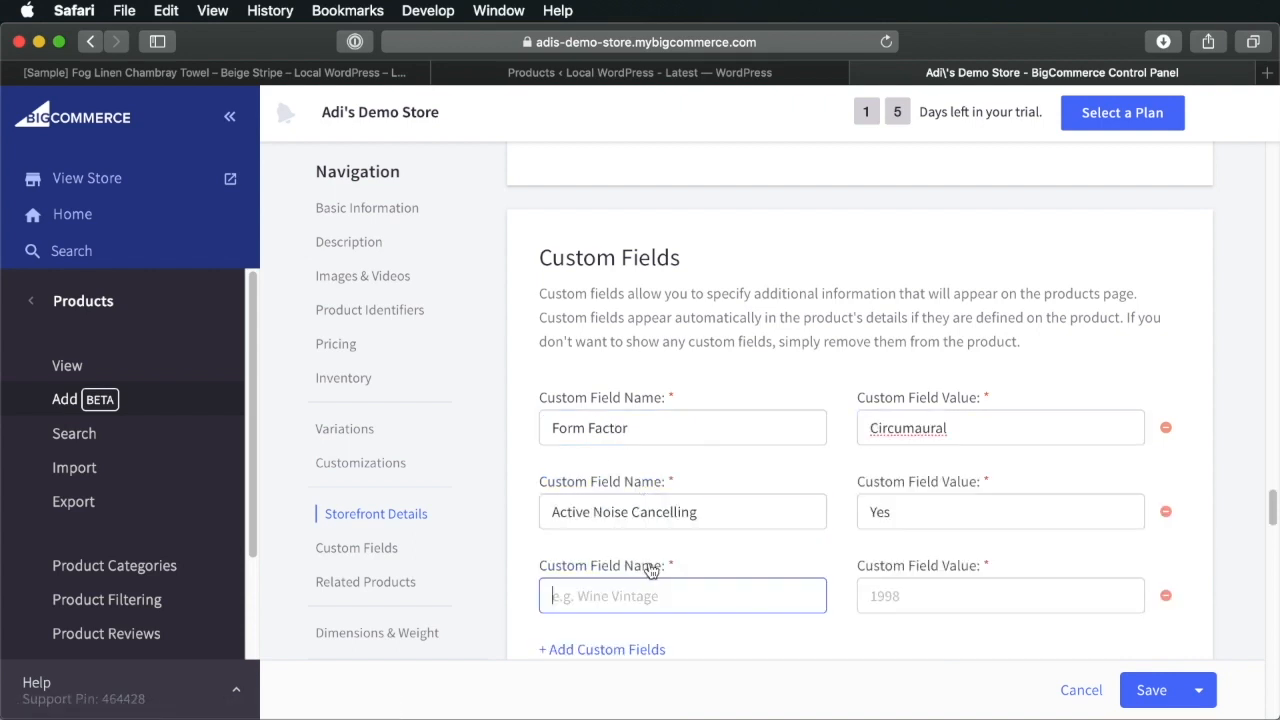
pyautogui.scroll(-3)
pyautogui.write('Yes')
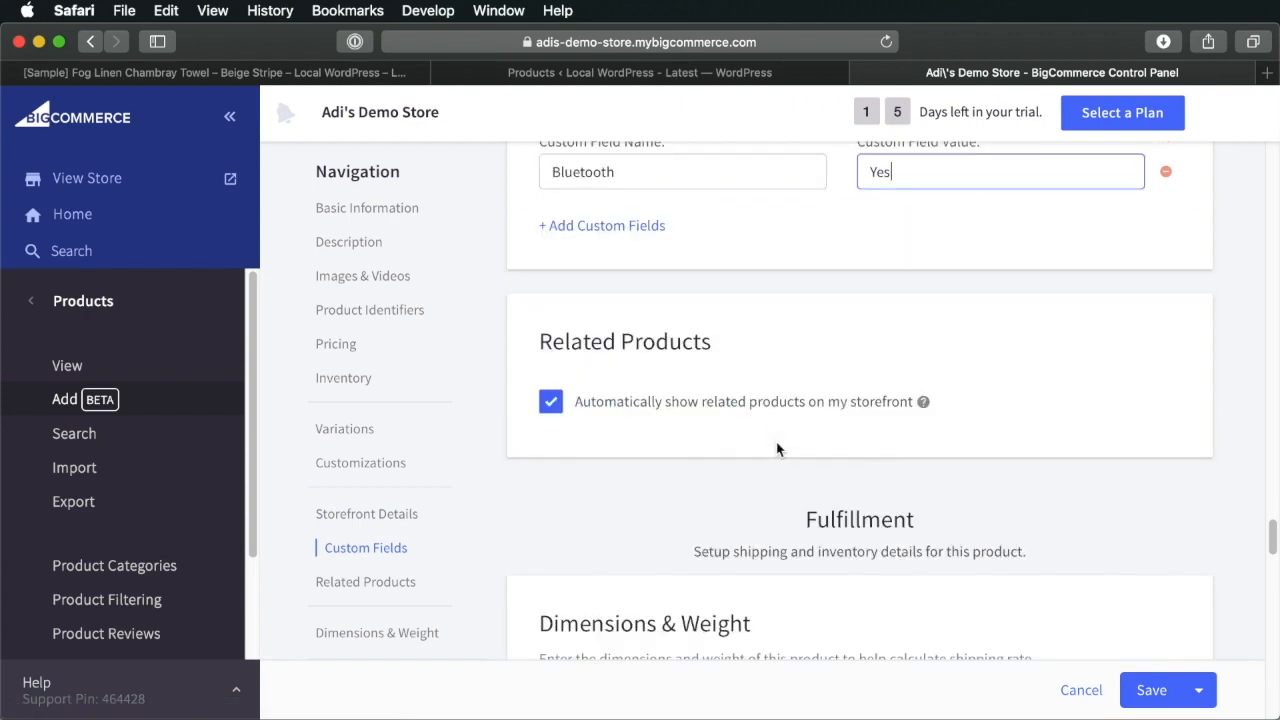
pyautogui.moveTo(923, 402)
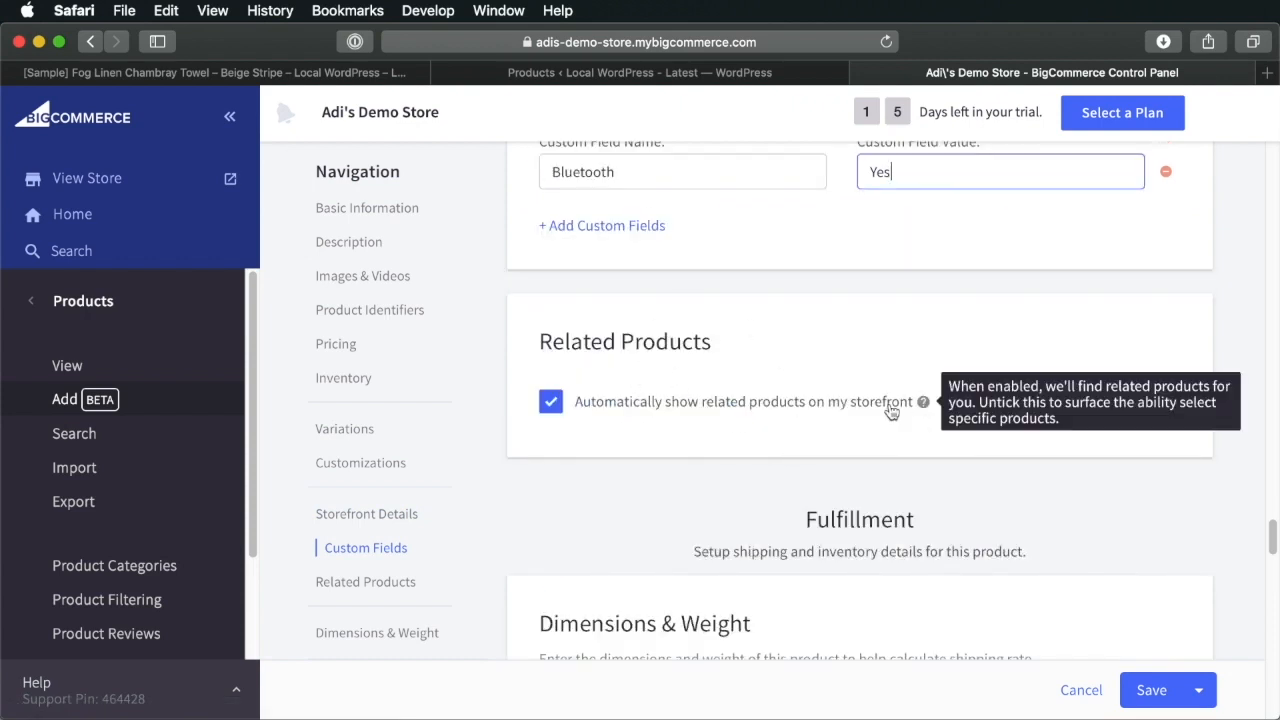
pyautogui.scroll(-3)
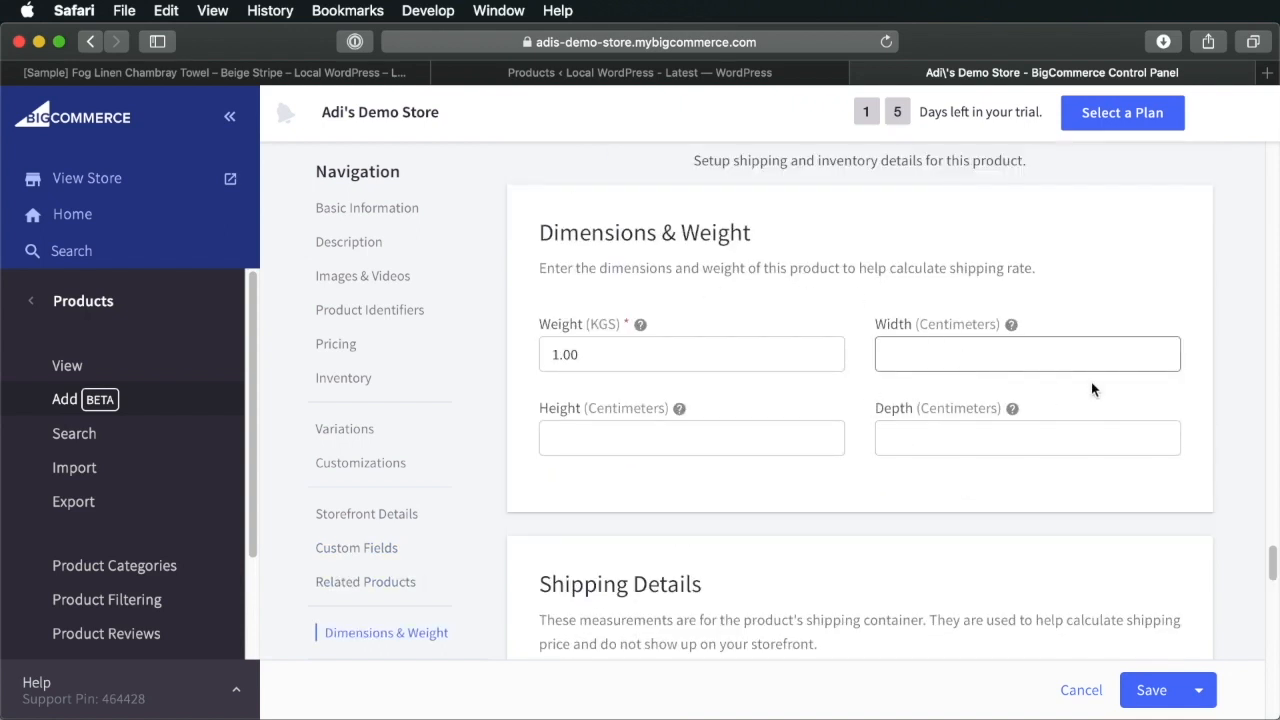
# Set a $5.00 fixed shipping price, review remaining settings, and return to WordPress products
pyautogui.scroll(-3)
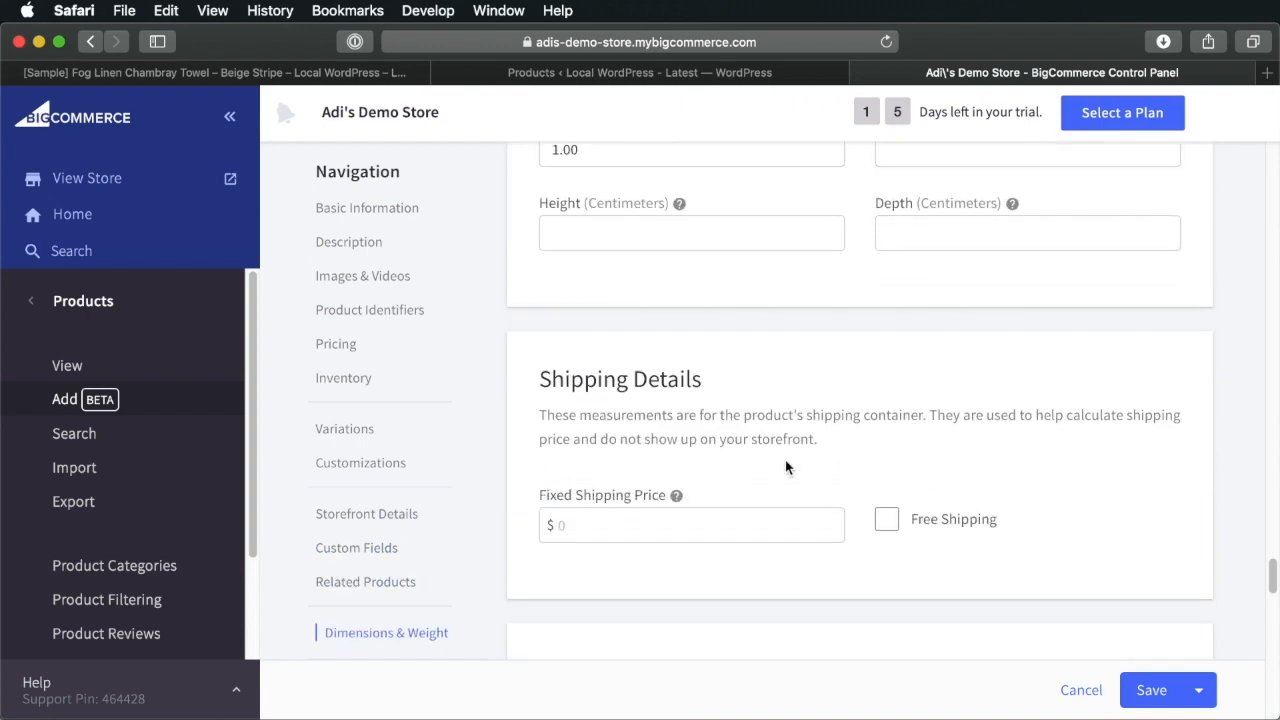
pyautogui.scroll(-3)
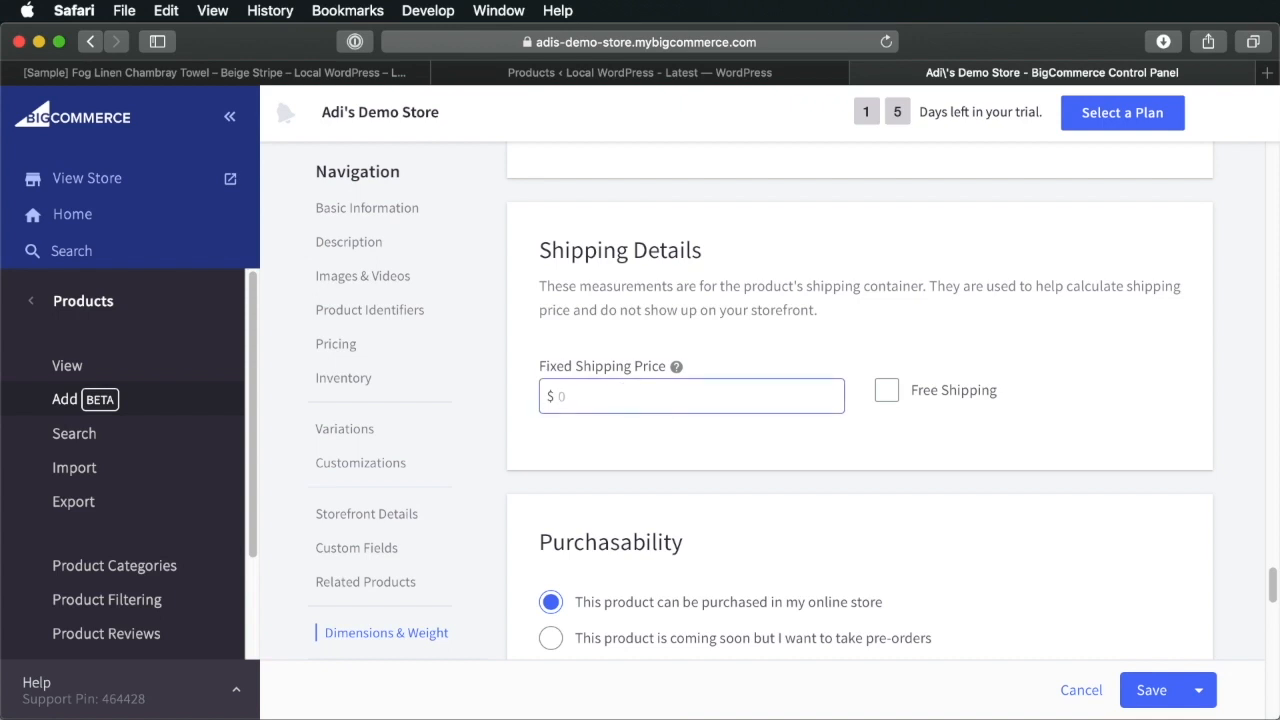
pyautogui.scroll(-3)
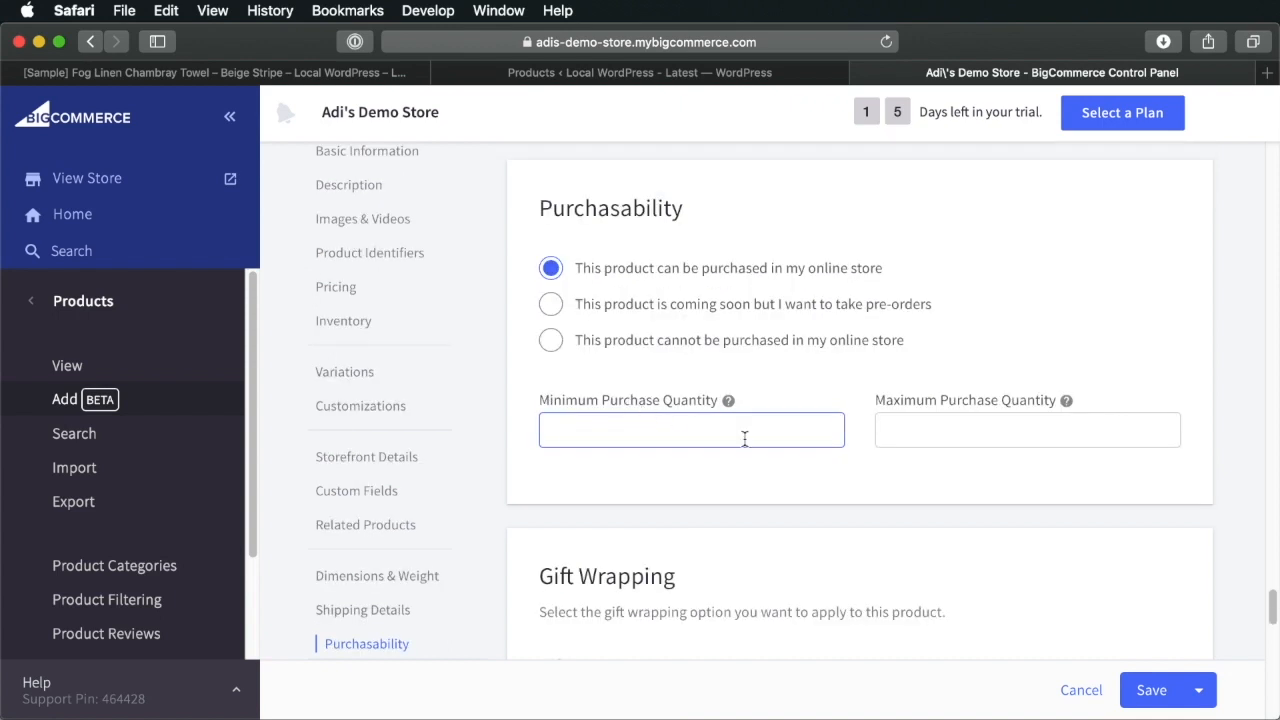
pyautogui.scroll(3)
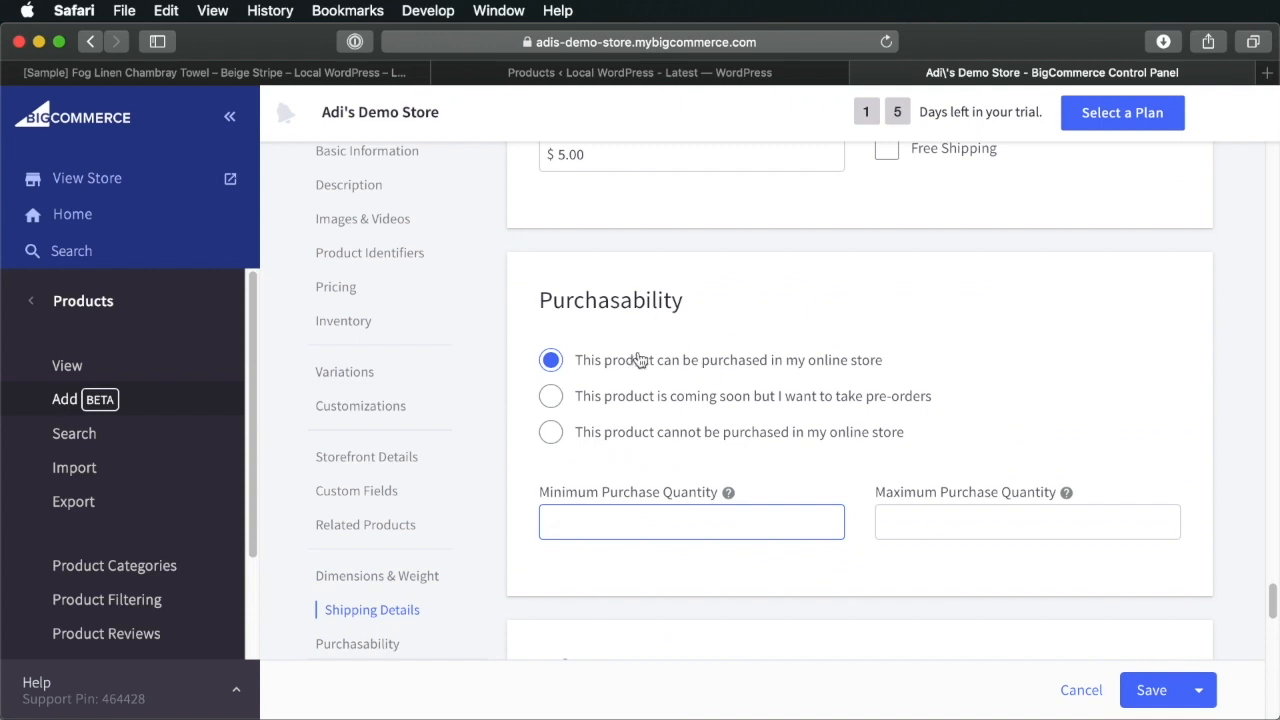
pyautogui.moveTo(847, 368)
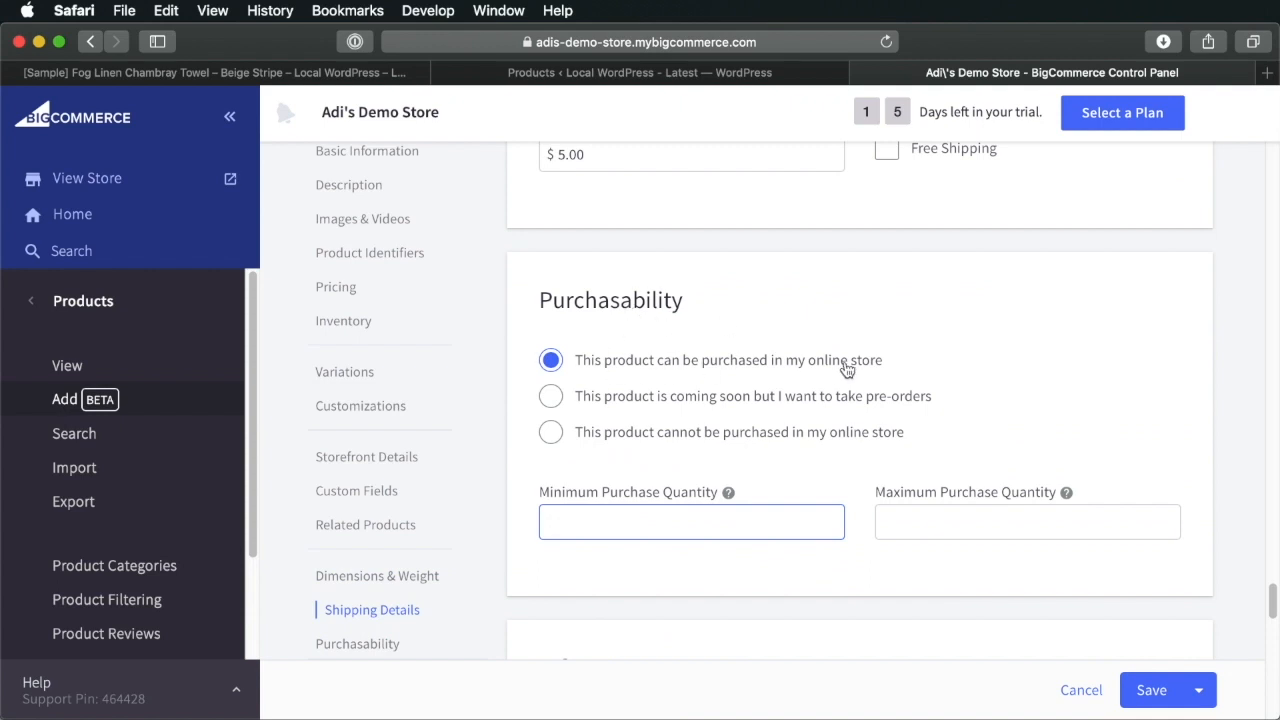
pyautogui.moveTo(686, 500)
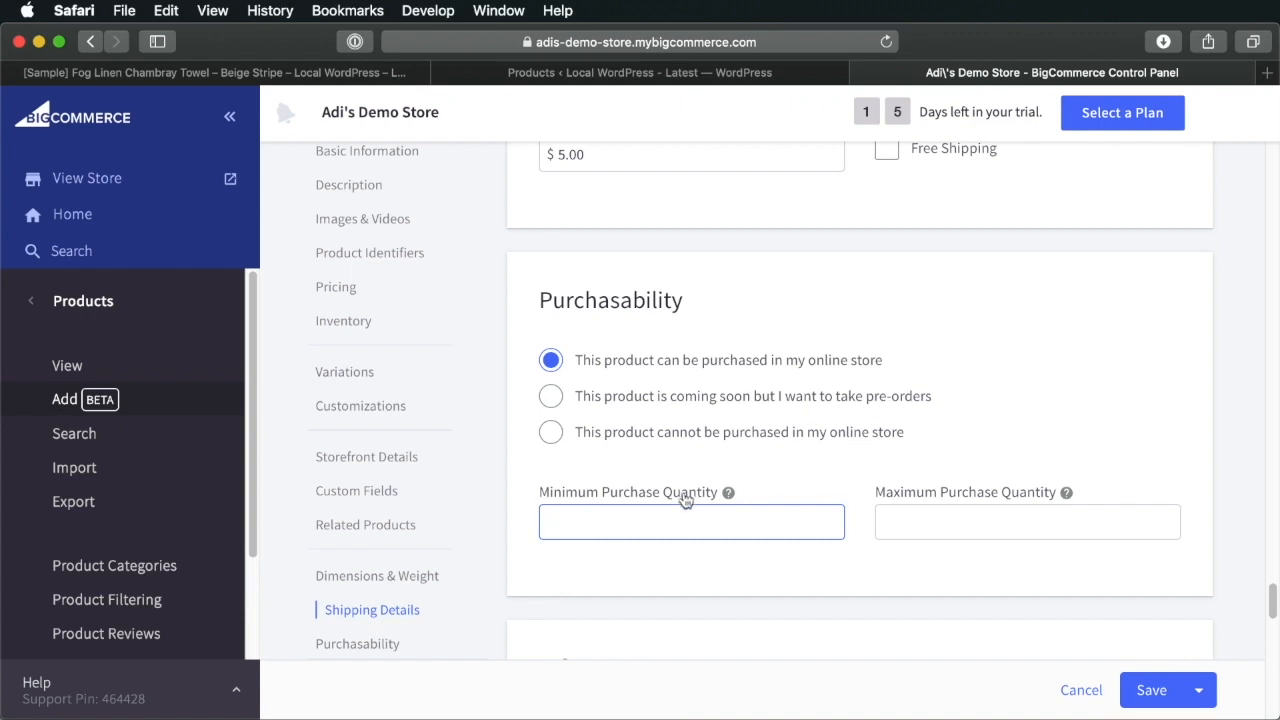
pyautogui.moveTo(795, 568)
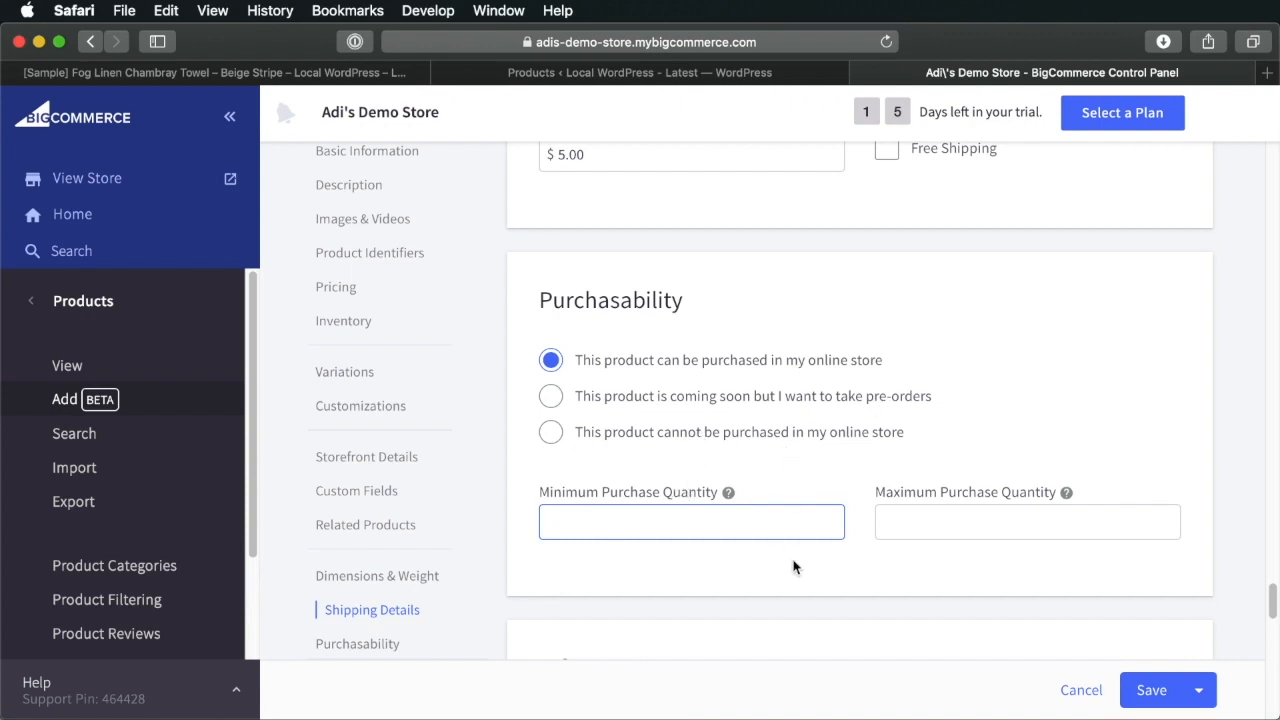
pyautogui.scroll(-3)
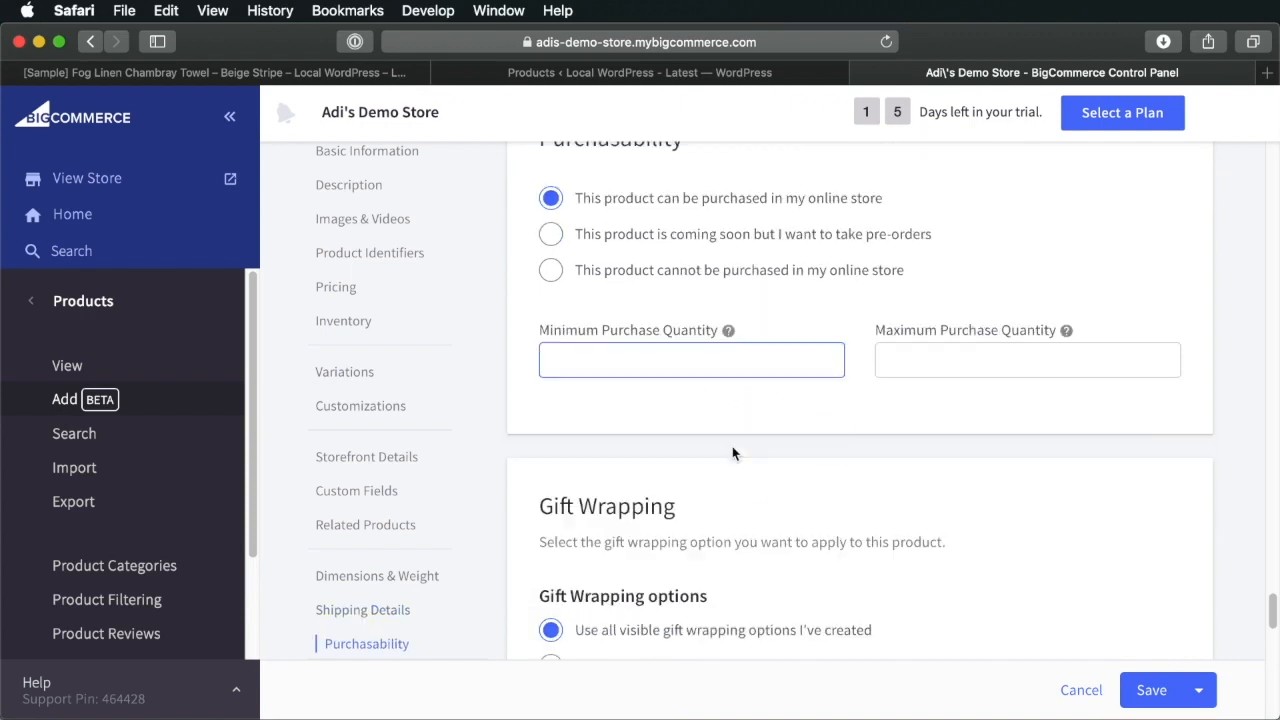
pyautogui.scroll(-3)
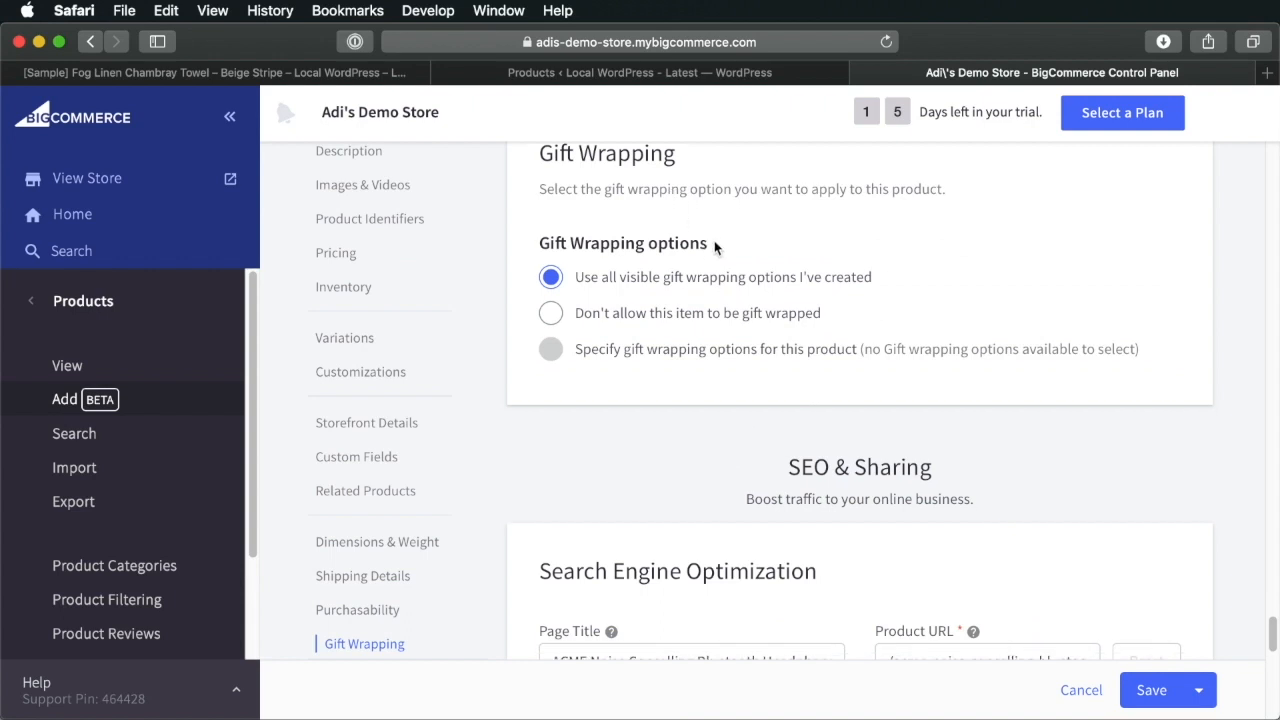
pyautogui.scroll(-3)
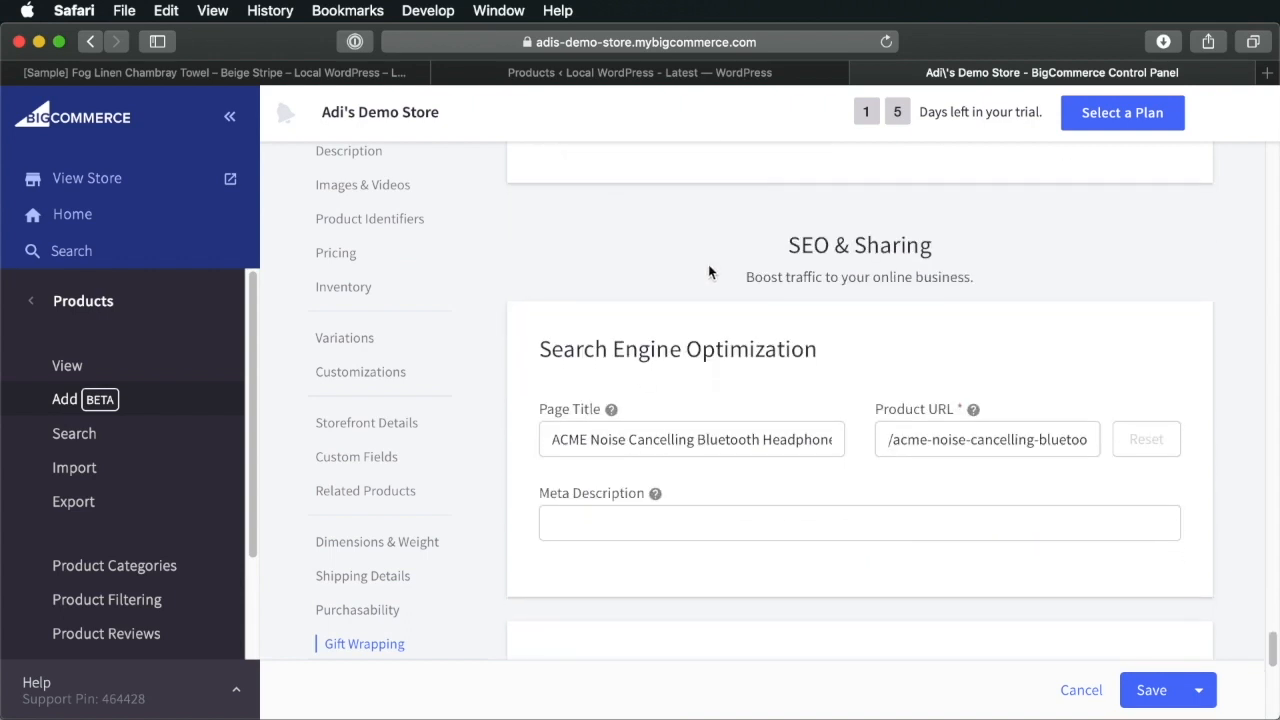
pyautogui.scroll(-3)
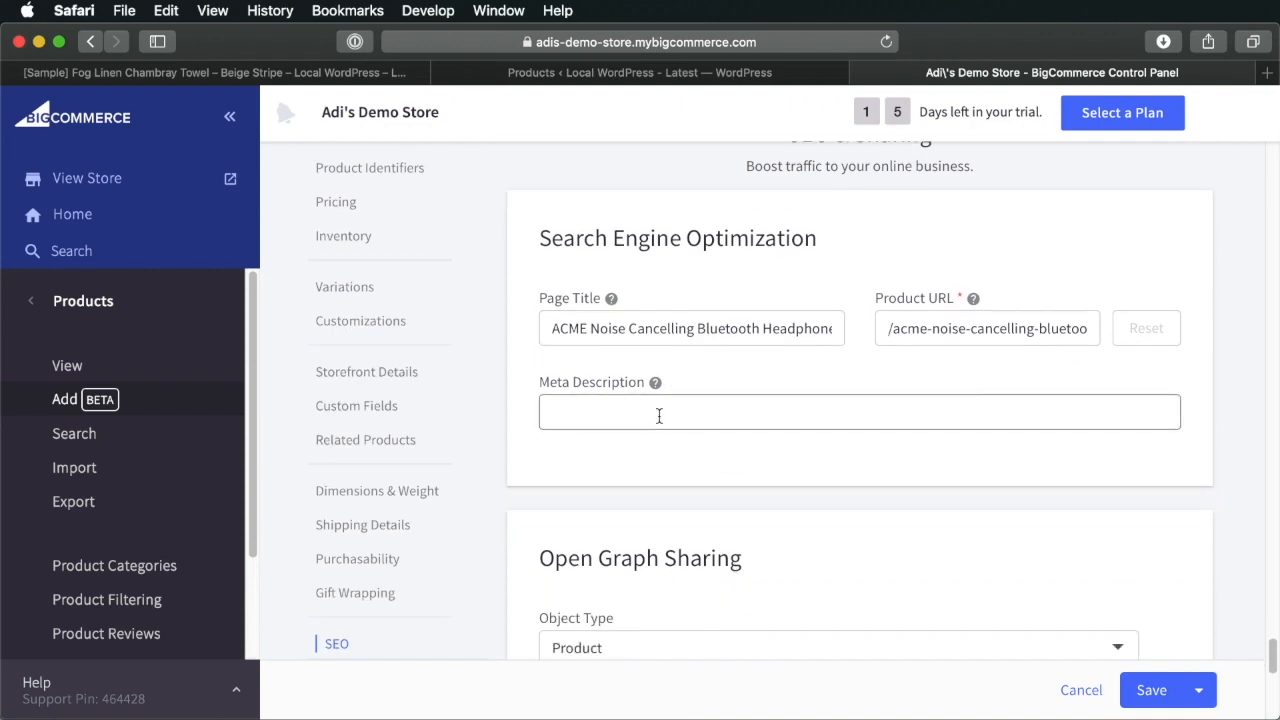
pyautogui.scroll(-3)
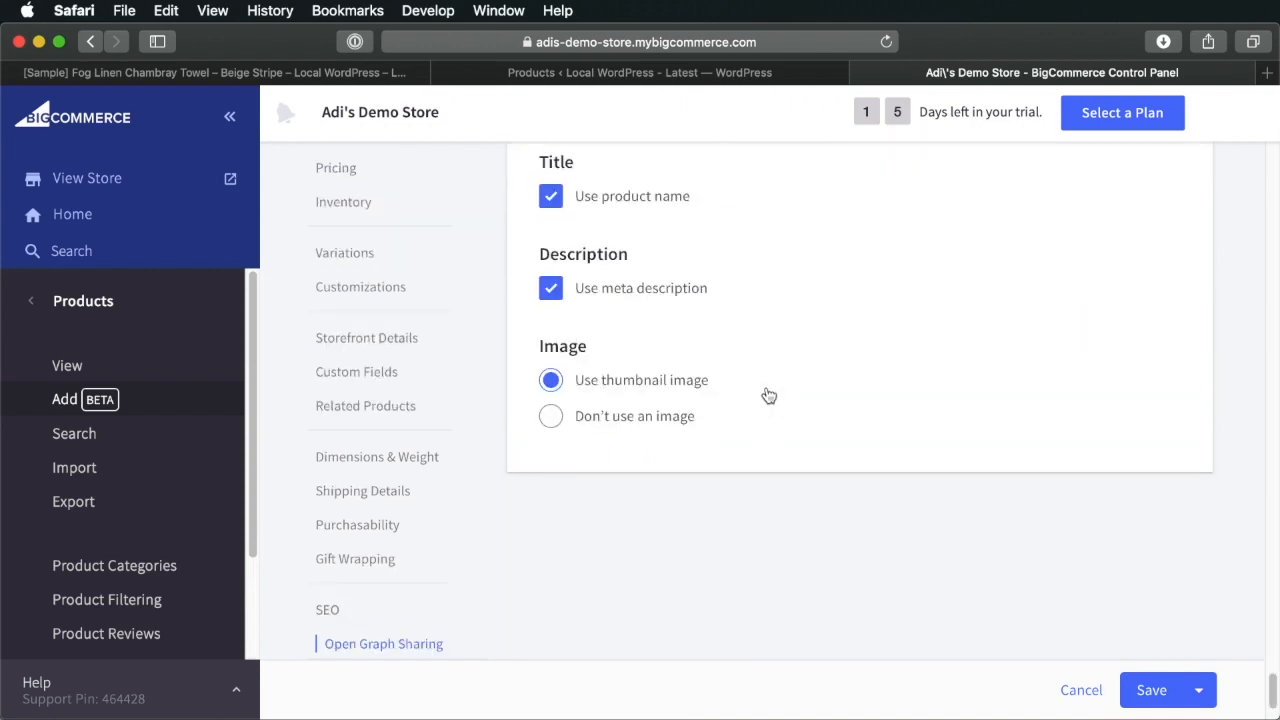
pyautogui.click(1151, 690)
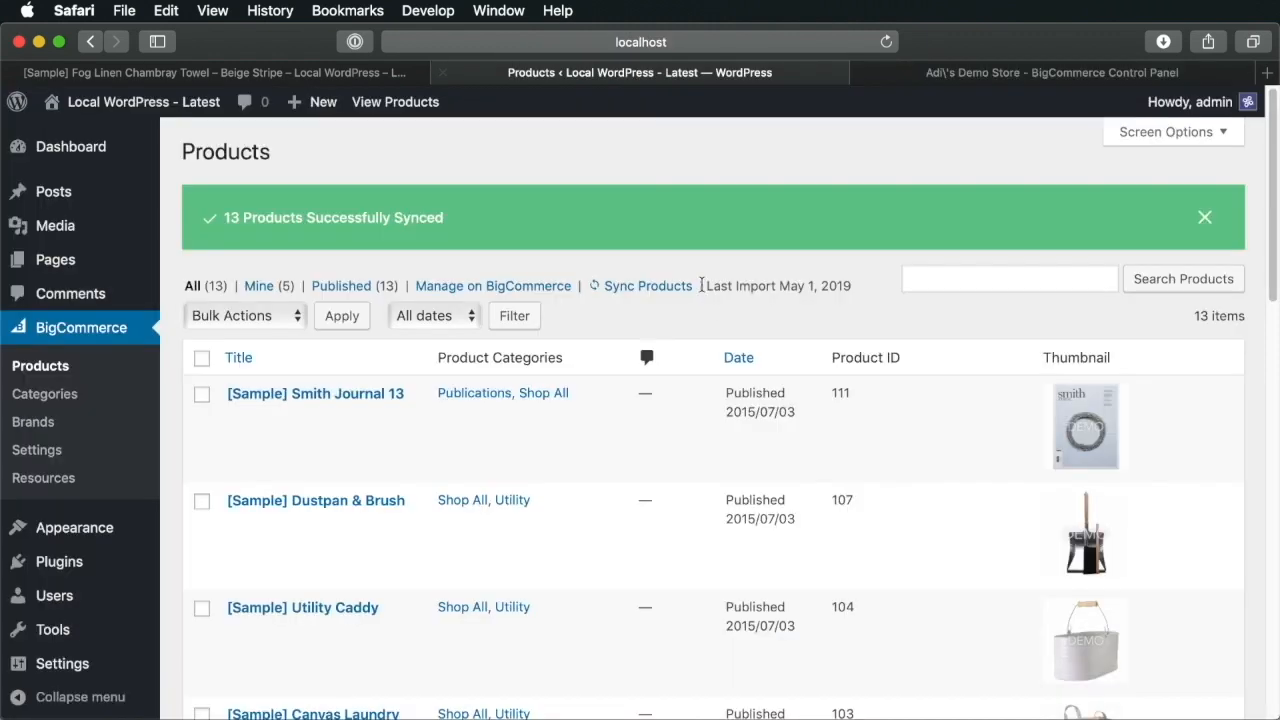
# Launch a BigCommerce product sync importing 14 products, then return to the towel's storefront page
pyautogui.click(648, 285)
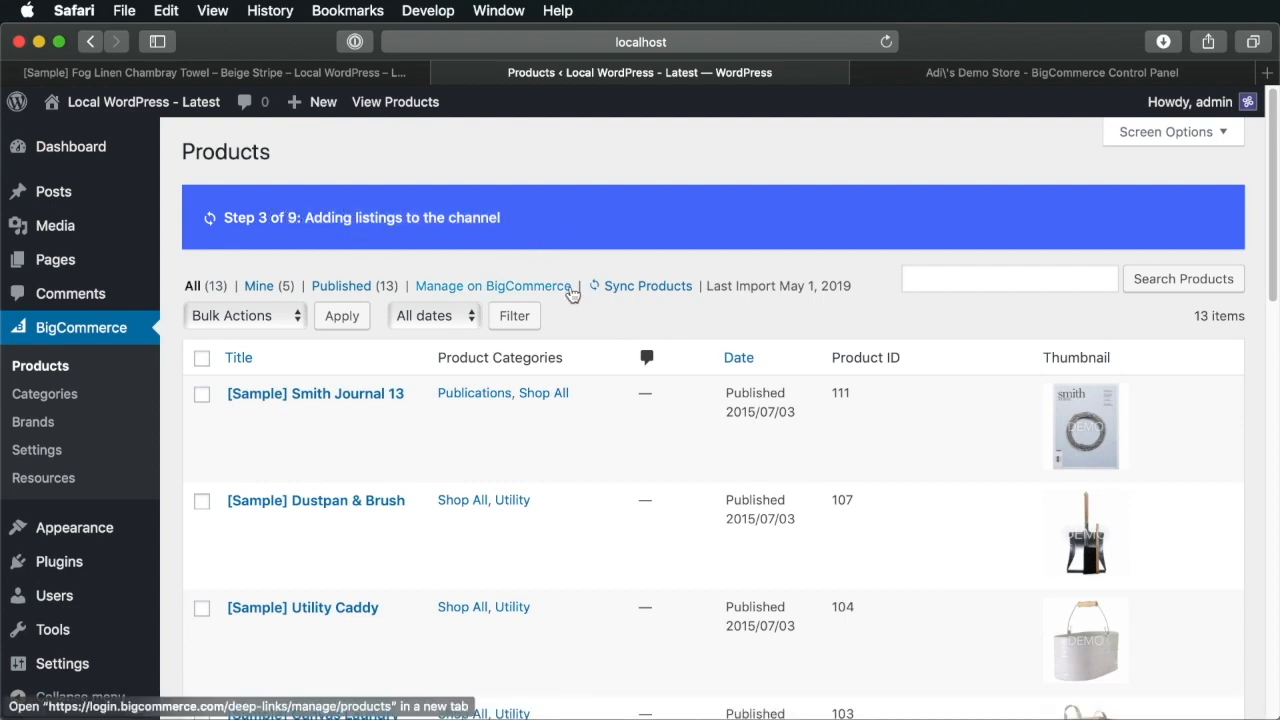
pyautogui.moveTo(621, 267)
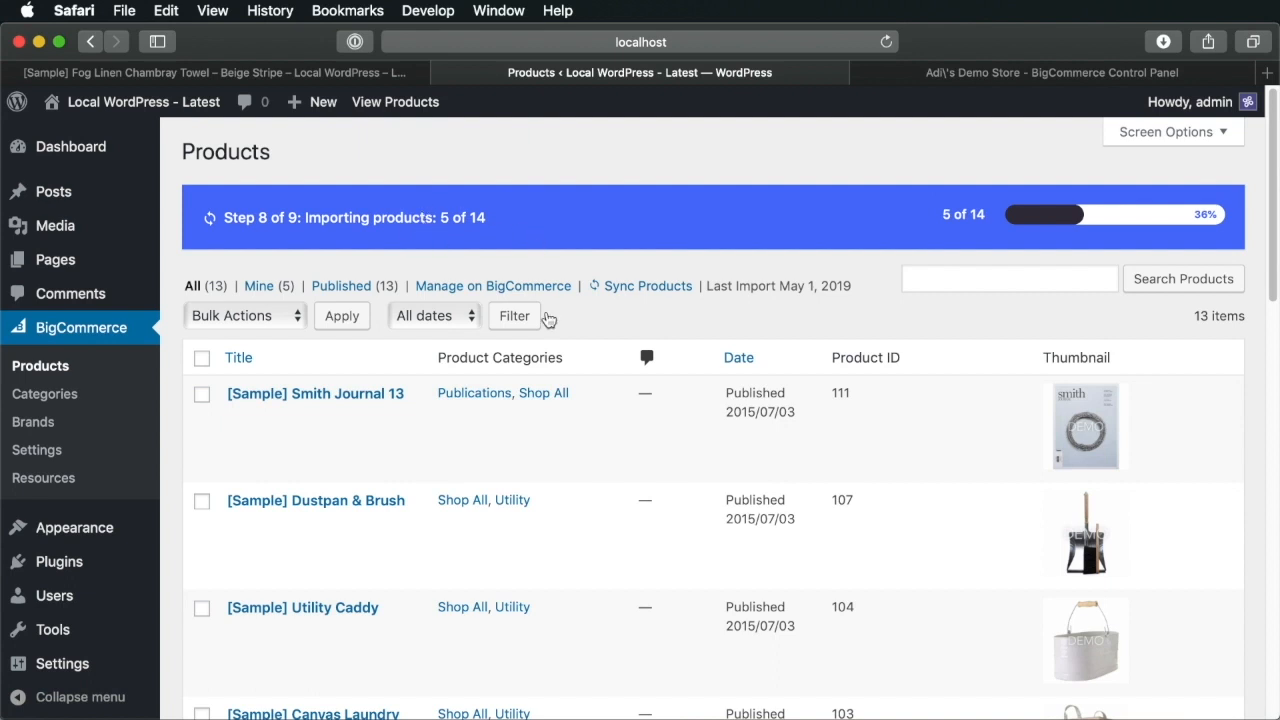
pyautogui.click(210, 72)
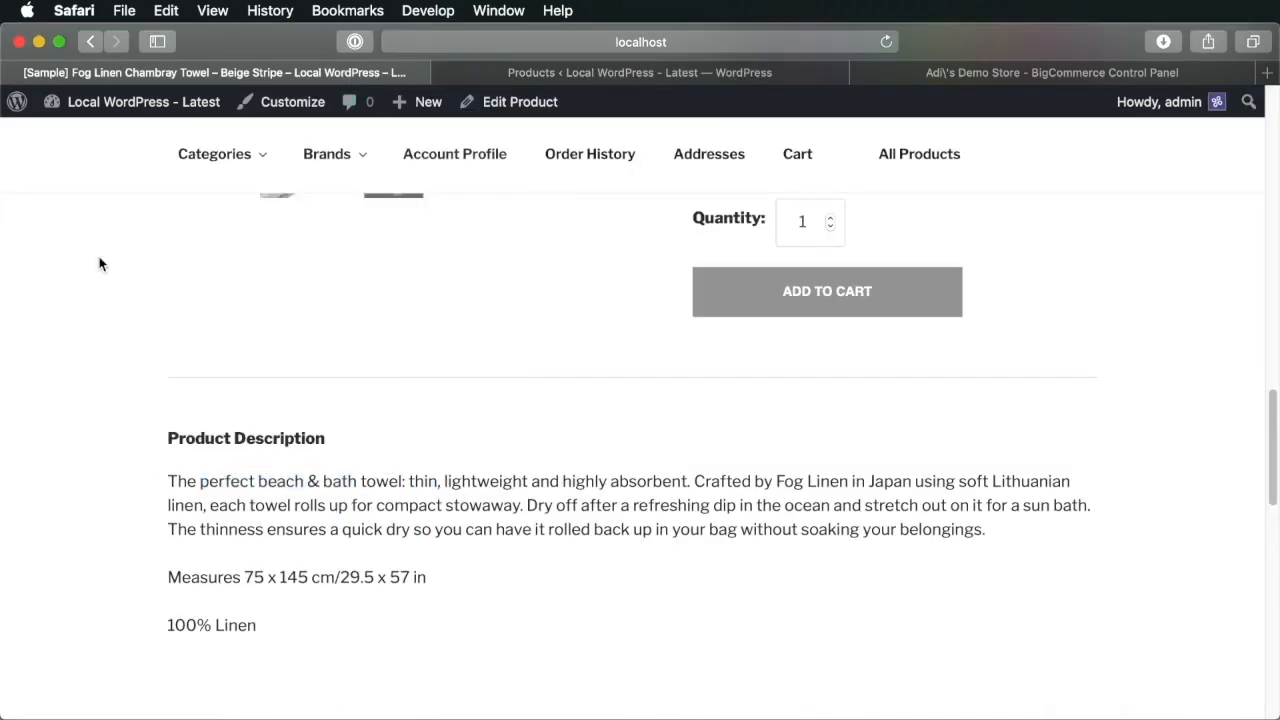
# Browse the Lifestyle category and open the ACME Noise Cancelling Bluetooth Headphones product
pyautogui.click(214, 153)
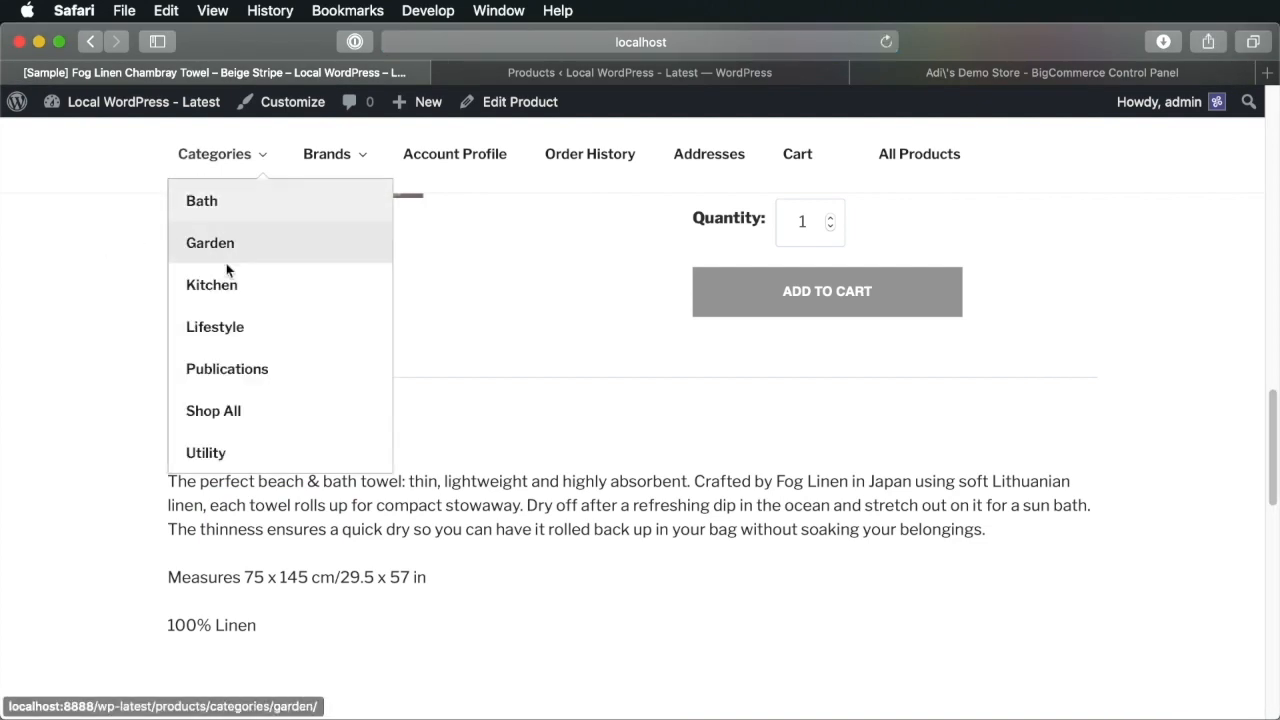
pyautogui.click(215, 326)
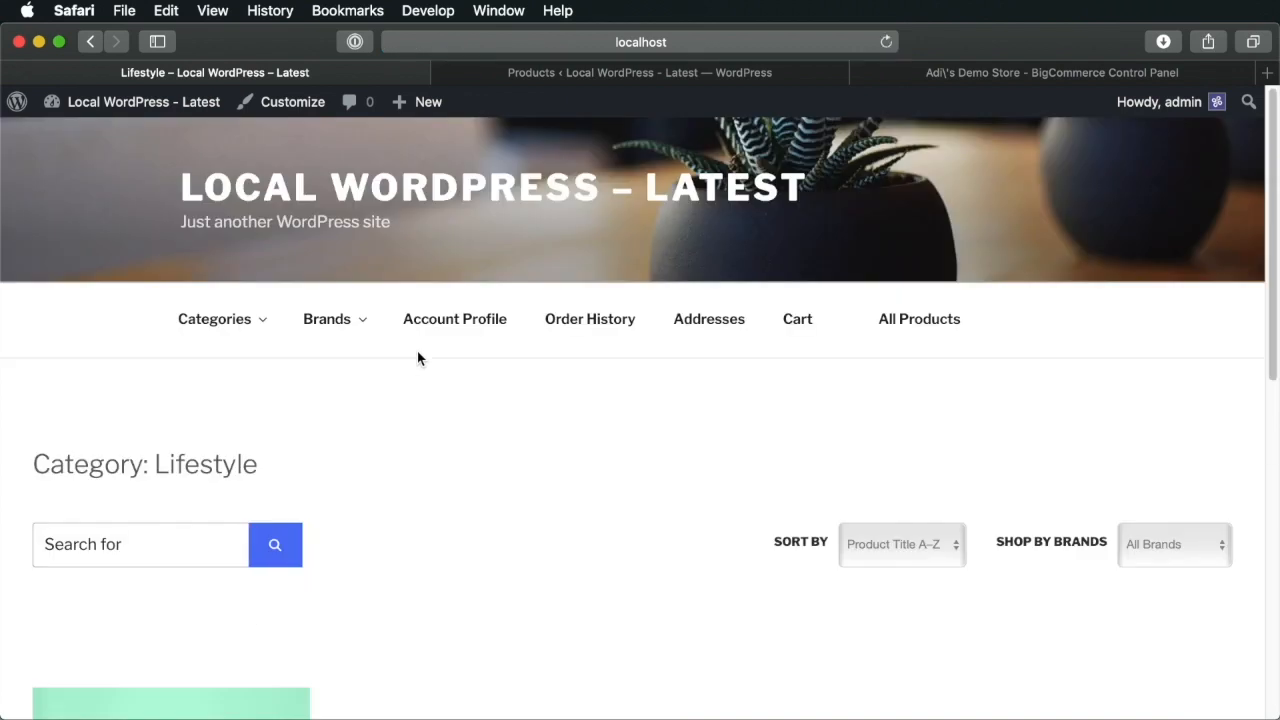
pyautogui.scroll(-3)
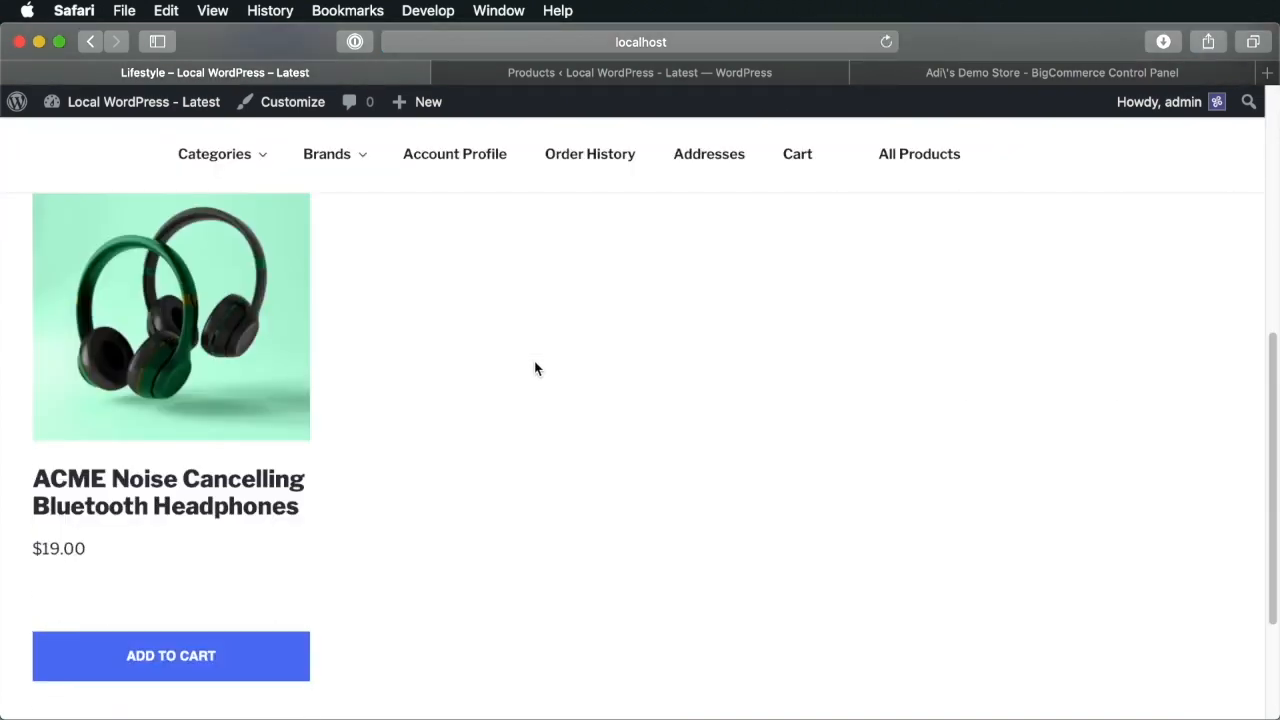
pyautogui.moveTo(183, 350)
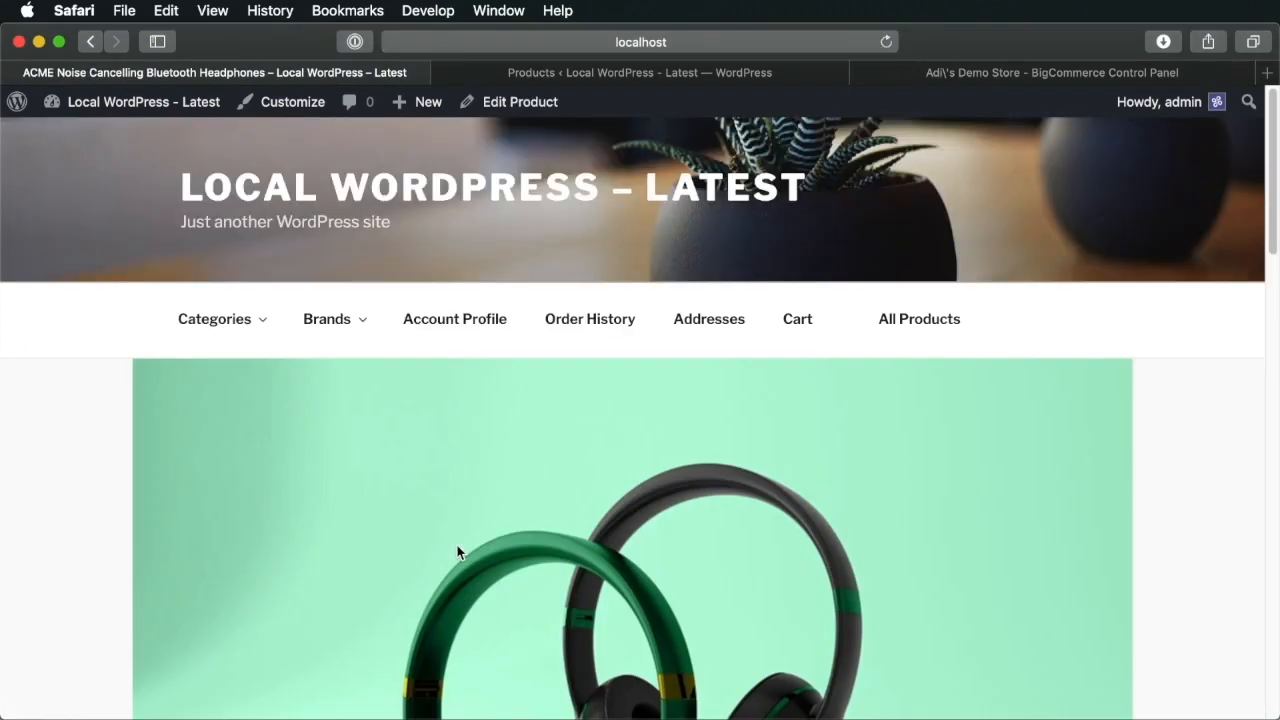
pyautogui.scroll(-3)
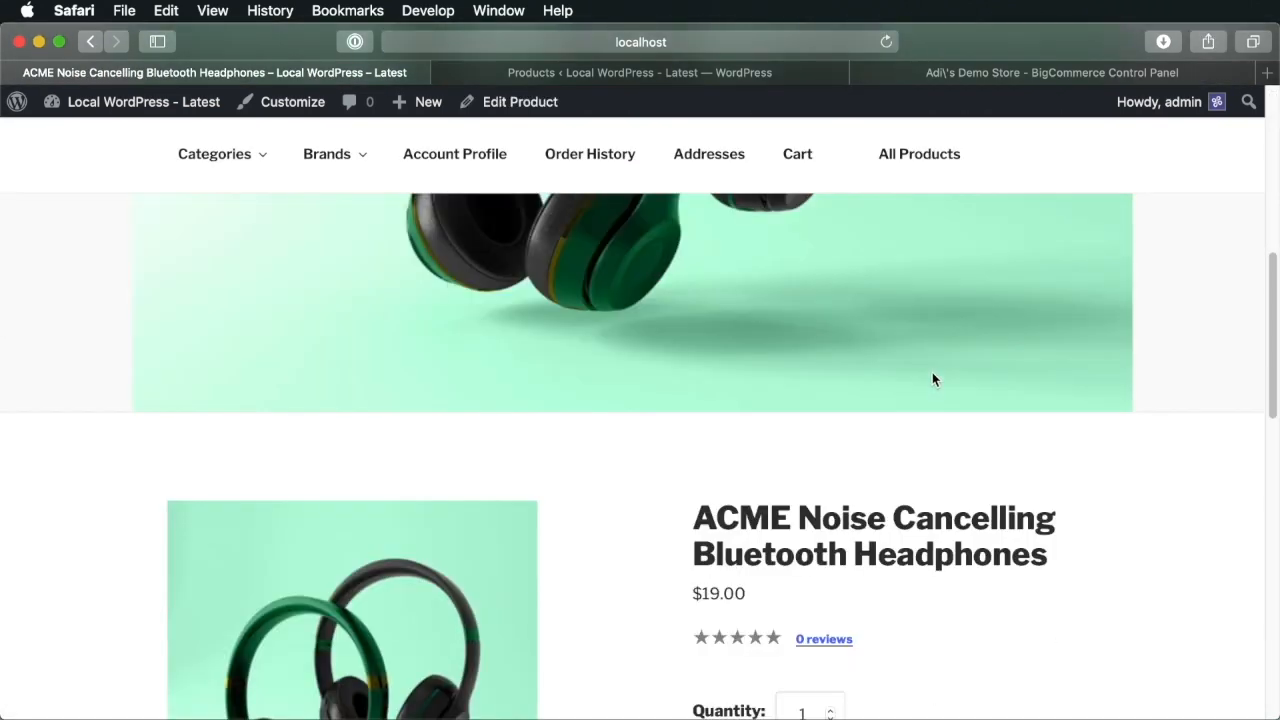
pyautogui.scroll(-3)
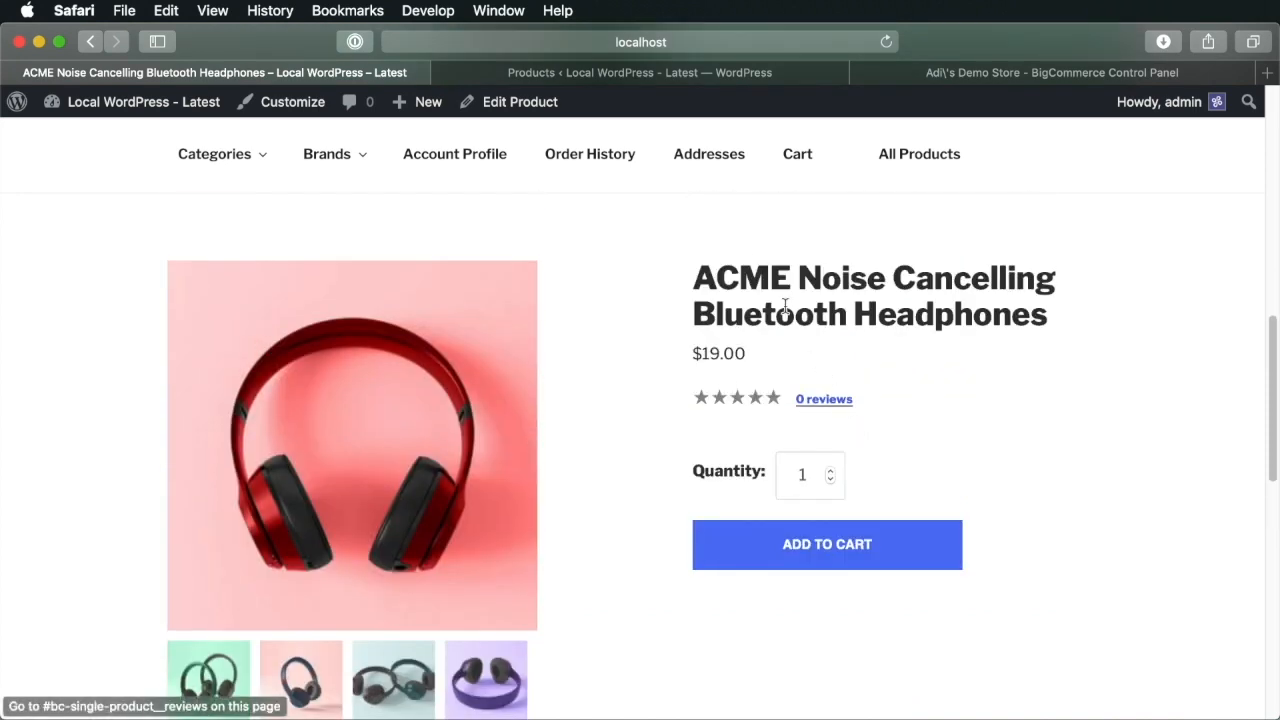
pyautogui.moveTo(967, 438)
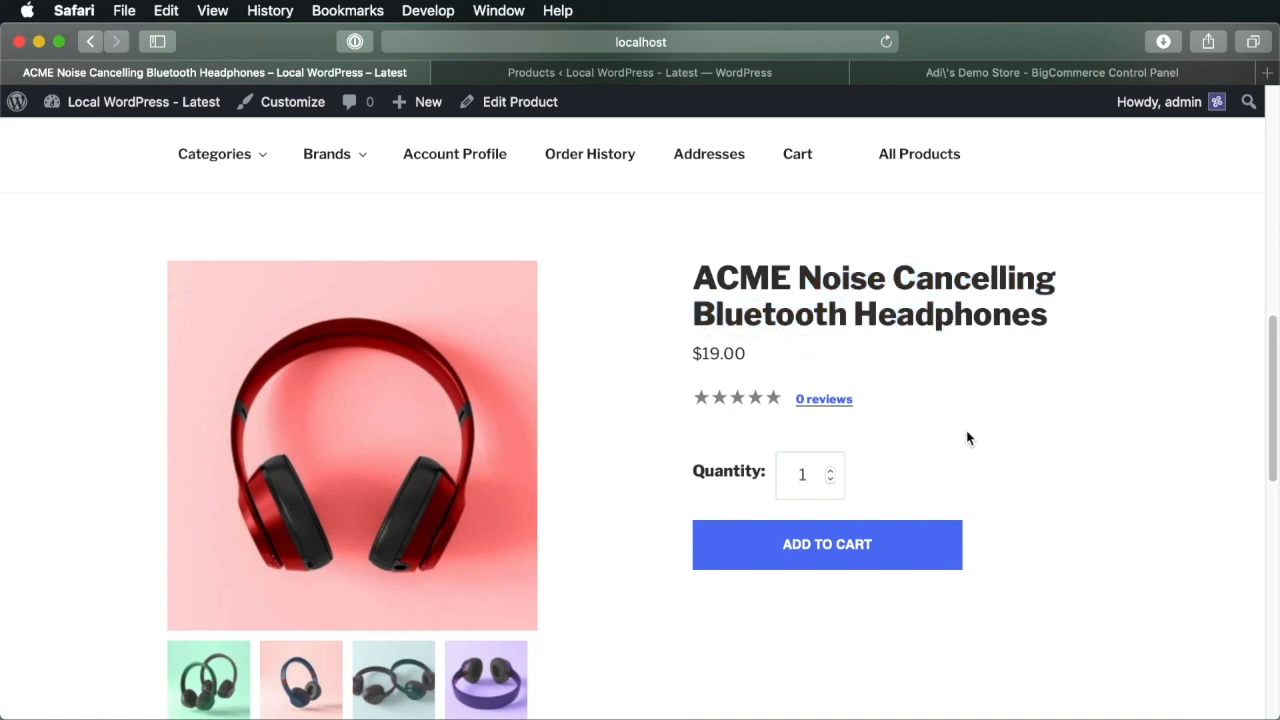
pyautogui.scroll(-3)
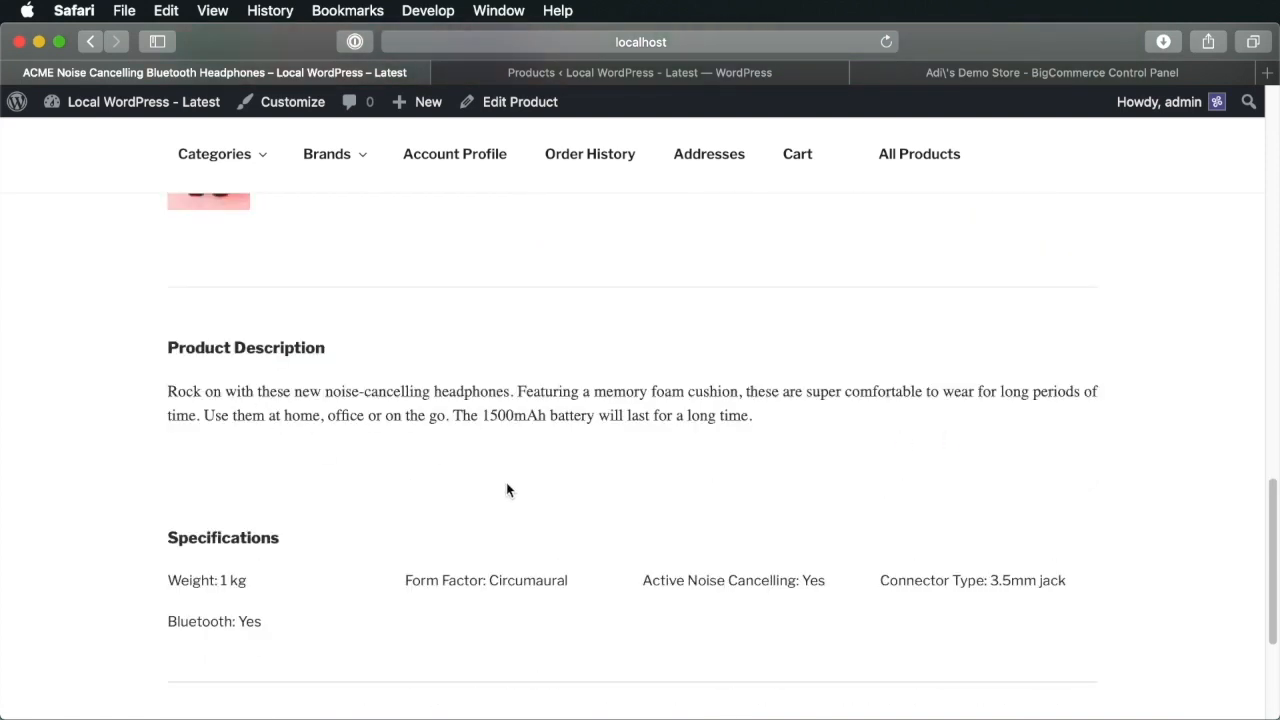
pyautogui.scroll(-3)
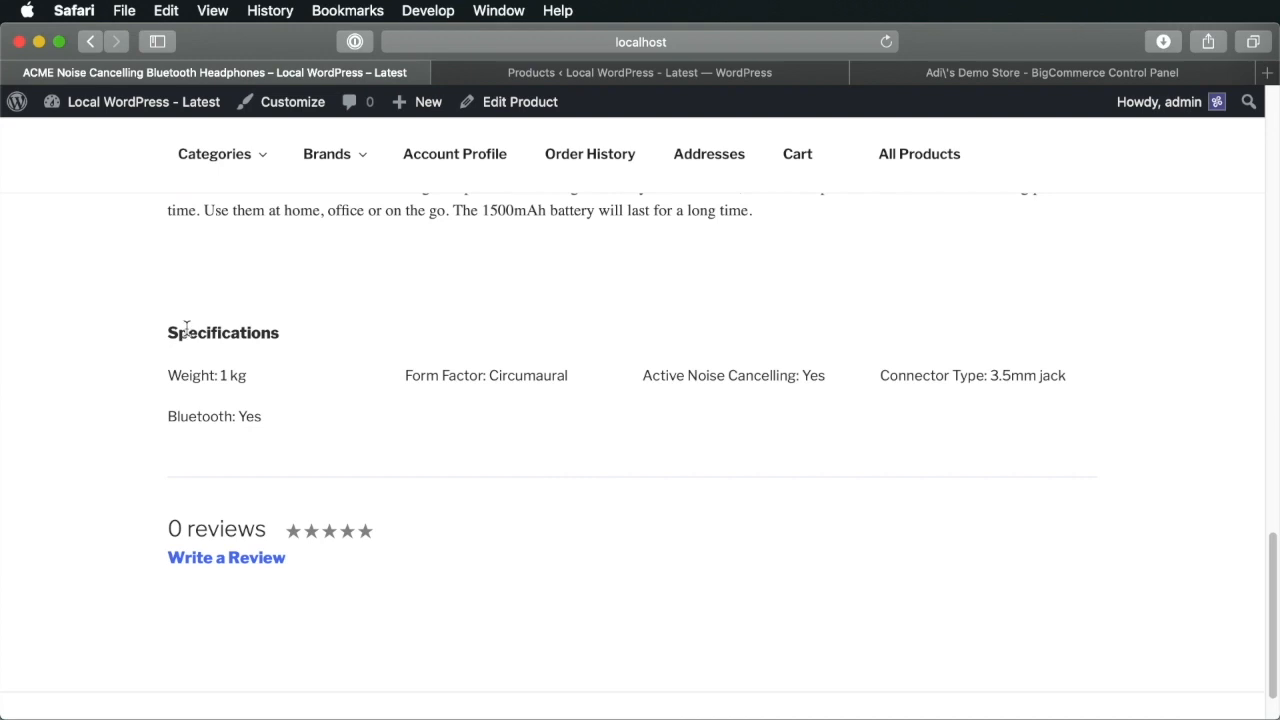
pyautogui.doubleClick(223, 332)
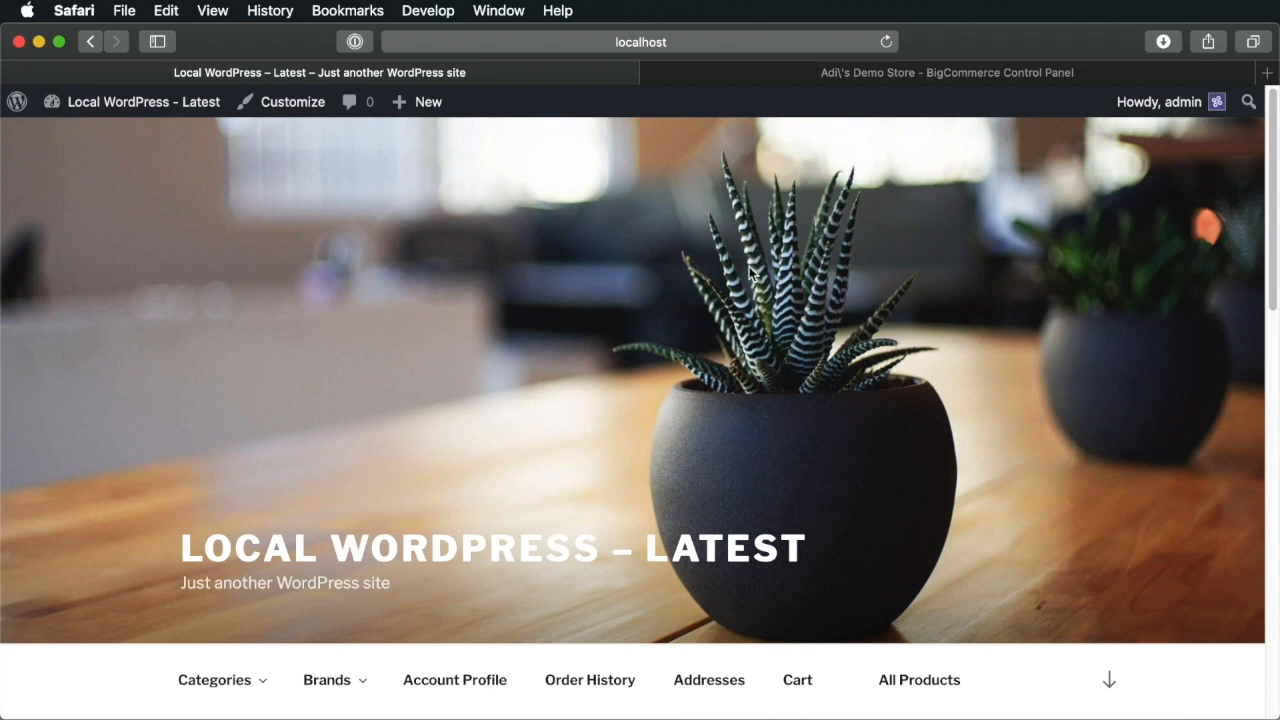
# Open the headphones product from the 'headphones' search results
pyautogui.scroll(-3)
pyautogui.write('headphones')
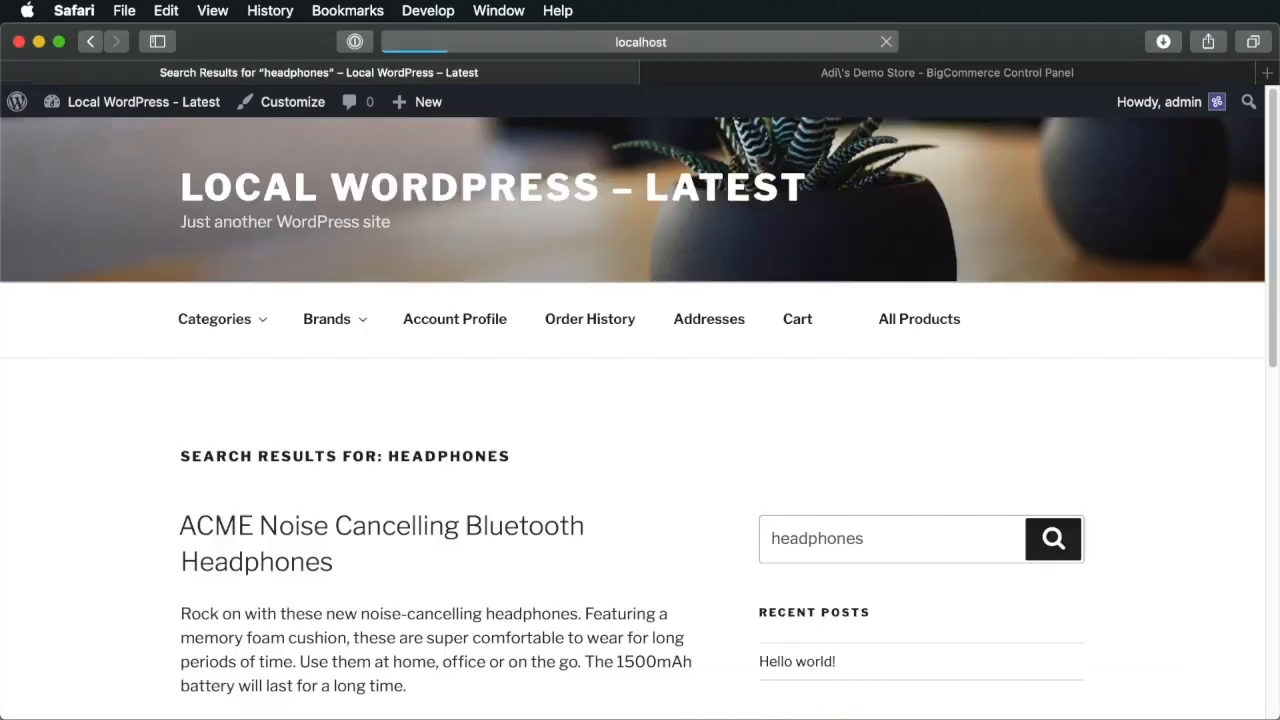
pyautogui.scroll(-3)
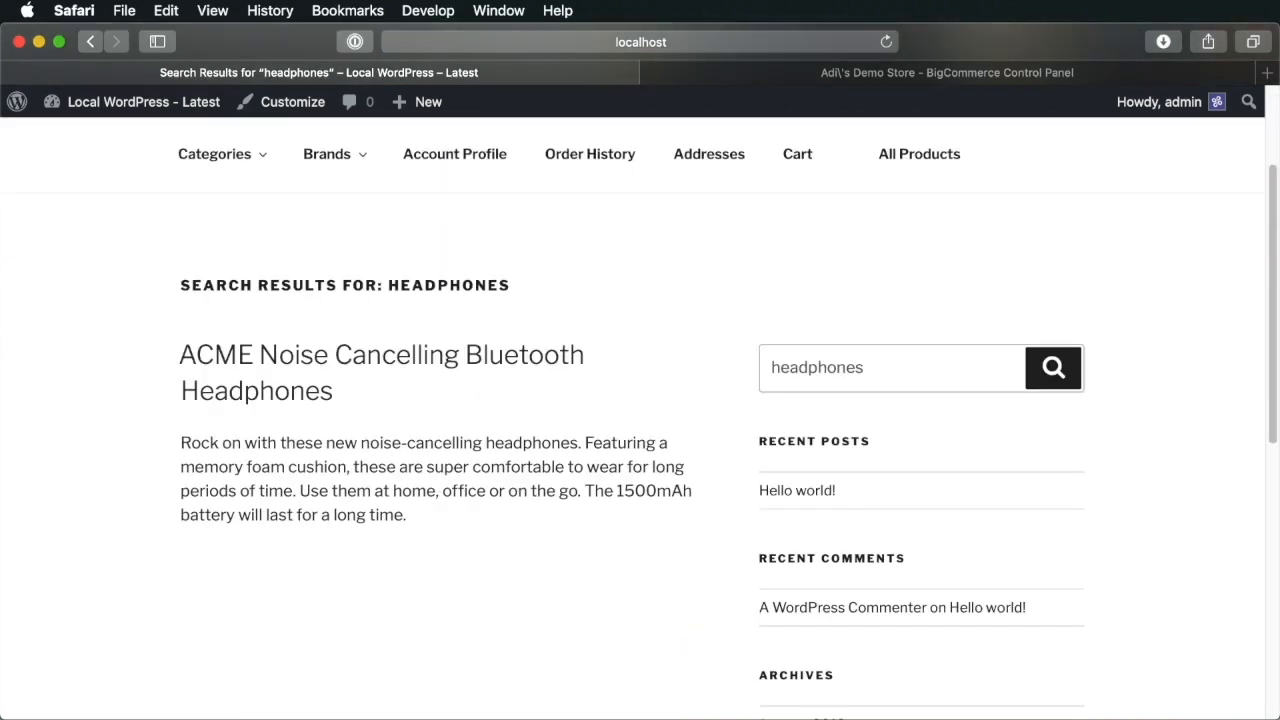
pyautogui.moveTo(297, 353)
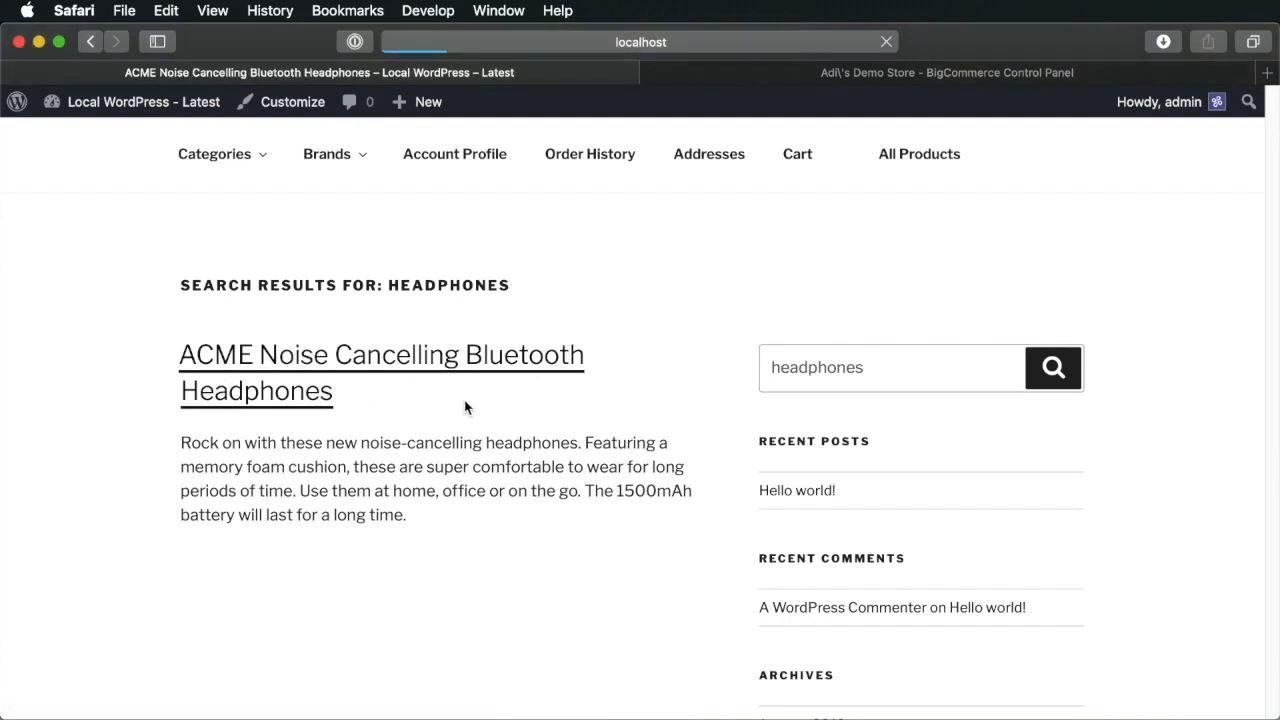
pyautogui.click(380, 355)
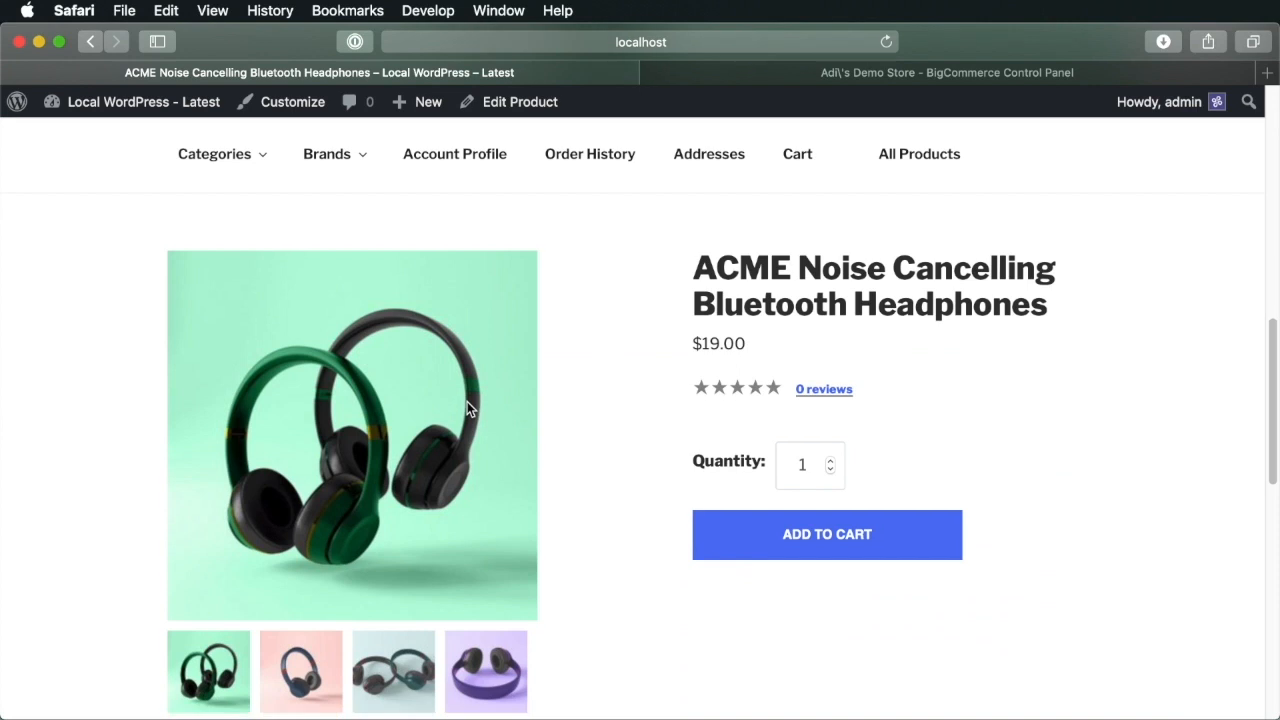
# Add one pair of headphones to the cart and proceed from the cart to checkout
pyautogui.scroll(-3)
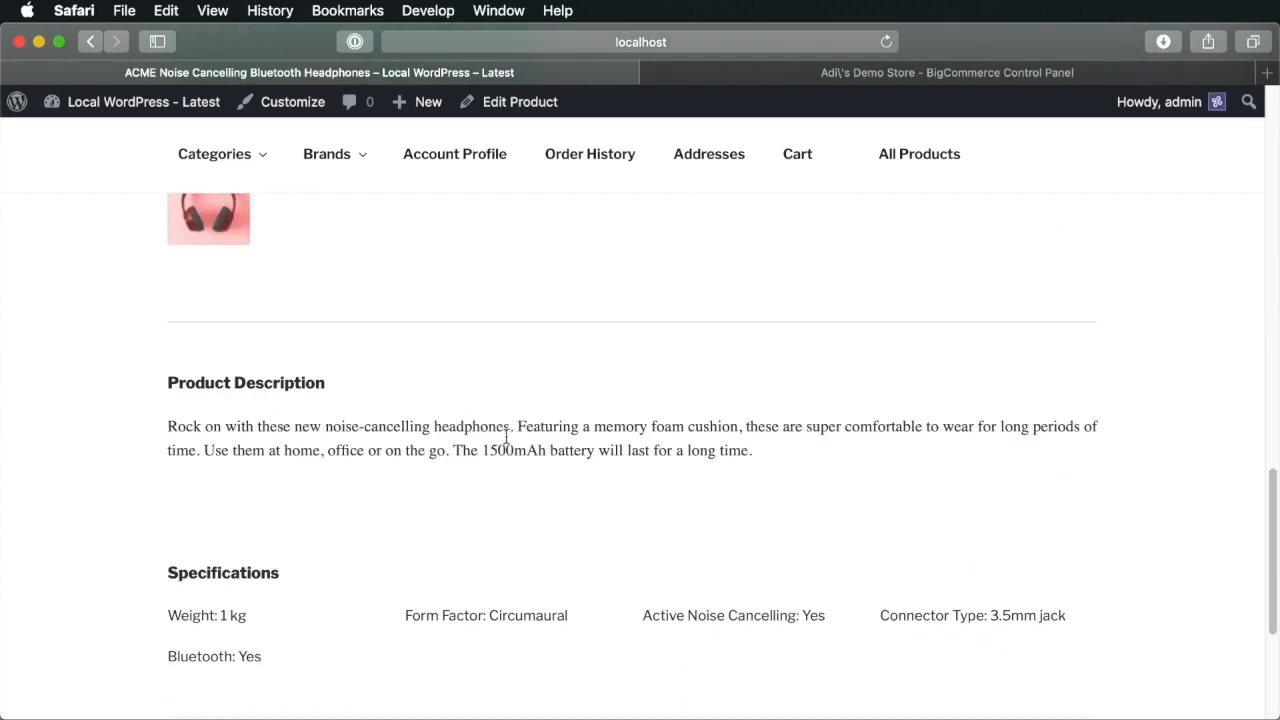
pyautogui.scroll(-3)
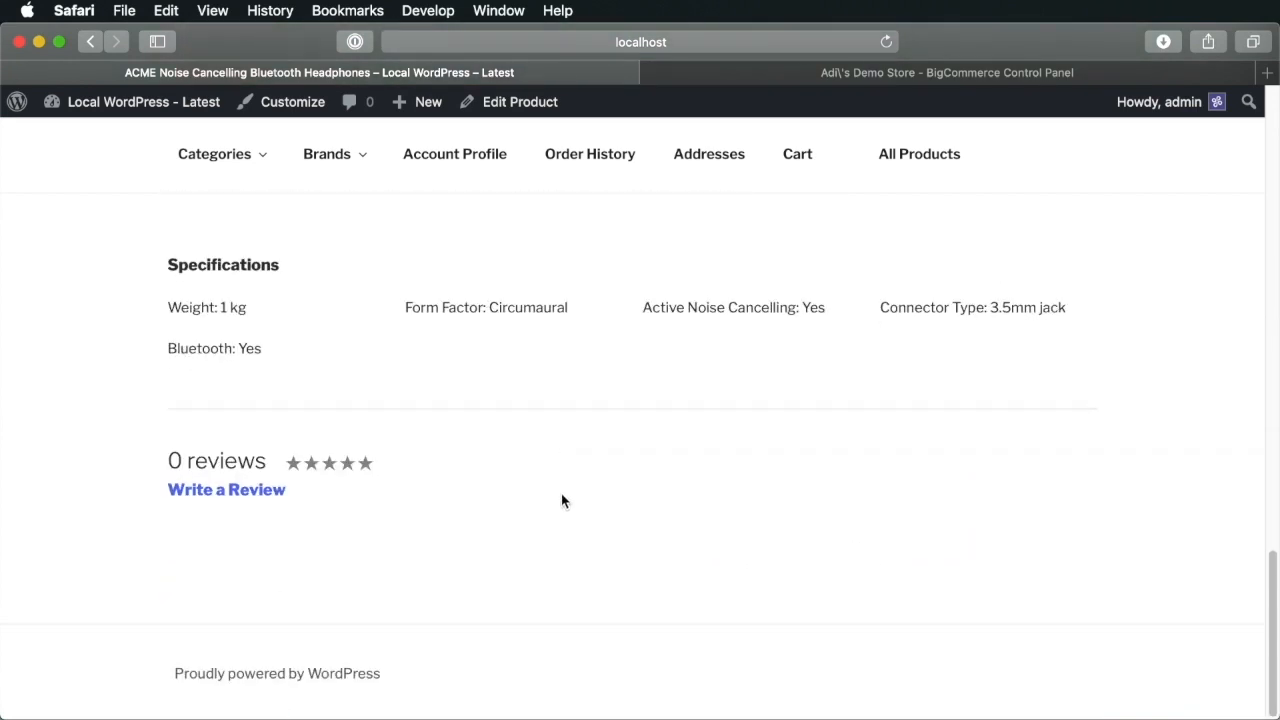
pyautogui.scroll(3)
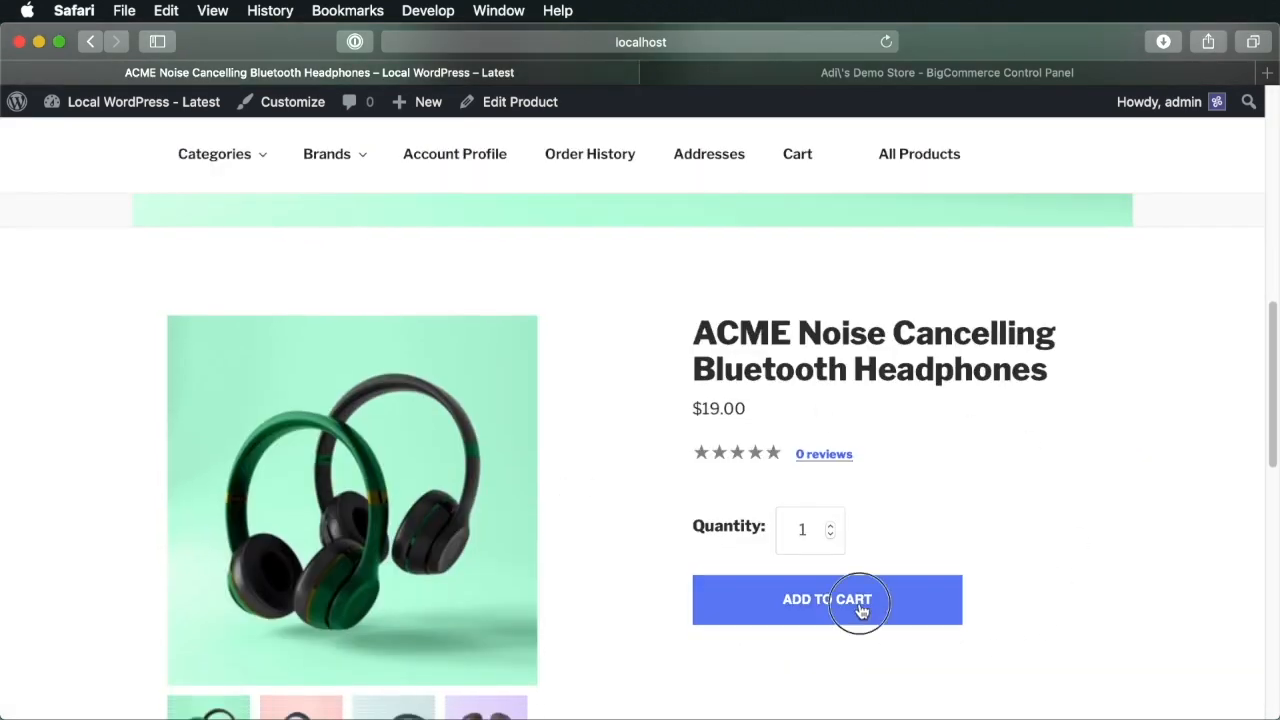
pyautogui.click(826, 599)
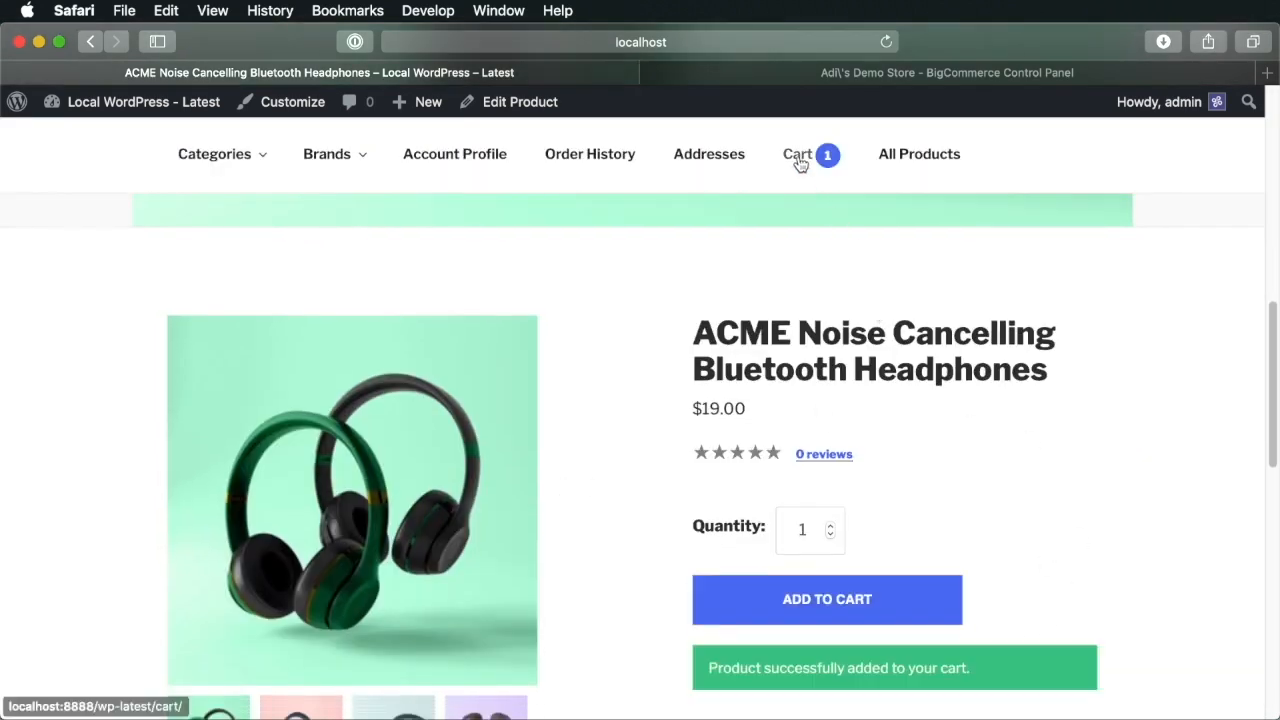
pyautogui.click(797, 154)
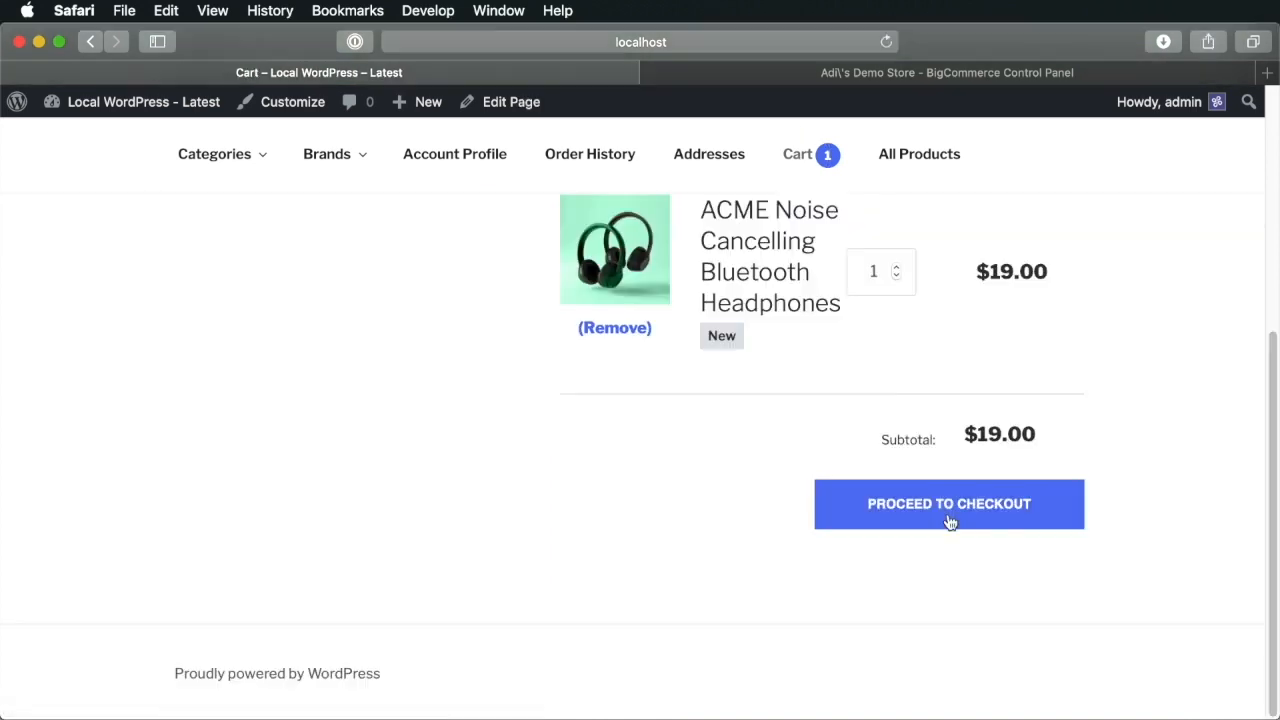
pyautogui.click(948, 503)
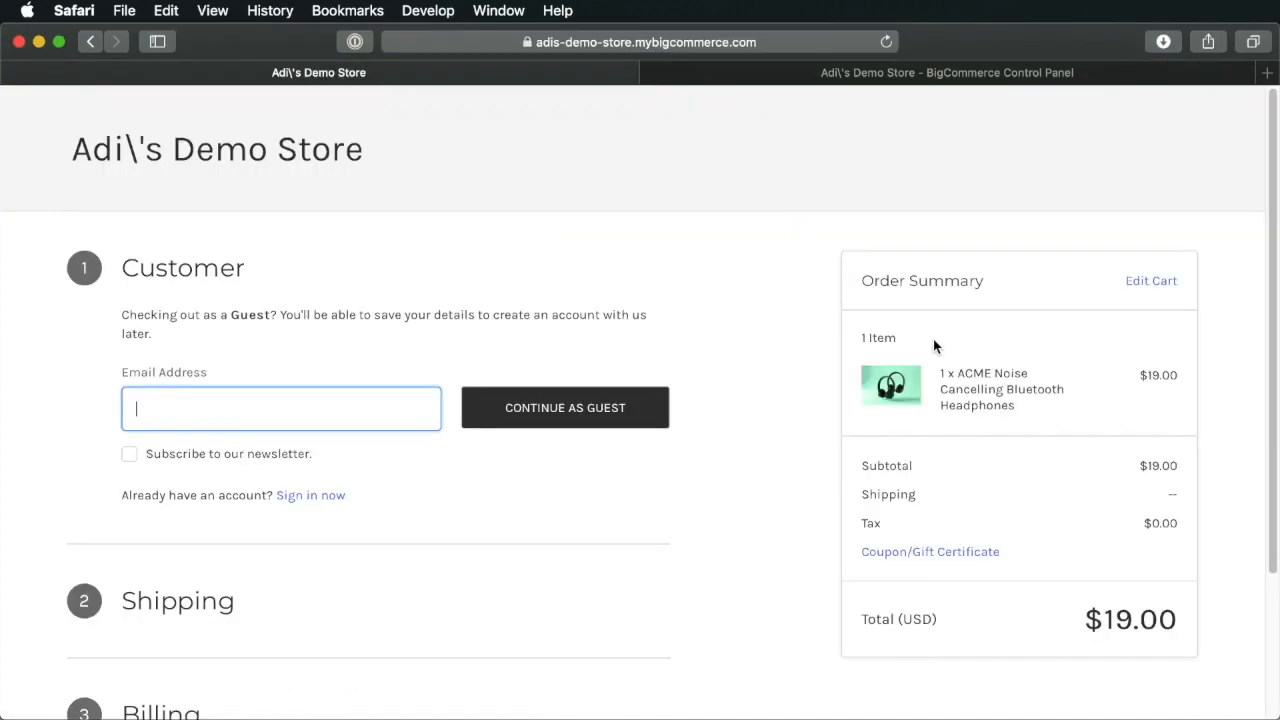
# Check out as a guest and submit the shipping address, reaching payment with a $24.00 total
pyautogui.click(564, 407)
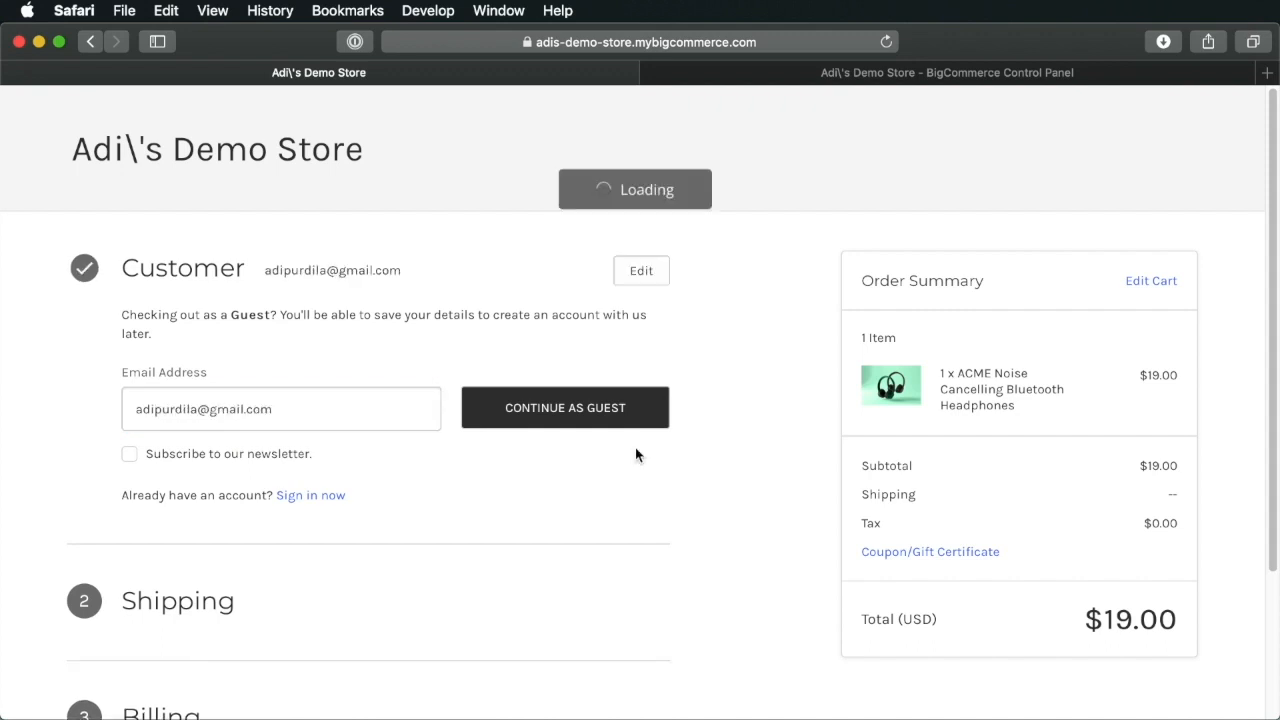
pyautogui.click(564, 407)
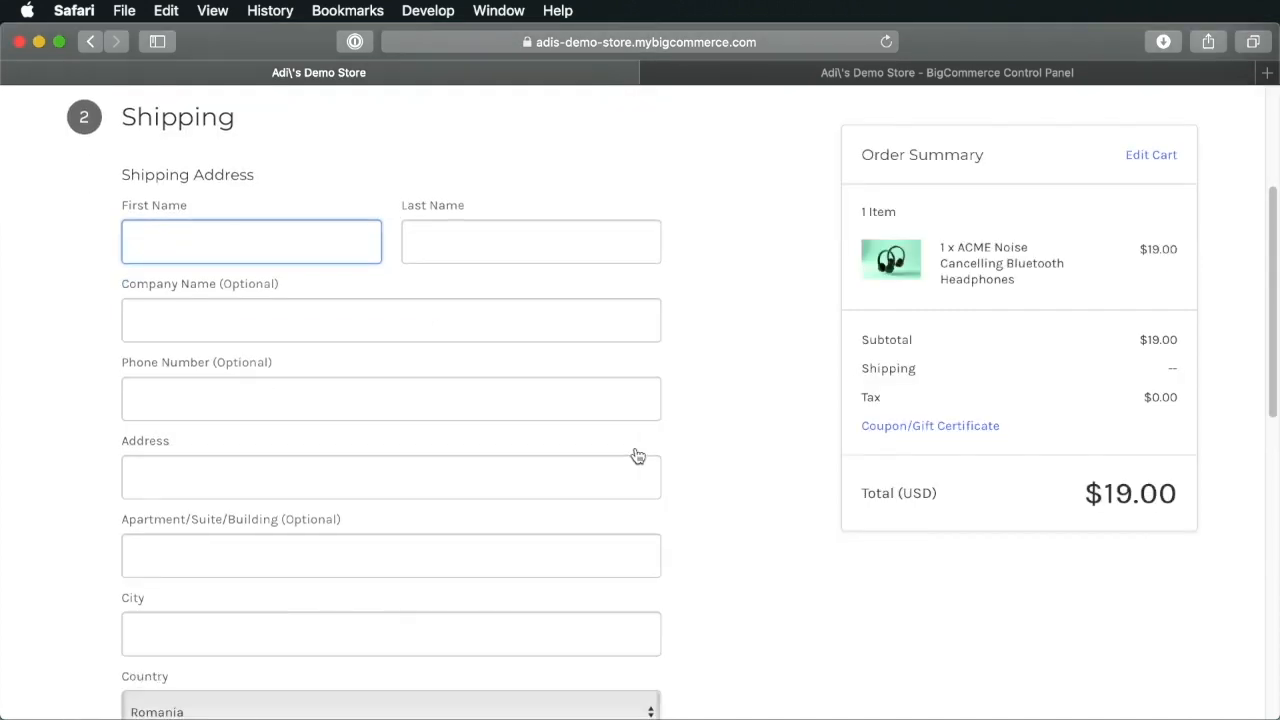
pyautogui.moveTo(735, 420)
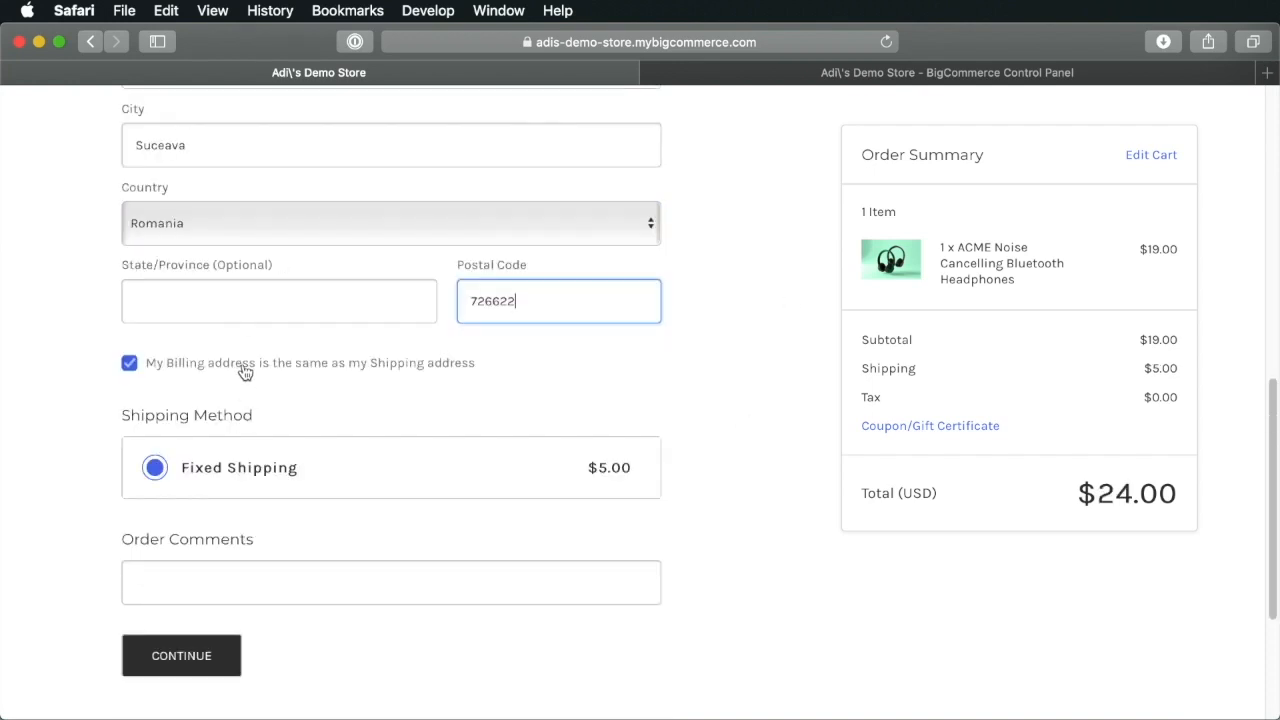
pyautogui.moveTo(387, 358)
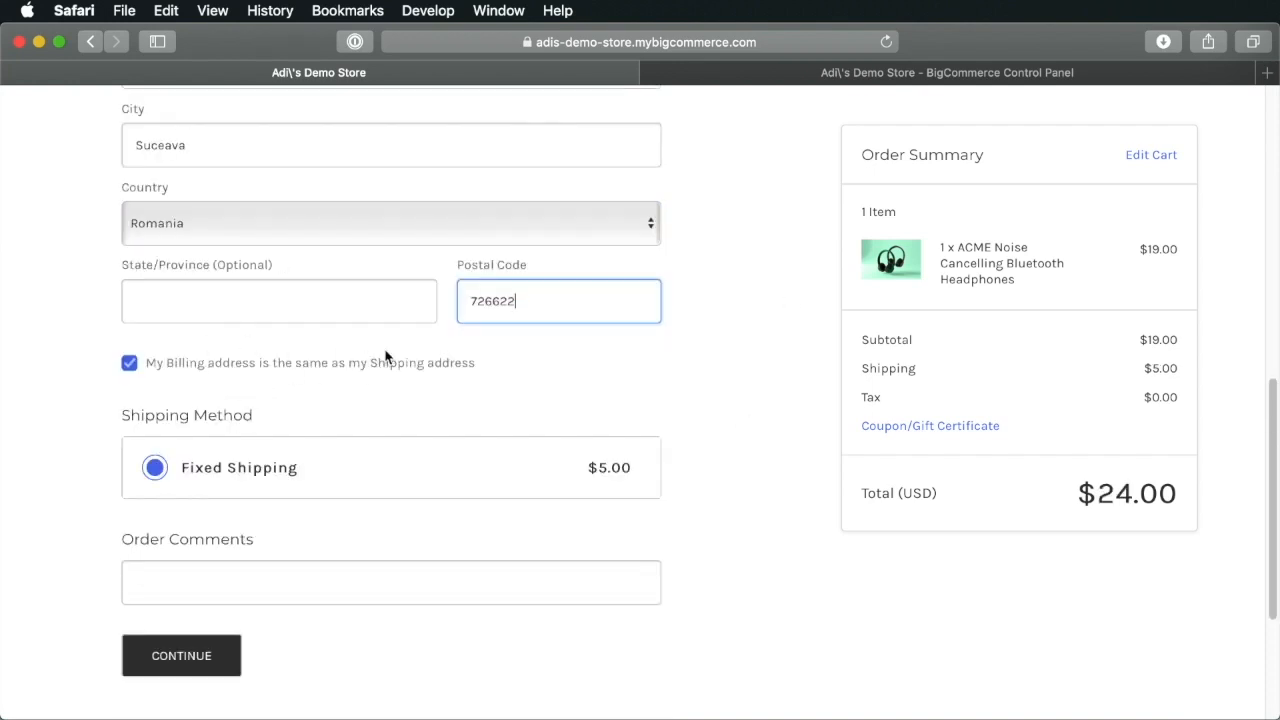
pyautogui.click(181, 655)
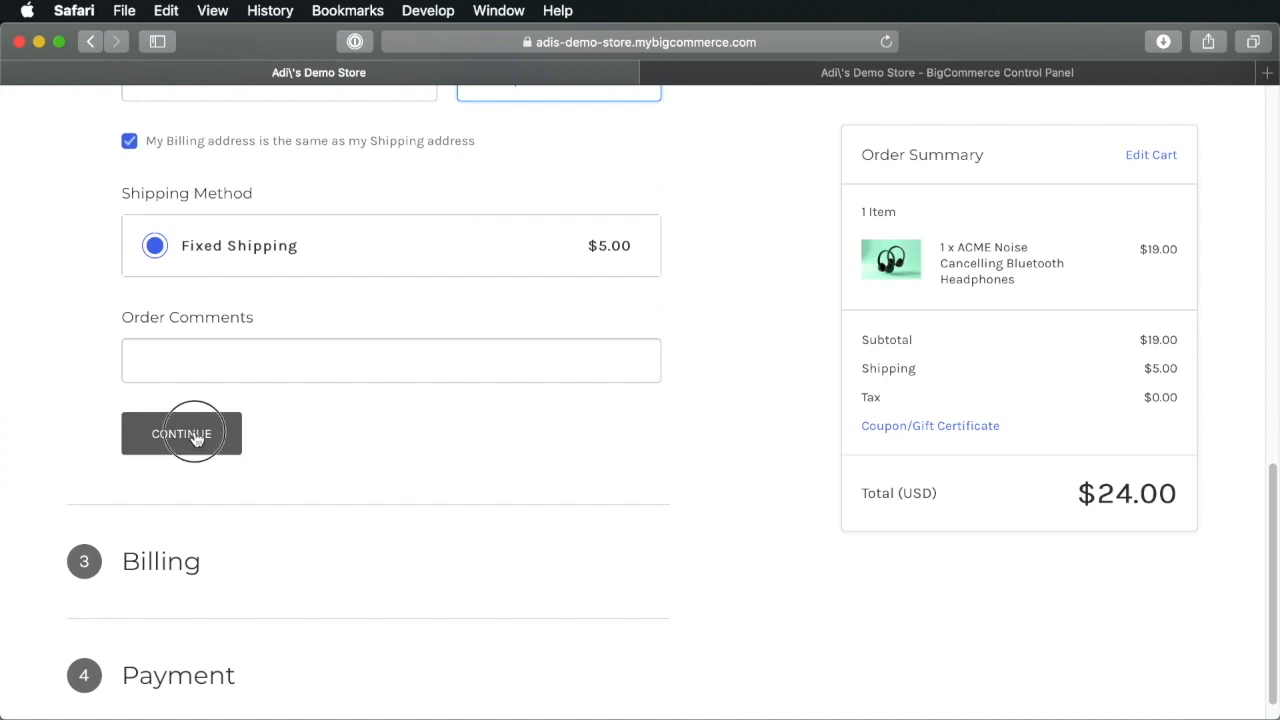
pyautogui.click(181, 432)
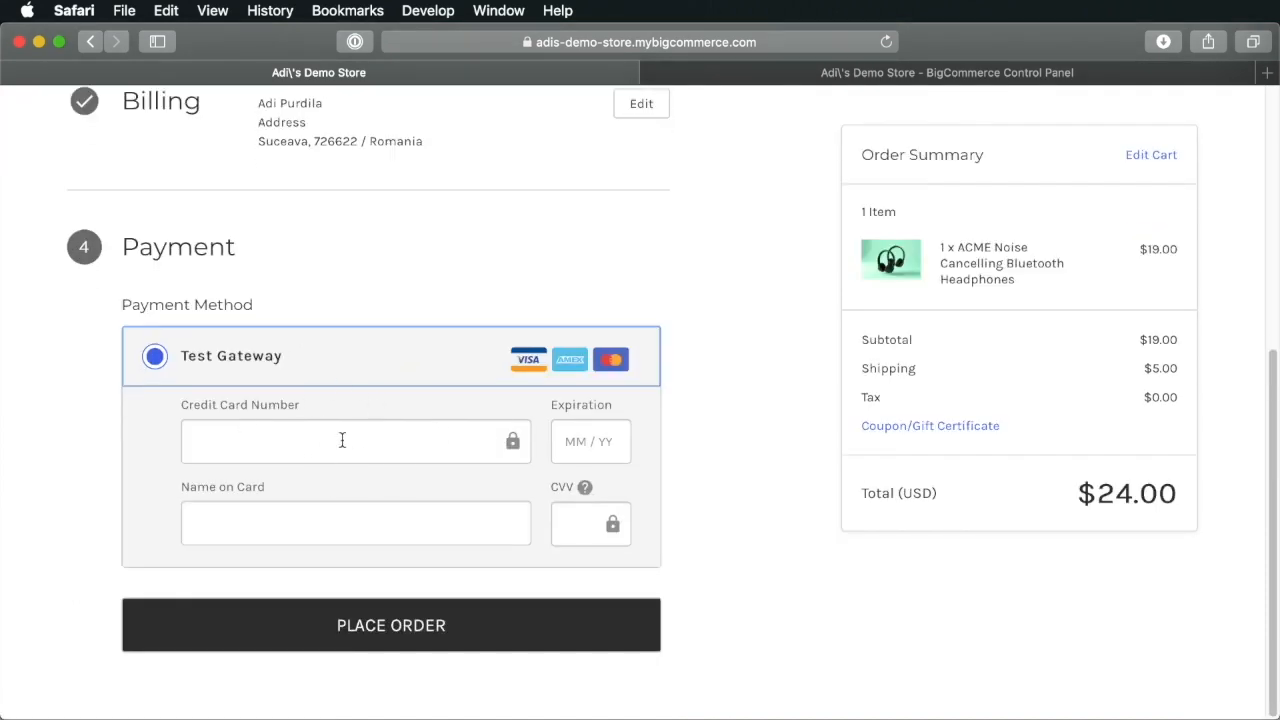
pyautogui.moveTo(425, 596)
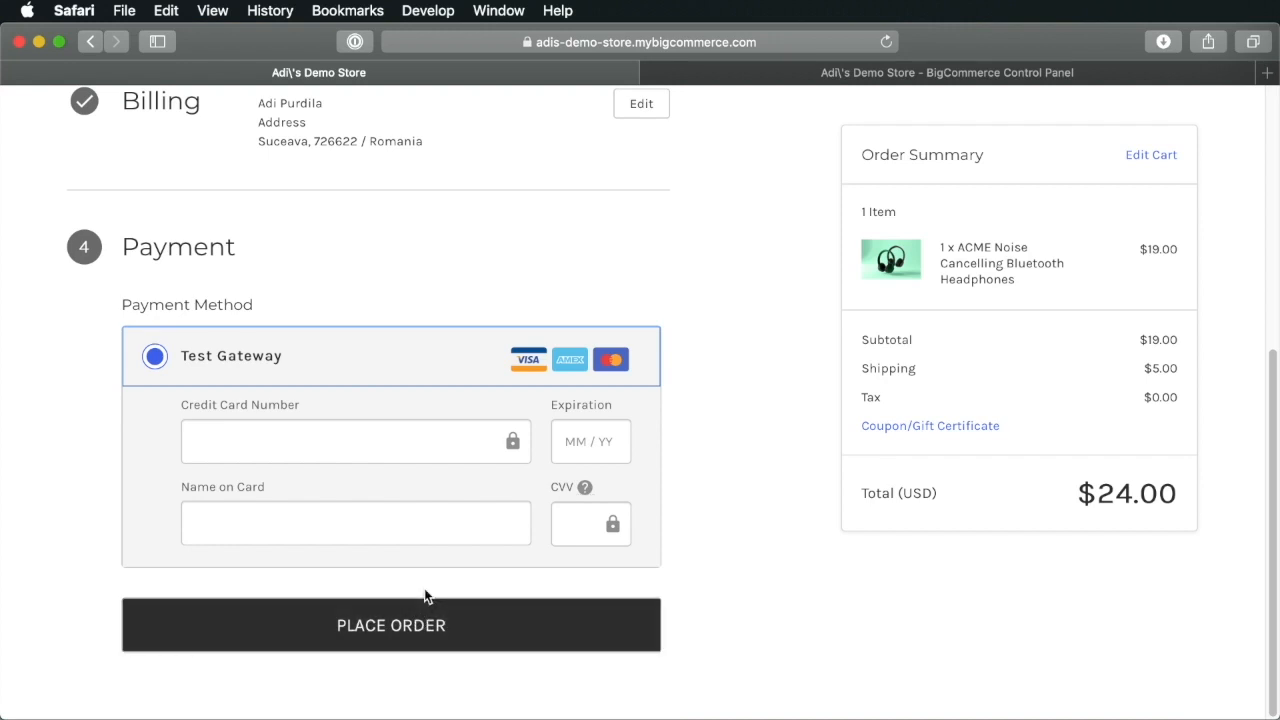
pyautogui.moveTo(399, 584)
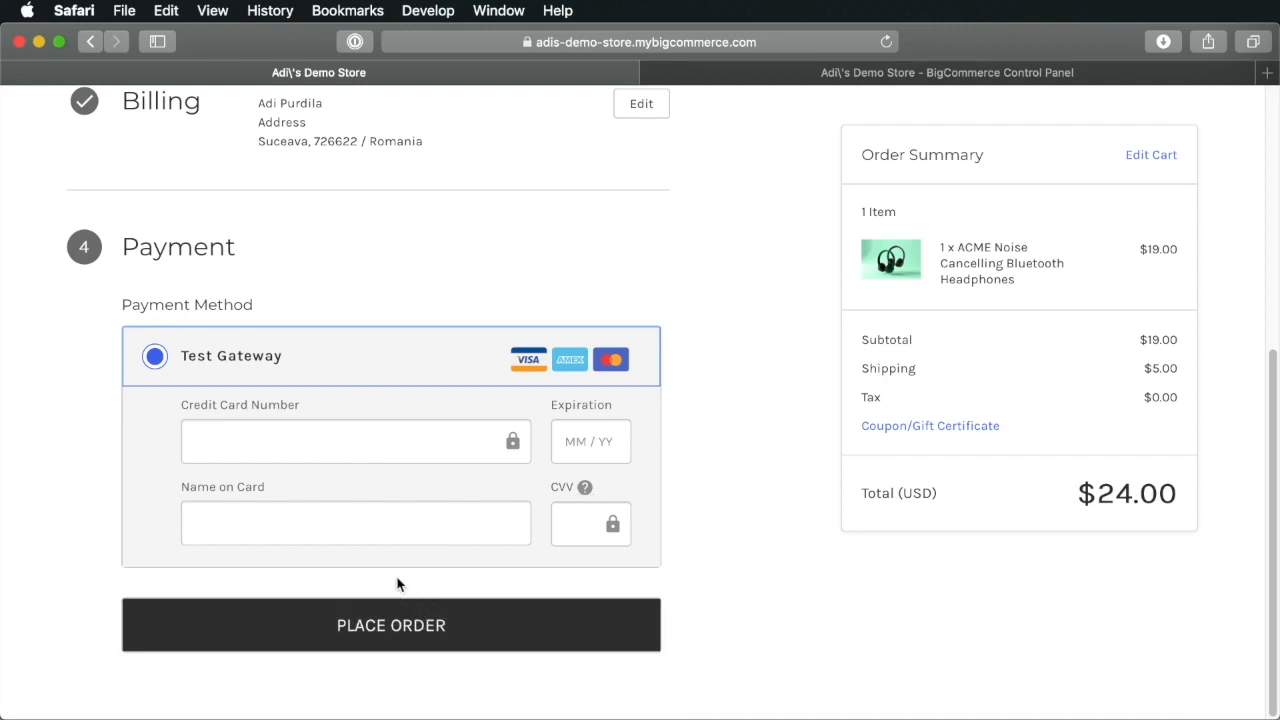
pyautogui.moveTo(810, 78)
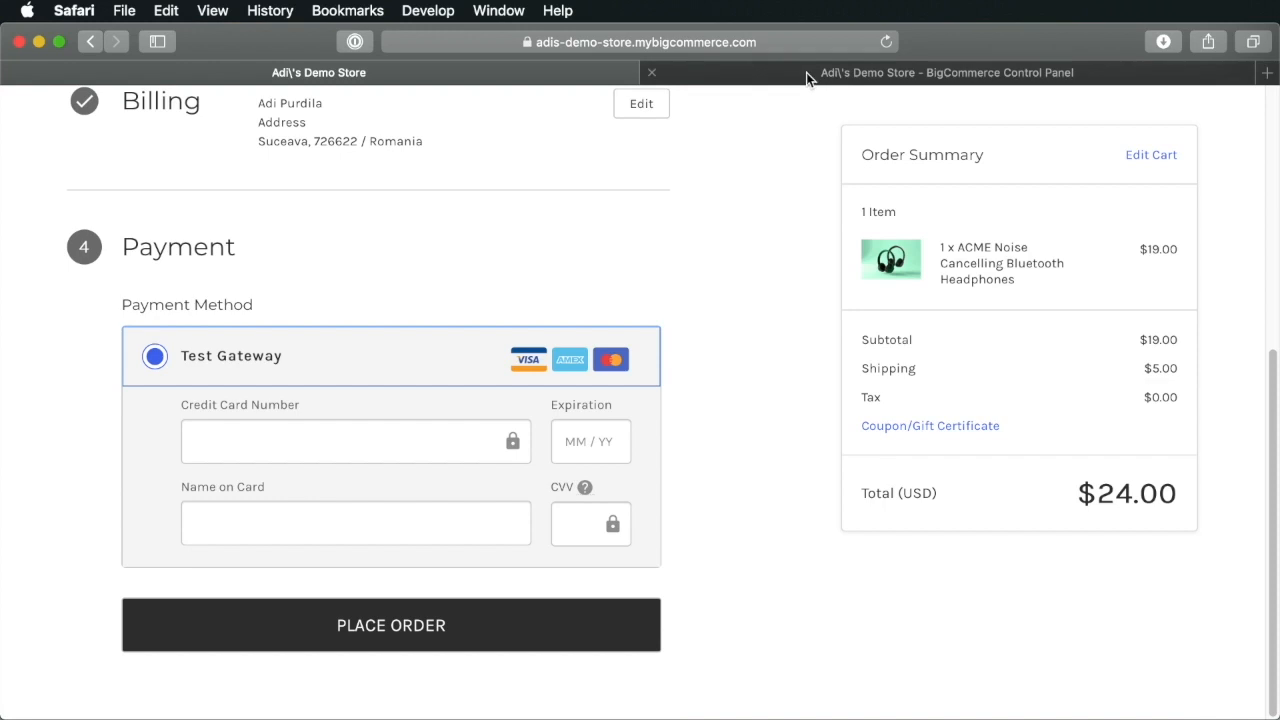
# Open Orders > View in the BigCommerce Control Panel, showing no orders yet
pyautogui.click(945, 72)
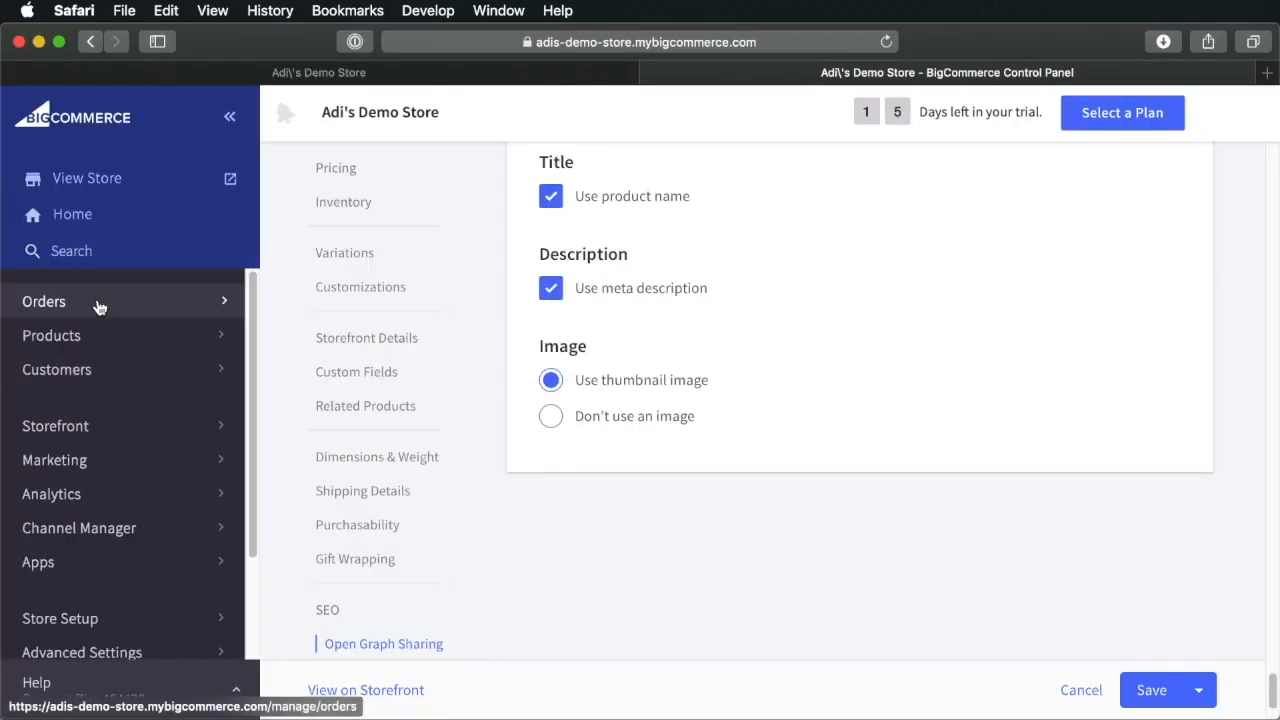
pyautogui.click(44, 301)
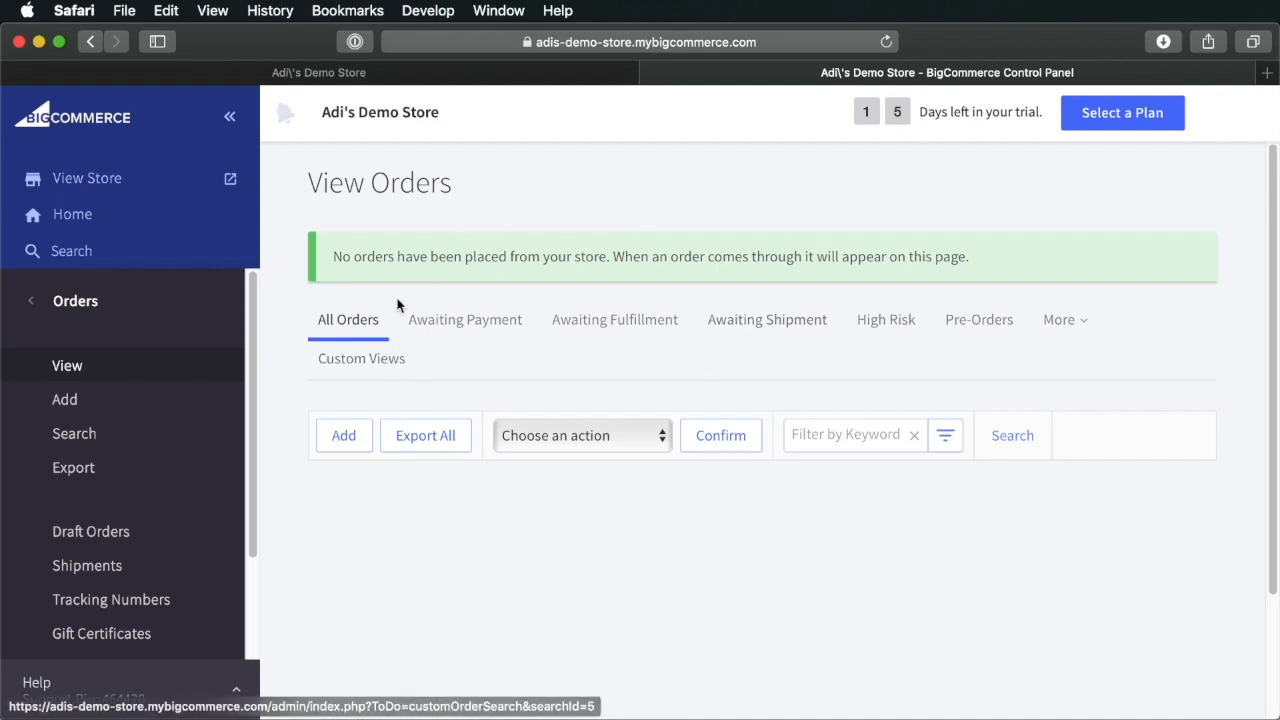
pyautogui.moveTo(668, 400)
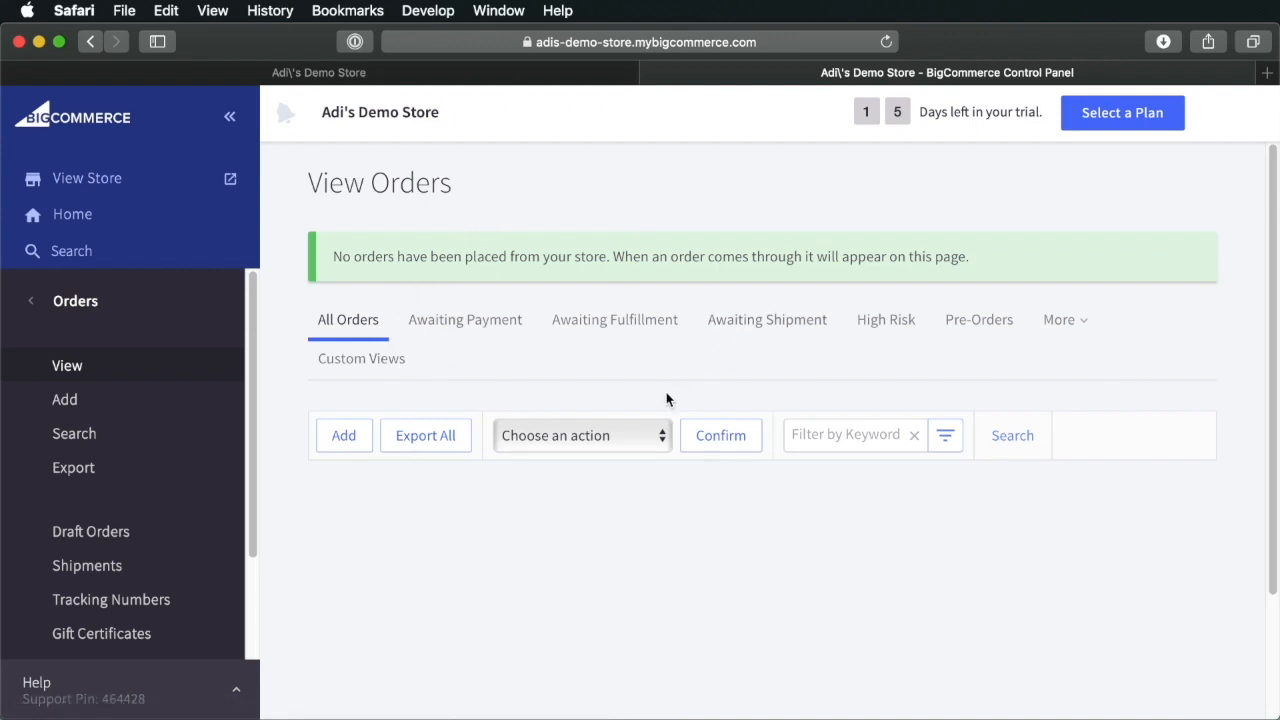